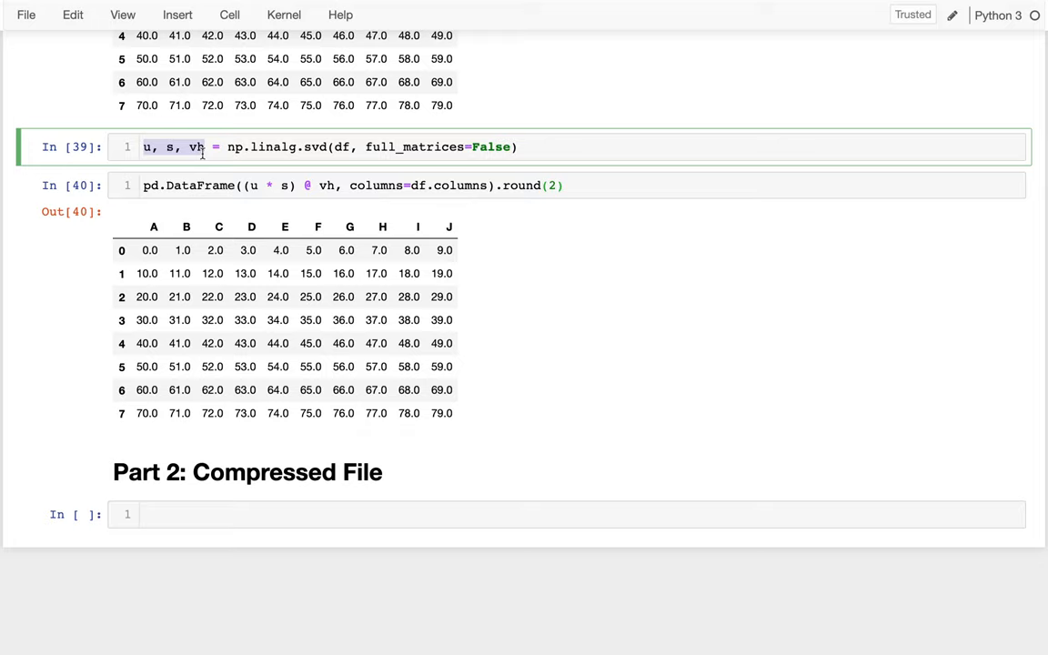
mouse_move(105, 206)
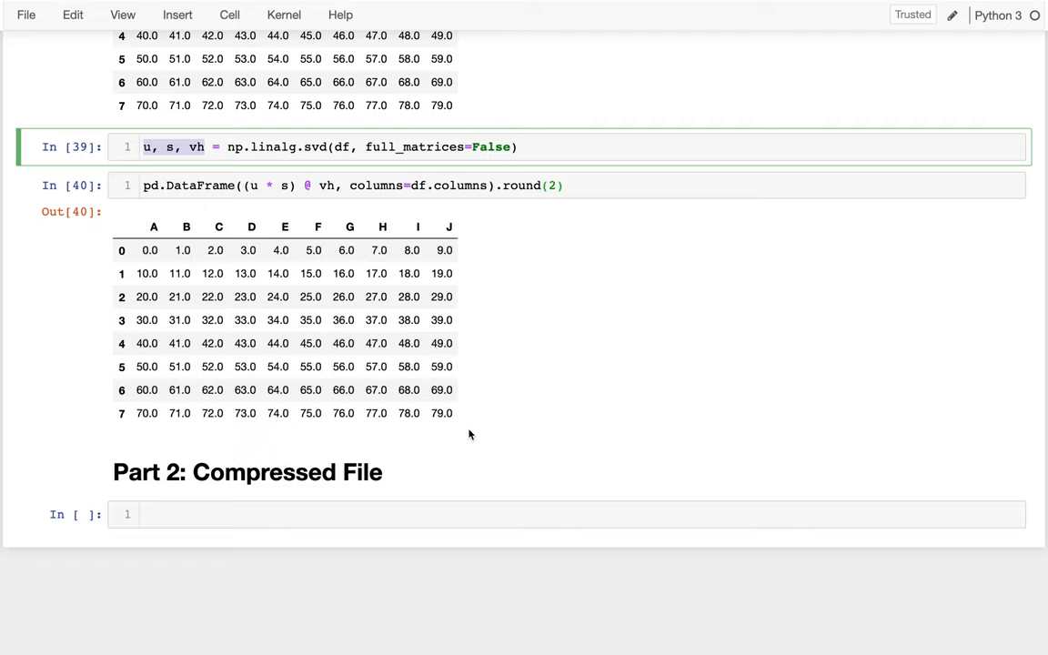
mouse_move(324, 226)
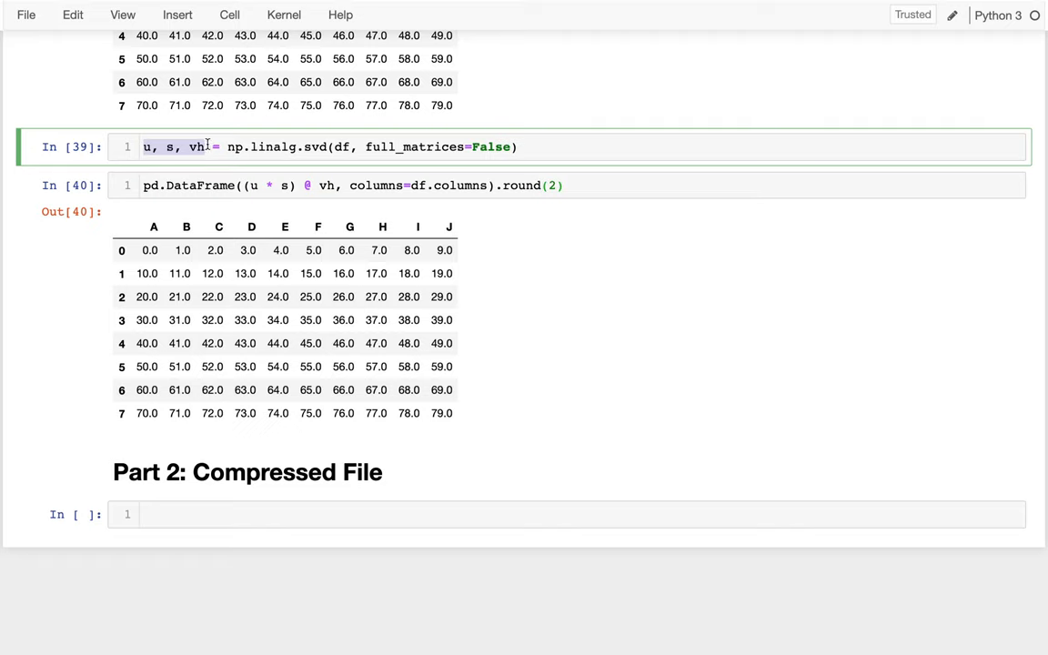
Reuse the line u, s, vh = np.linalg.svd(df, full_matrices=False) in the Part 2 cell.
click(296, 147)
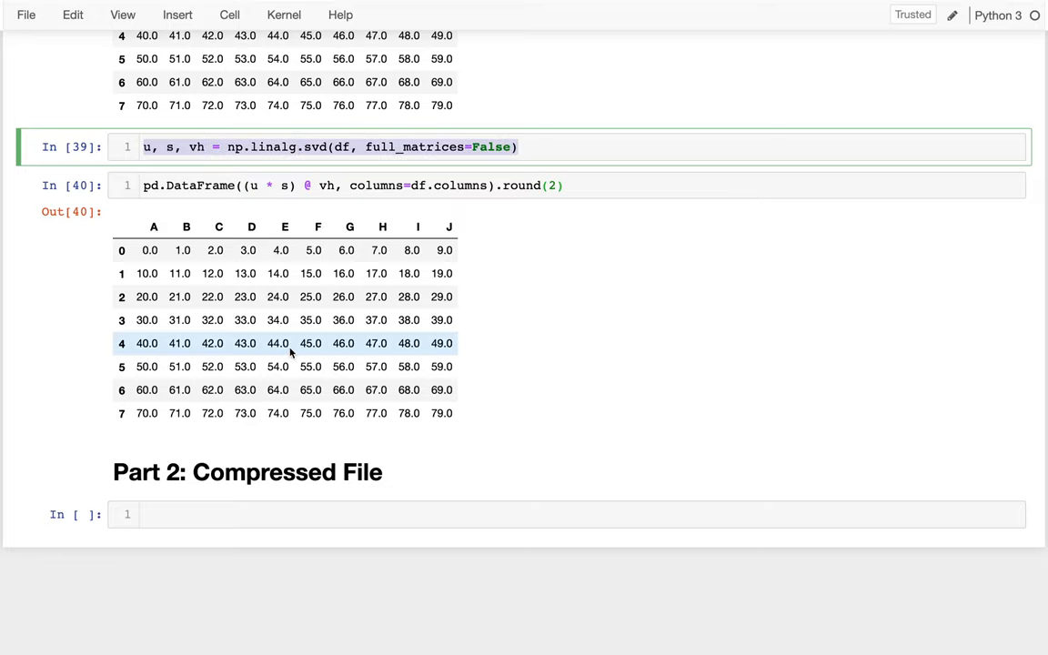
text(u, s, vh = np.linalg.svd(df, full_matrices=False))
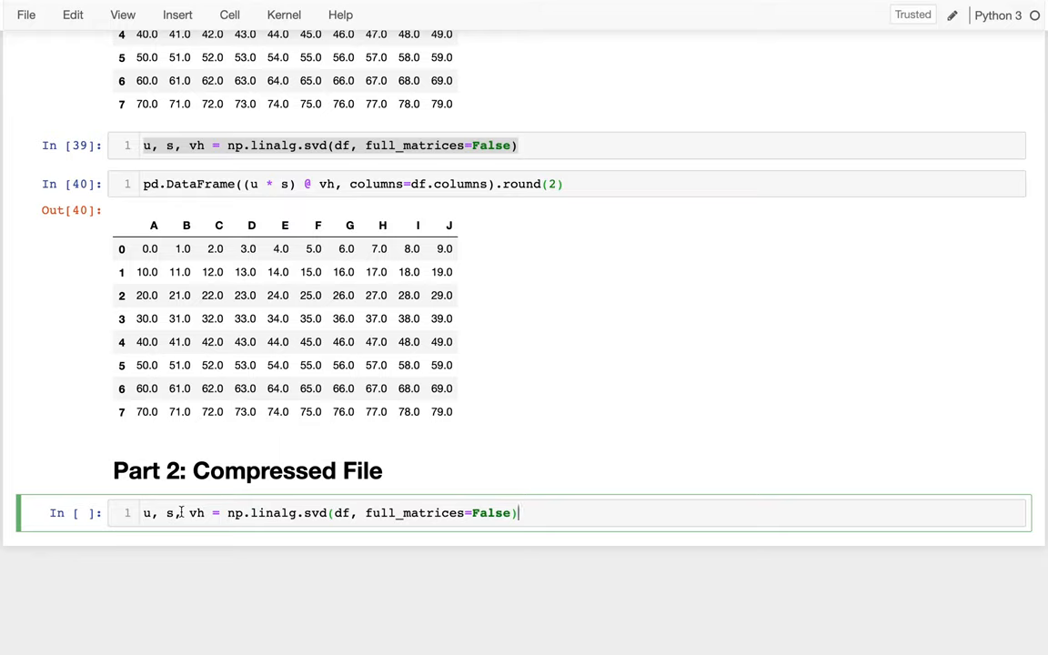
Add importance = s, data = u * s and key = vh to the cell and run it.
key(Enter)
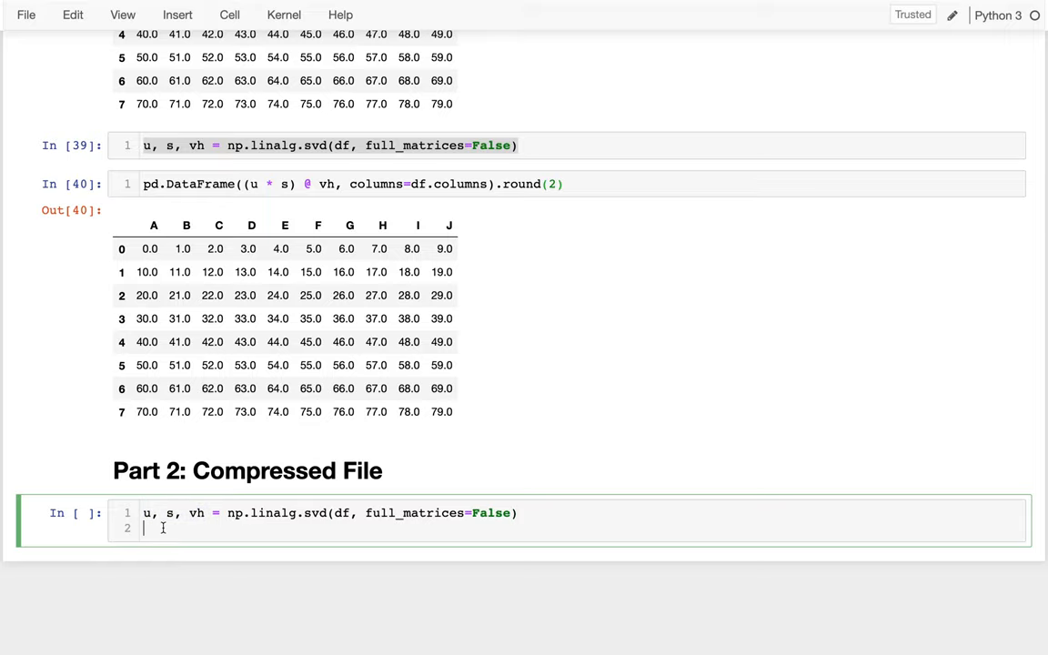
scroll(down, 3)
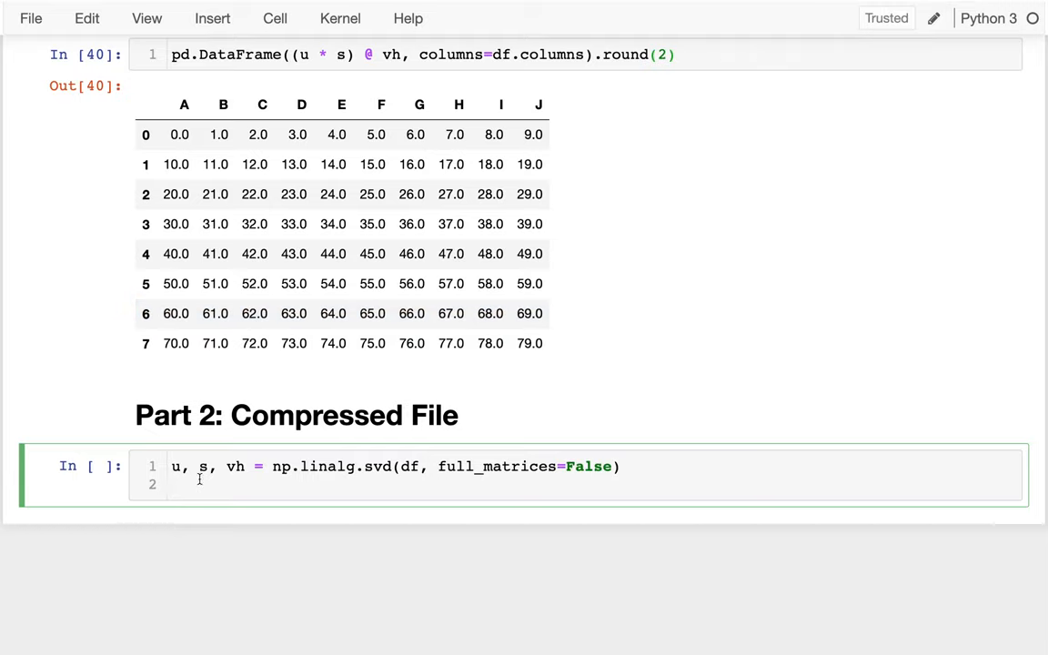
text(s)
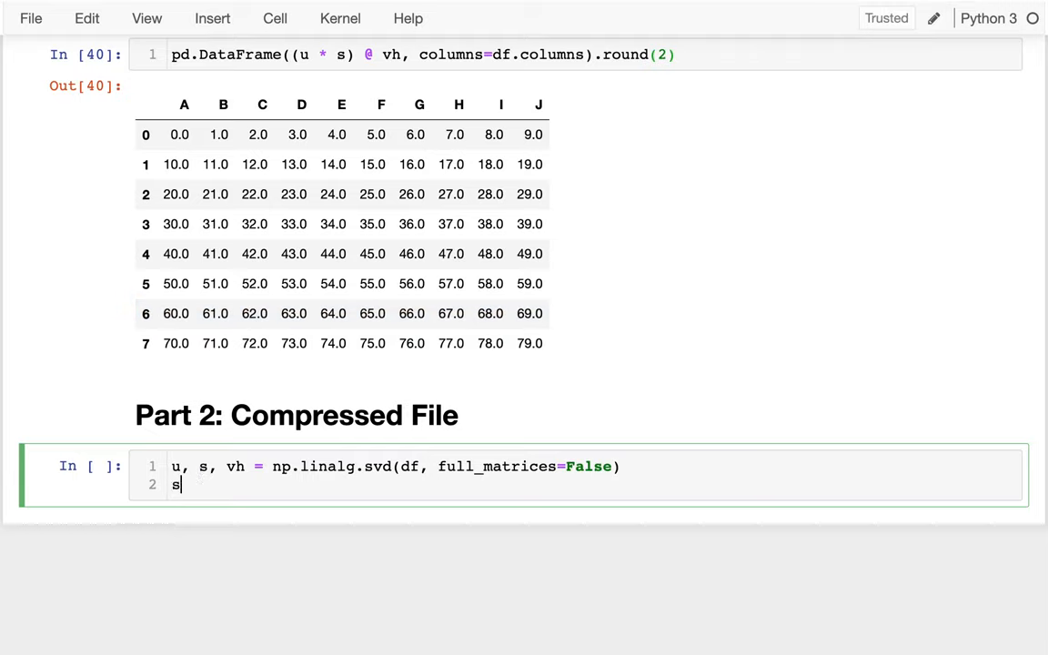
text(mportance)
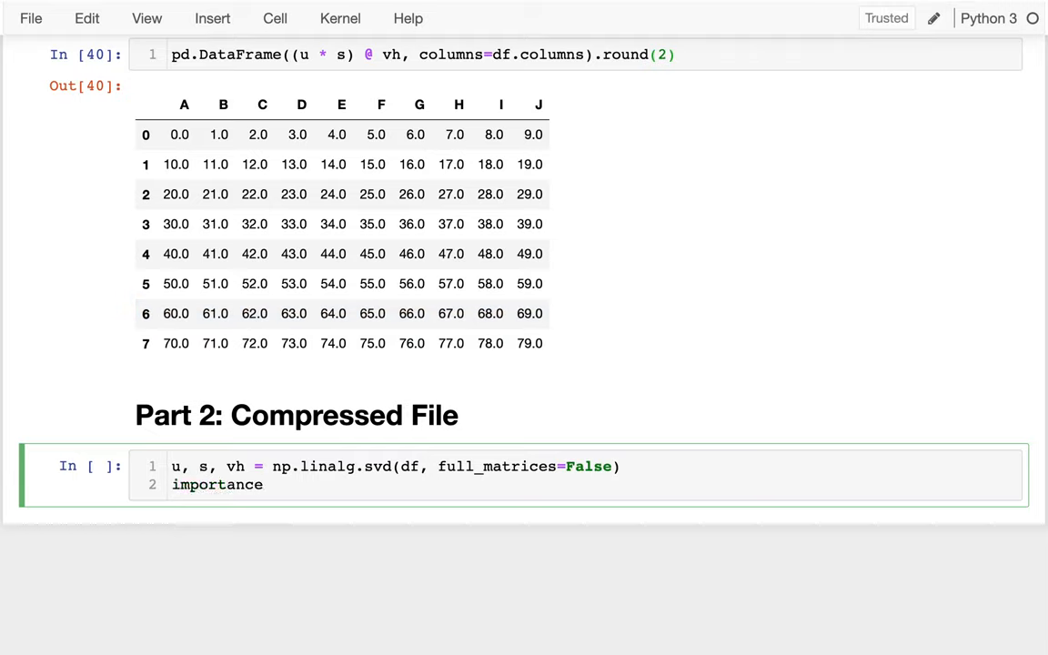
text(= s)
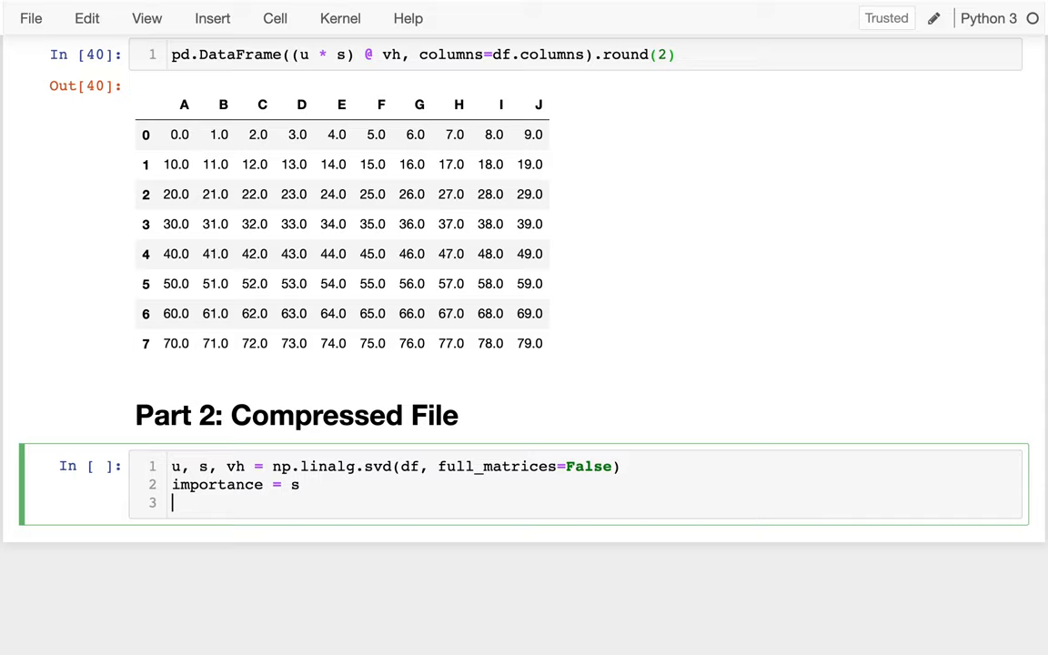
text(data =)
text(key =)
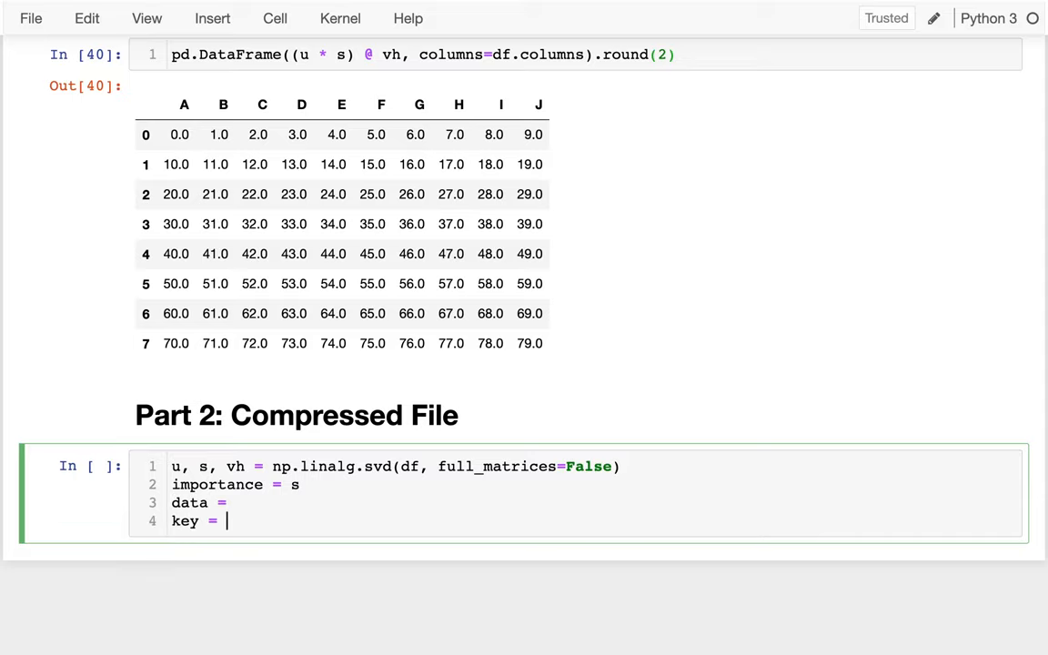
mouse_move(263, 499)
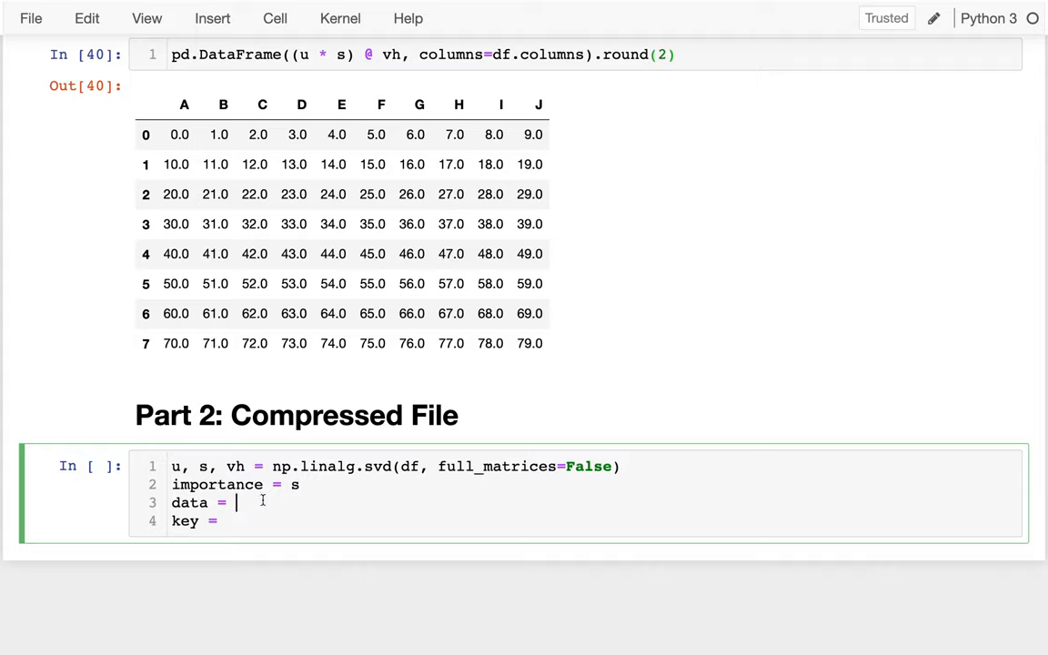
text(u * s)
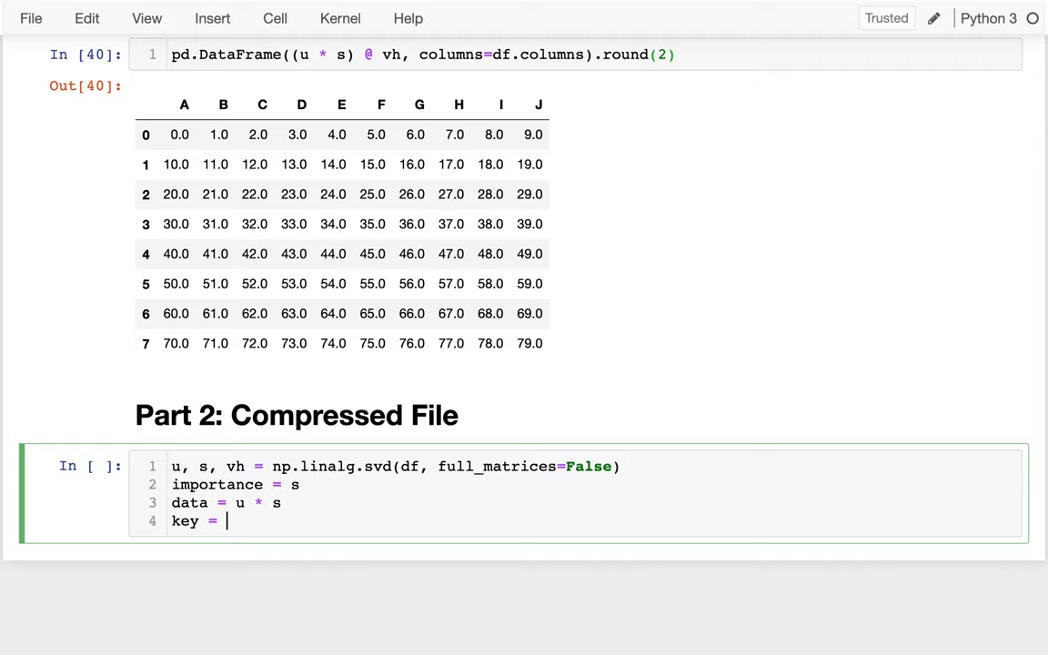
text(vh)
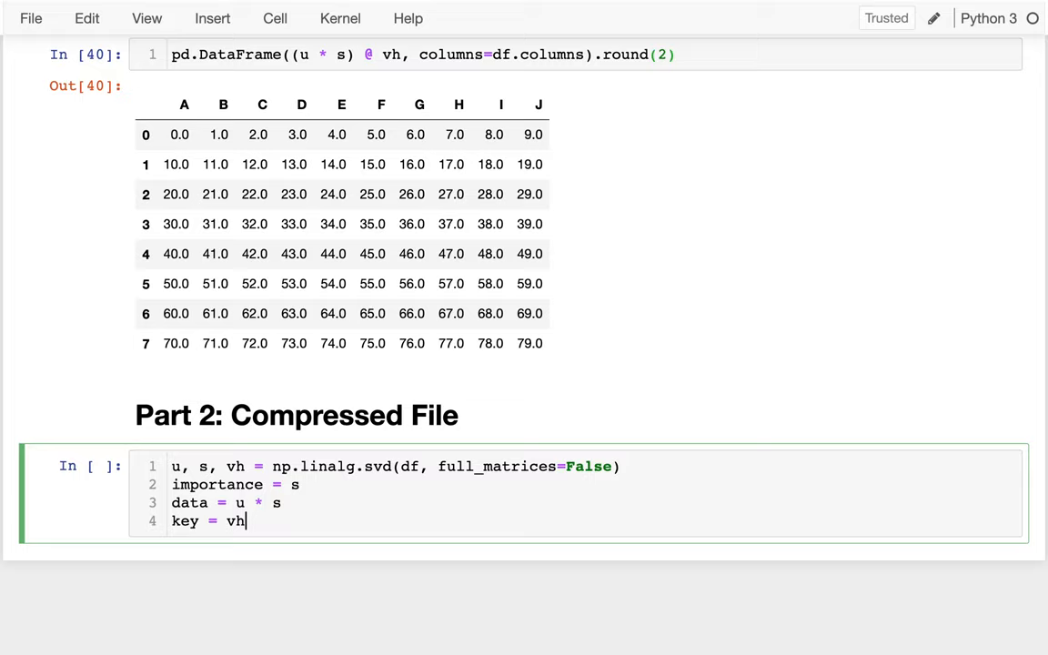
scroll(down, 3)
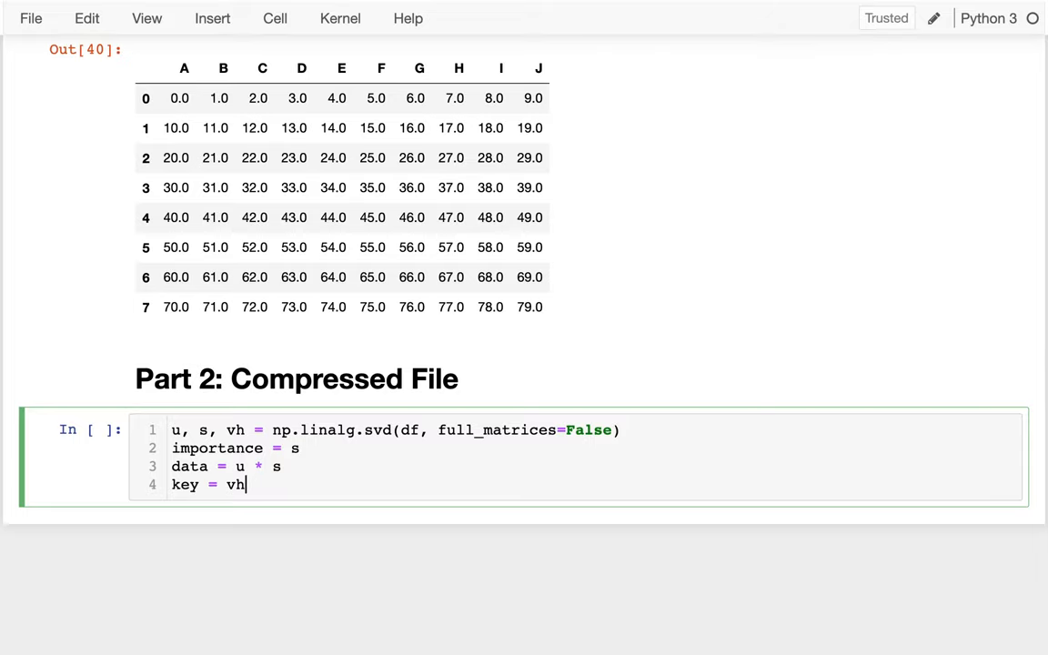
key(shift+enter)
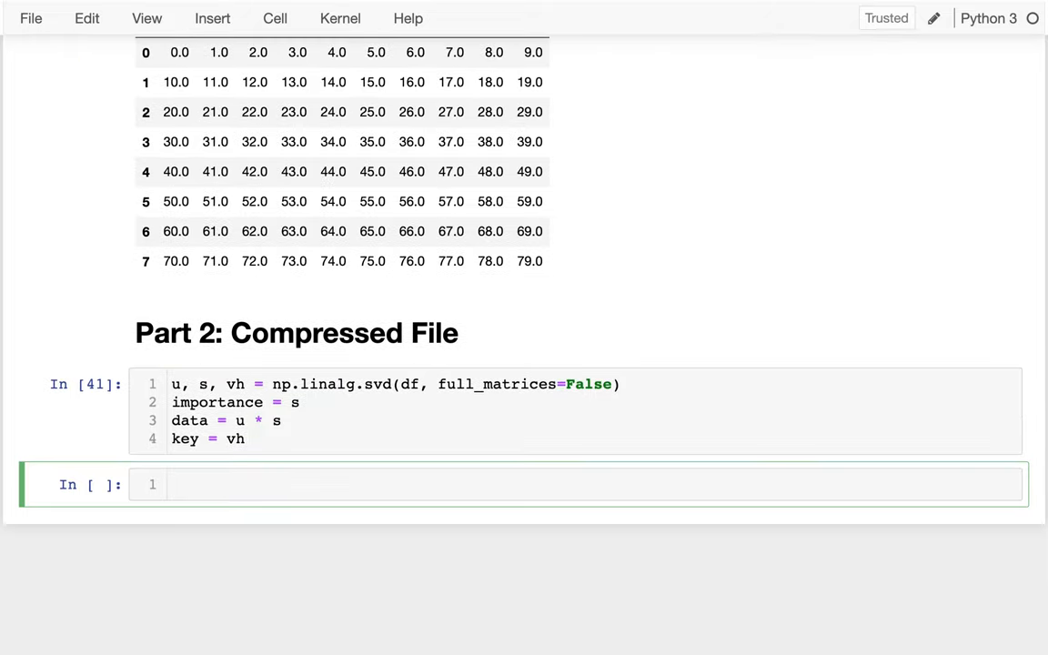
Show data as pd.DataFrame(data).round(2) and key as pd.DataFrame(key).
text(pd)
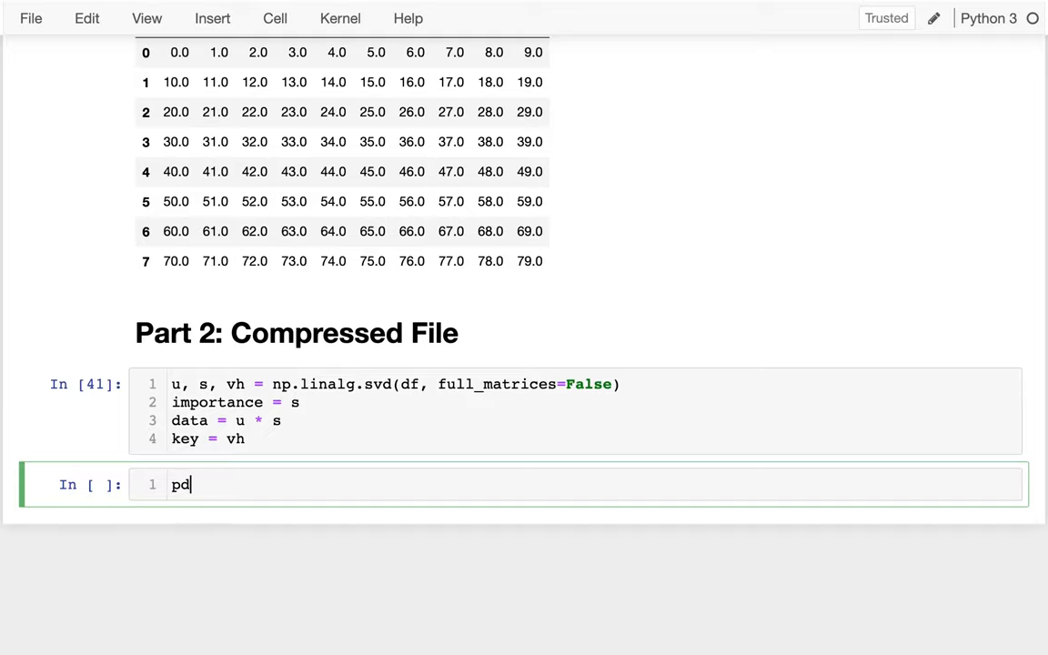
text(.DataFrame()
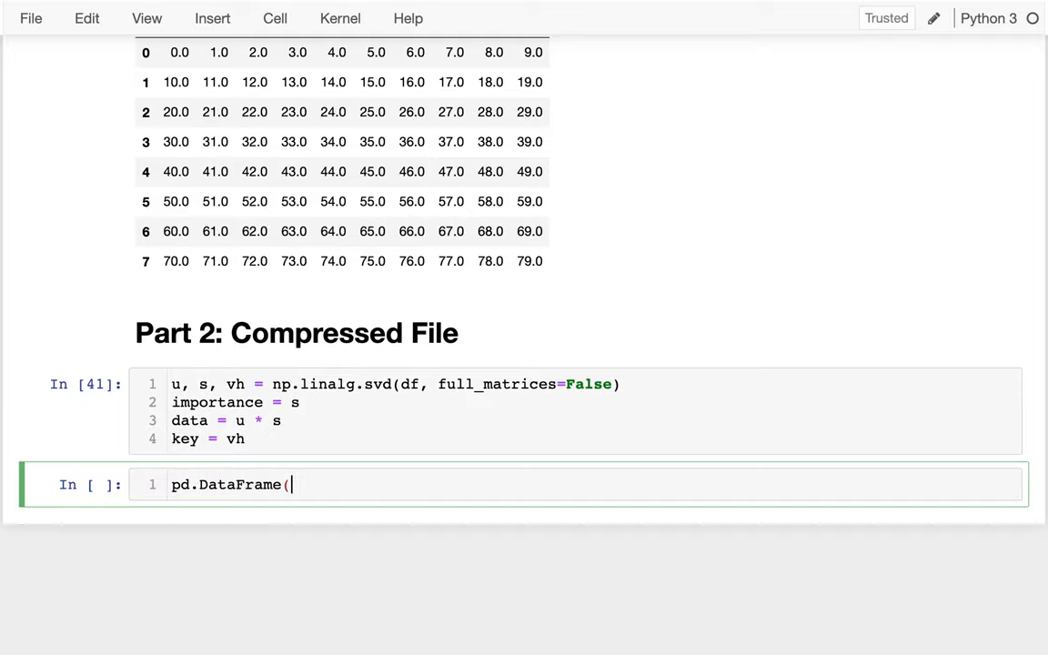
text(data))
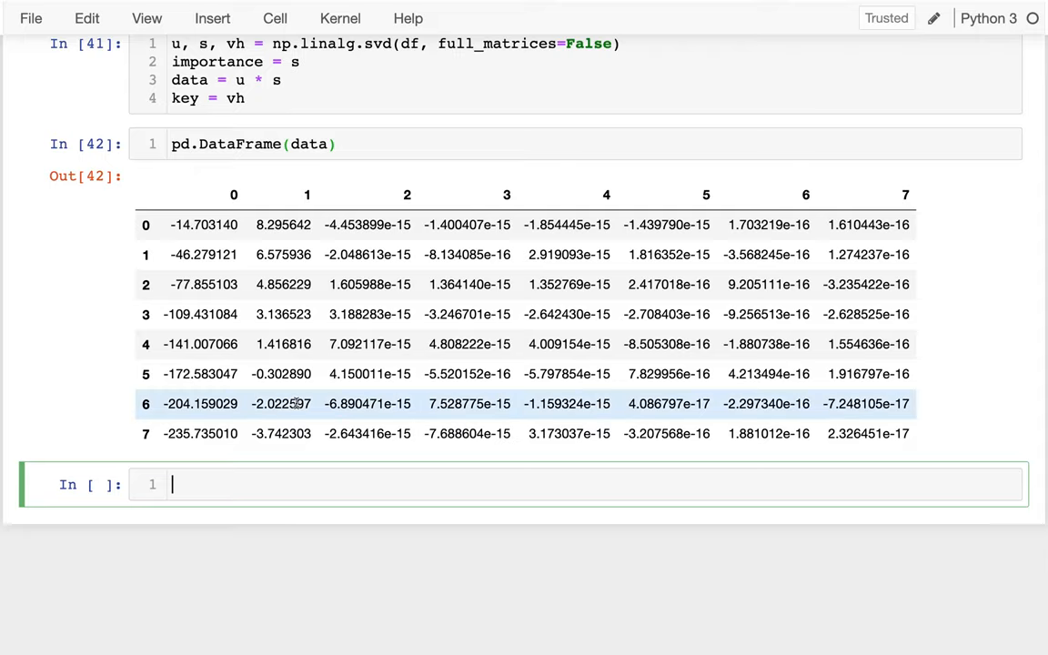
text(.round(2)
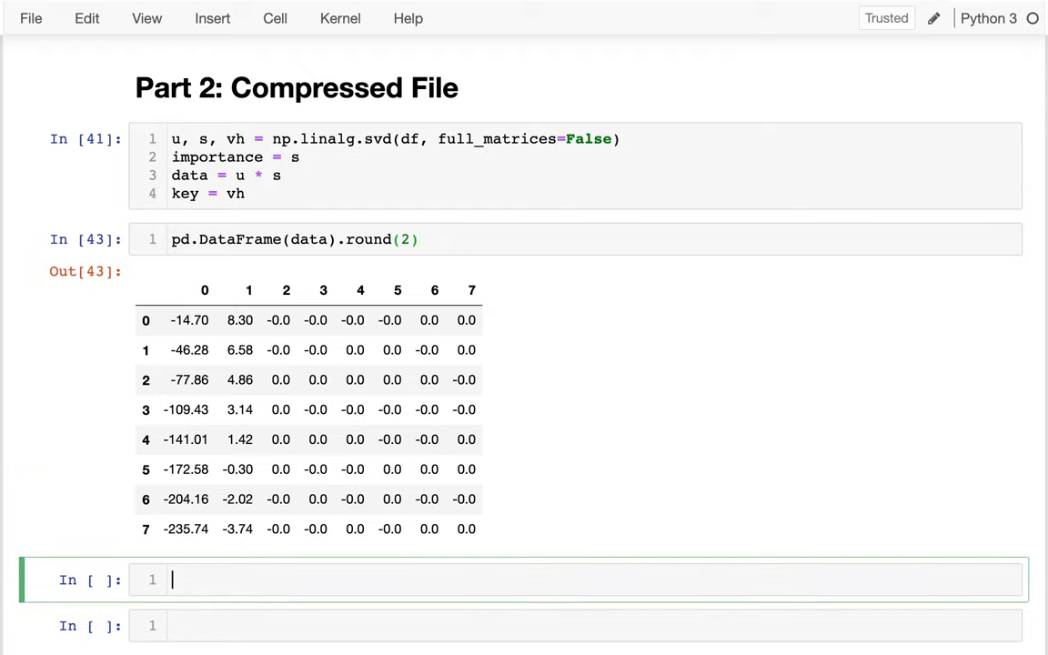
text(pd.Data)
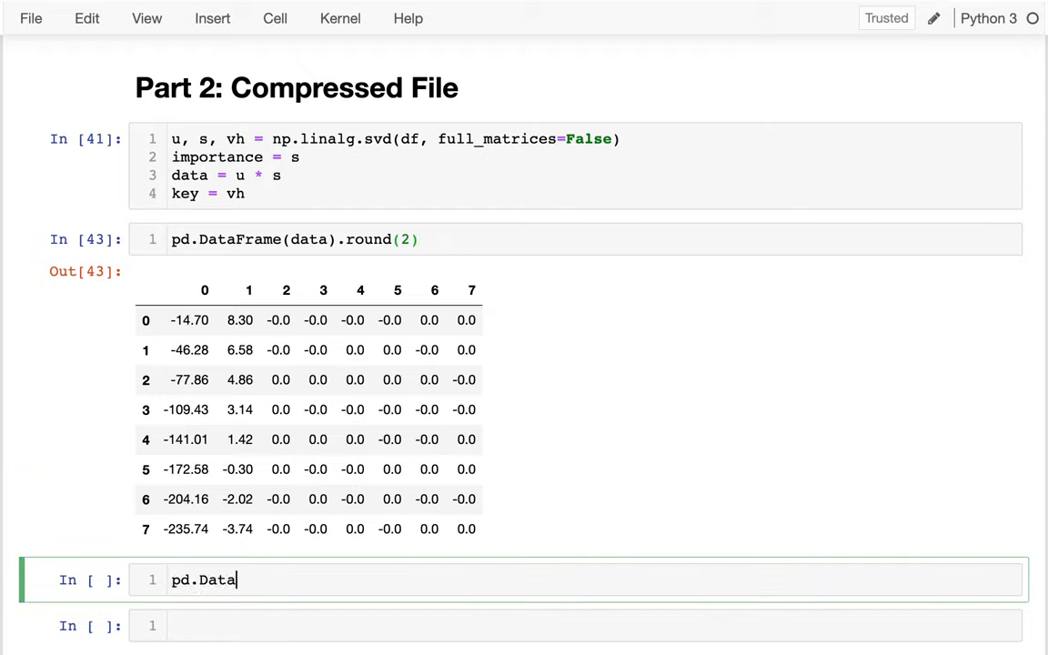
text(Frame())
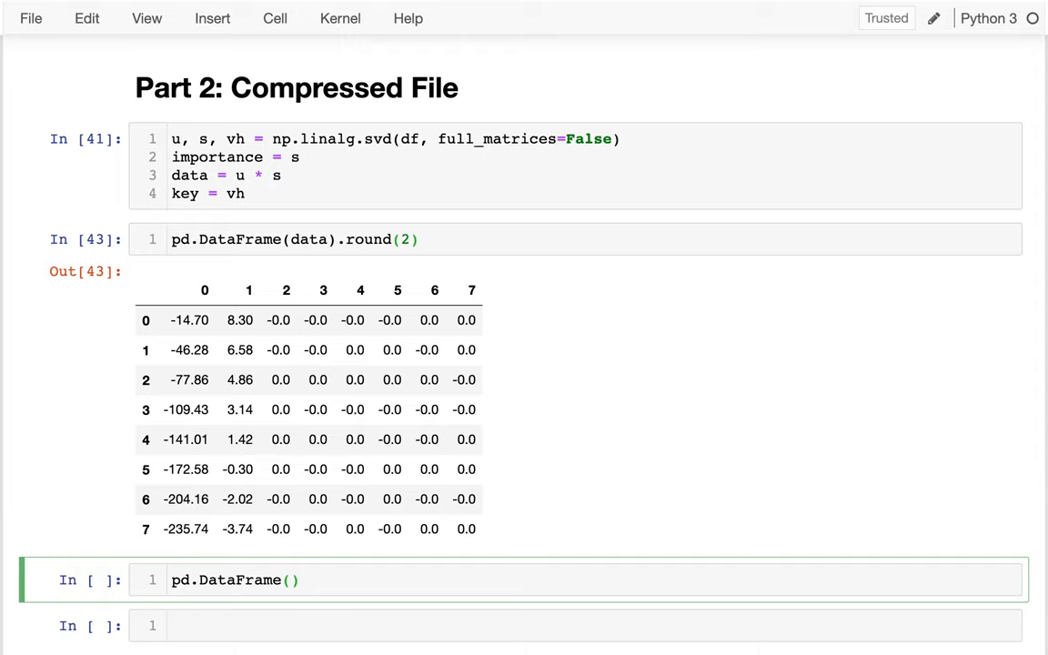
key(shift+enter)
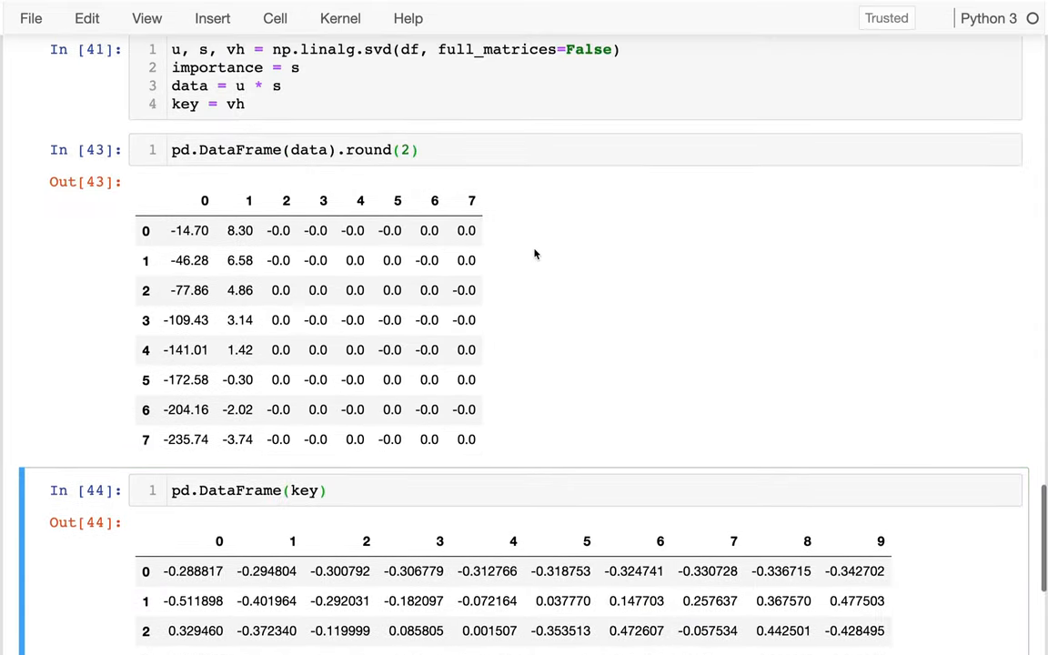
Scroll through the notebook to review the reconstructed table, data and key outputs.
scroll(up, 3)
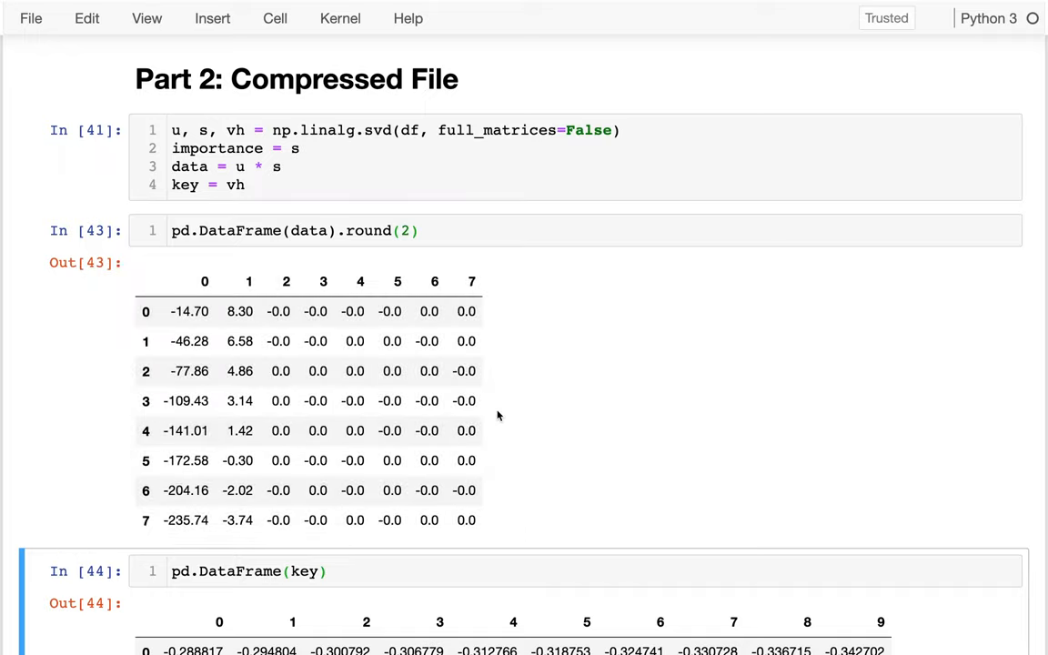
scroll(up, 3)
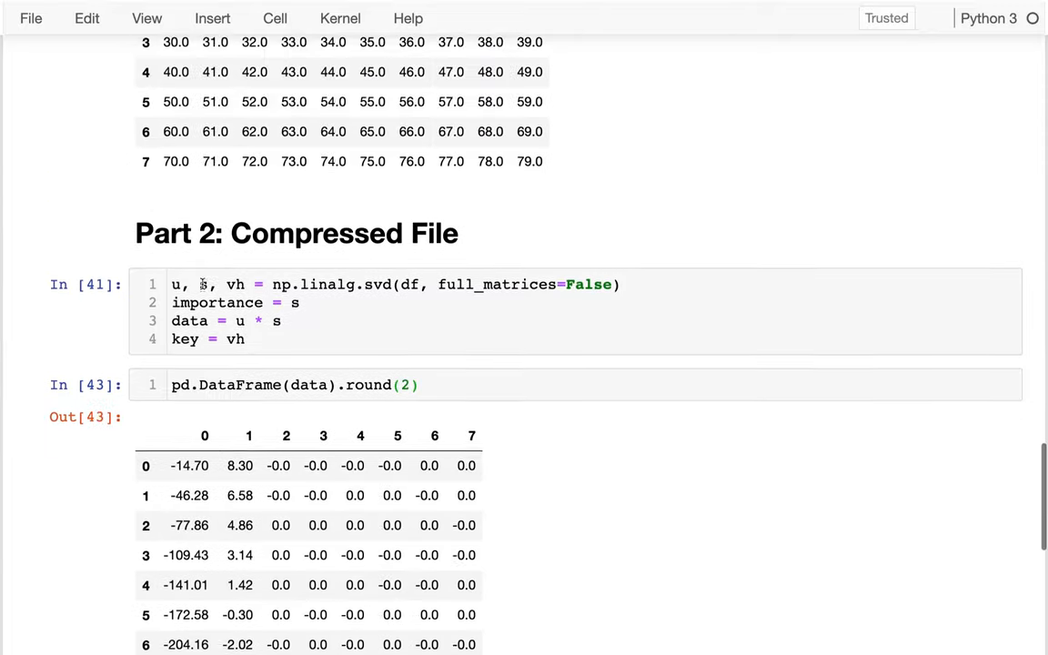
scroll(up, 3)
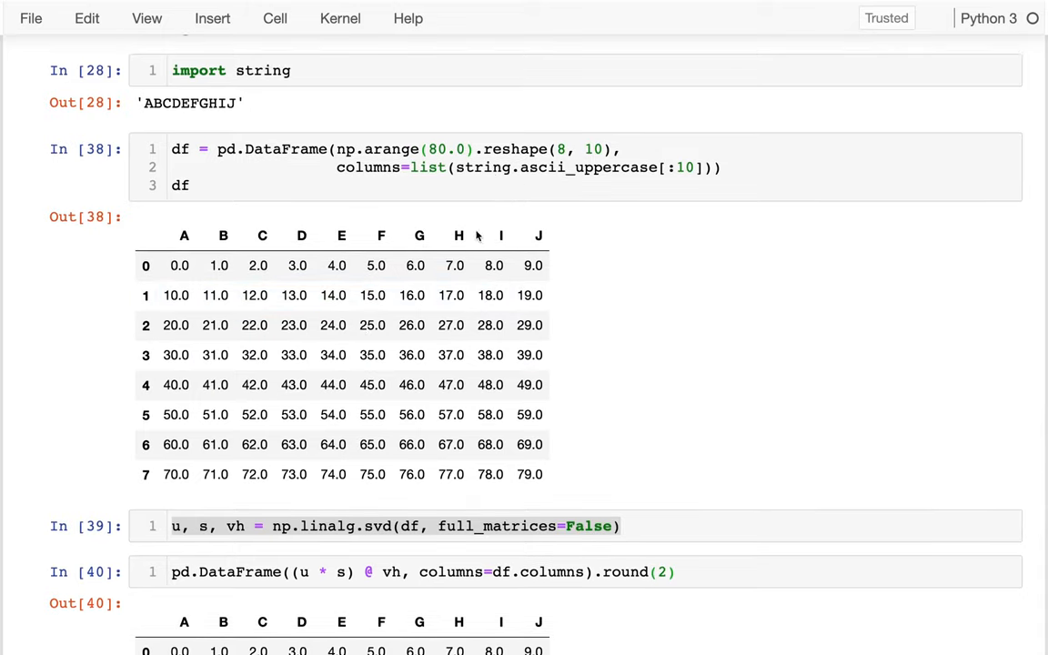
scroll(down, 3)
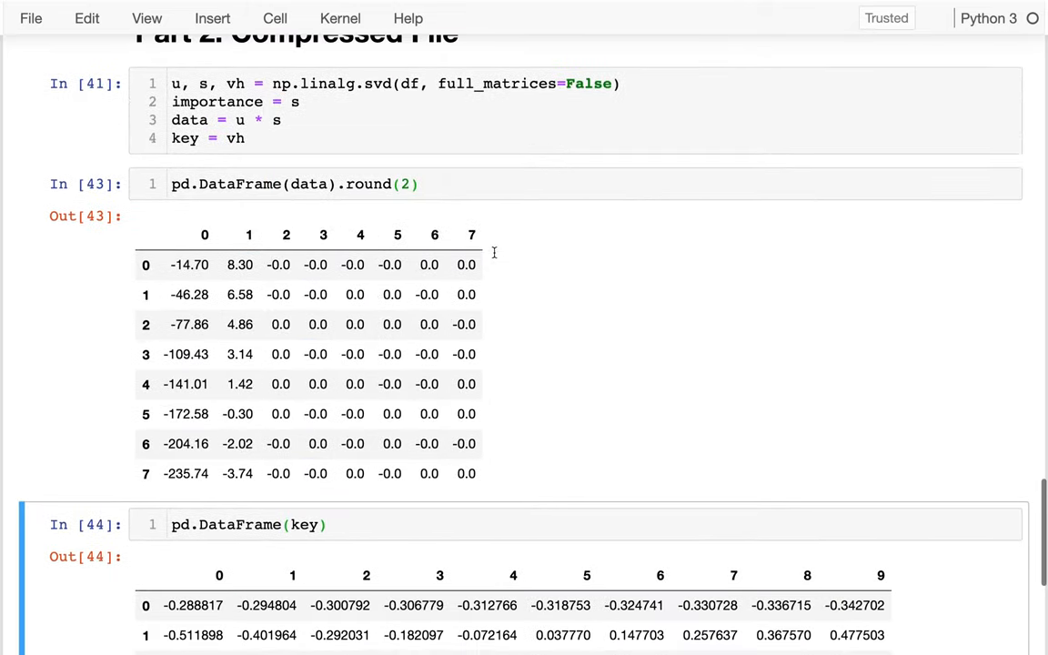
scroll(down, 3)
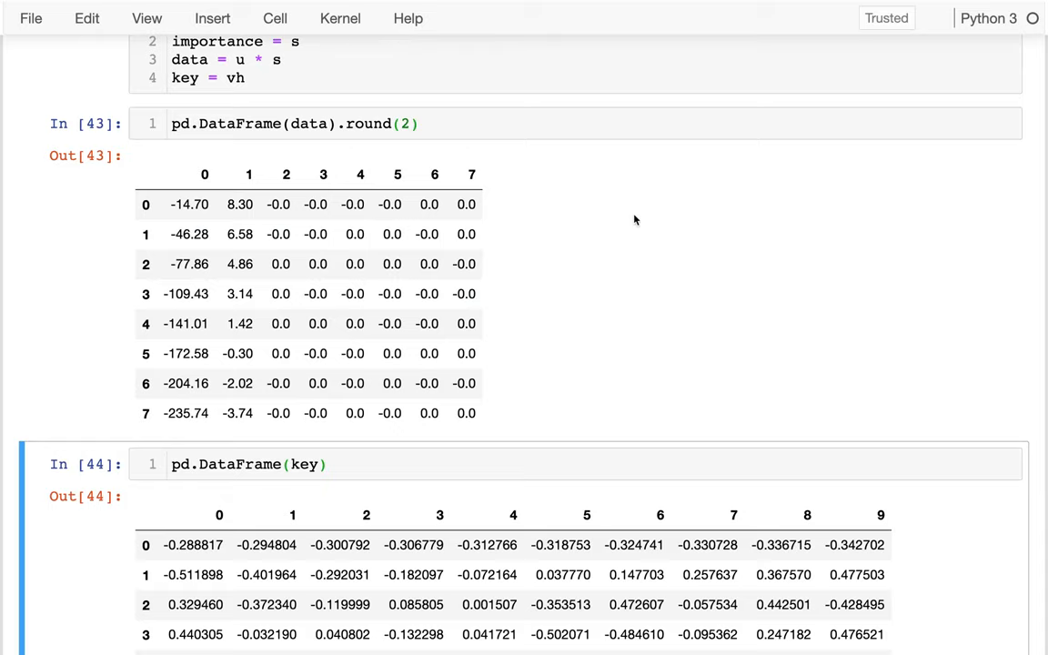
mouse_move(271, 207)
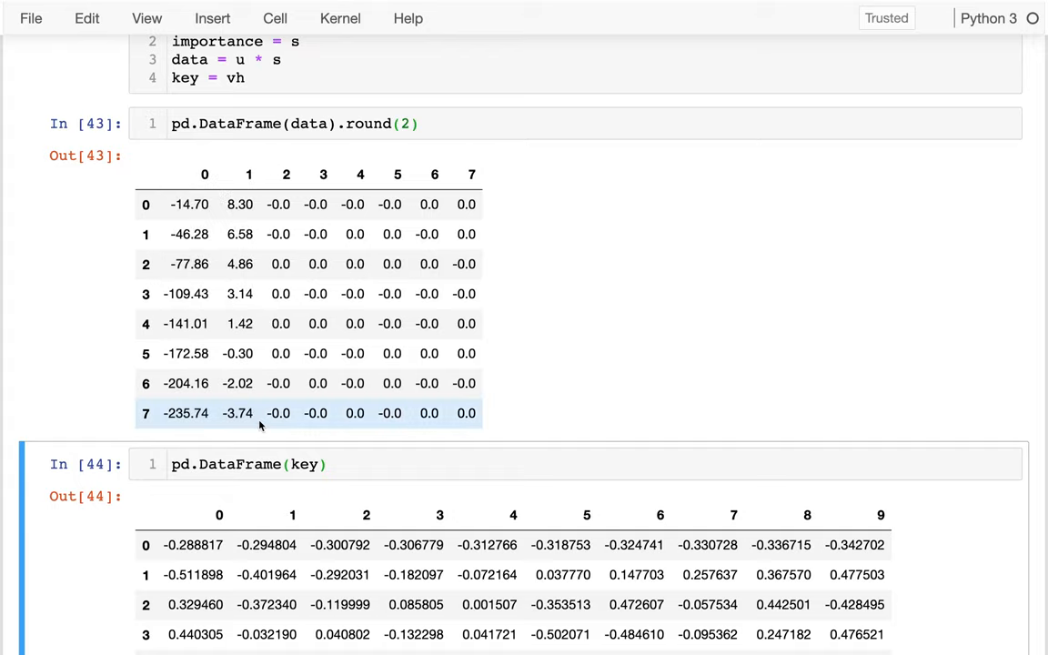
scroll(down, 3)
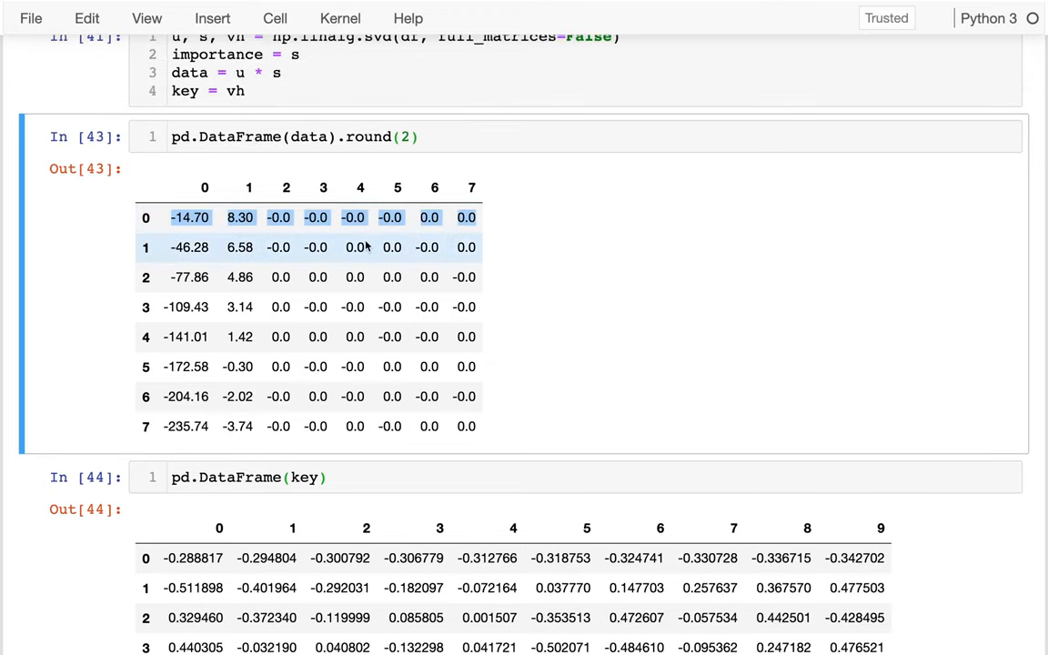
scroll(down, 3)
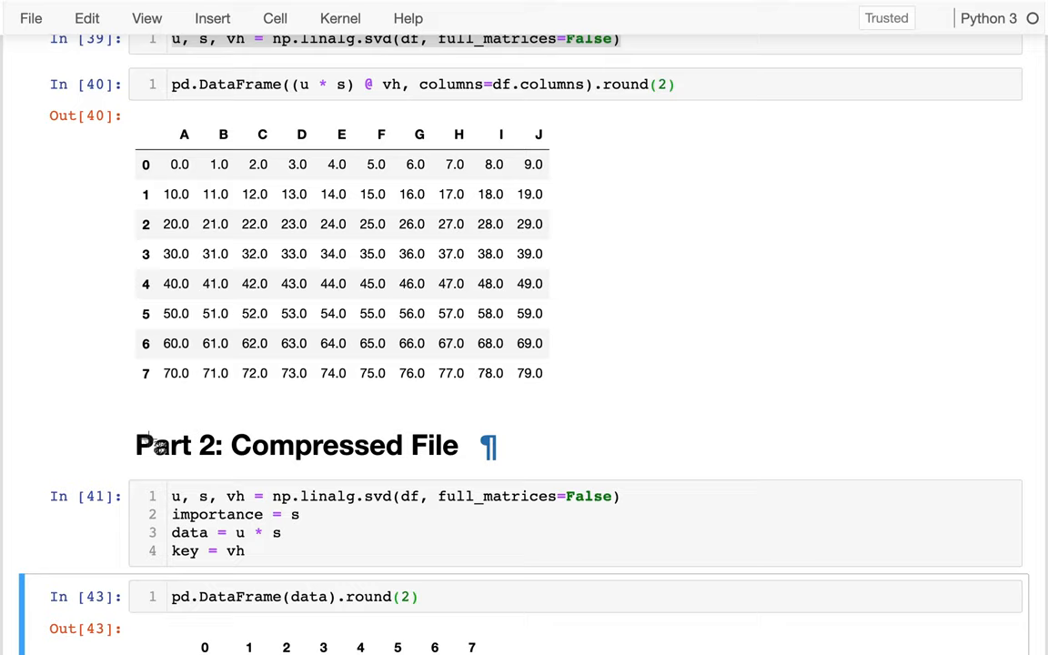
mouse_move(569, 187)
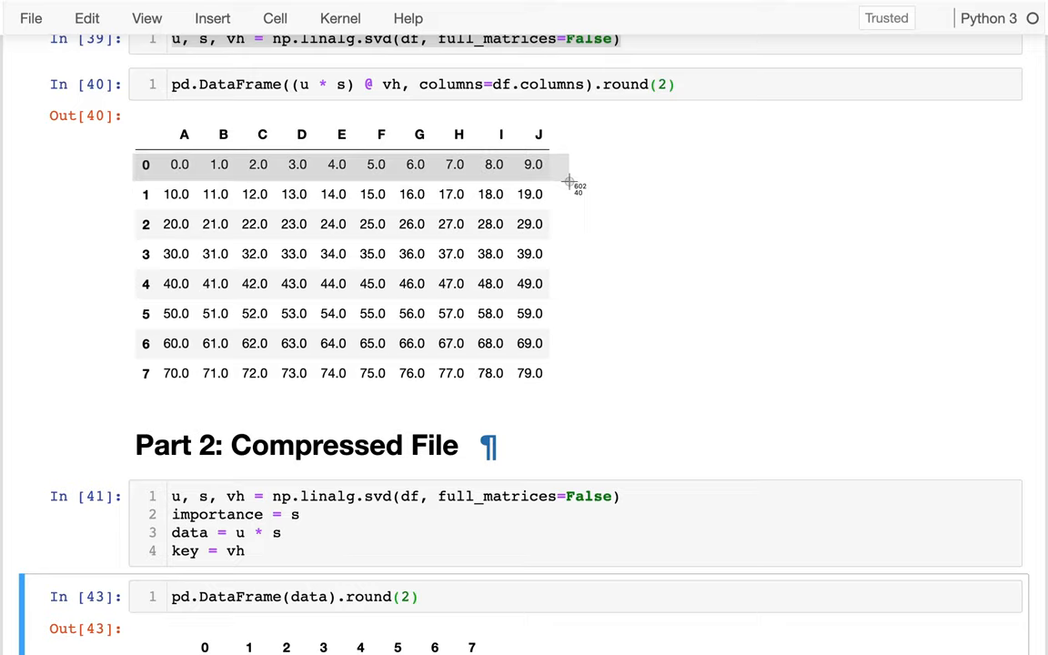
scroll(down, 3)
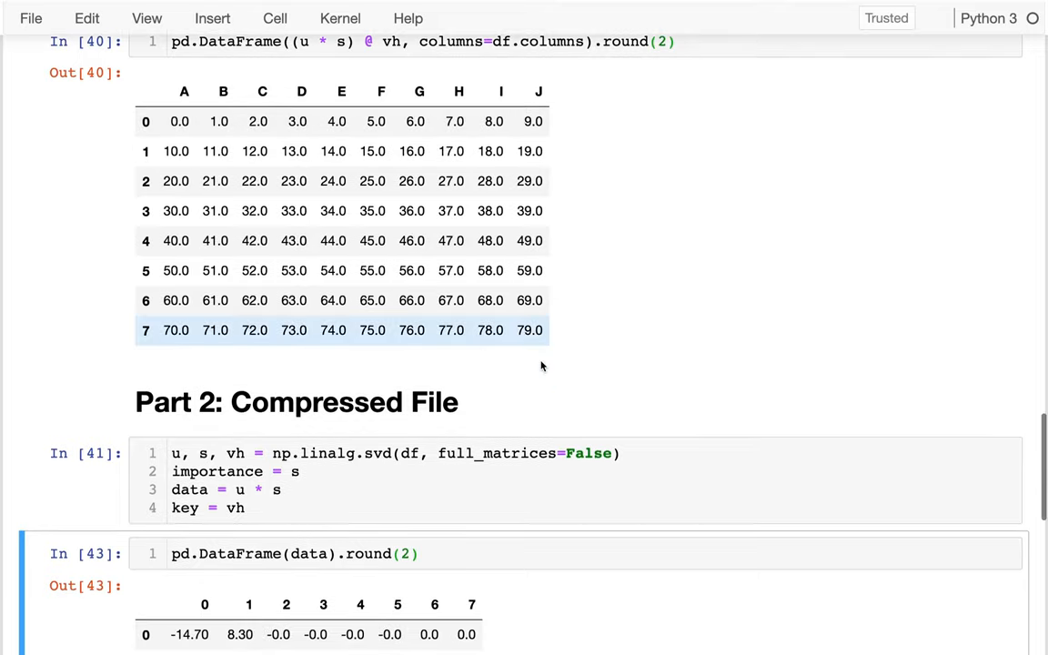
scroll(down, 3)
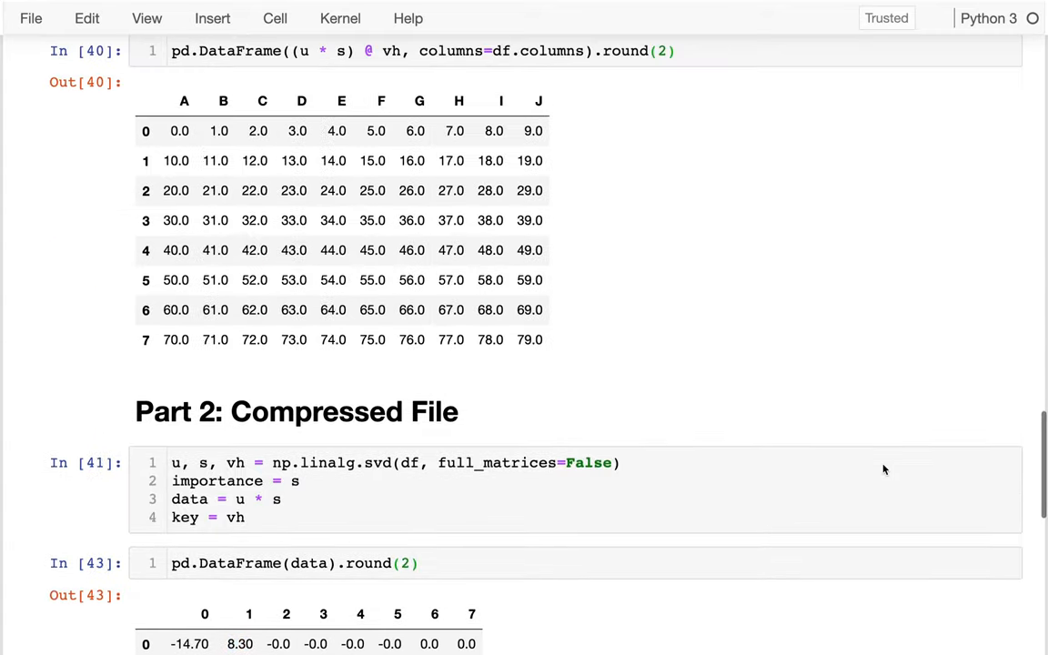
mouse_move(568, 108)
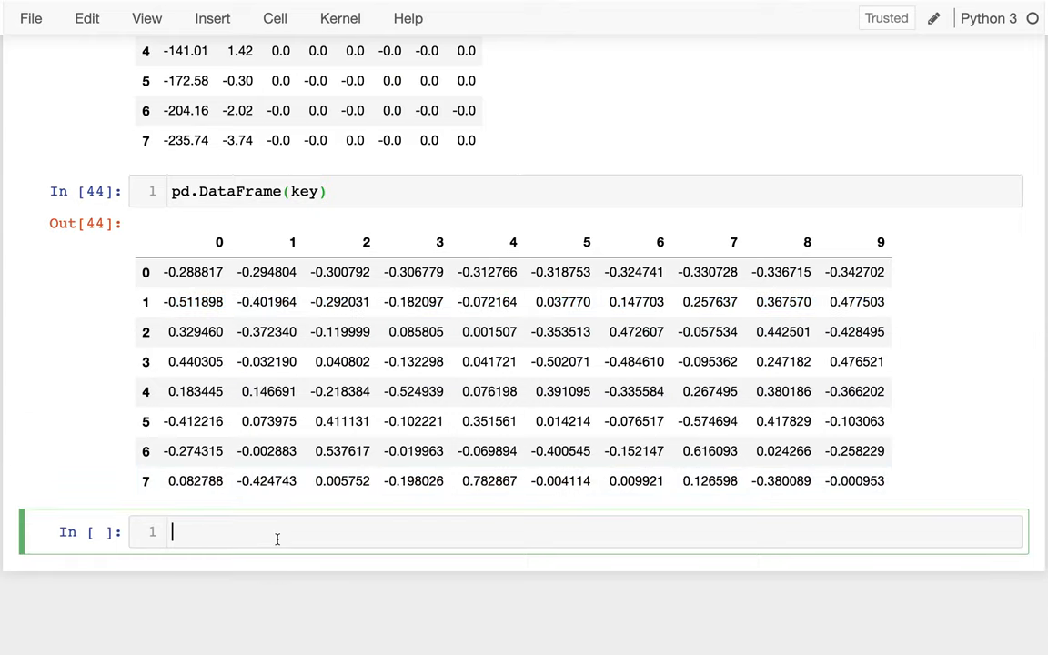
mouse_move(167, 192)
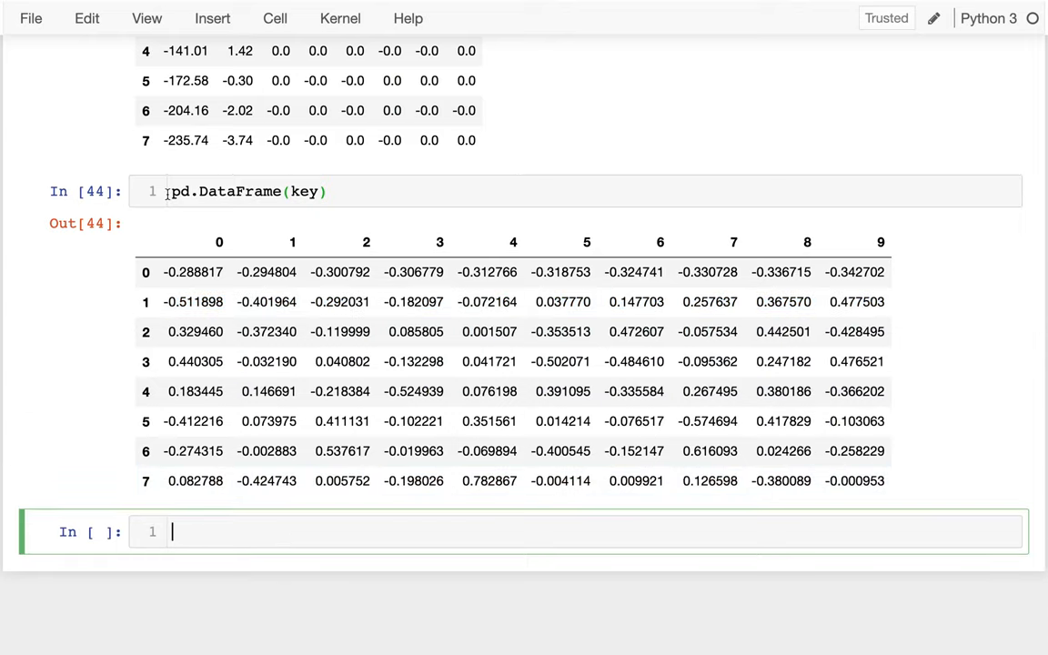
Store the key table as key_df, display it, and start a key_df.iloc expression.
text(key_df =)
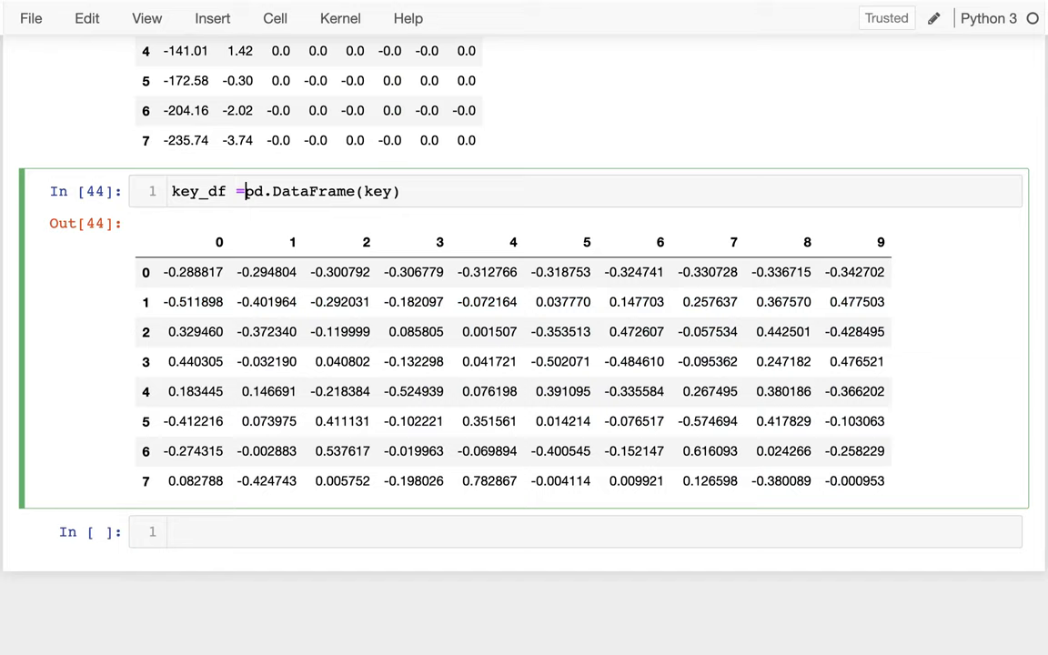
text(key_df)
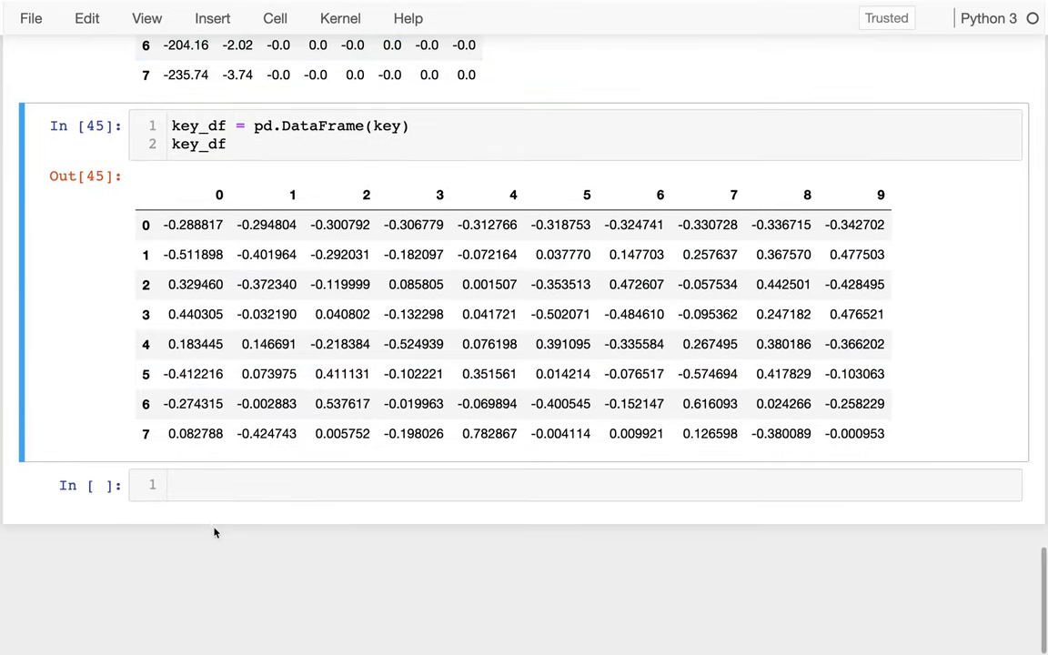
text(ke)
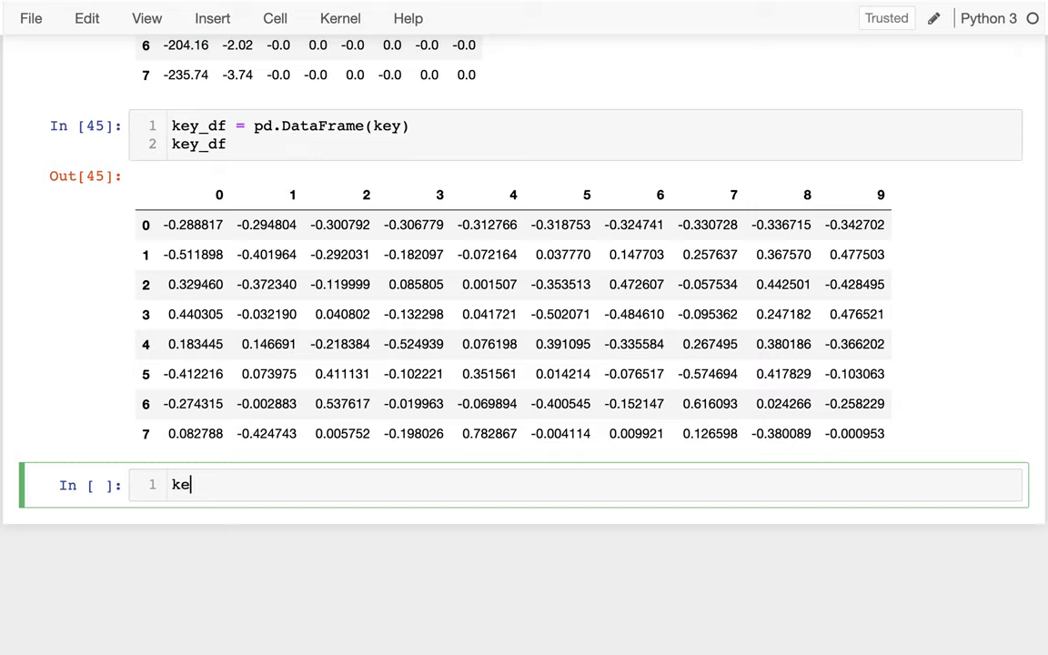
text(y_df[])
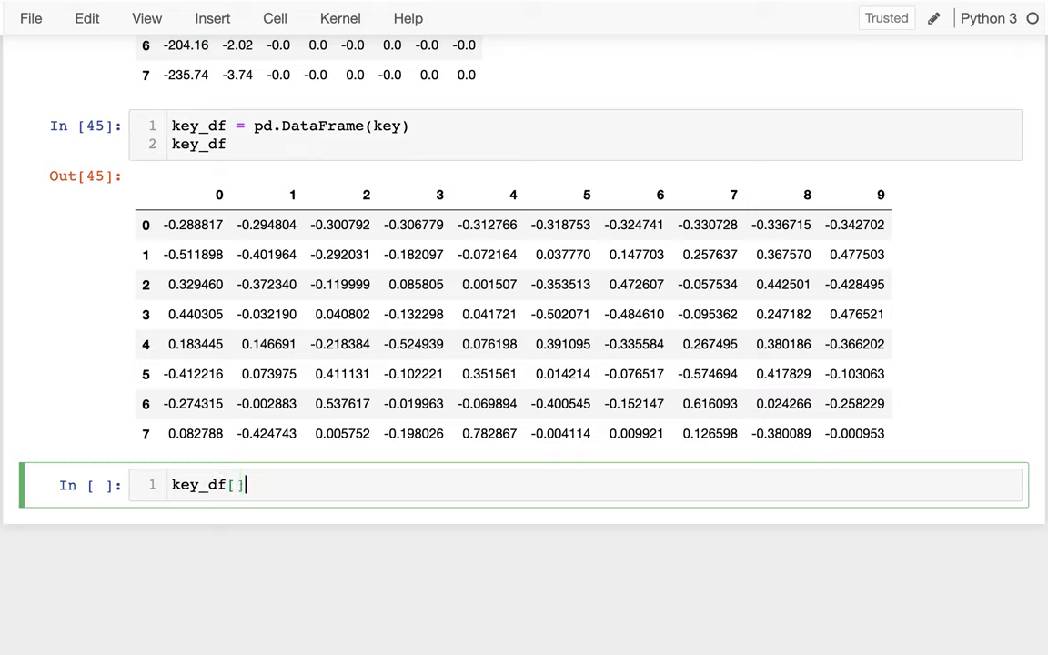
text(.)
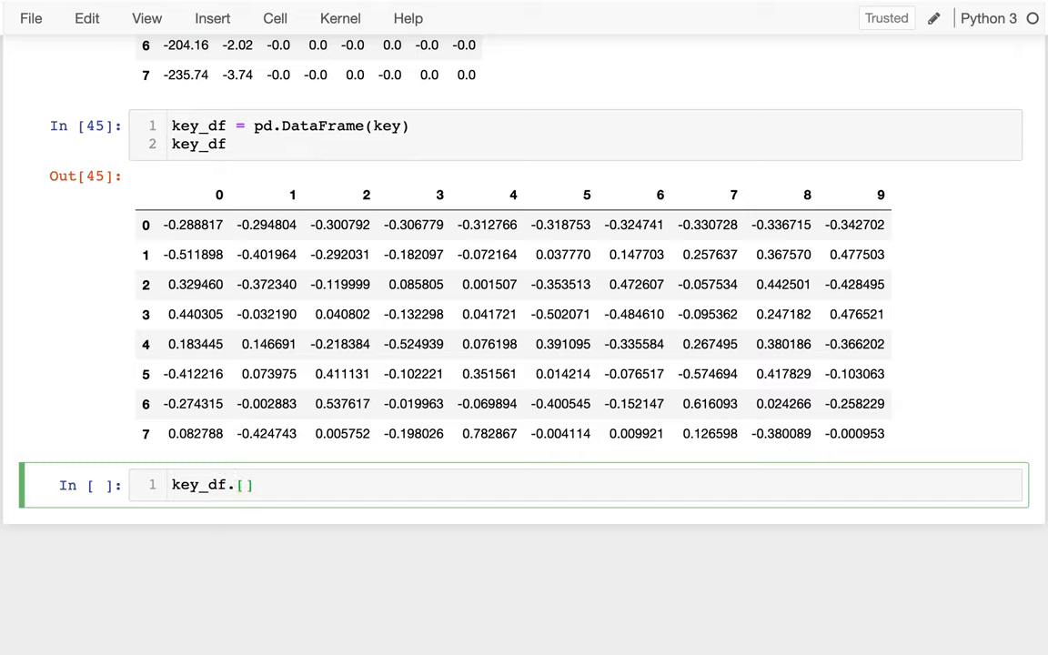
text(iloc)
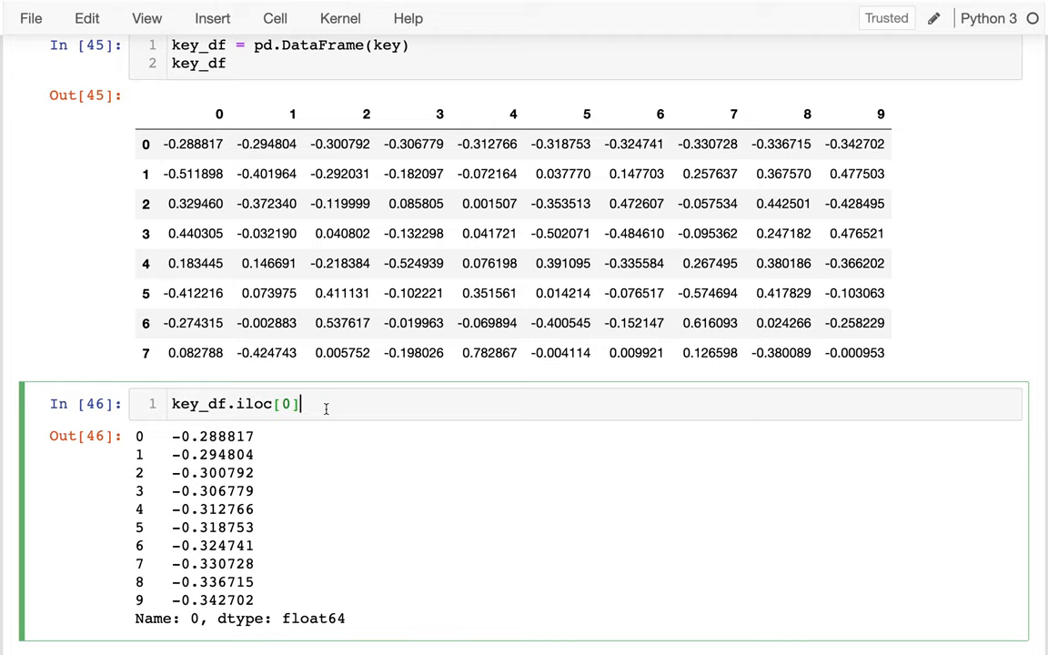
Compute key_df.iloc[0] * (-14.70) + key_df.iloc[1] * 8.3, giving roughly 0 through 9.
scroll(down, 3)
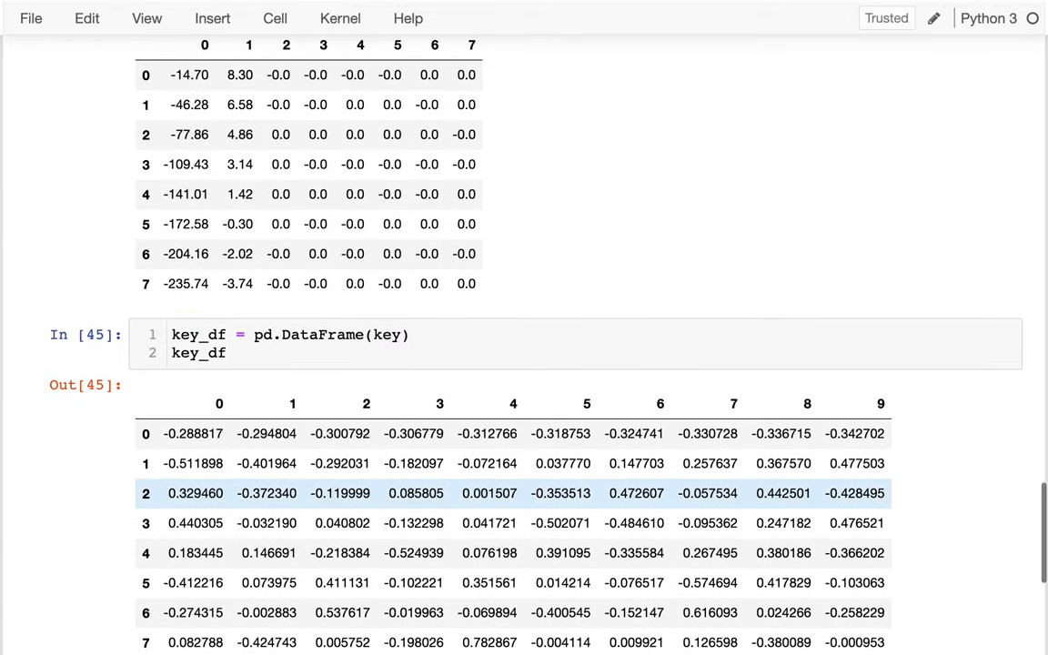
click(191, 74)
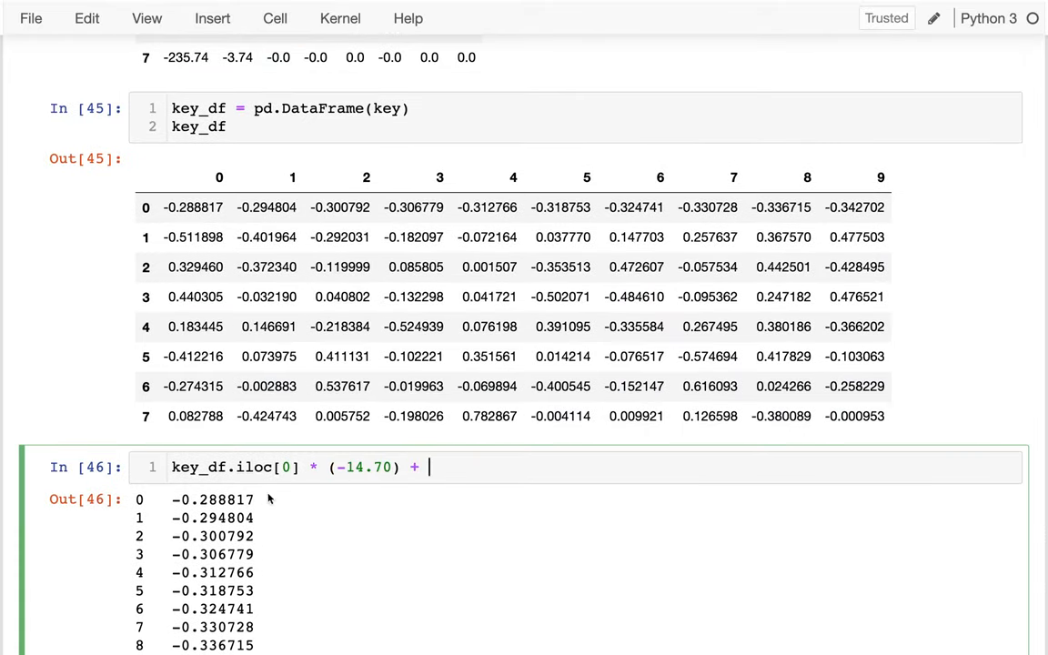
double_click(218, 466)
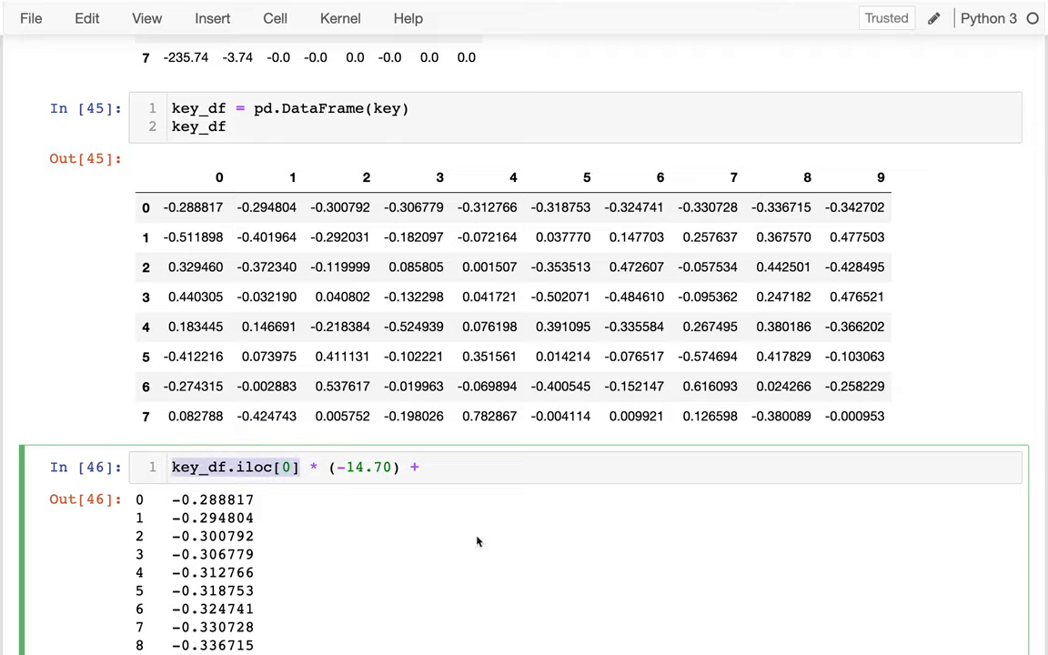
text(key_df.iloc[1] *)
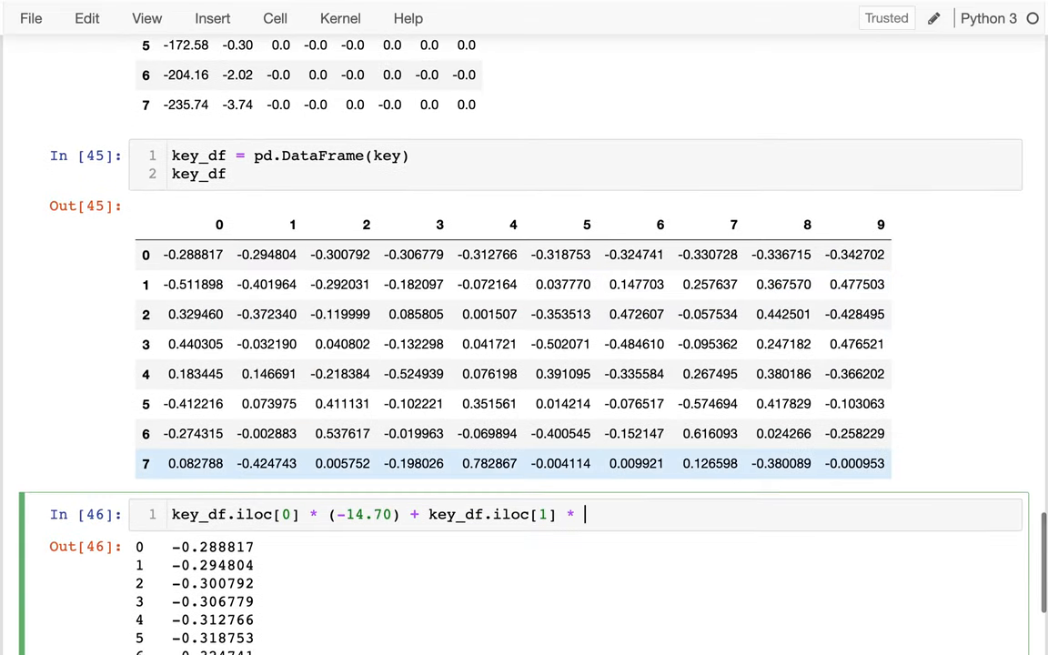
text(8.3)
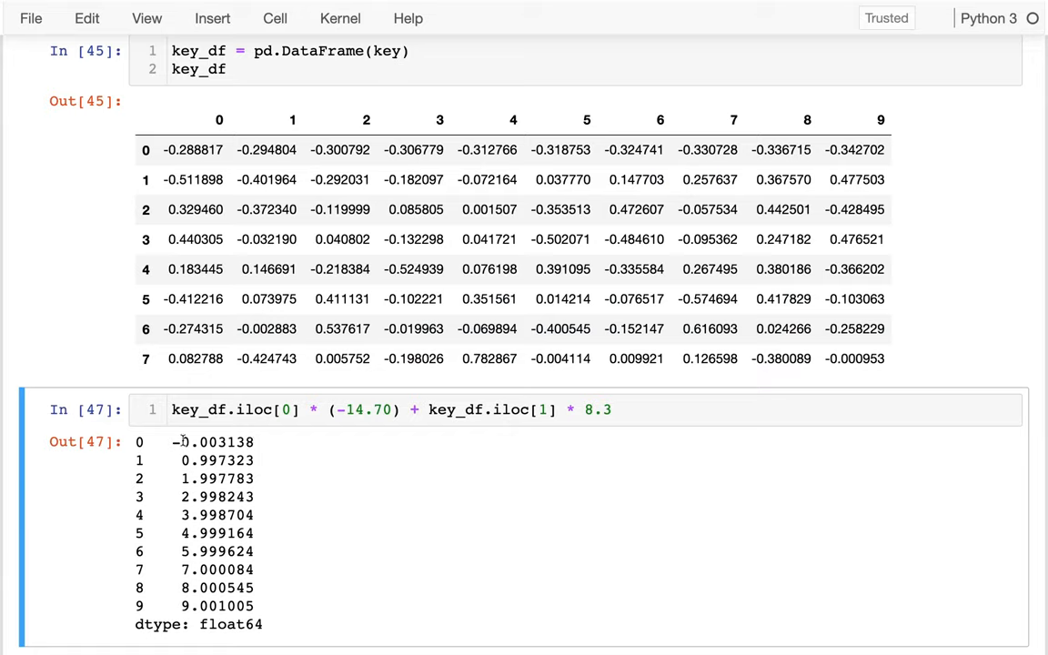
double_click(216, 460)
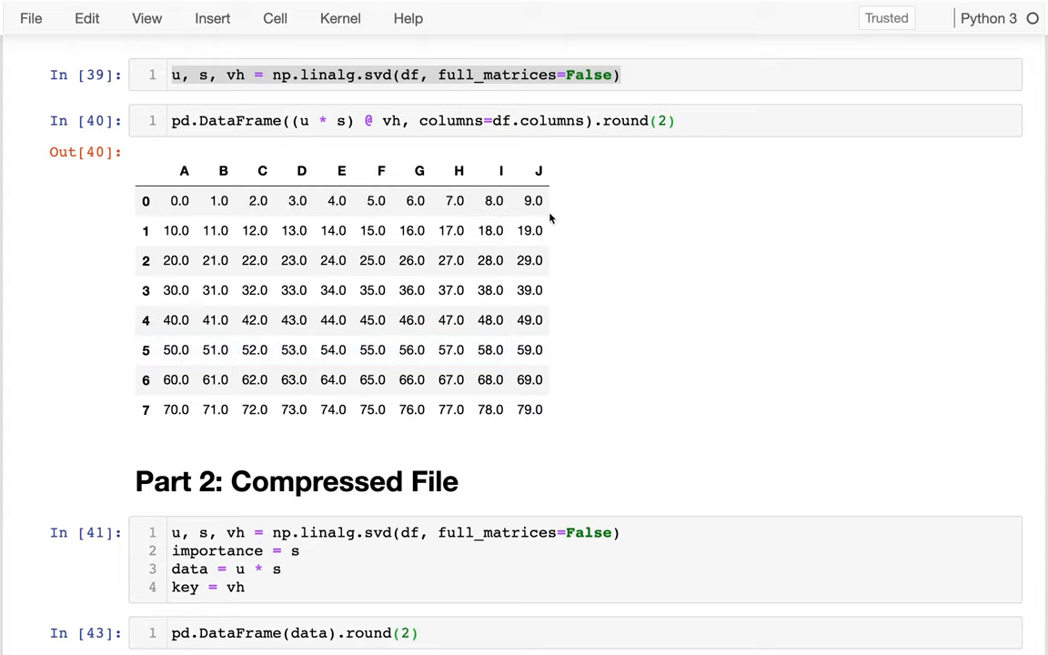
Locate the weights -235.74 and -3.74 in row 7 and 8.30 in row 0 of the data table.
scroll(down, 3)
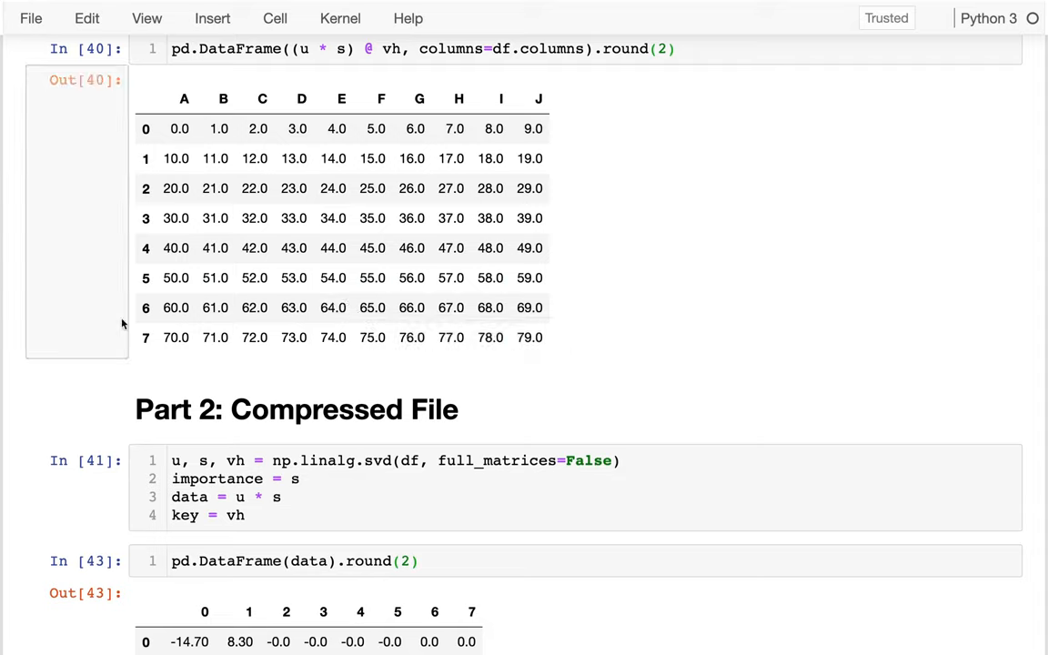
mouse_move(646, 228)
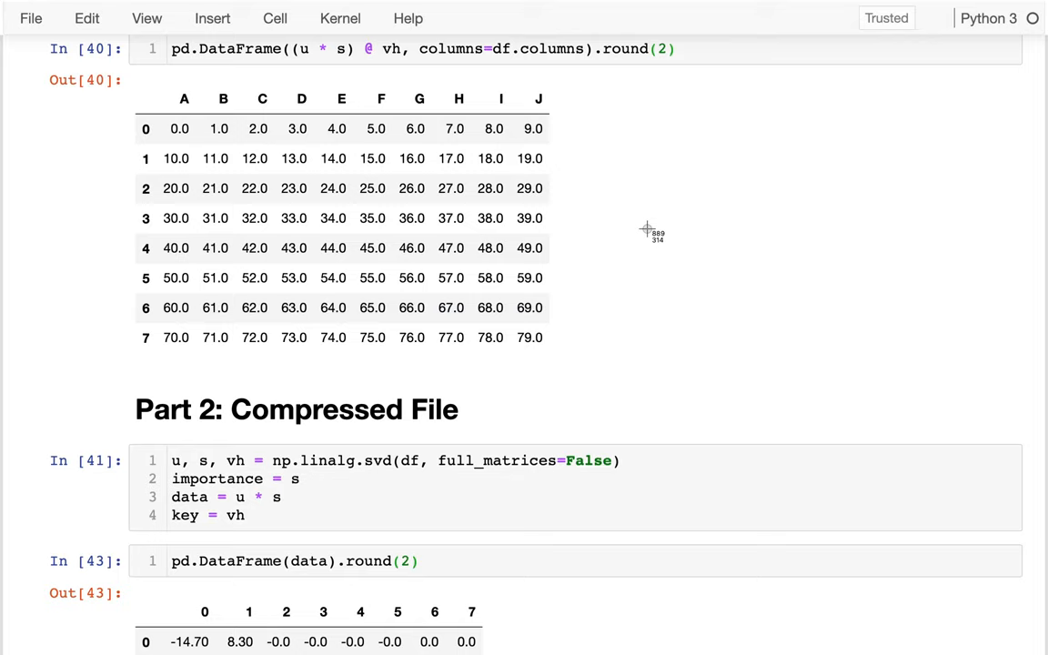
scroll(down, 3)
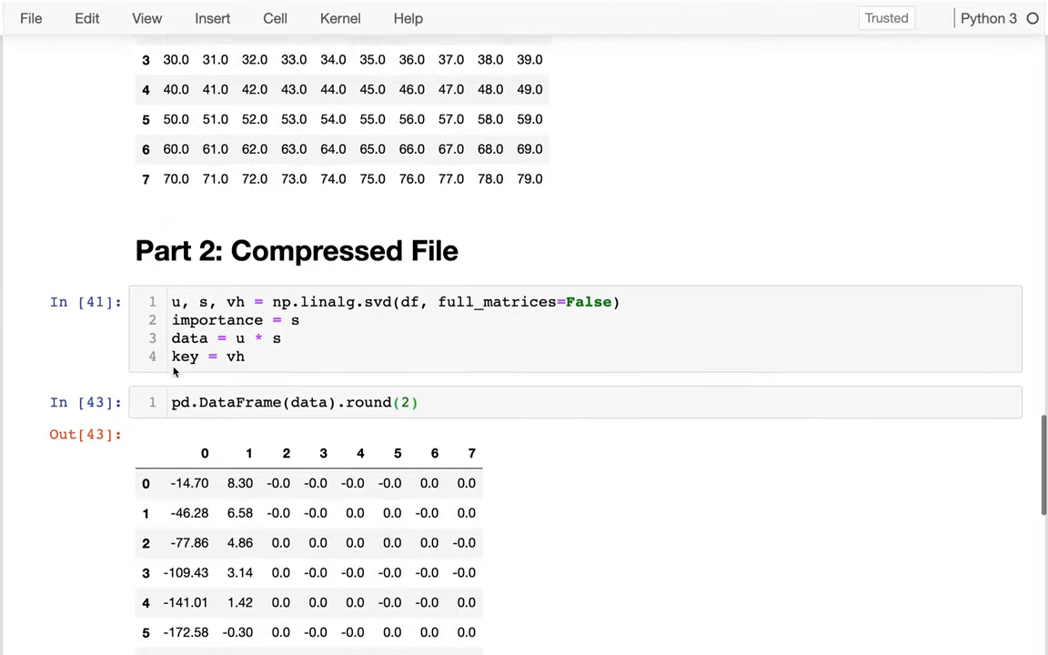
scroll(down, 3)
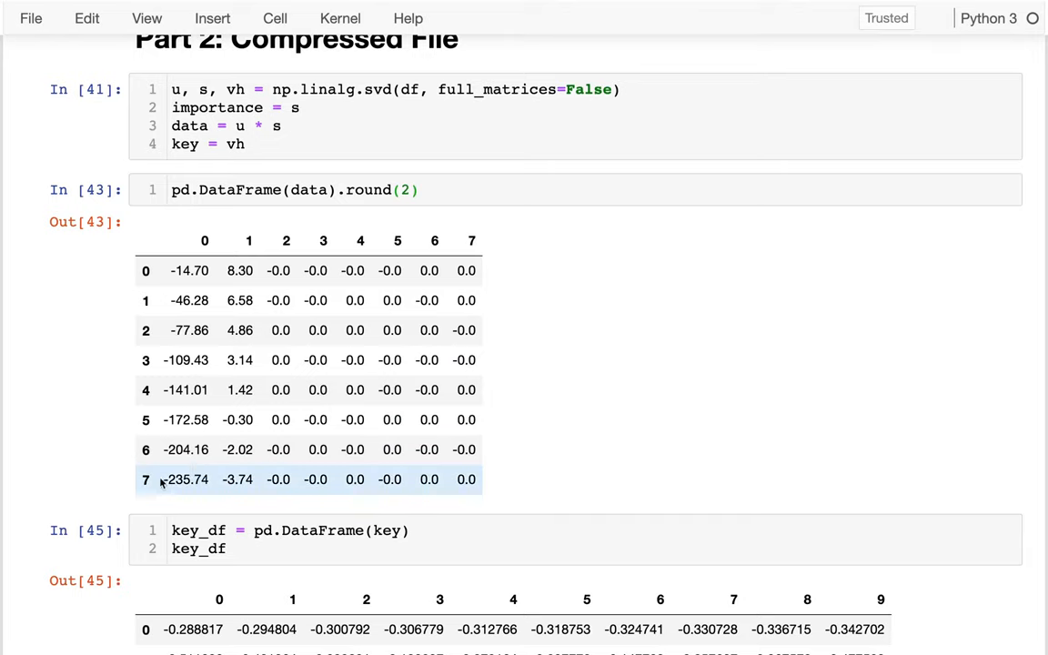
double_click(187, 480)
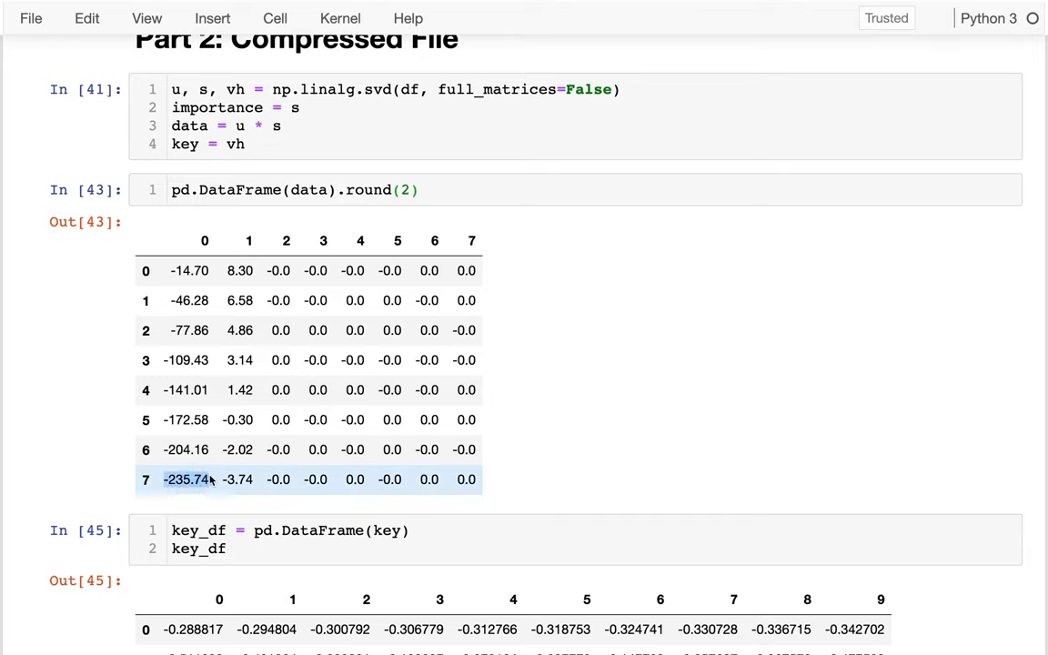
click(237, 479)
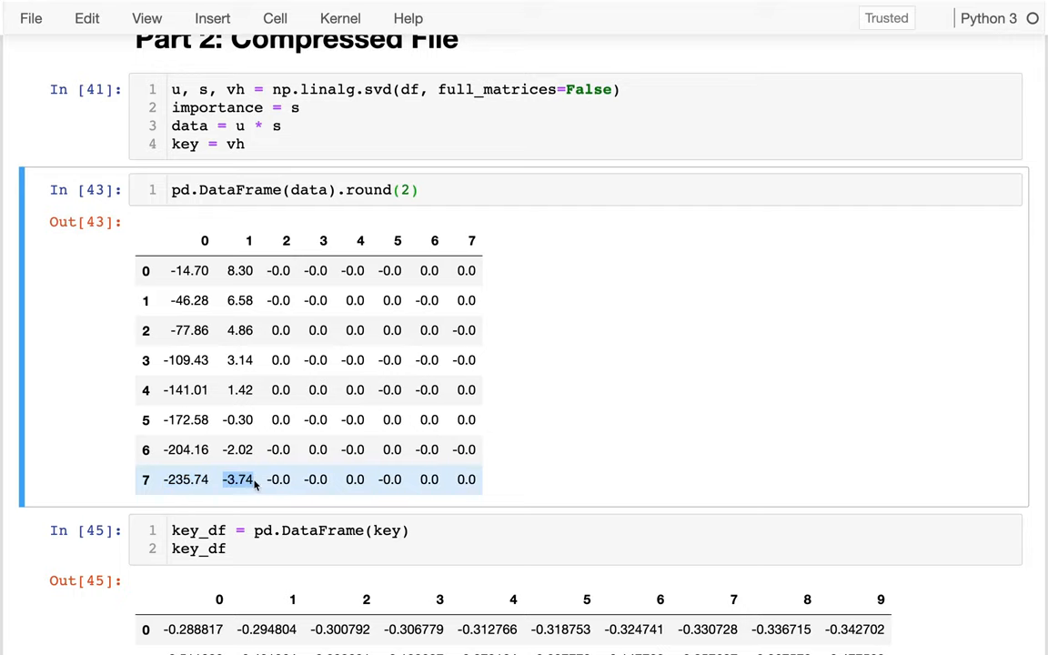
scroll(down, 3)
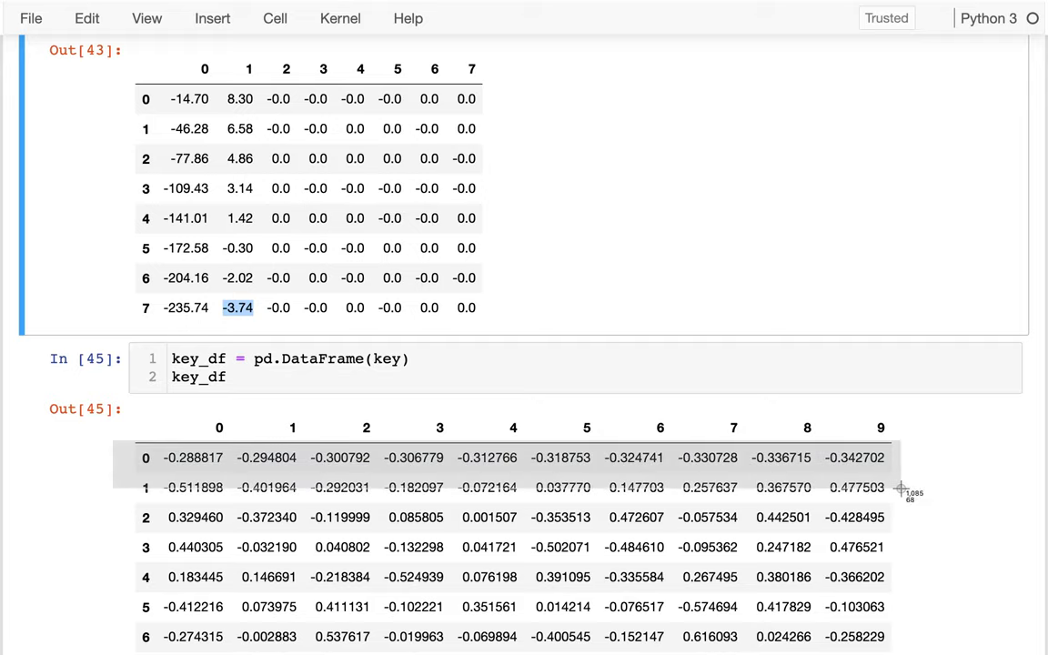
scroll(down, 3)
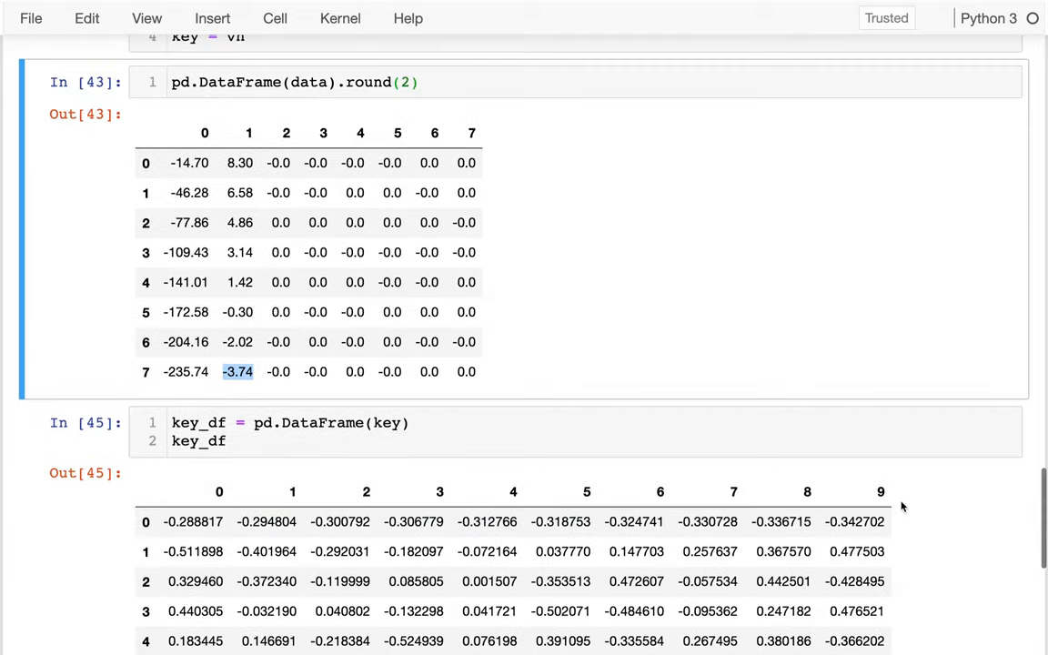
click(204, 133)
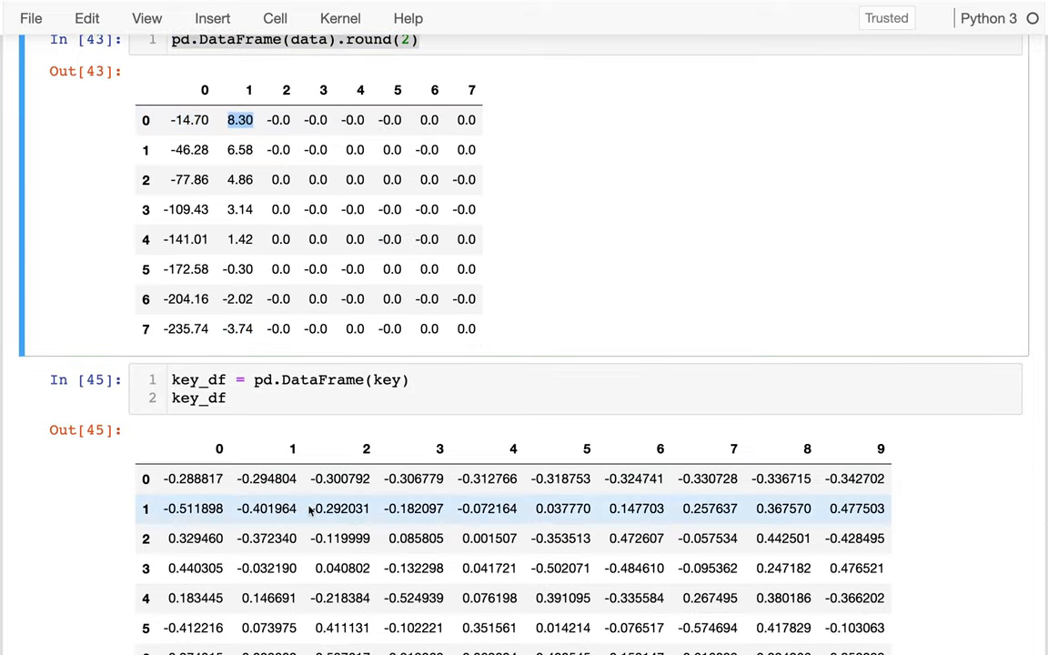
Run (key_df.iloc[0] * (-235.74) + key_df.iloc[1] * 8.3).round(2) in a new cell.
scroll(down, 3)
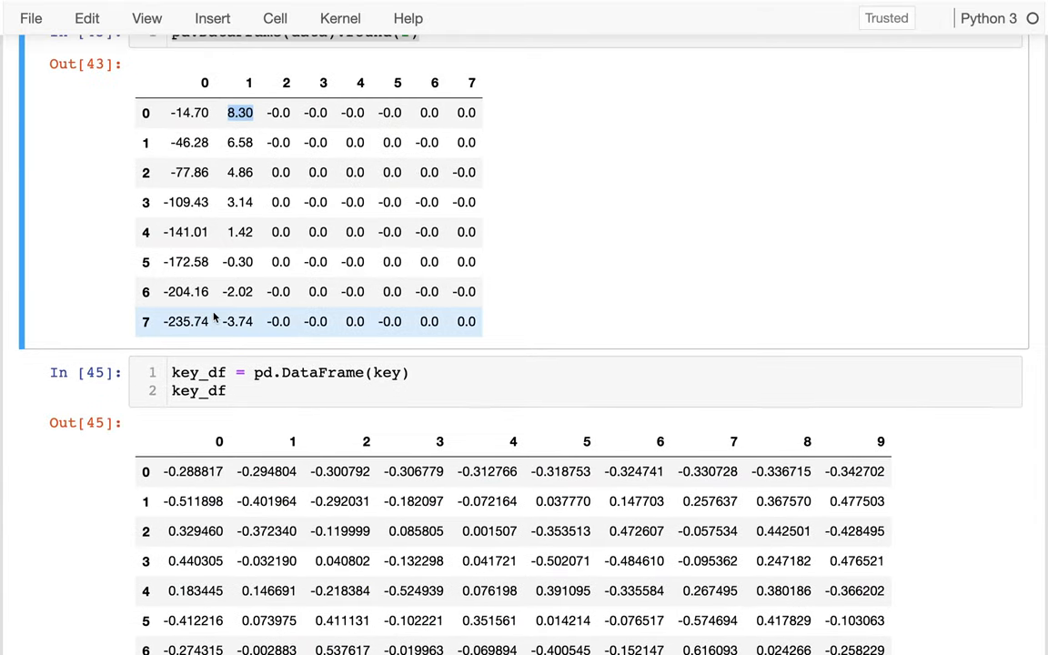
click(186, 321)
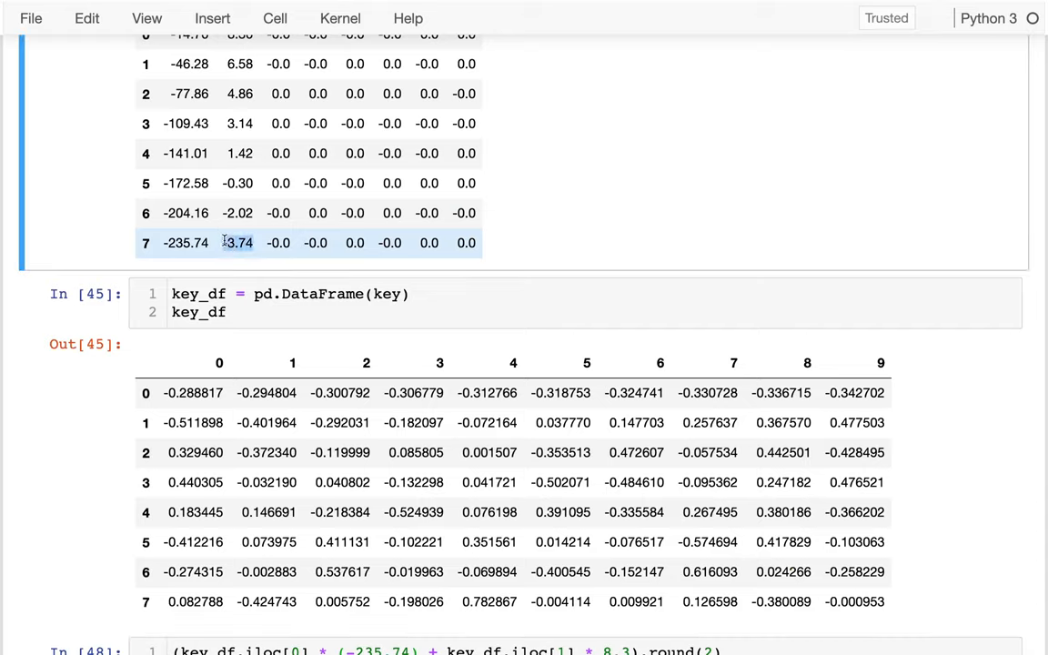
Replace the 8.3 weight with -3.74 and rerun, reproducing the values 70.0 through 79.0.
scroll(down, 3)
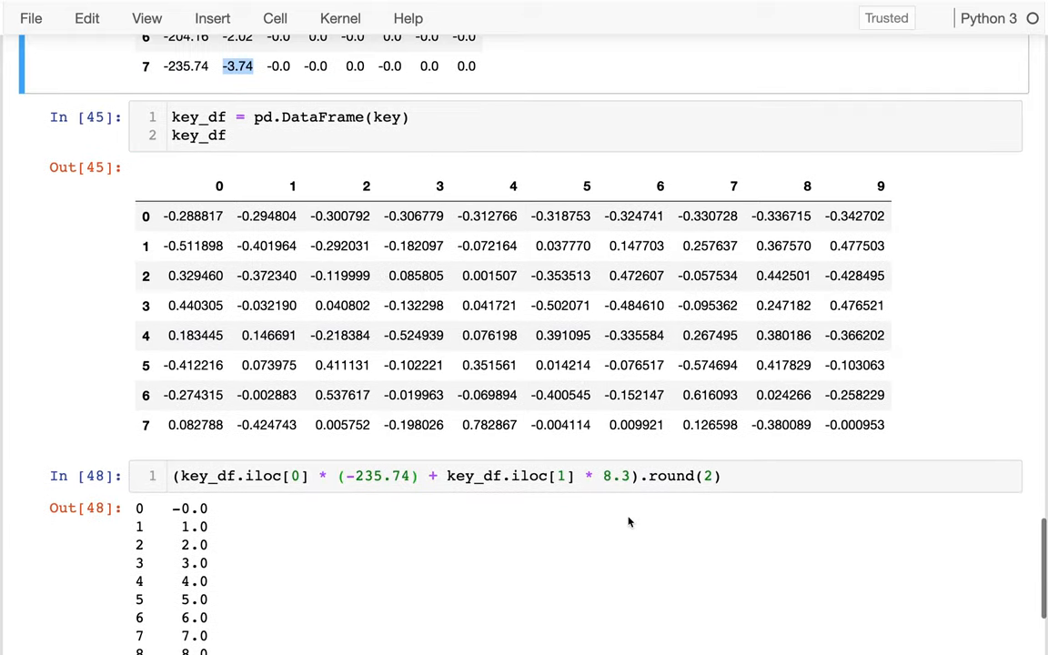
double_click(616, 476)
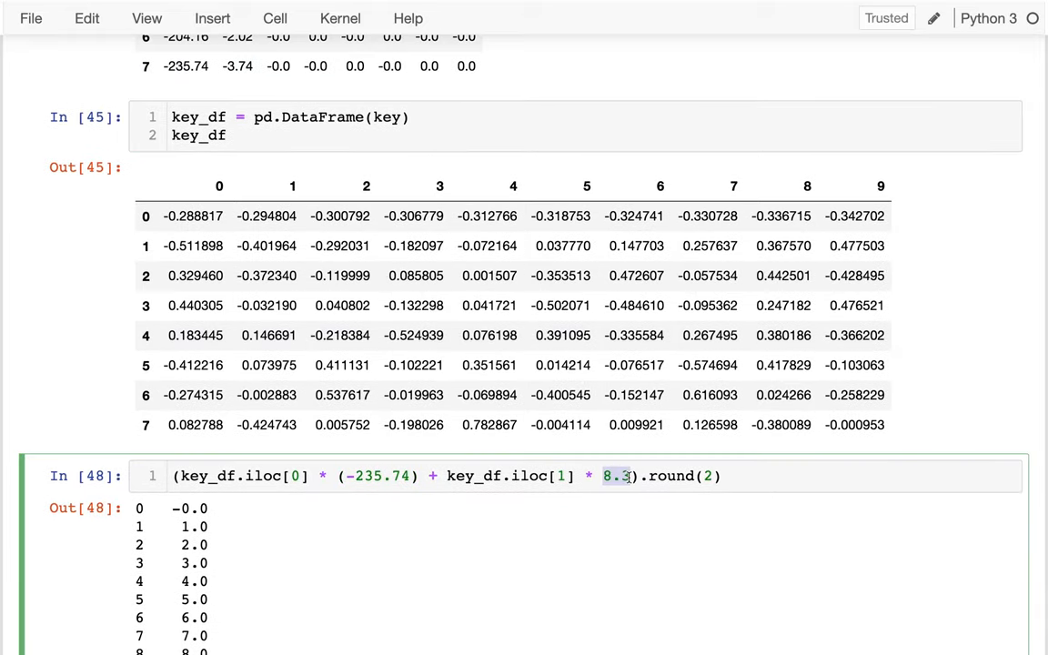
text(-3.74)
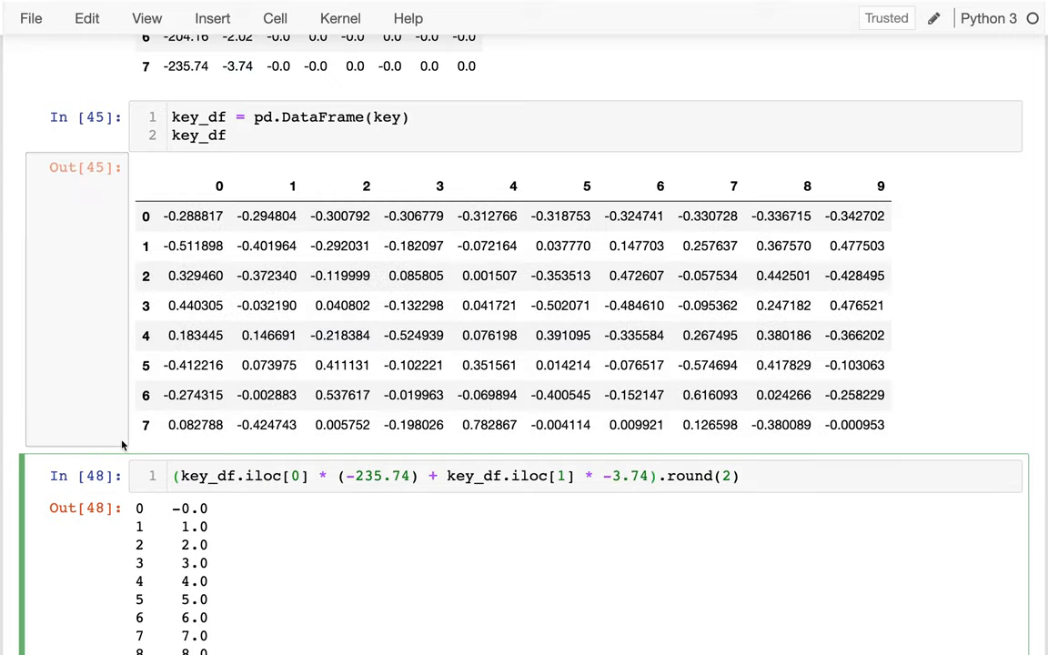
scroll(down, 3)
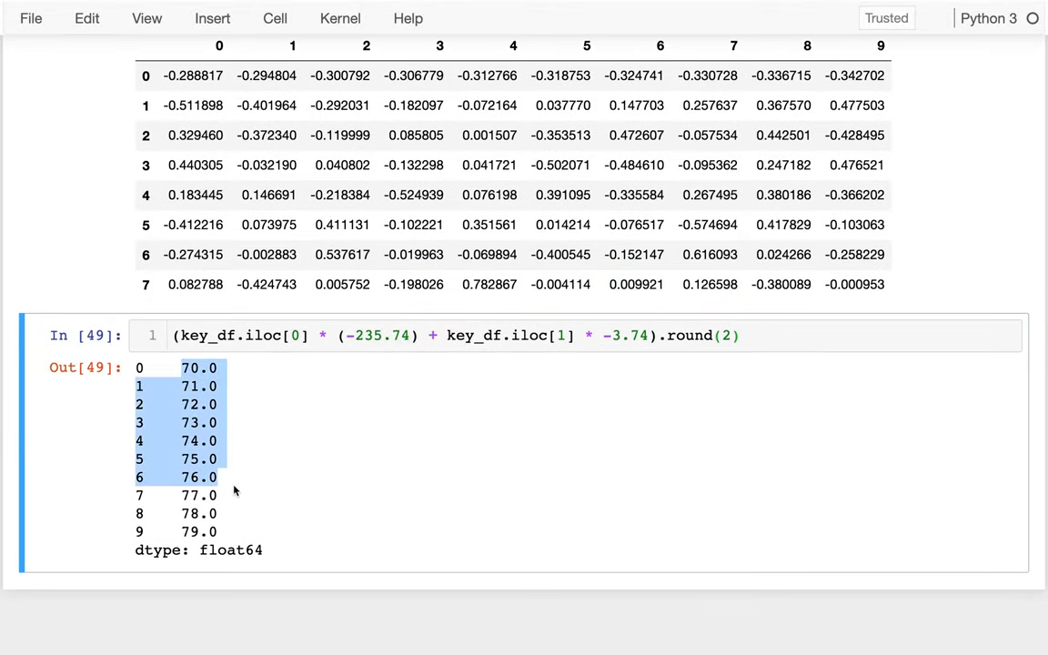
drag(233, 478, 226, 533)
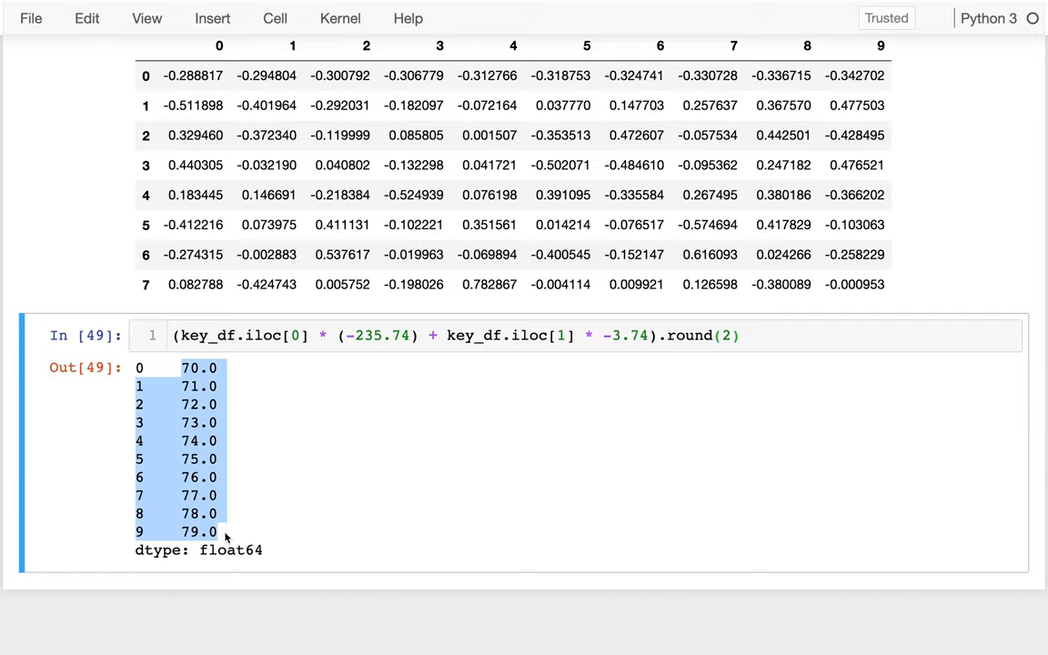
scroll(up, 3)
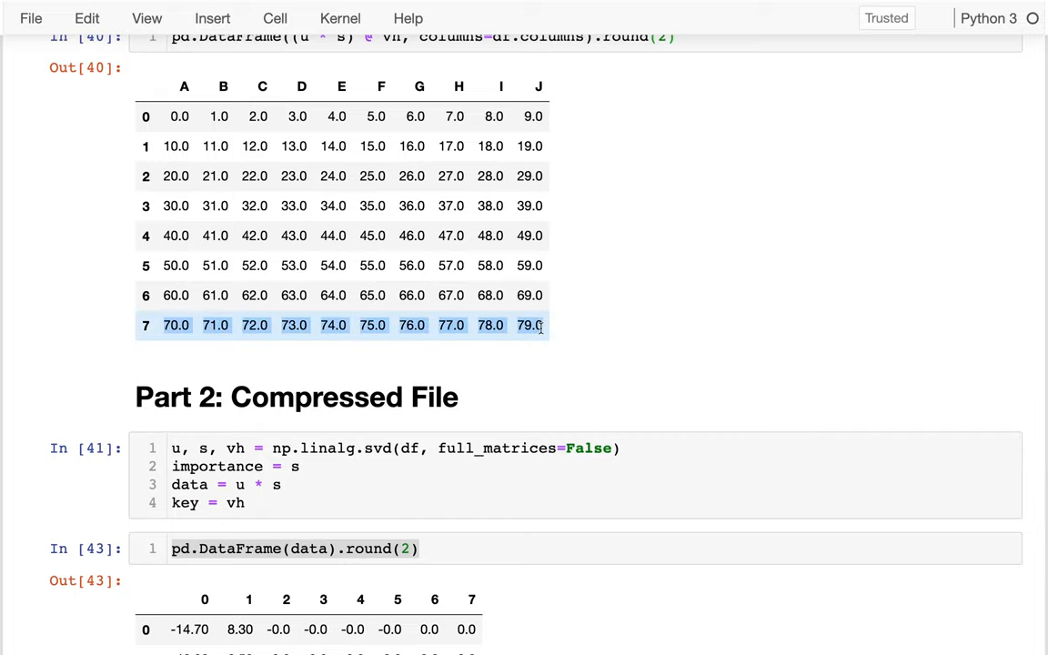
scroll(down, 3)
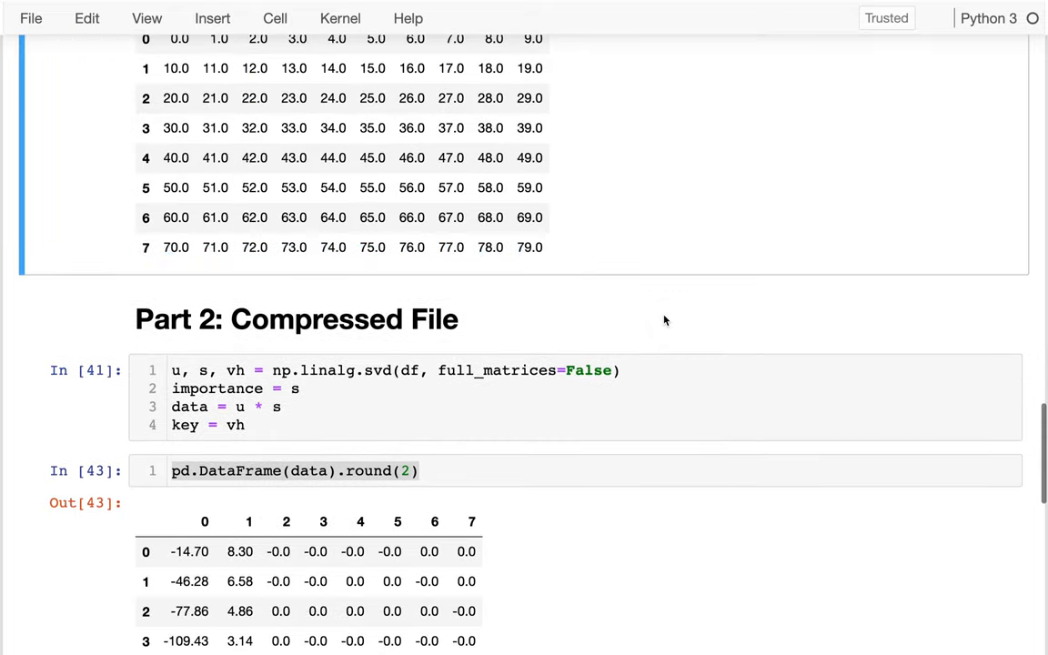
scroll(down, 3)
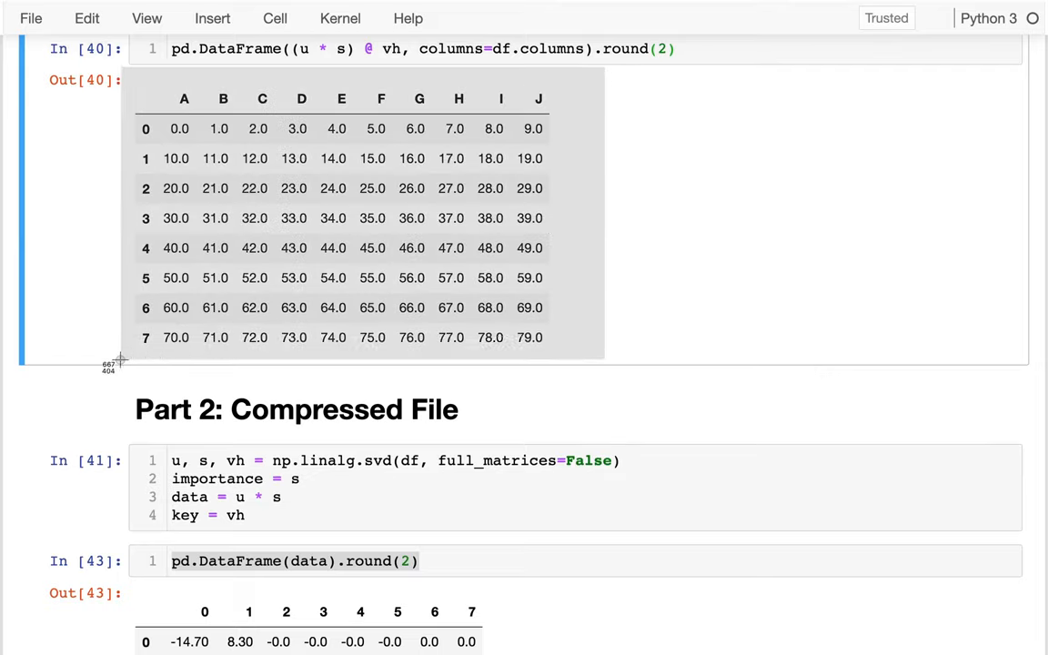
scroll(down, 3)
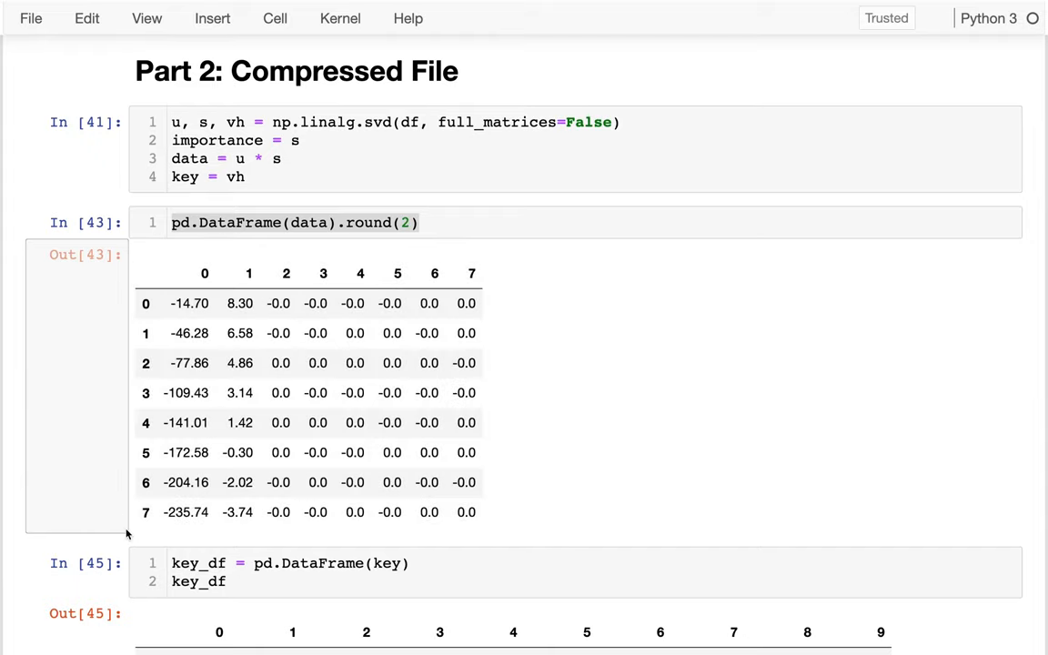
scroll(down, 3)
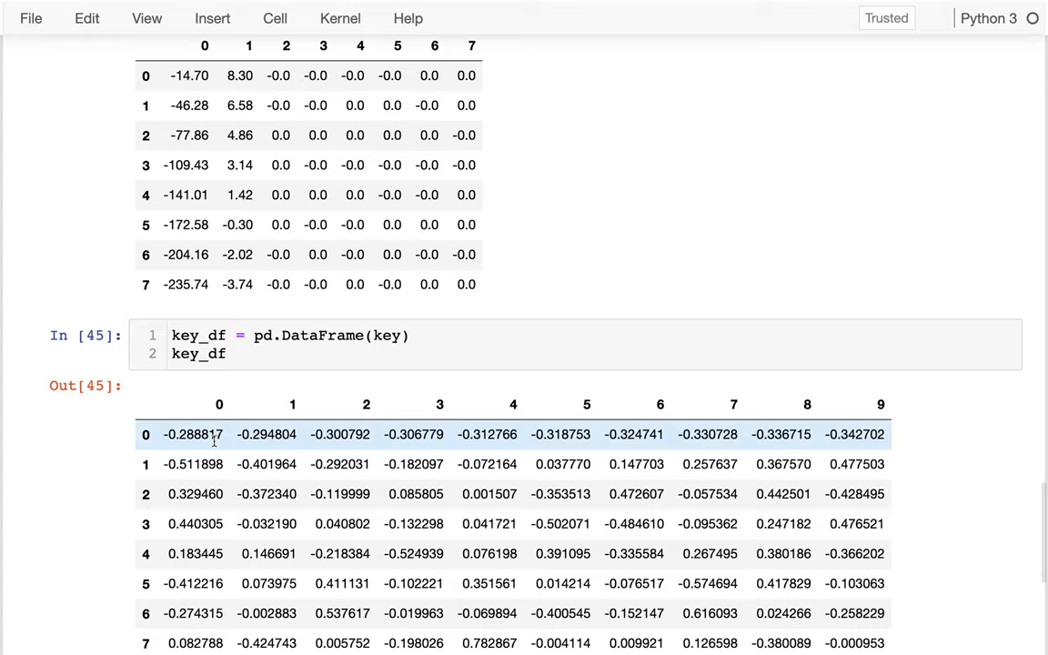
scroll(down, 3)
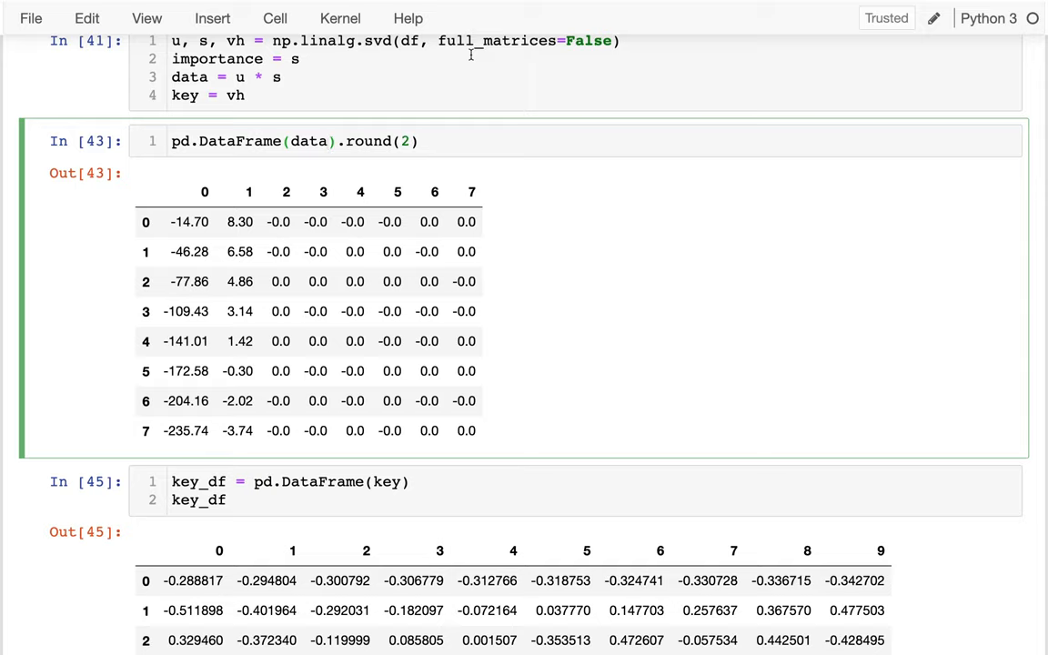
Keep only data's first two columns as data_df = pd.DataFrame(data[:, :2]).round(2).
text([])
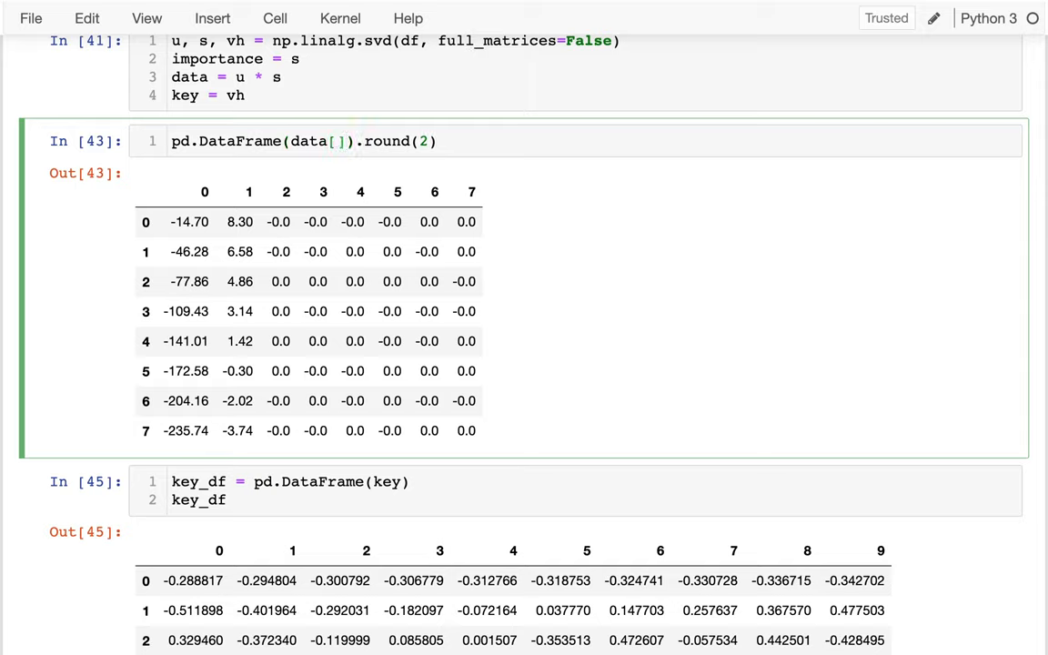
text(ROW)
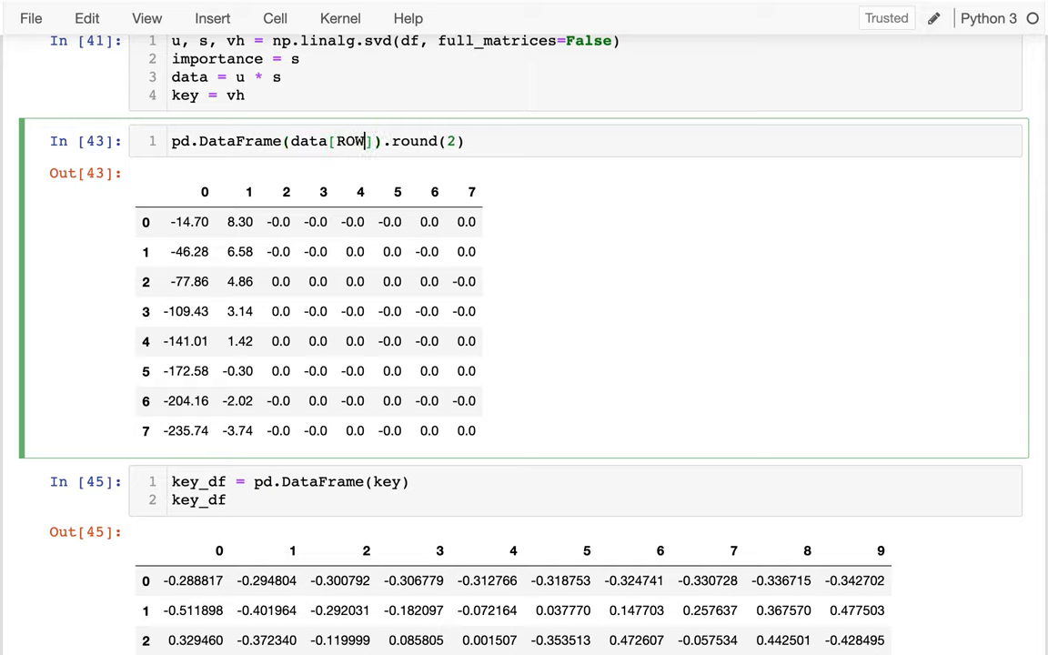
text(SLICE, COL SLICE)
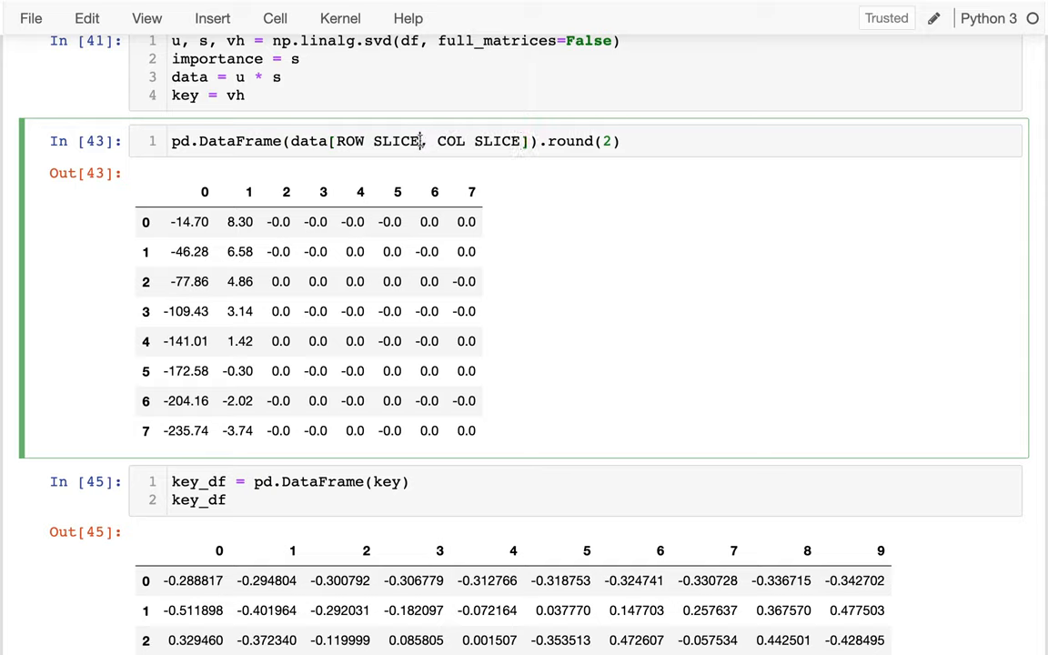
text(:)
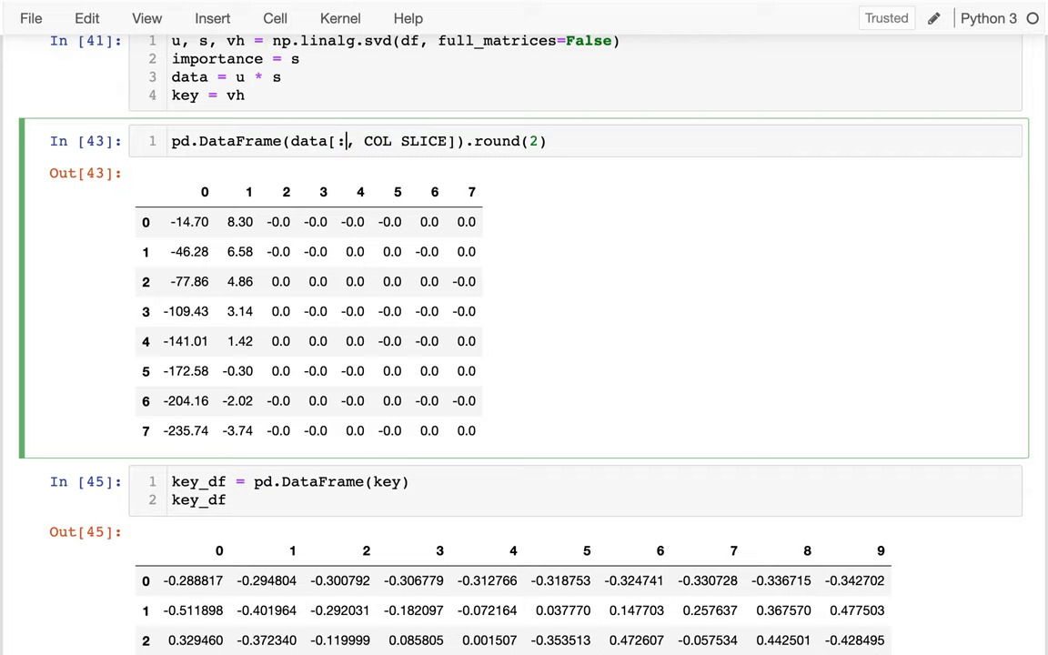
mouse_move(369, 135)
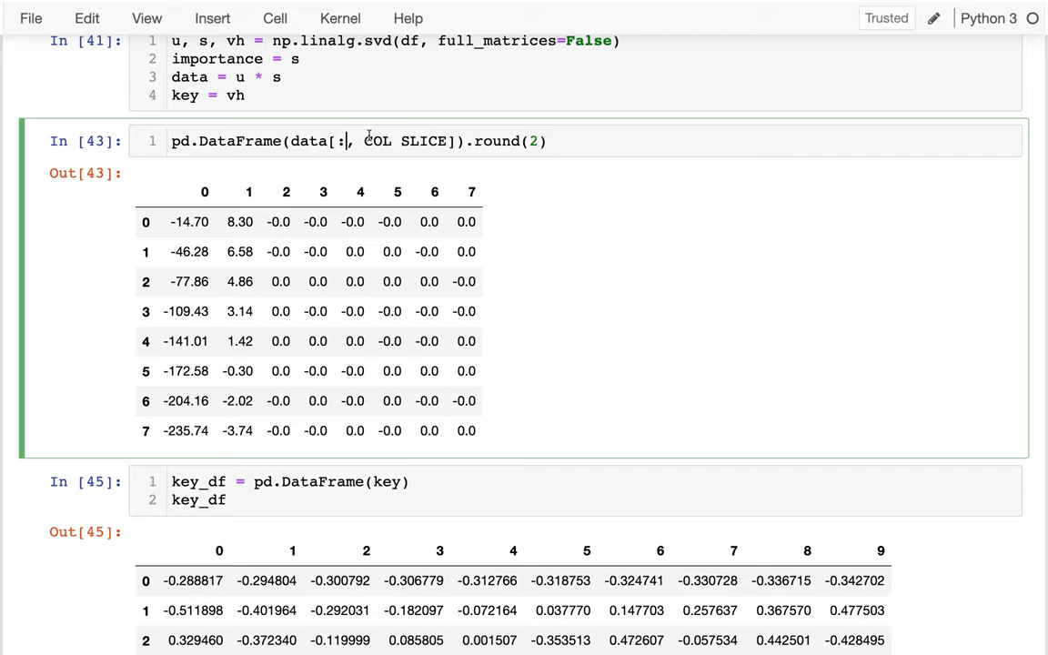
double_click(404, 141)
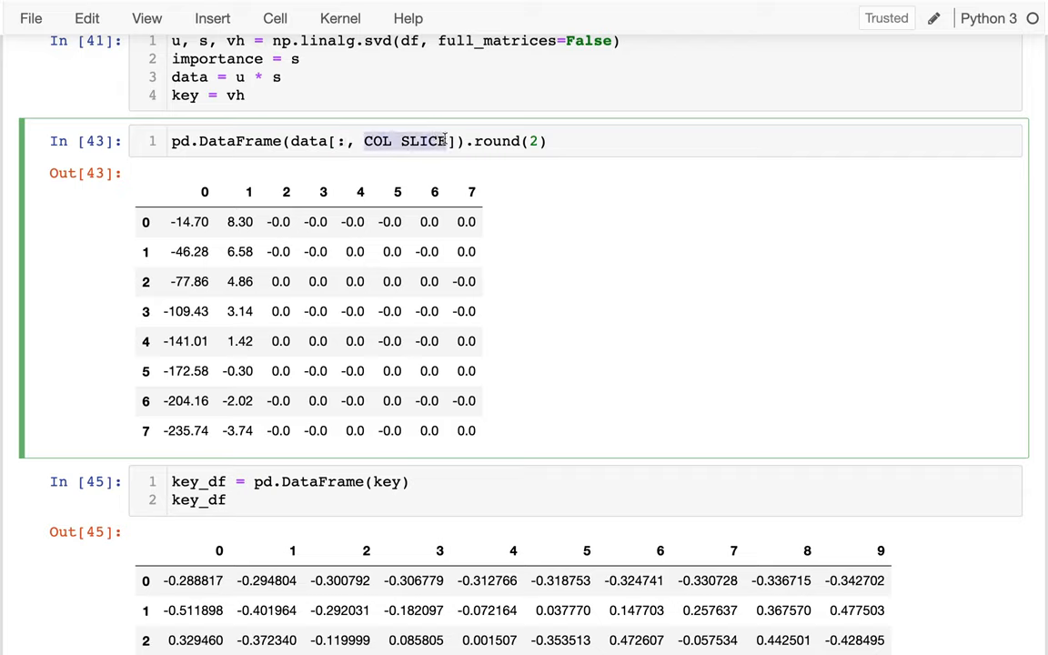
text(:2)
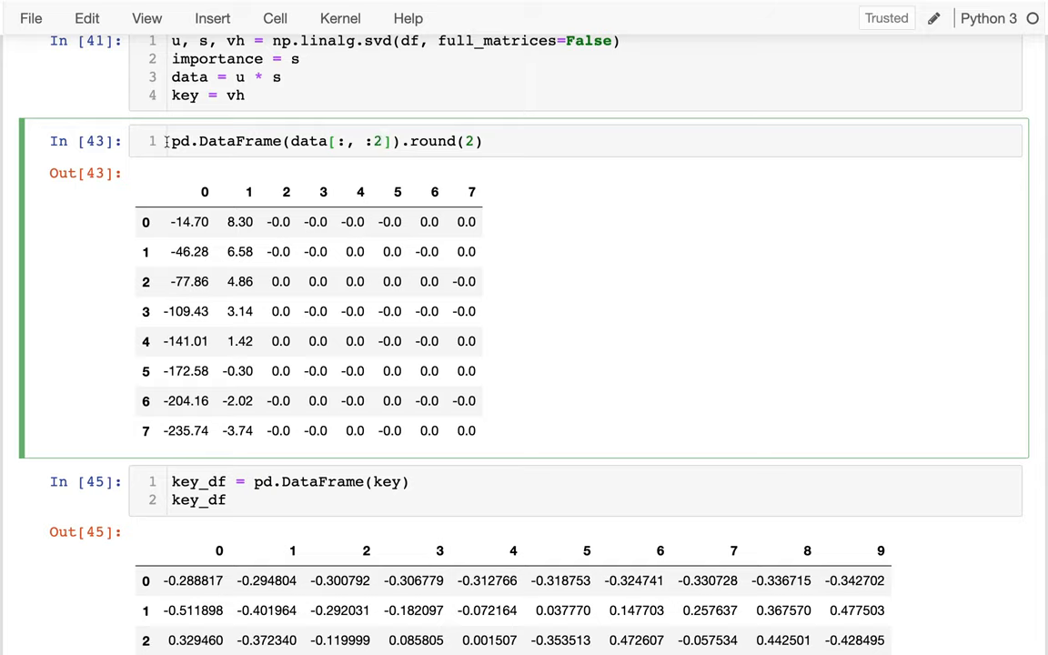
text(data_df =)
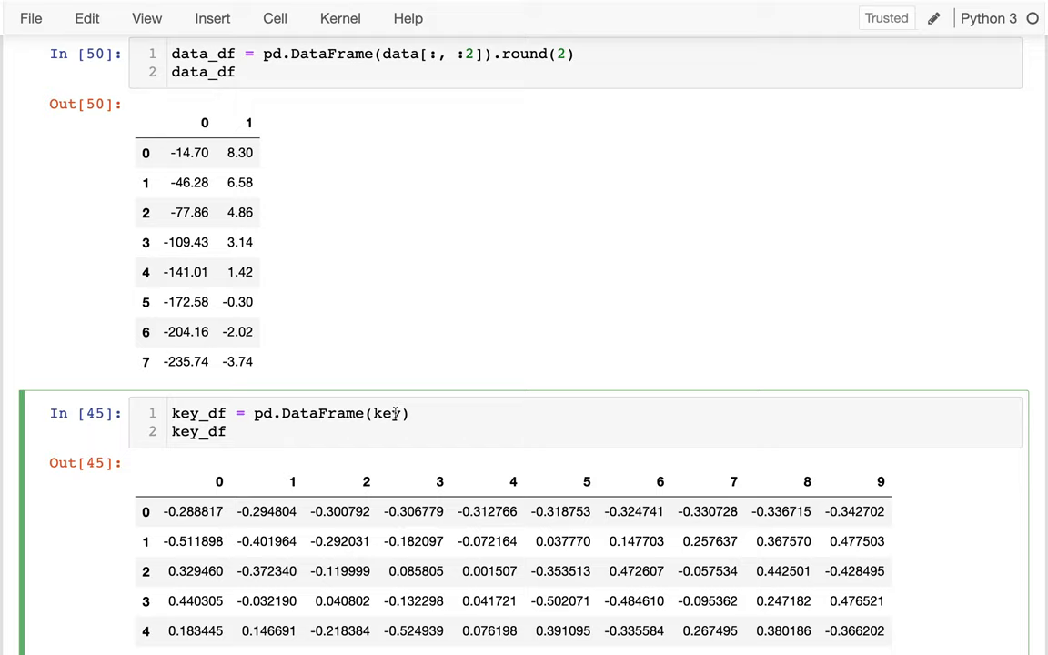
Keep only key's first two rows with key[:2, :] in the key_df cell and run it.
text([])
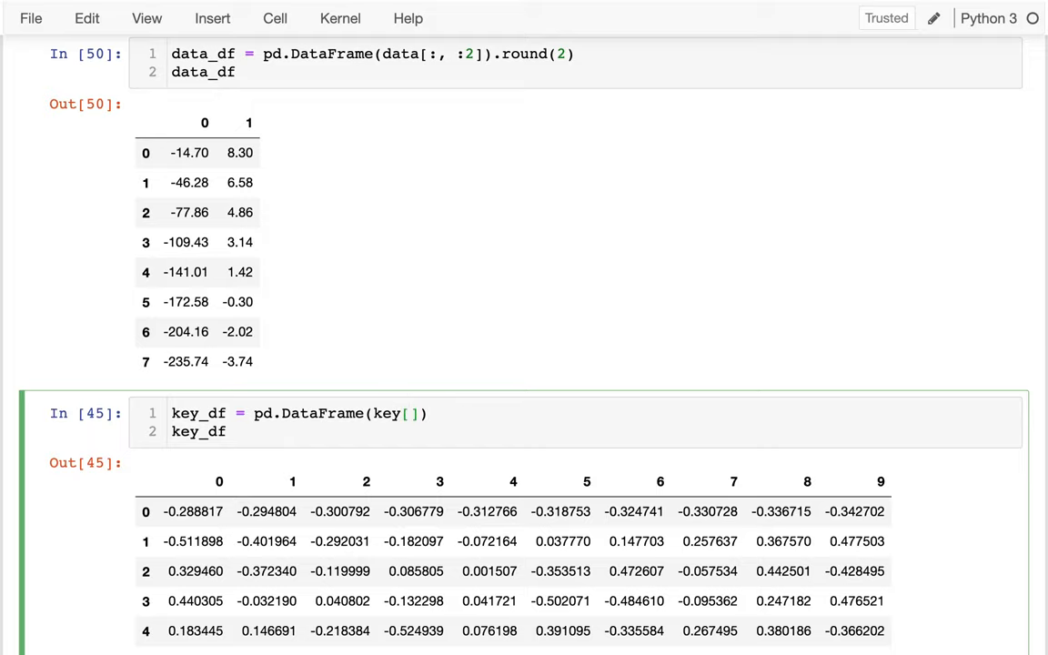
text(:2, :)
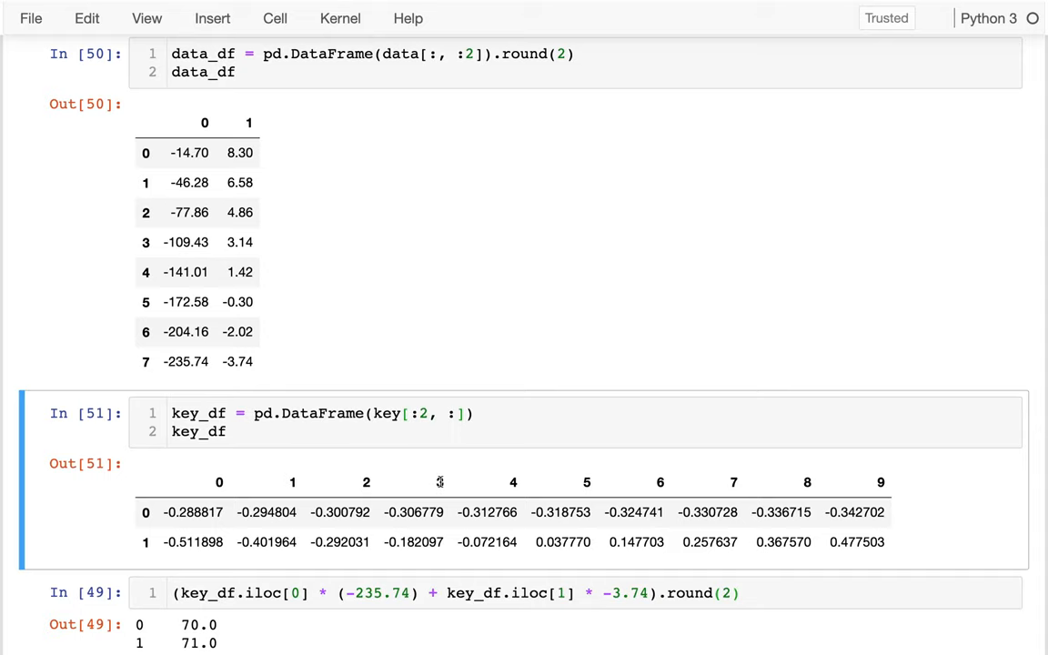
scroll(down, 3)
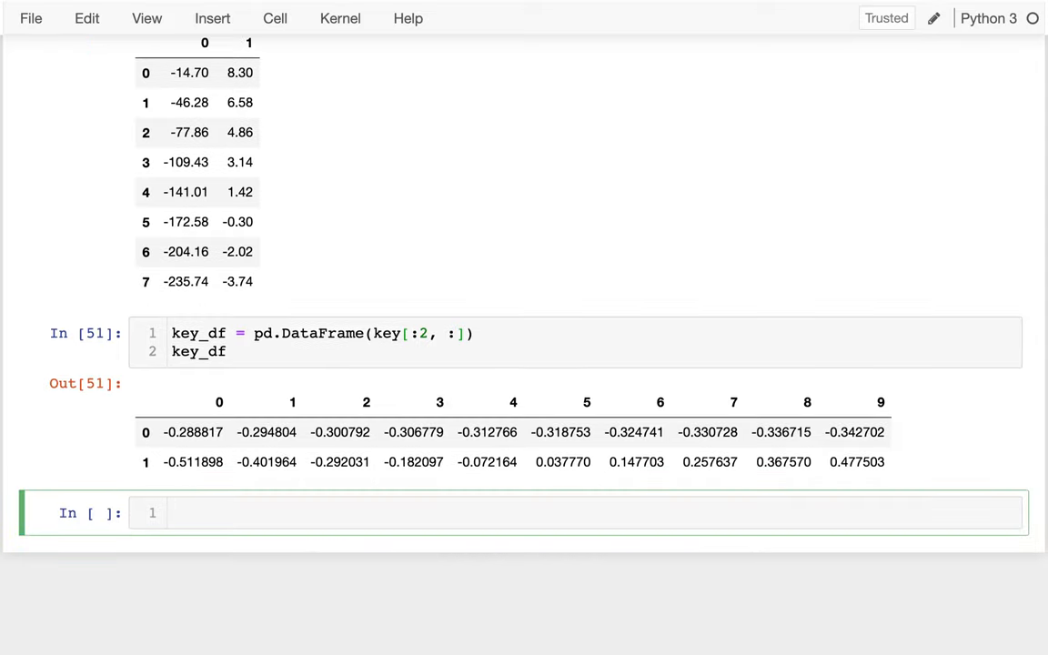
text(data_df @)
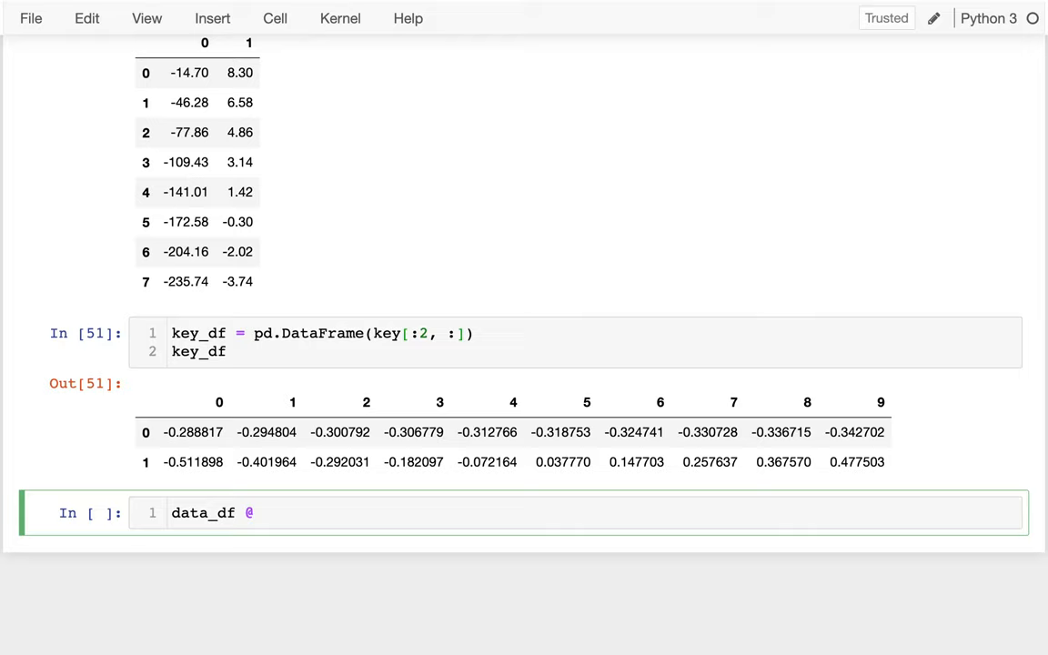
text(key_df)
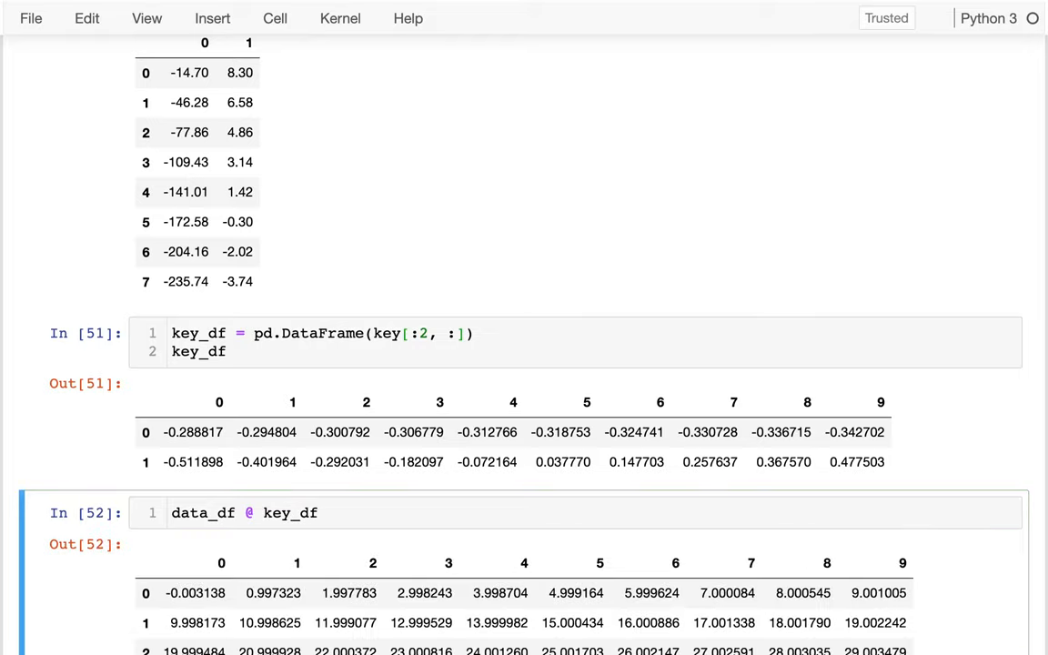
scroll(down, 3)
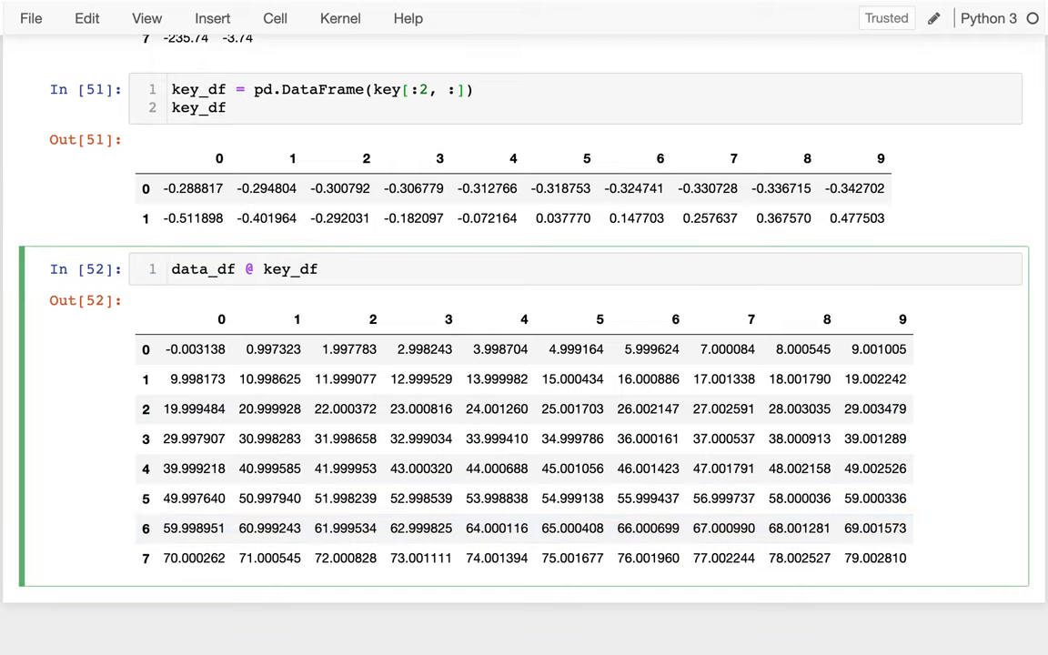
text((data_df @ key_df).round(2)
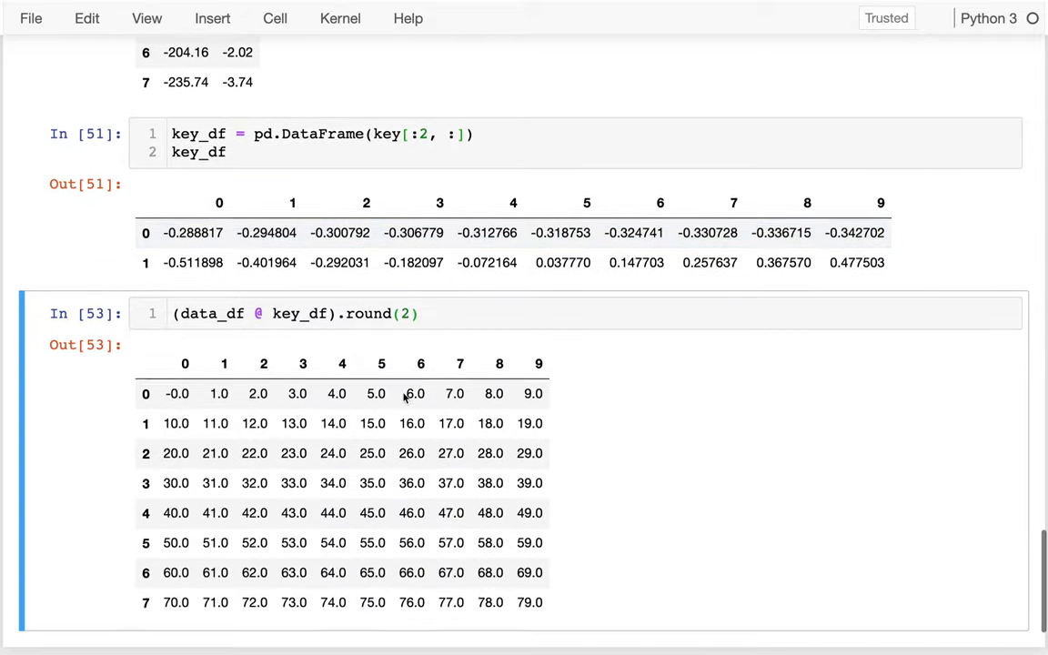
scroll(down, 3)
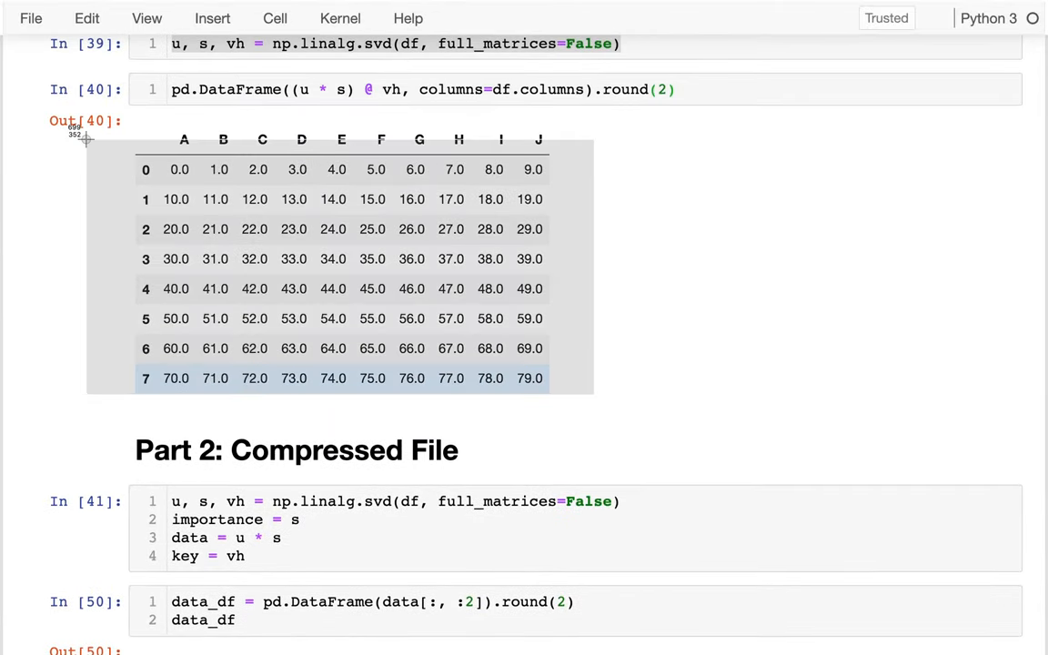
scroll(down, 3)
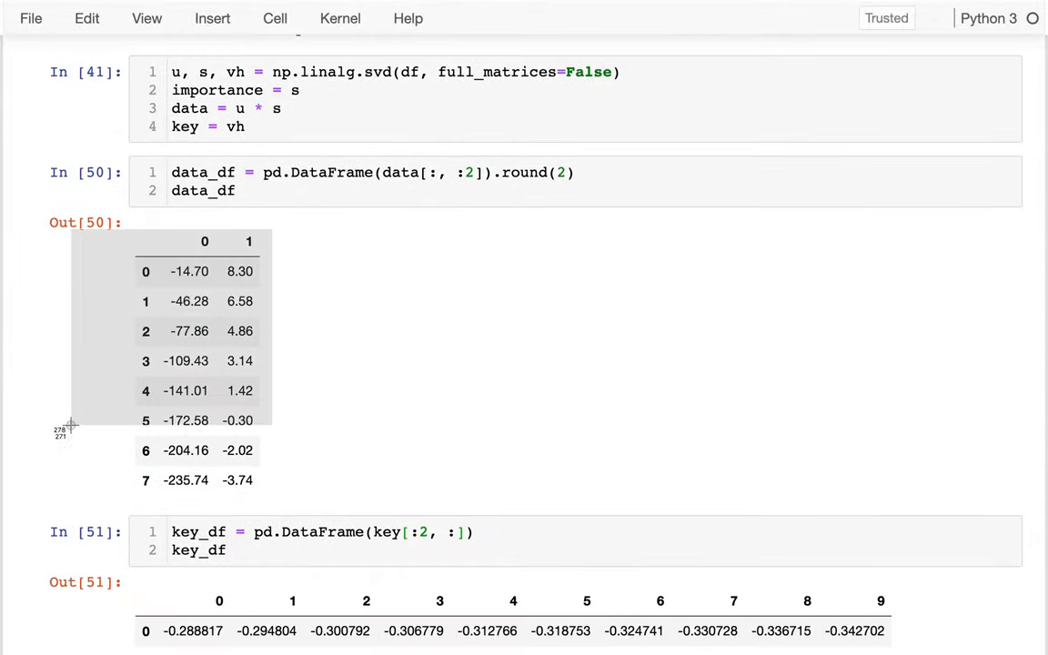
scroll(down, 3)
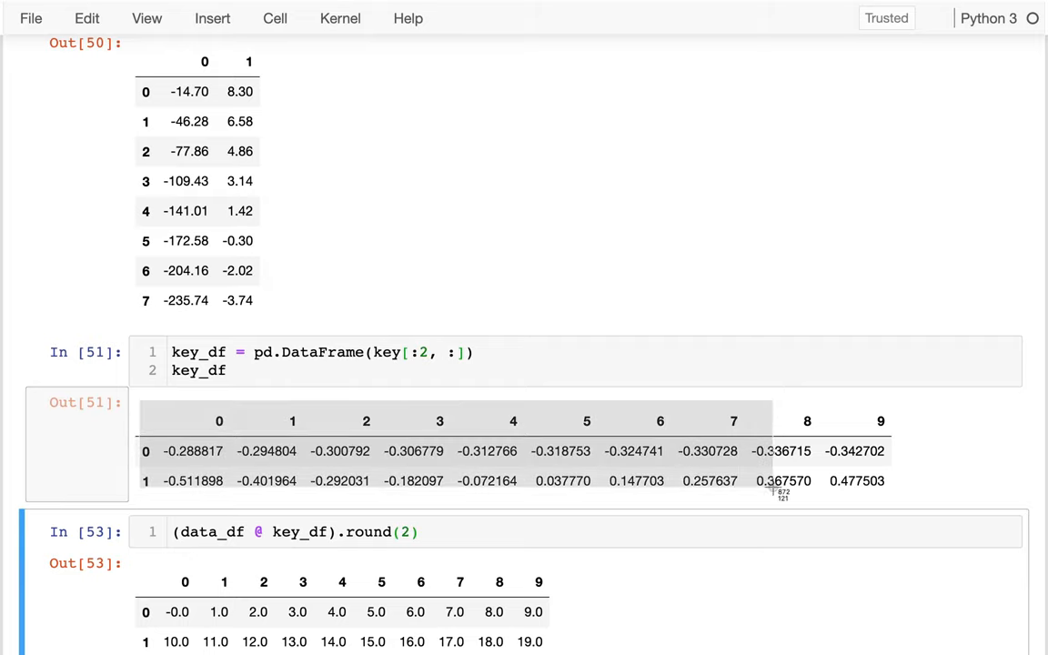
scroll(down, 3)
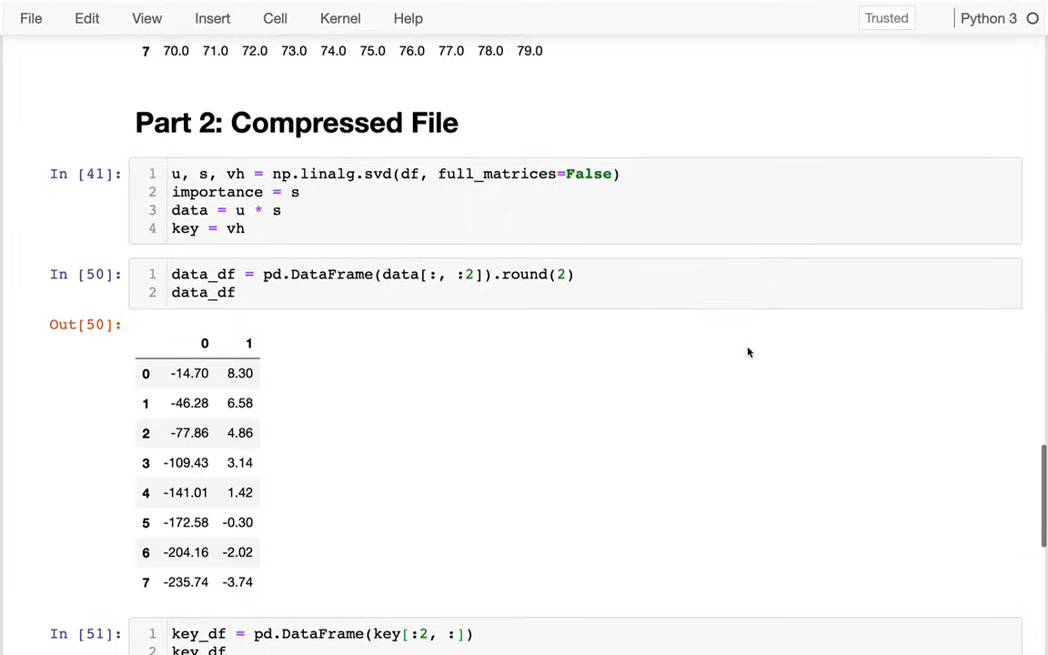
scroll(down, 3)
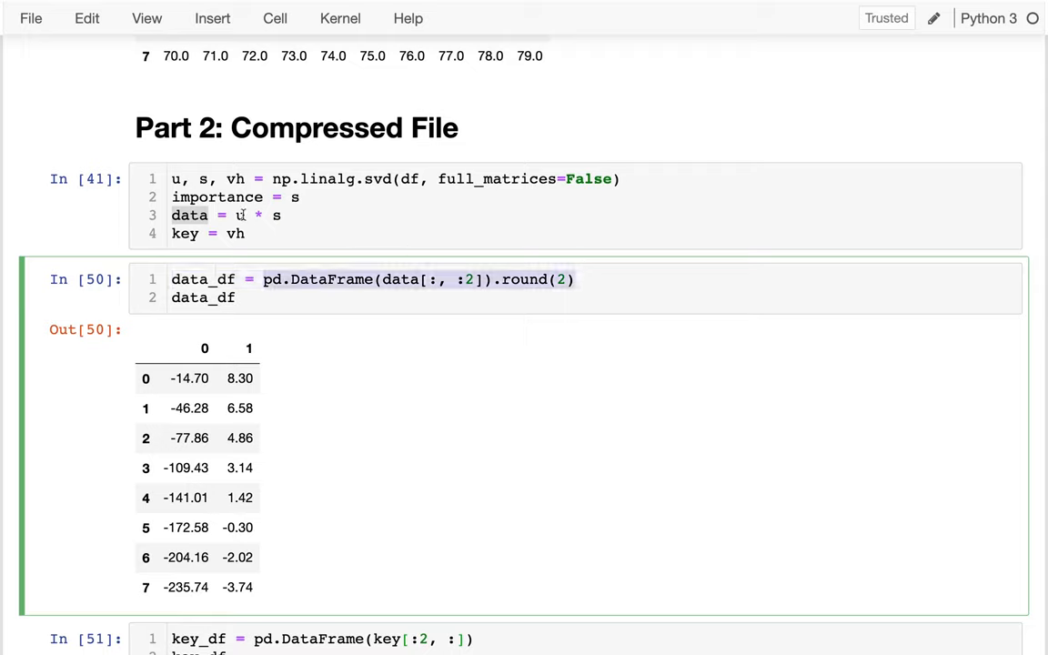
Compute (s / s.sum()).round(2), showing singular-value shares 0.97, 0.03 and zeros.
click(300, 198)
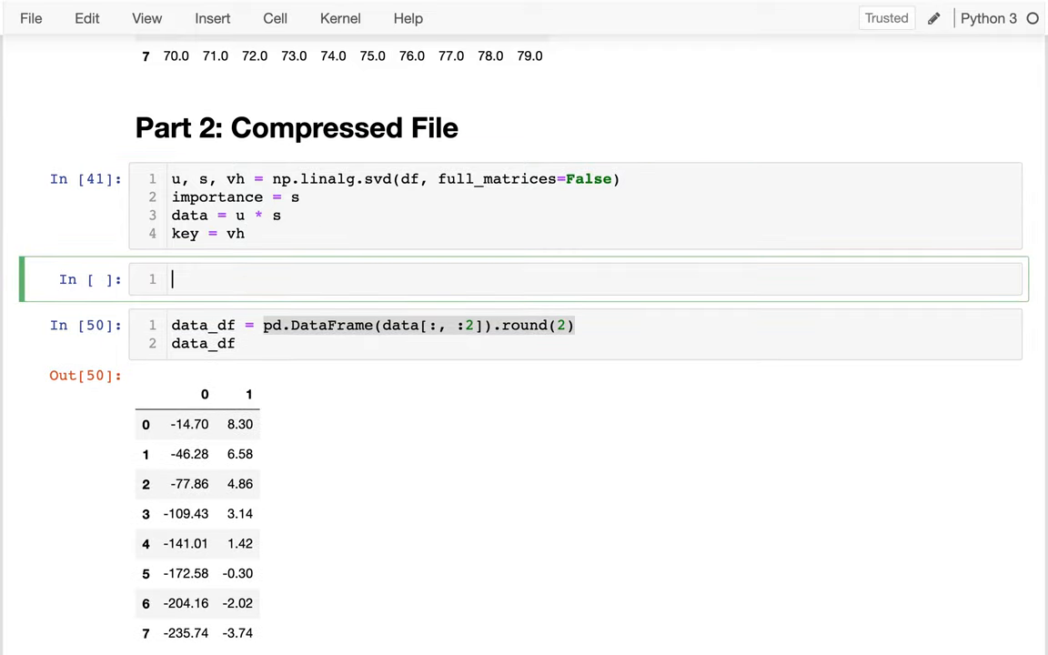
text(s)
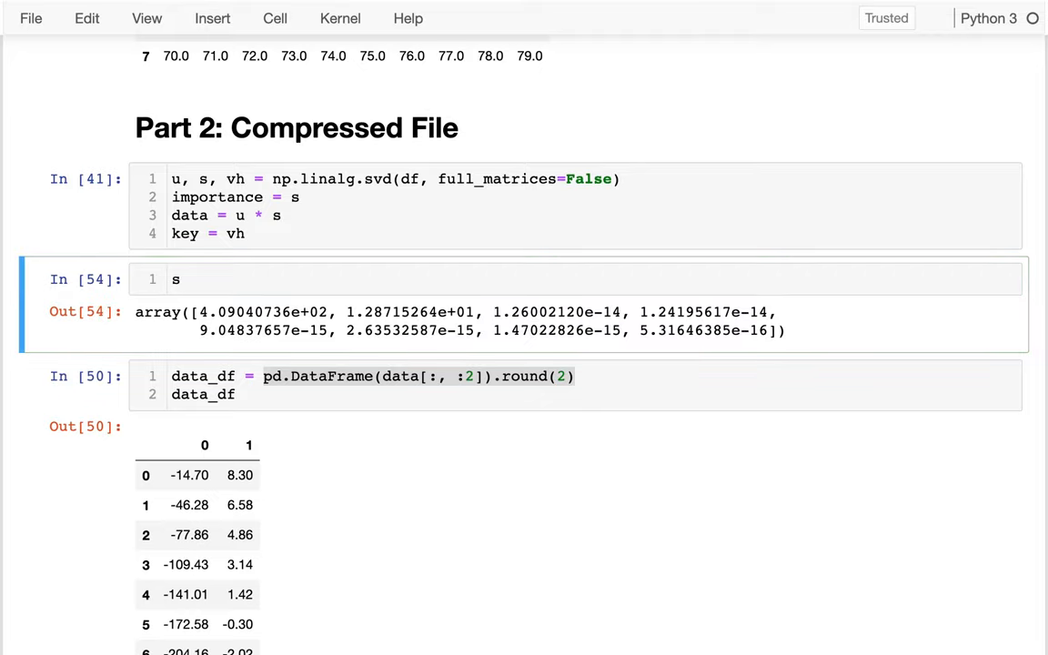
text(.round(2)
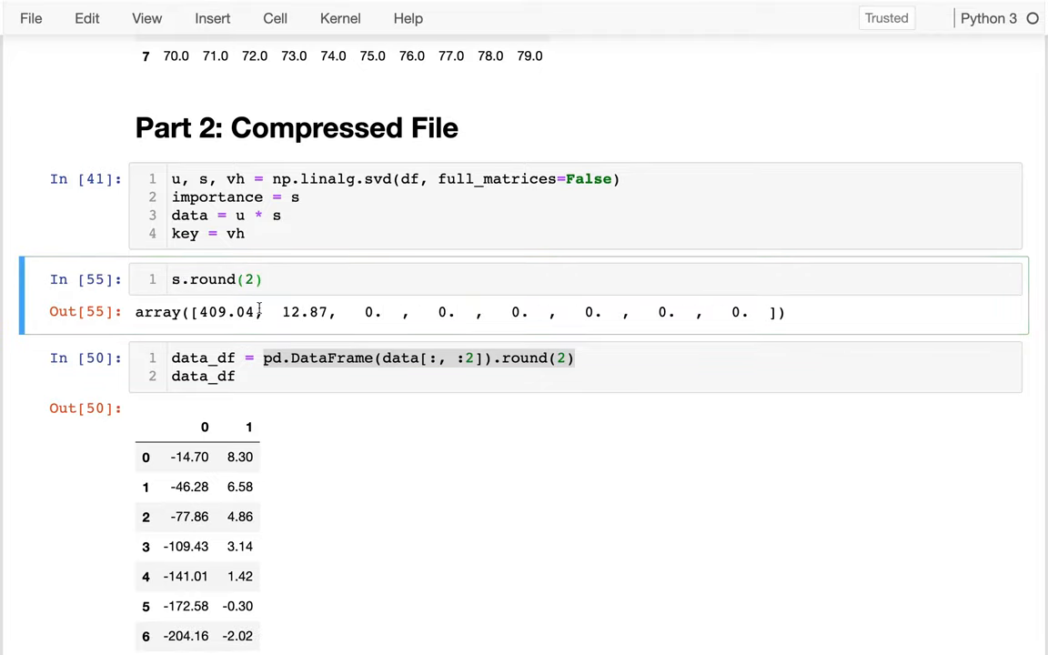
drag(199, 312, 334, 312)
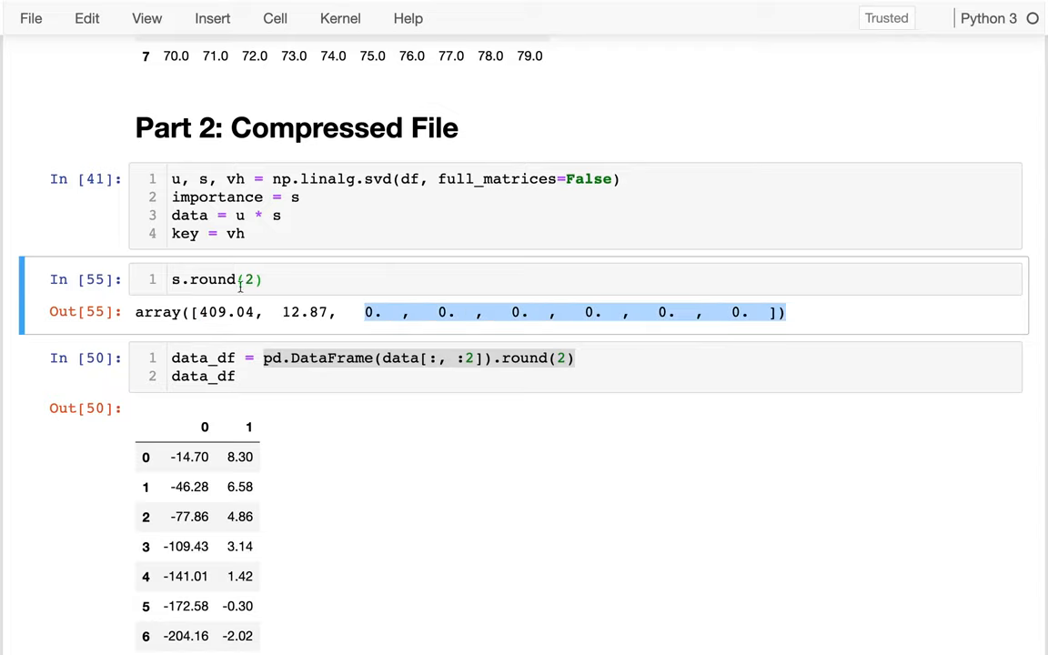
text(s /)
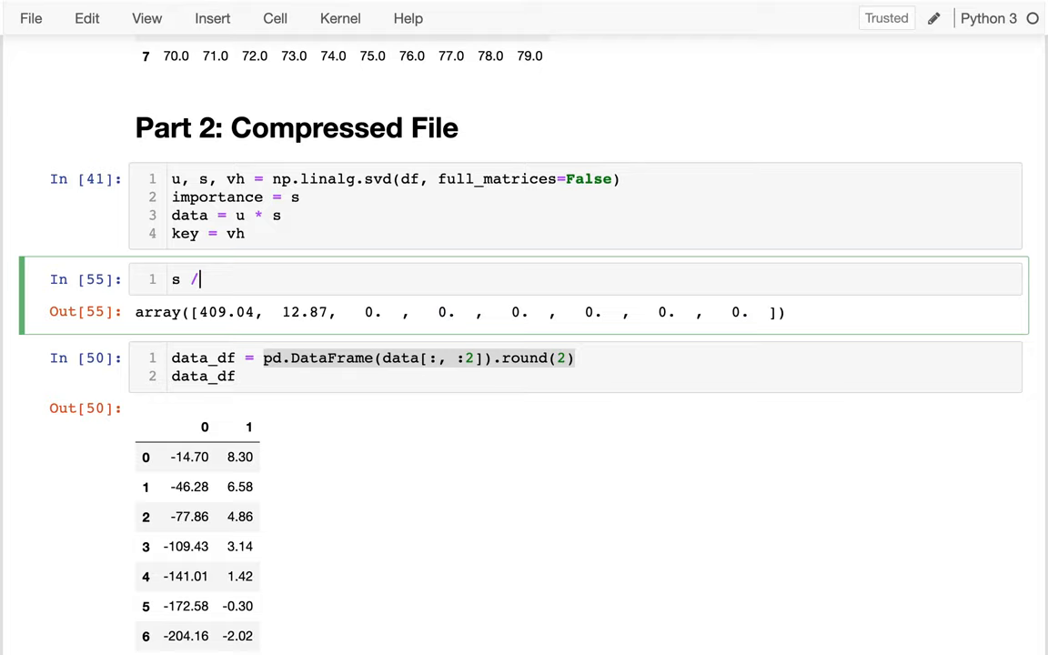
text(s.sump())
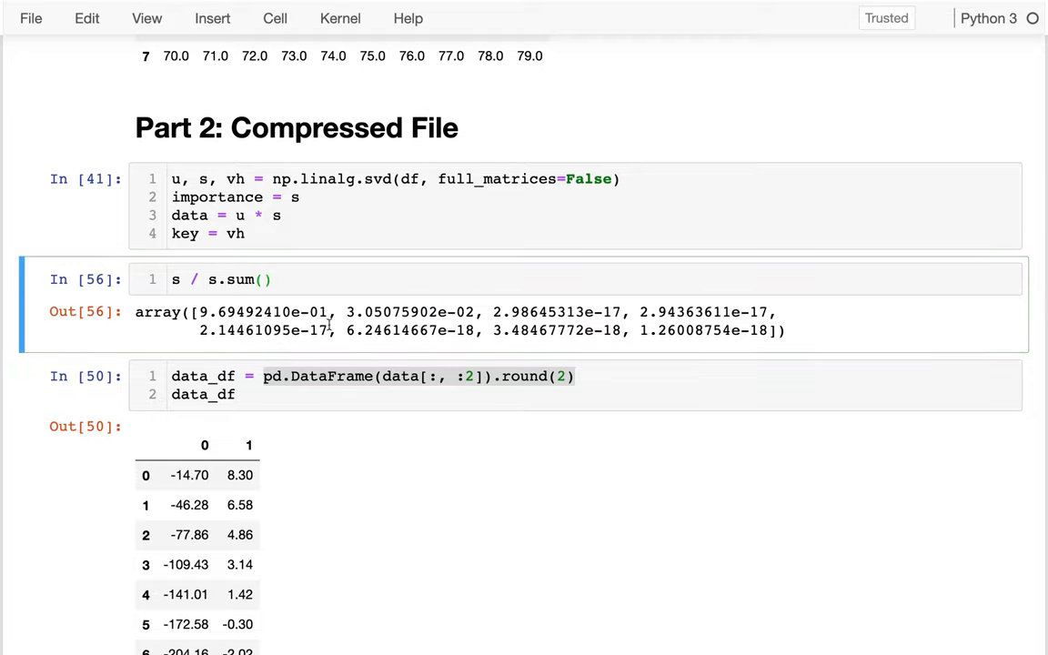
text(()
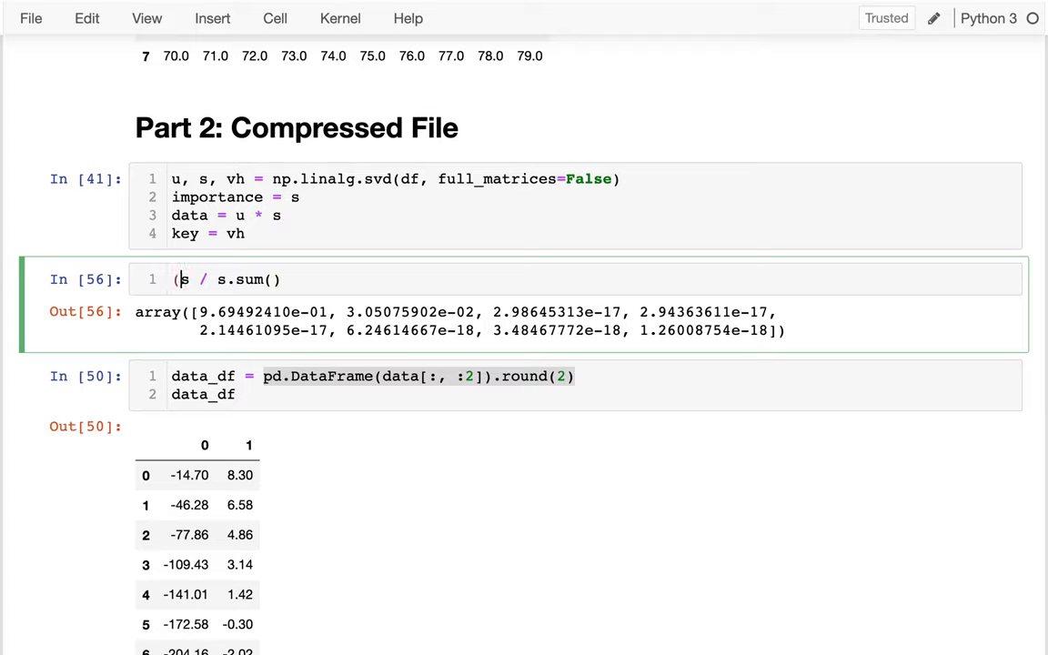
text().sup)
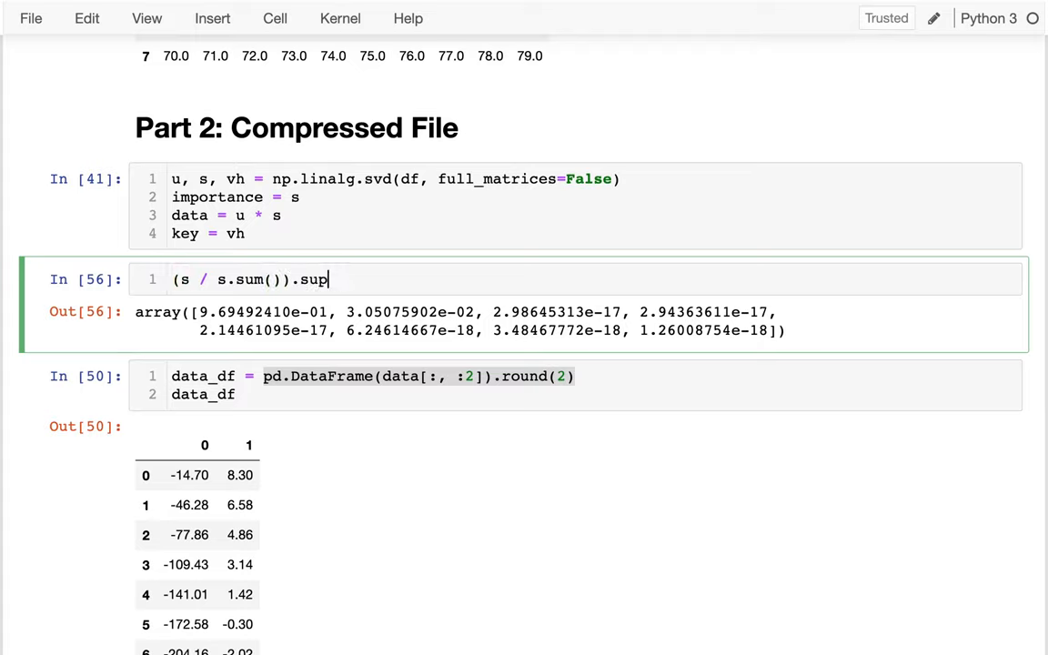
text(round(2)
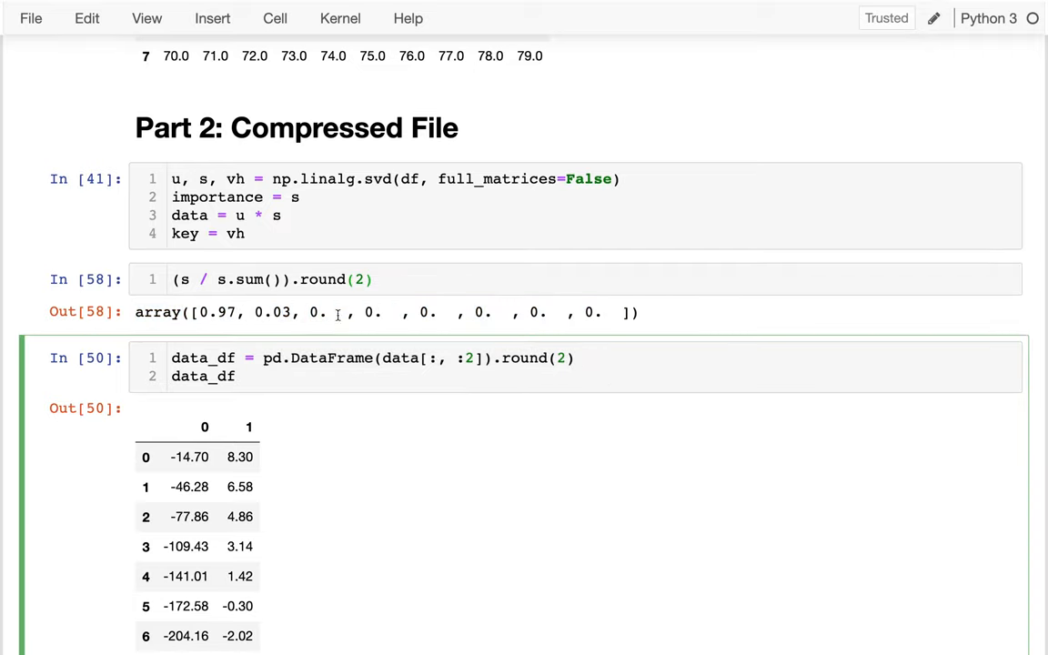
drag(200, 312, 287, 312)
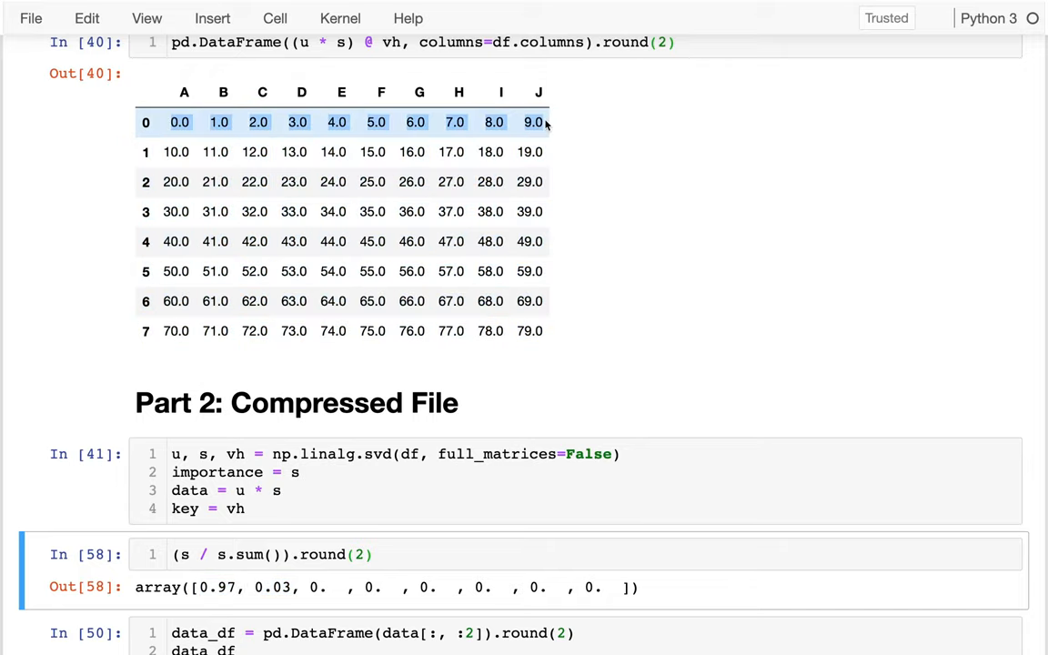
click(178, 152)
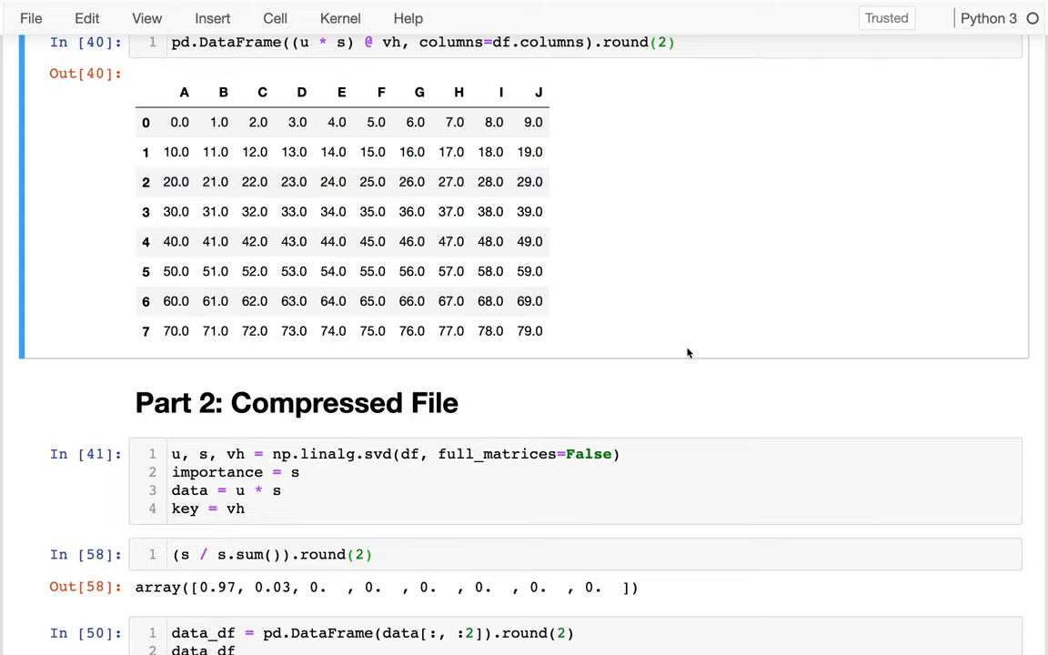
scroll(down, 3)
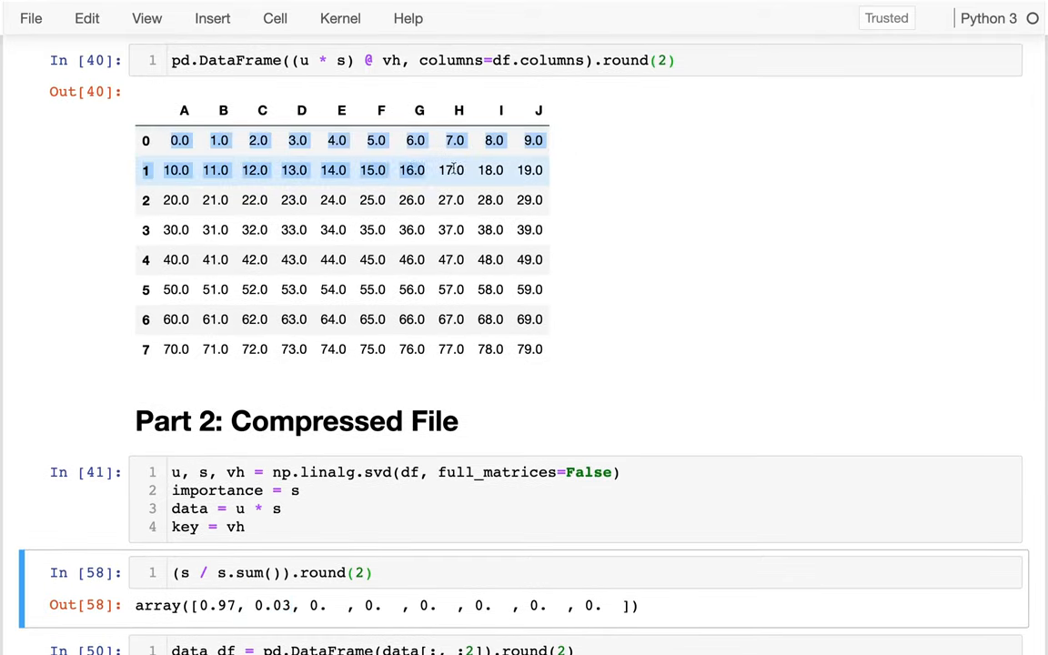
scroll(down, 3)
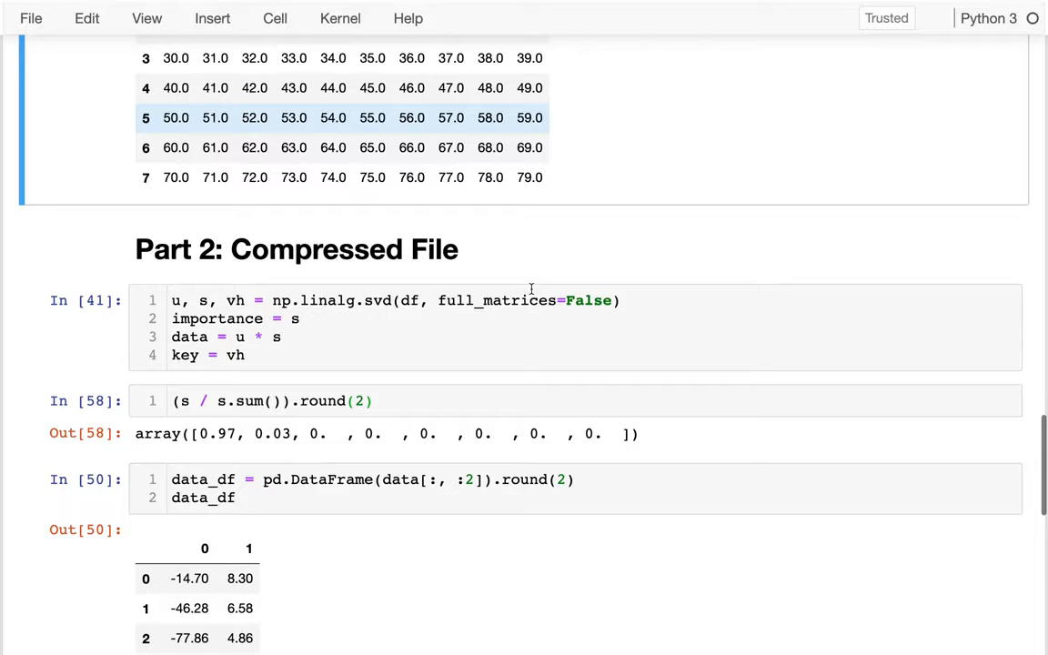
scroll(down, 3)
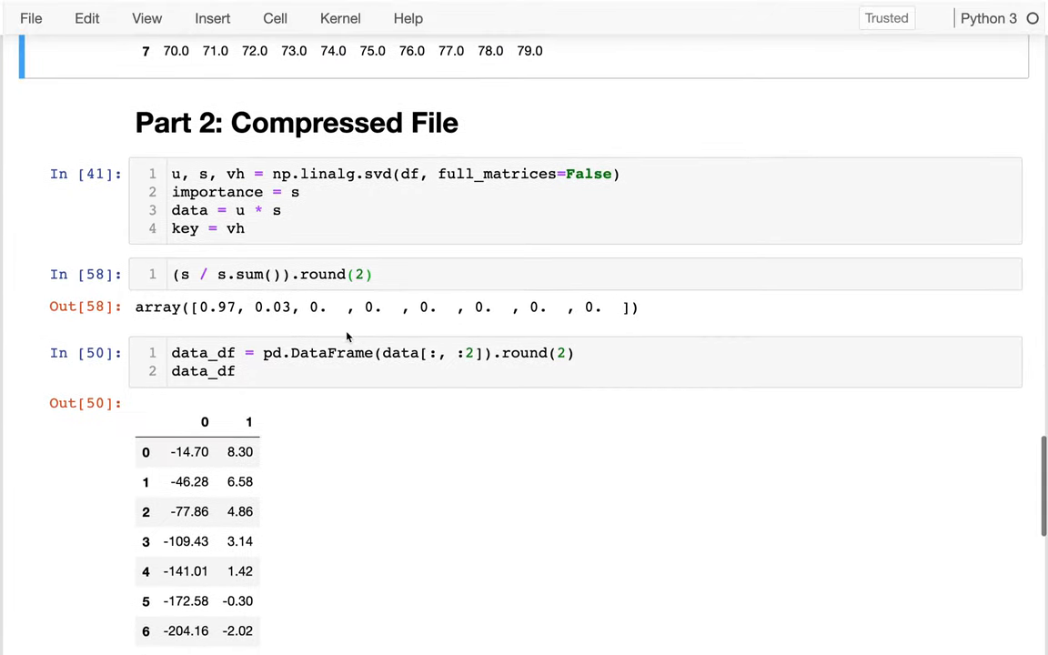
click(467, 353)
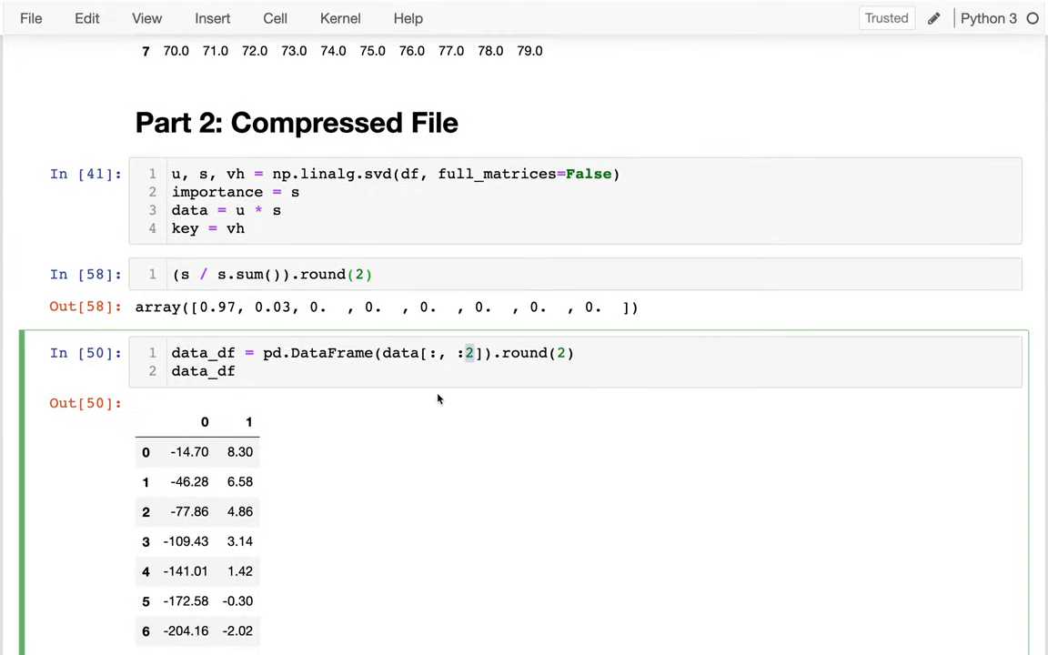
Reduce to one component (data[:, :1], key[:1, :]) and rerun, giving an approximate 4.25–80.79 table.
scroll(down, 3)
text(1)
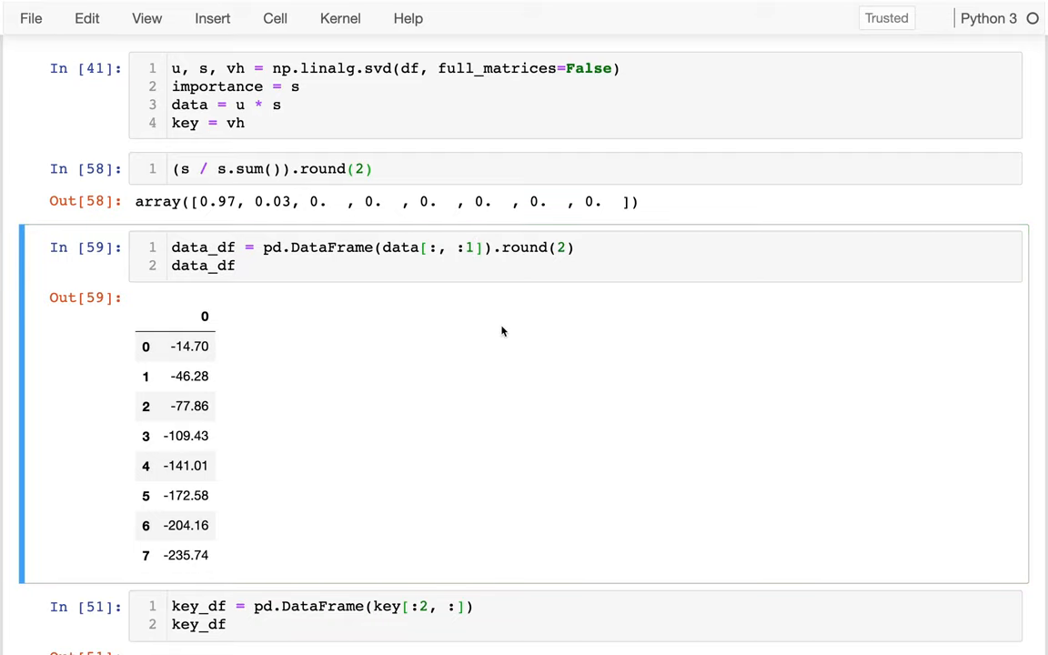
scroll(down, 3)
text(1)
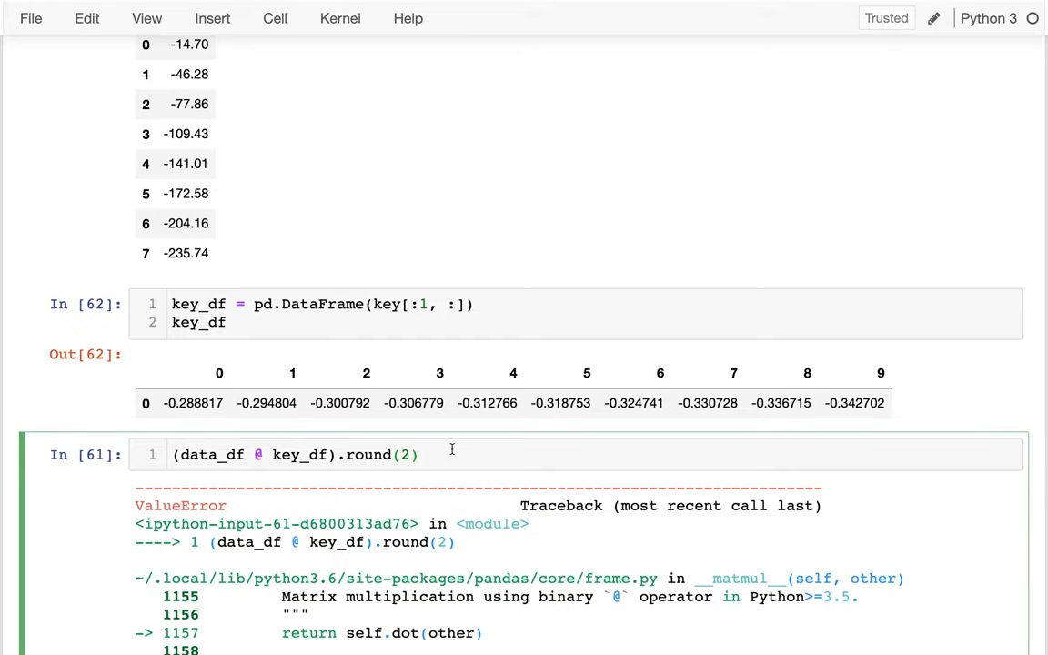
key(shift+enter)
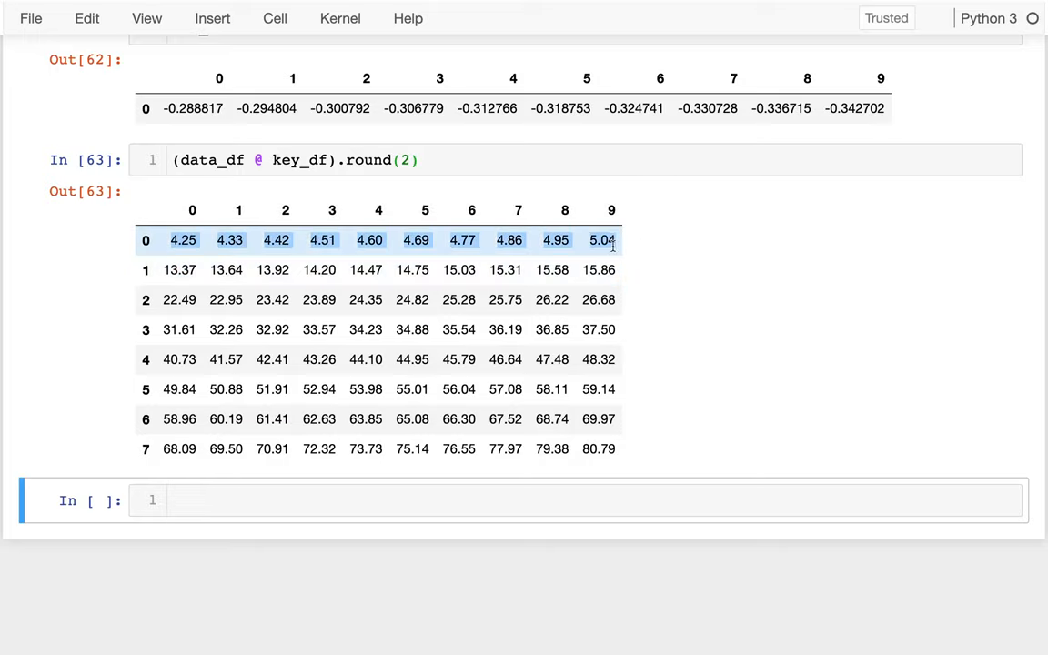
click(573, 418)
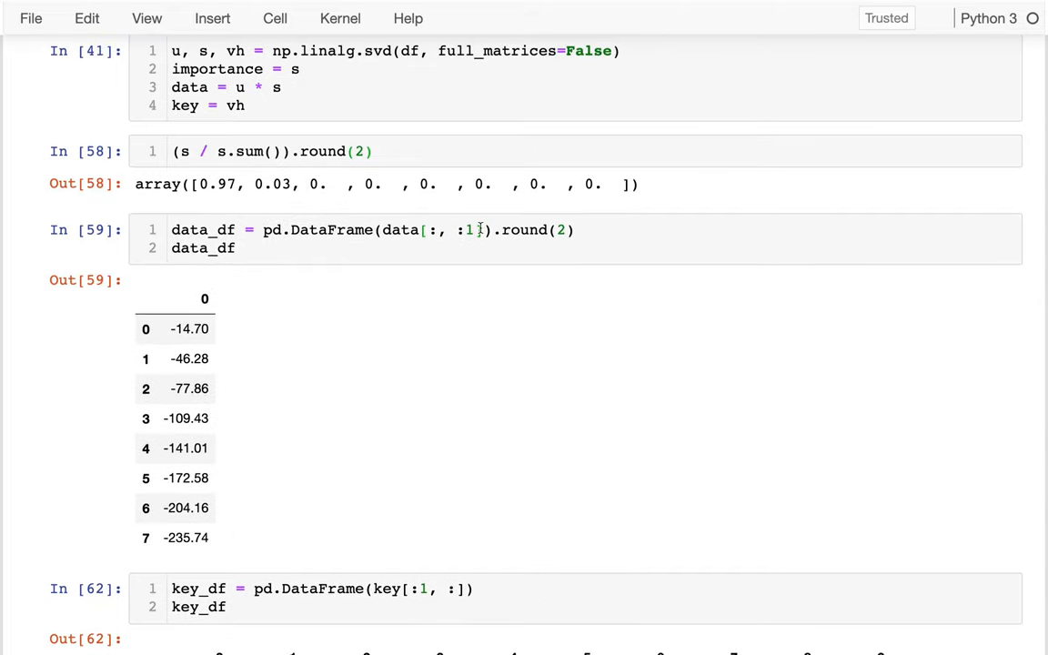
scroll(down, 3)
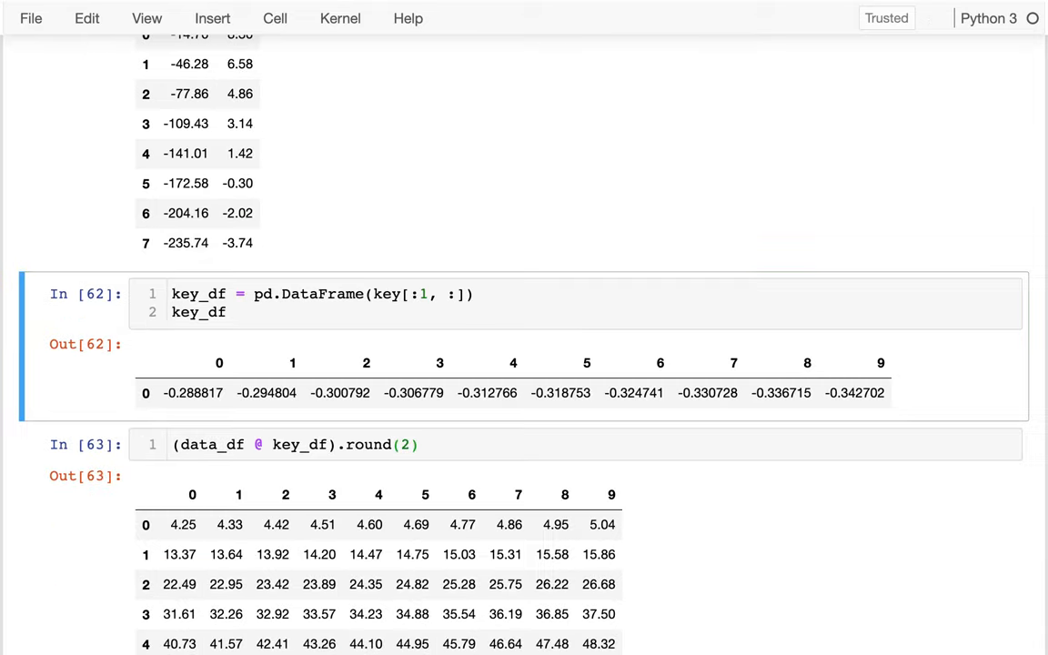
Restore data_df to data[:, :2] and rerun it, giving the two-column table again.
text(2]).round(2))
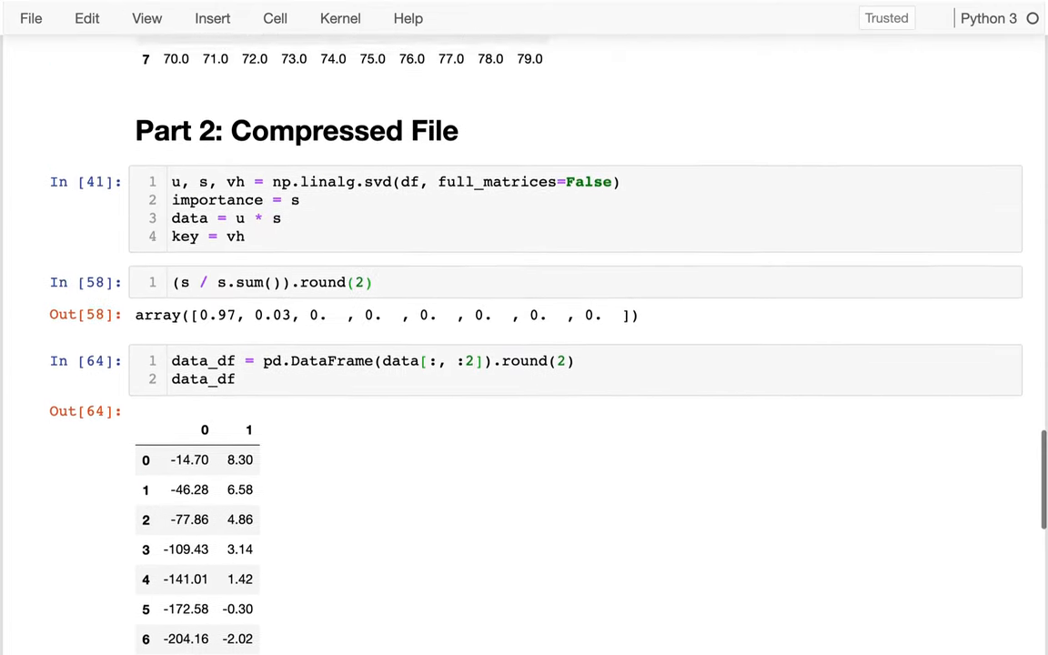
scroll(down, 3)
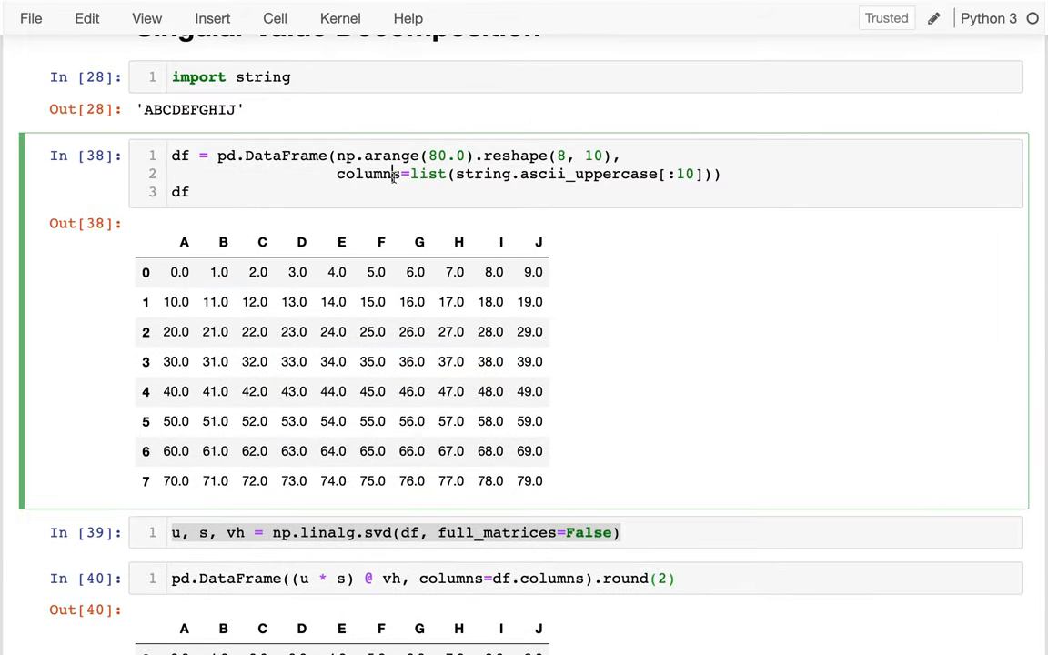
Rebuild df as an 800×10 DataFrame from np.arange(8000.0), columns A–J, running without error.
scroll(down, 3)
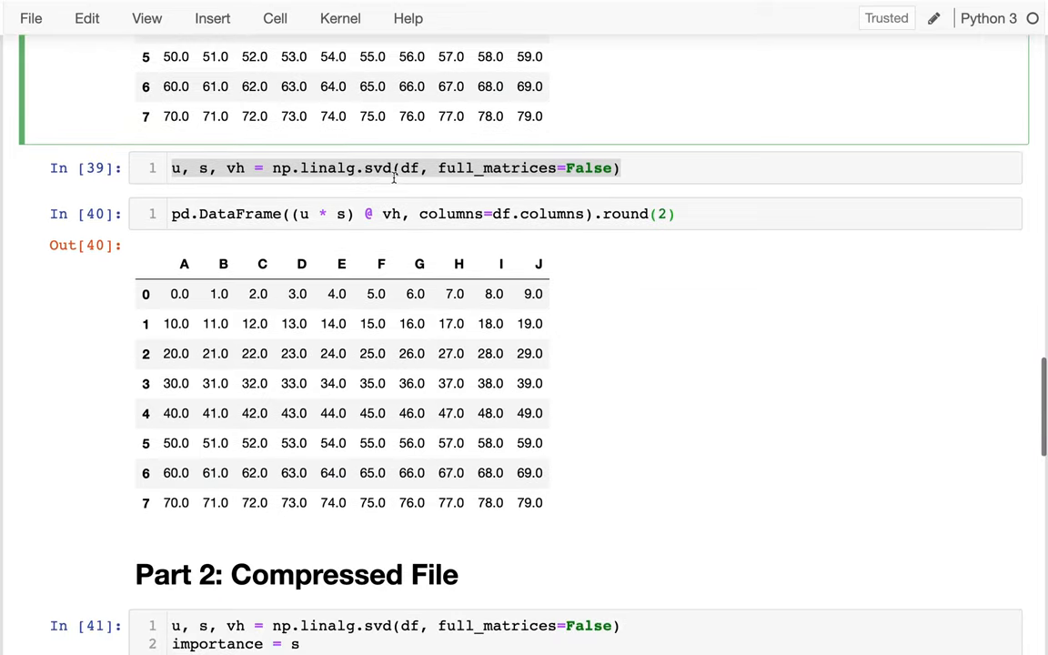
scroll(down, 3)
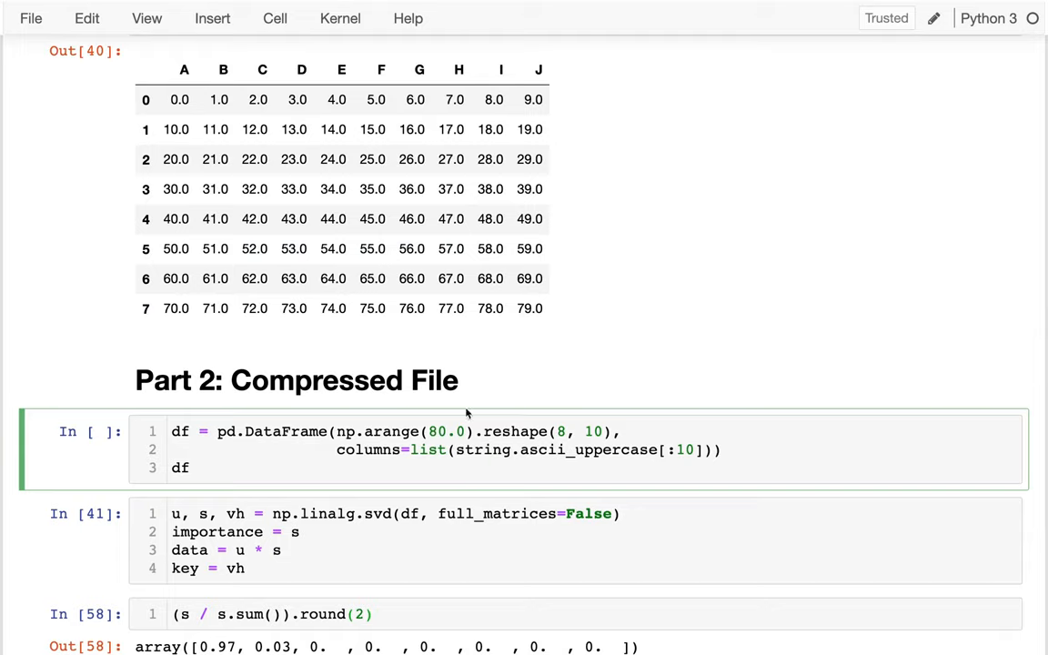
click(446, 432)
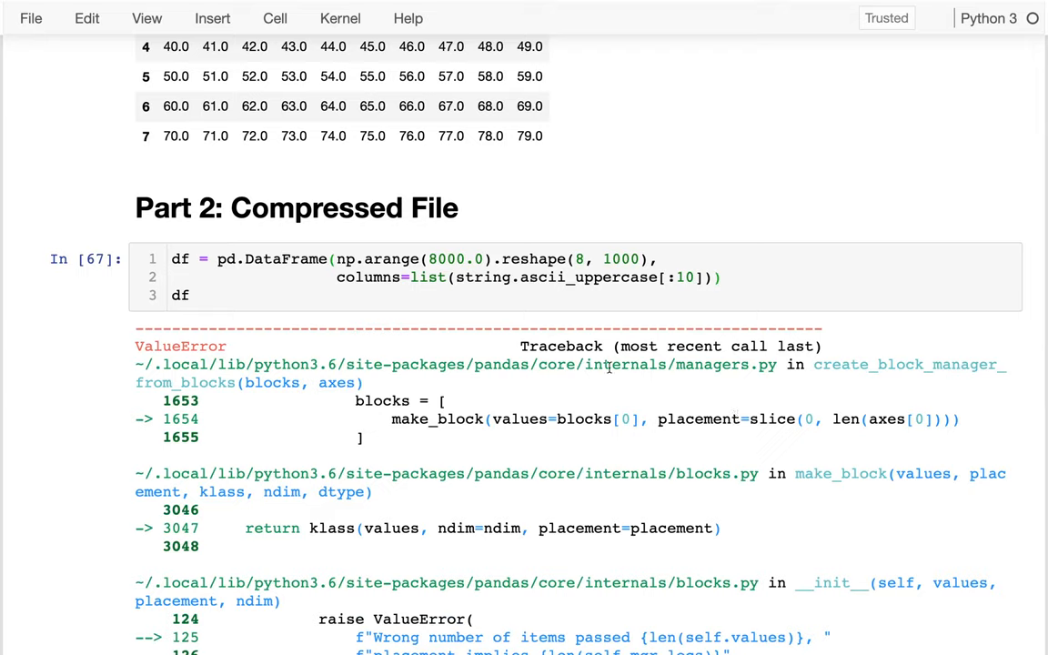
mouse_move(343, 280)
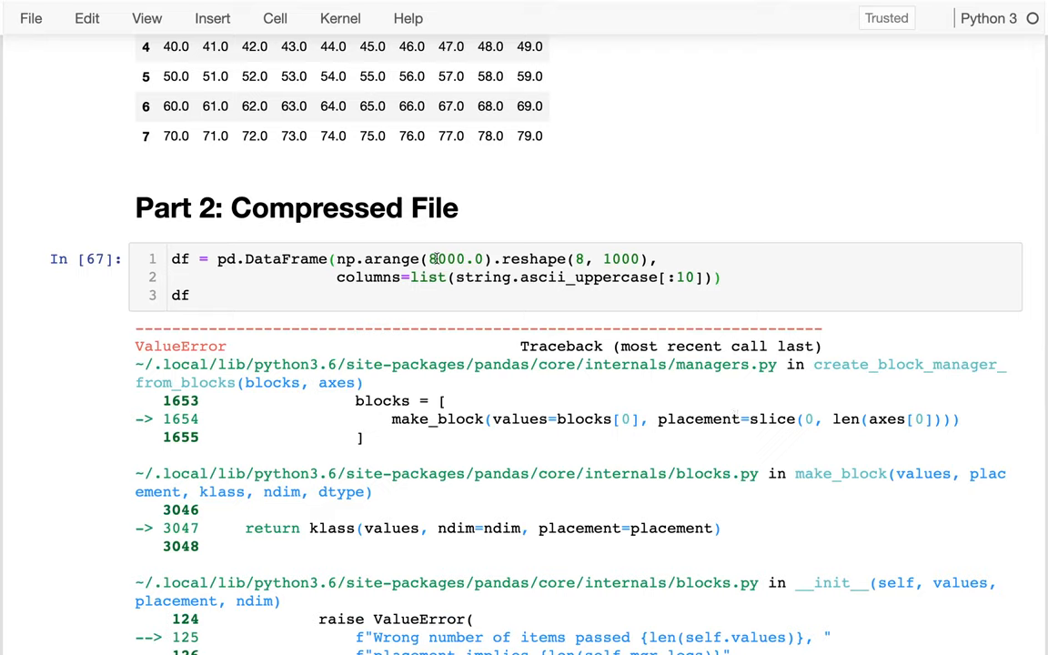
click(582, 259)
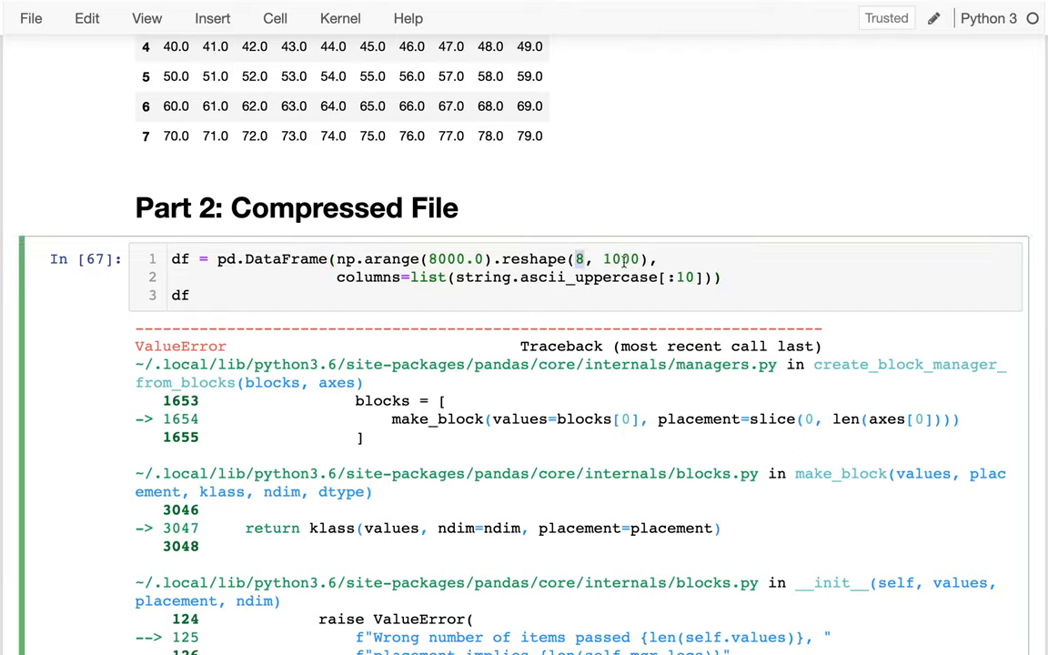
text(-1)
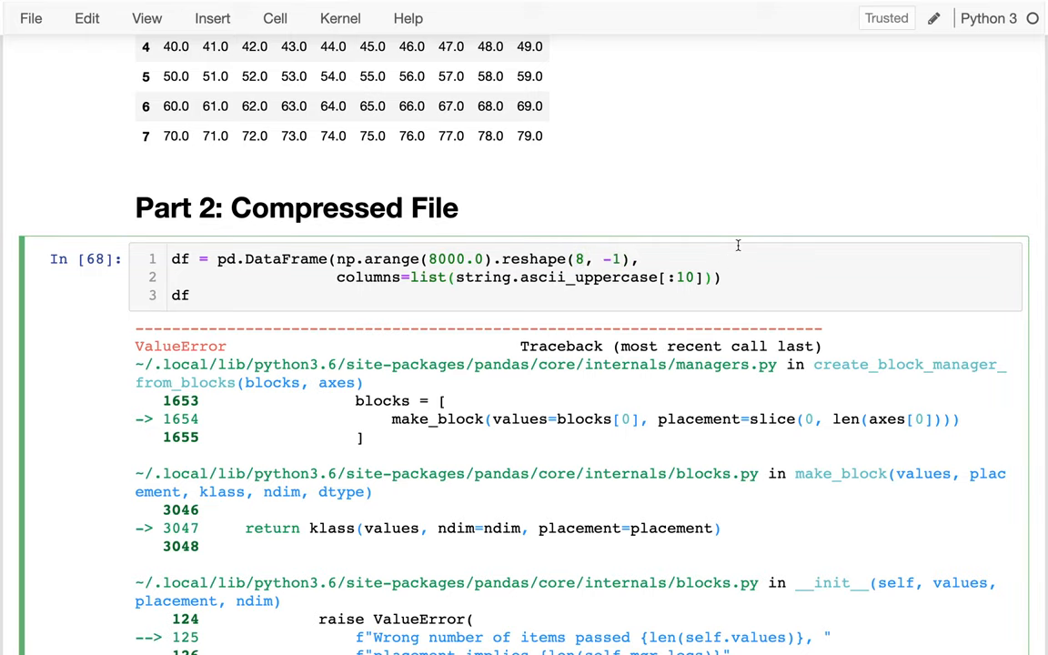
click(714, 277)
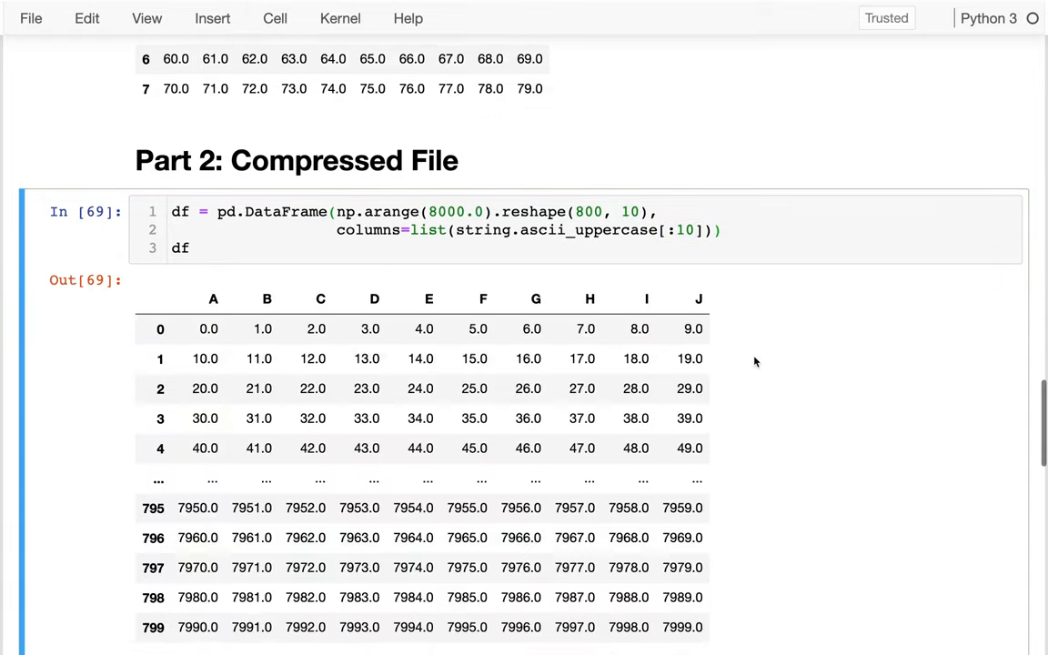
Scroll past the SVD cells to the reconstructed 800×10 table and the empty cell below.
scroll(down, 3)
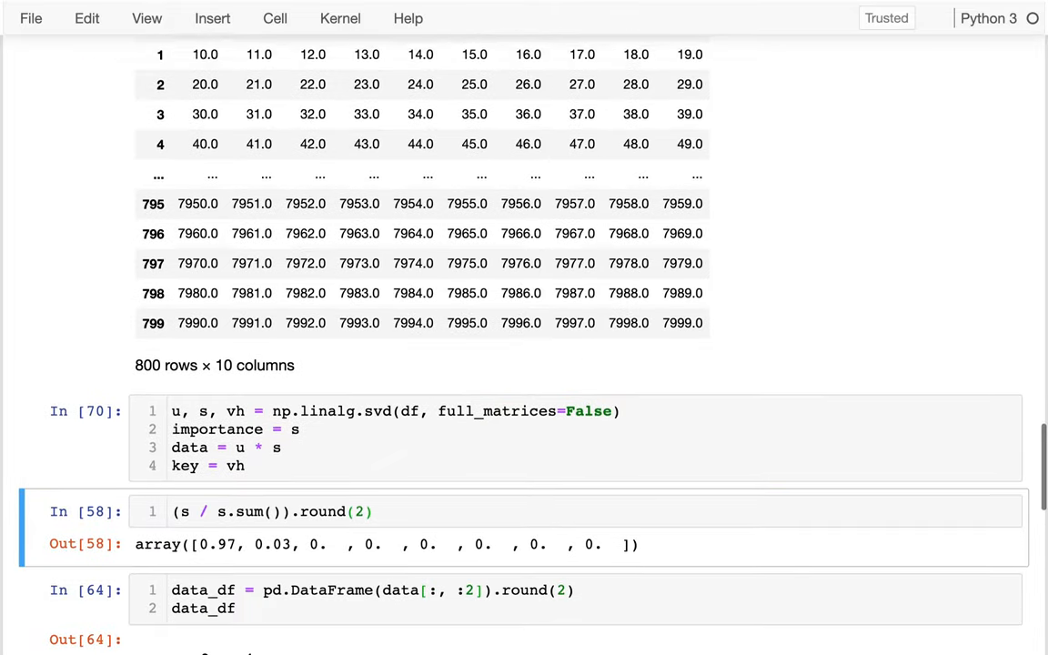
scroll(down, 3)
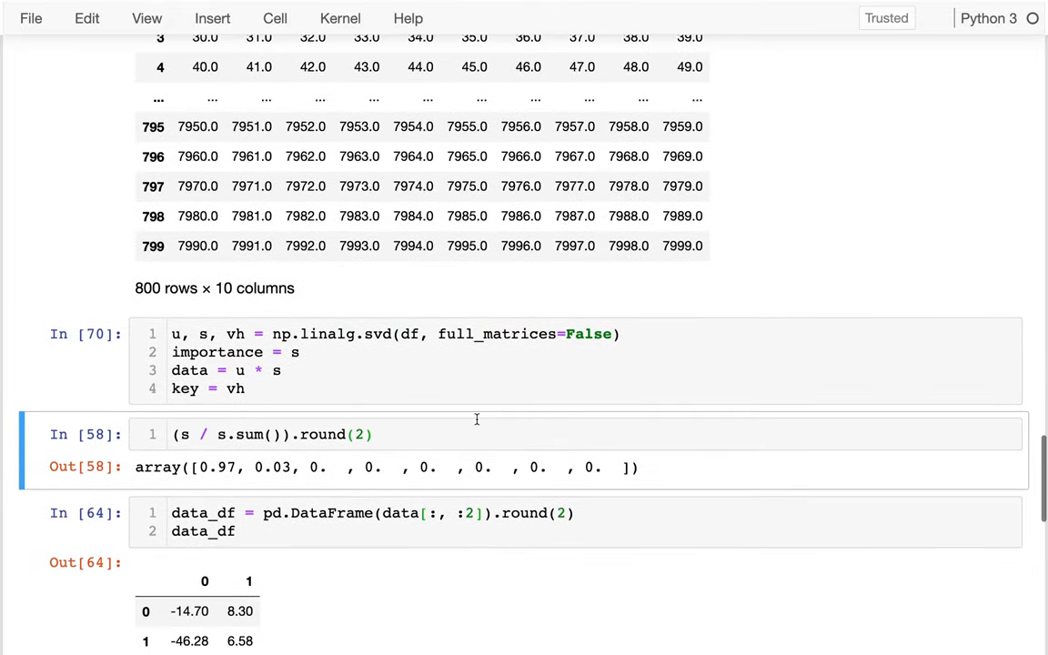
scroll(down, 3)
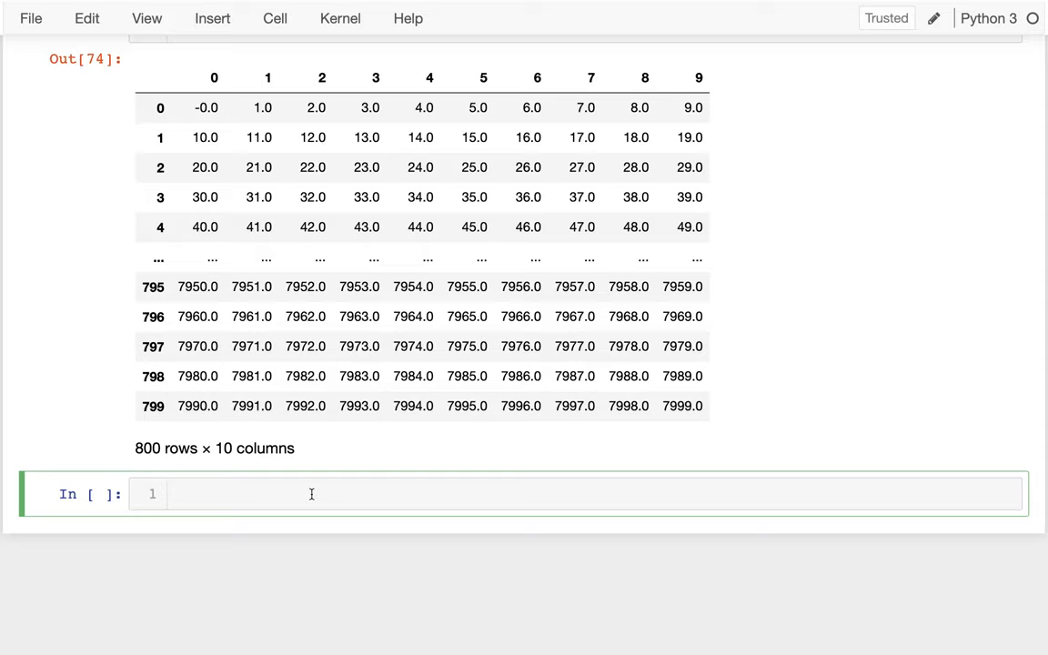
Draft an np.dumpz(FILE, ARRAYS...) call in the empty cell with a blank line above it.
text(nup)
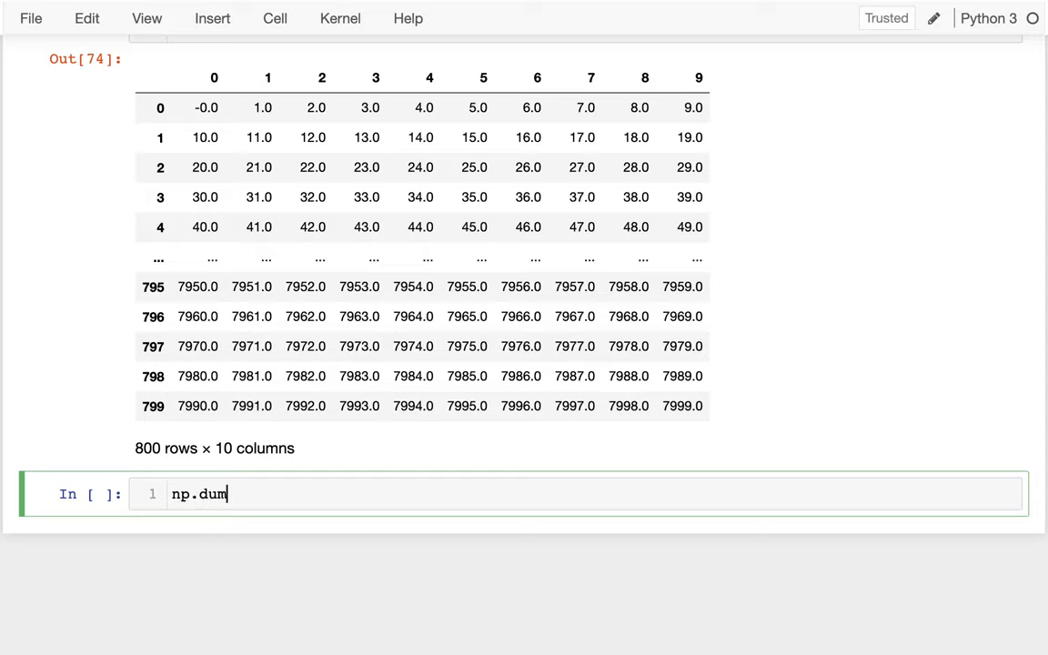
text(pz())
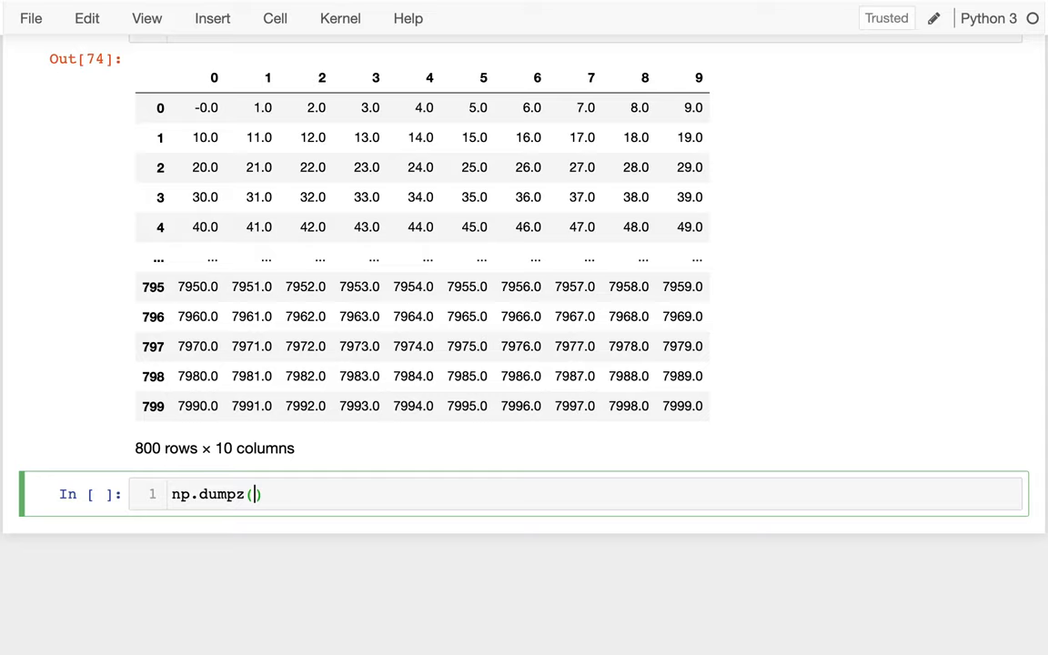
text(FILE,)
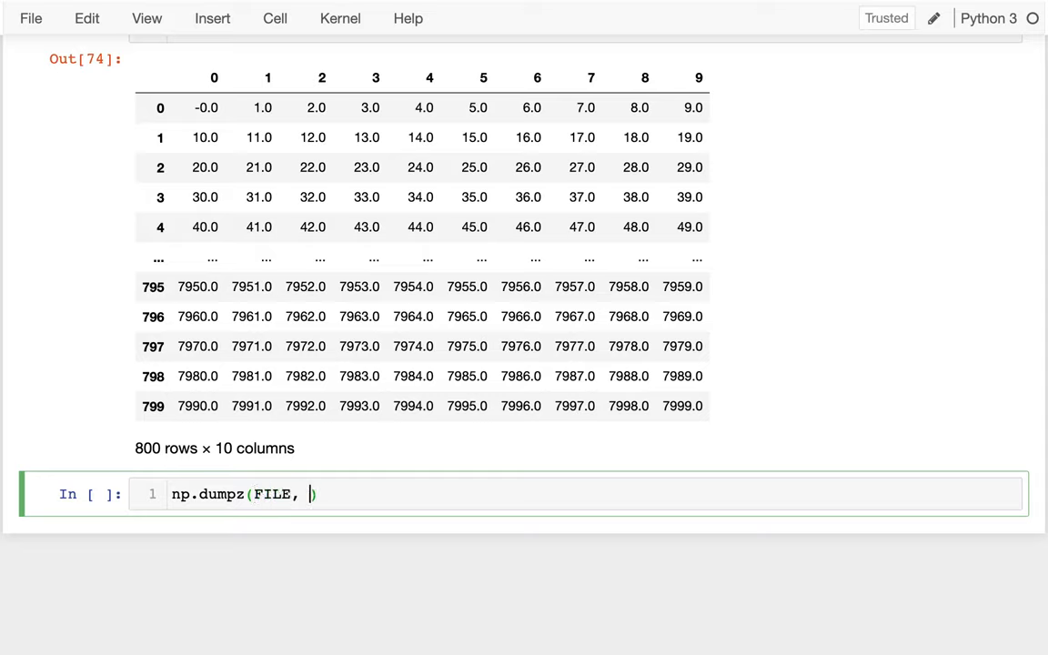
text(AR)
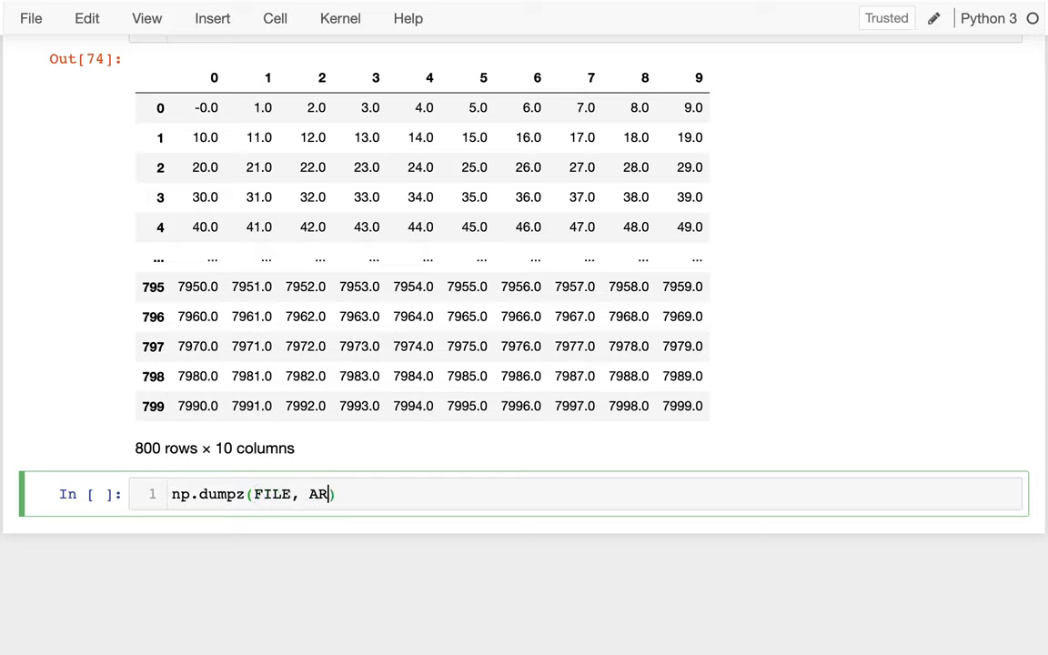
text(RAYS....)
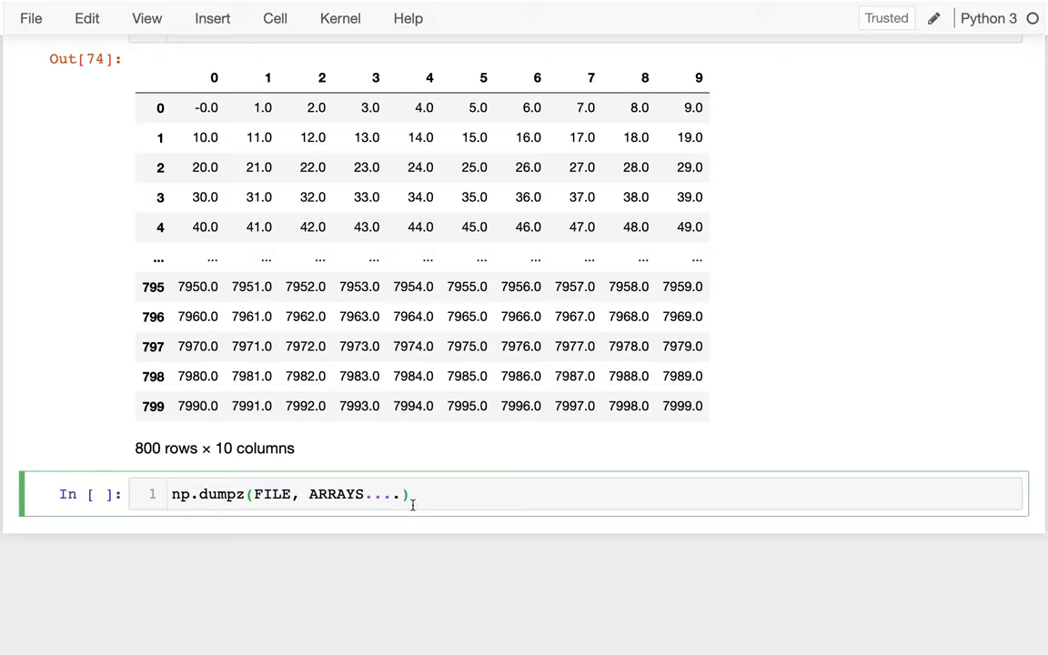
key(Enter)
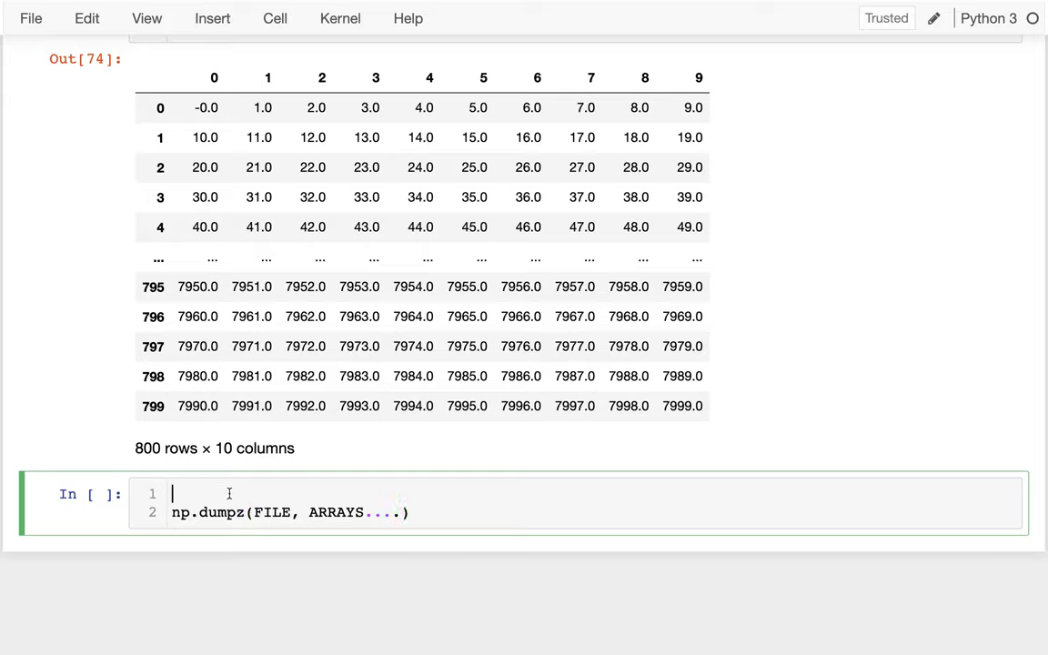
Add the with open("orig.npz", "w") as f: line above the dump call.
text(with open()
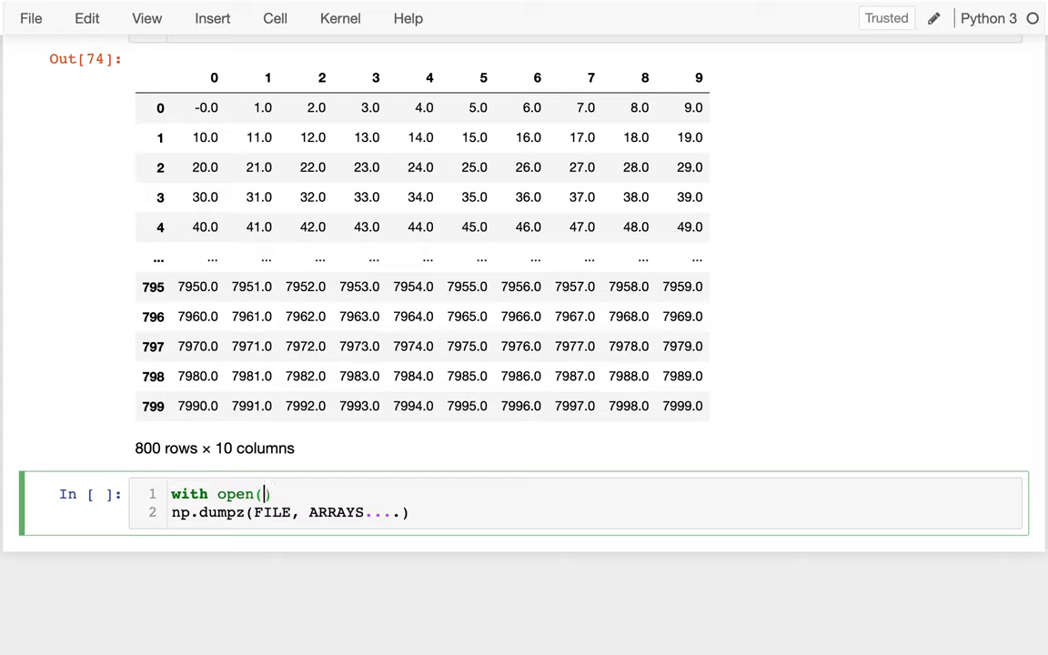
text("o)
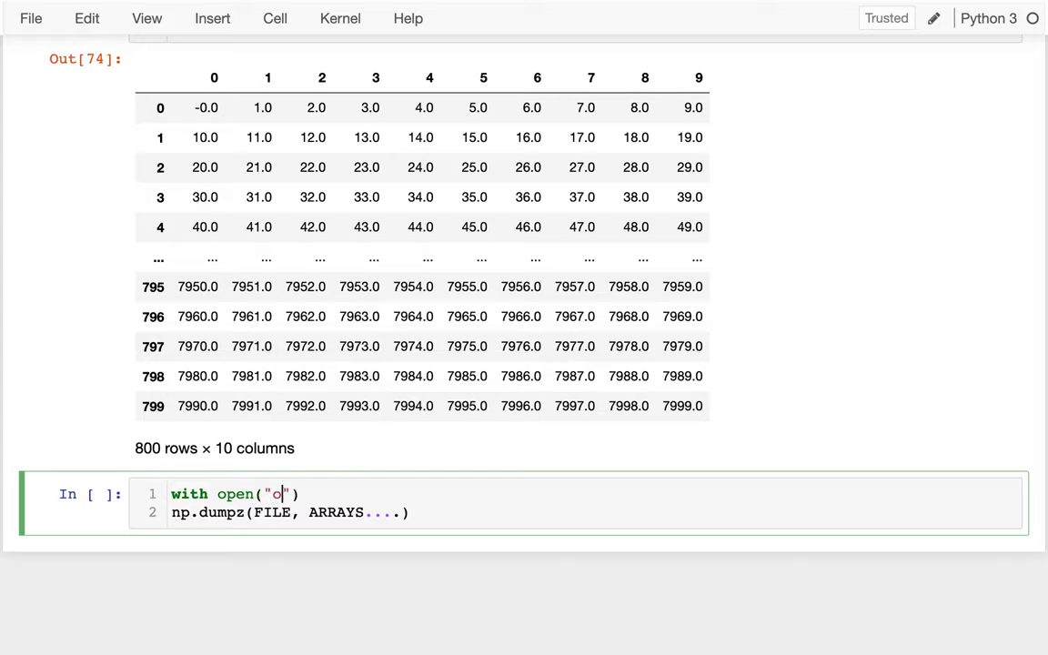
text(rig.)
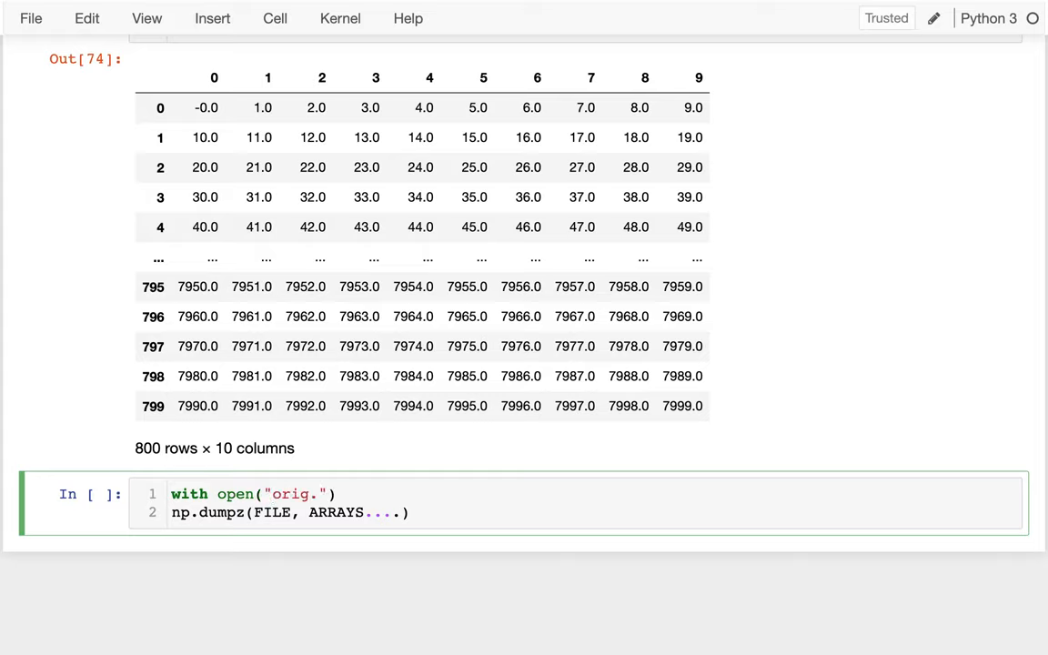
text(npz)
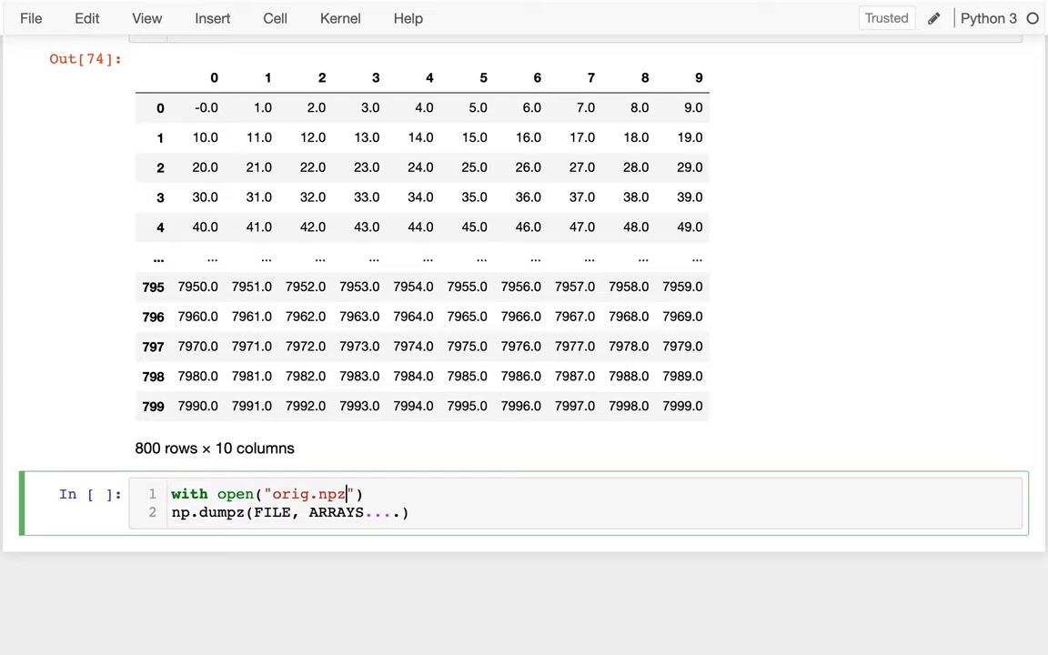
text(, "w")
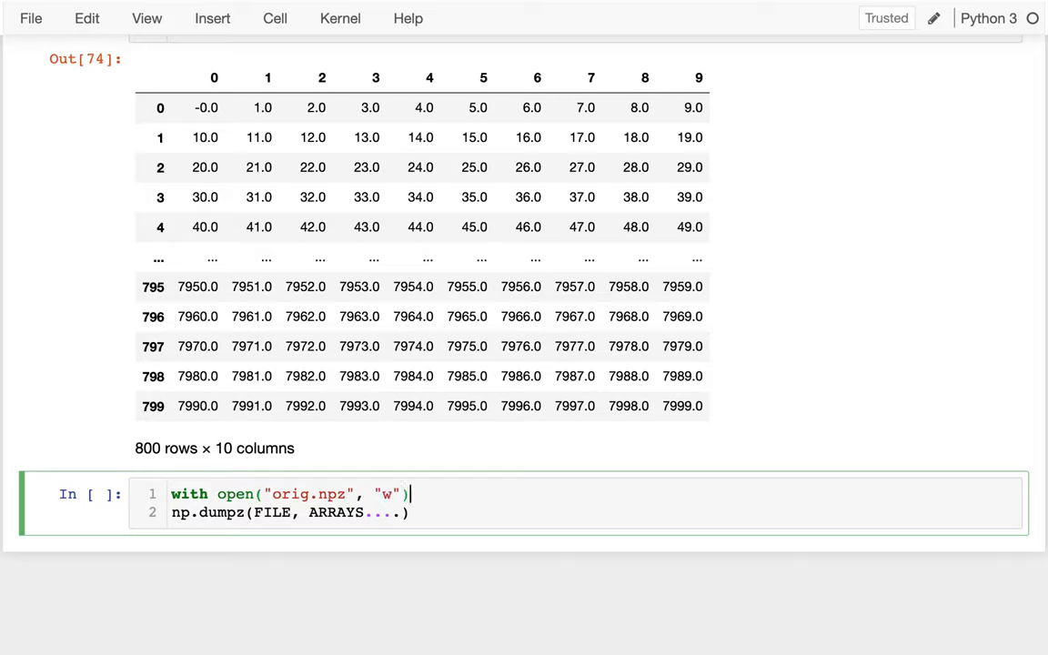
text(as f:)
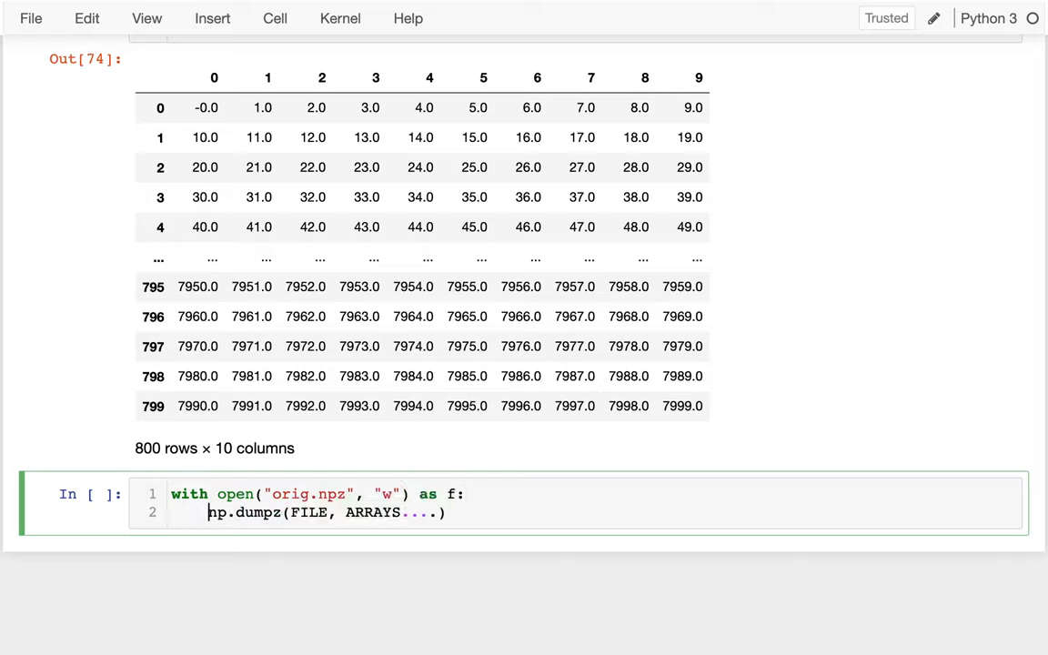
Replace the placeholders with f, list(df.columns) and df.values as the dump arguments.
double_click(307, 512)
text(f)
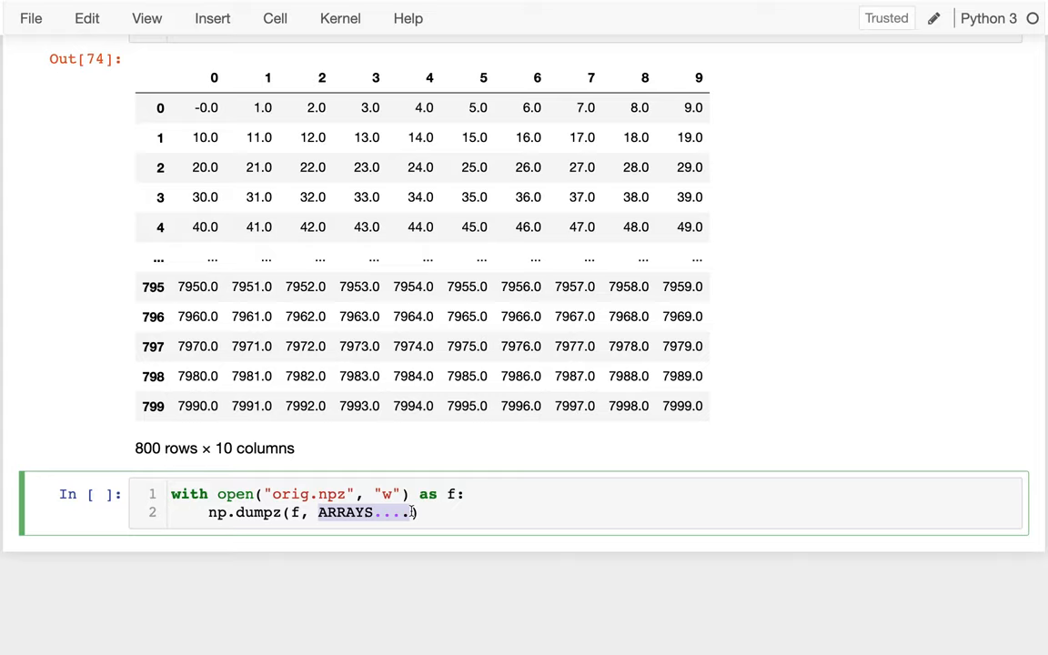
text(df.colum)
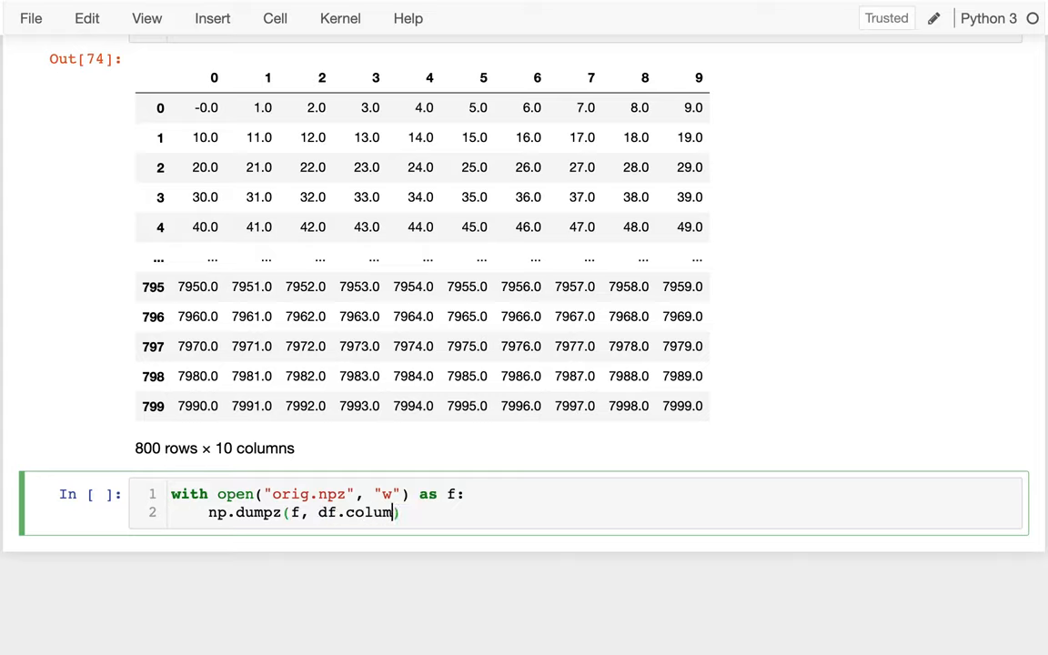
text(ns, df)
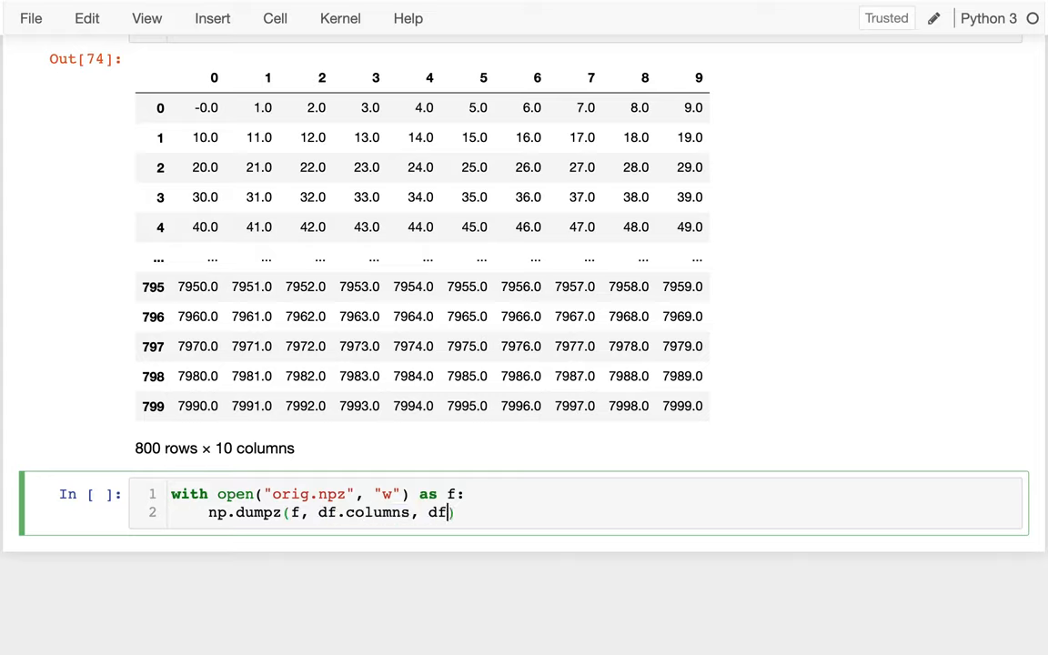
text(.values)
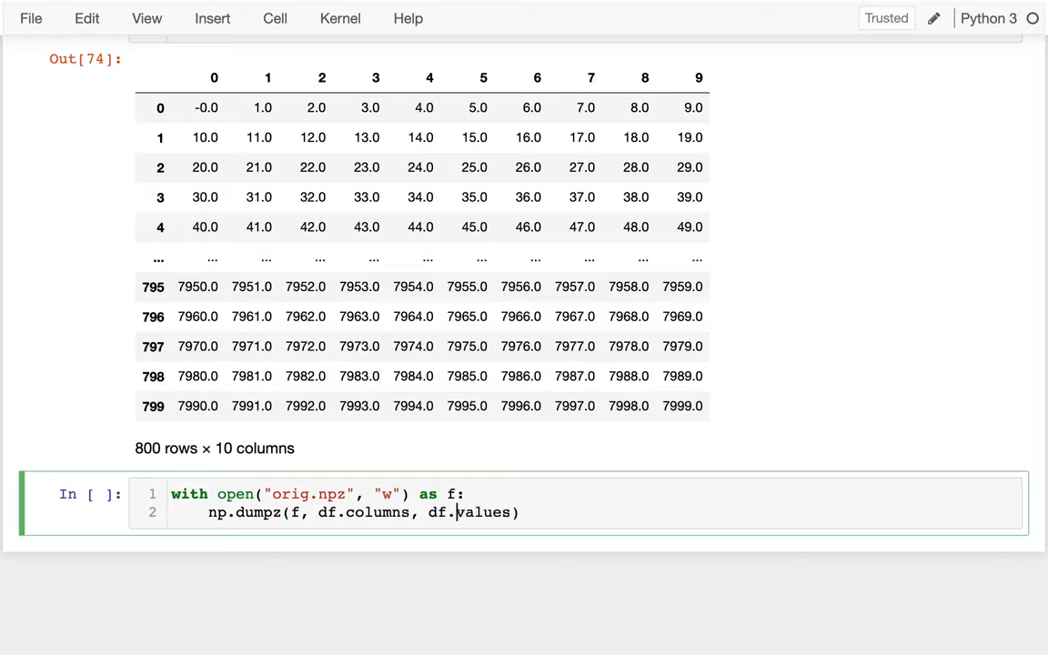
text(list)
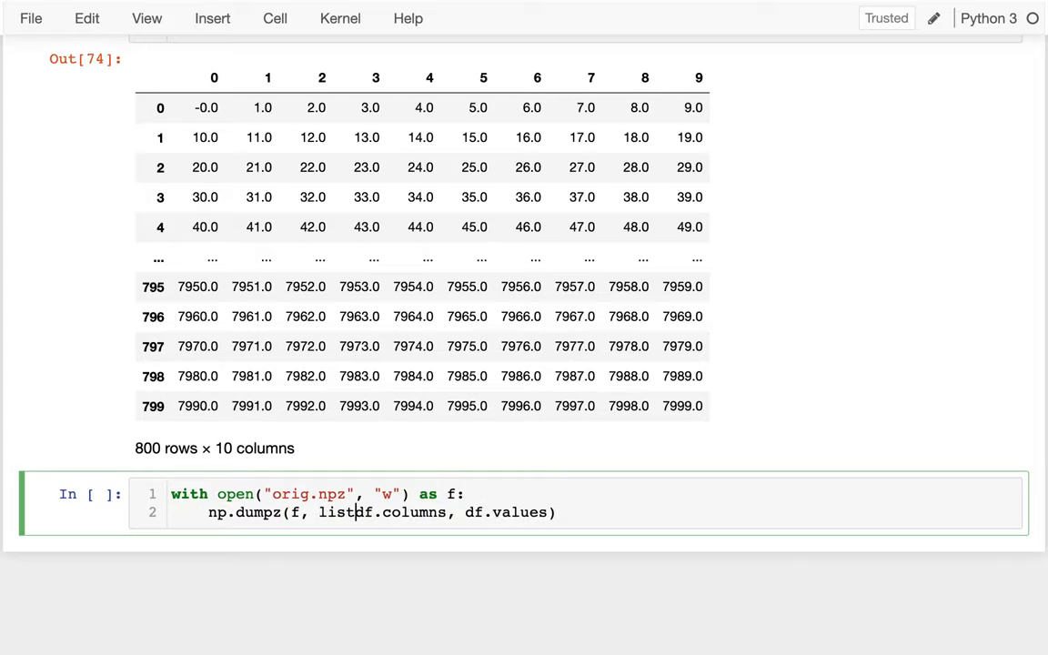
text(()
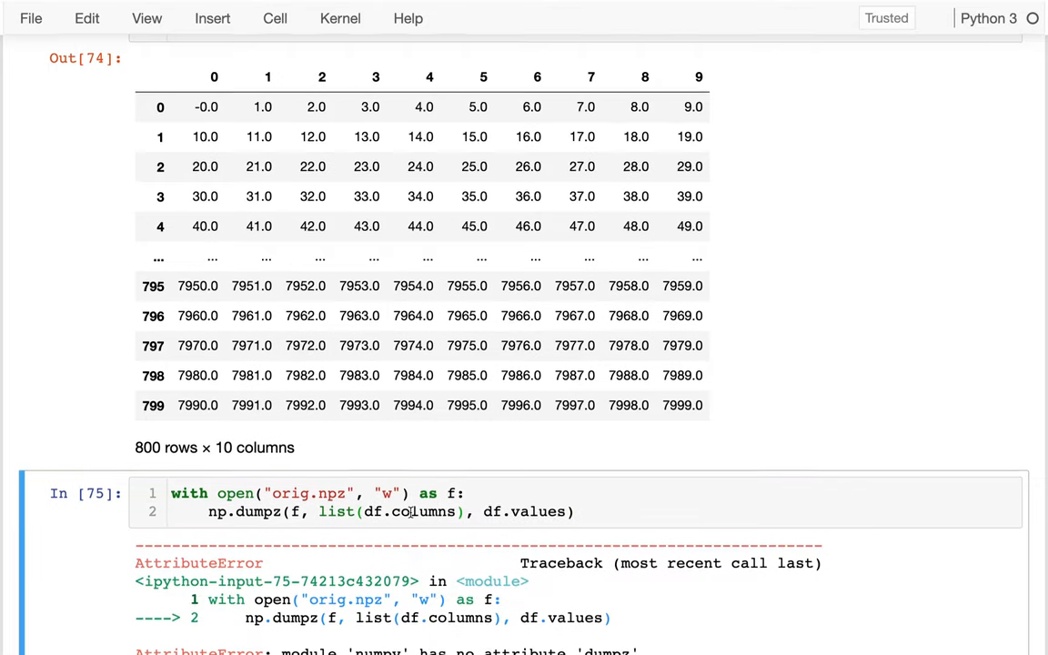
Switch to np.savez and binary mode "wb" so saving df to orig.npz runs without error.
scroll(down, 3)
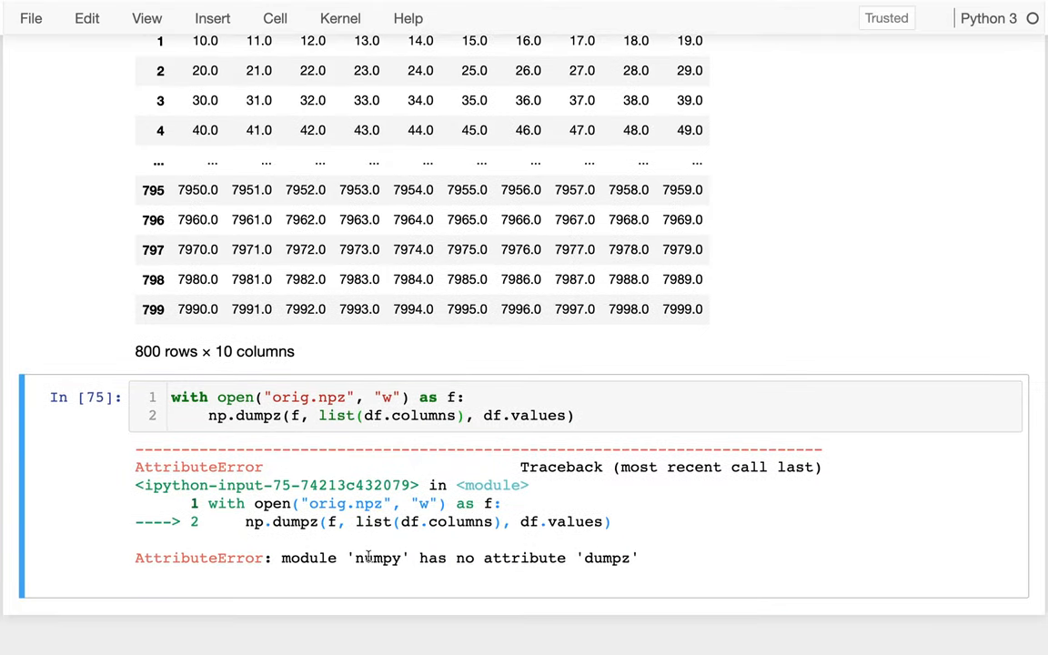
mouse_move(395, 570)
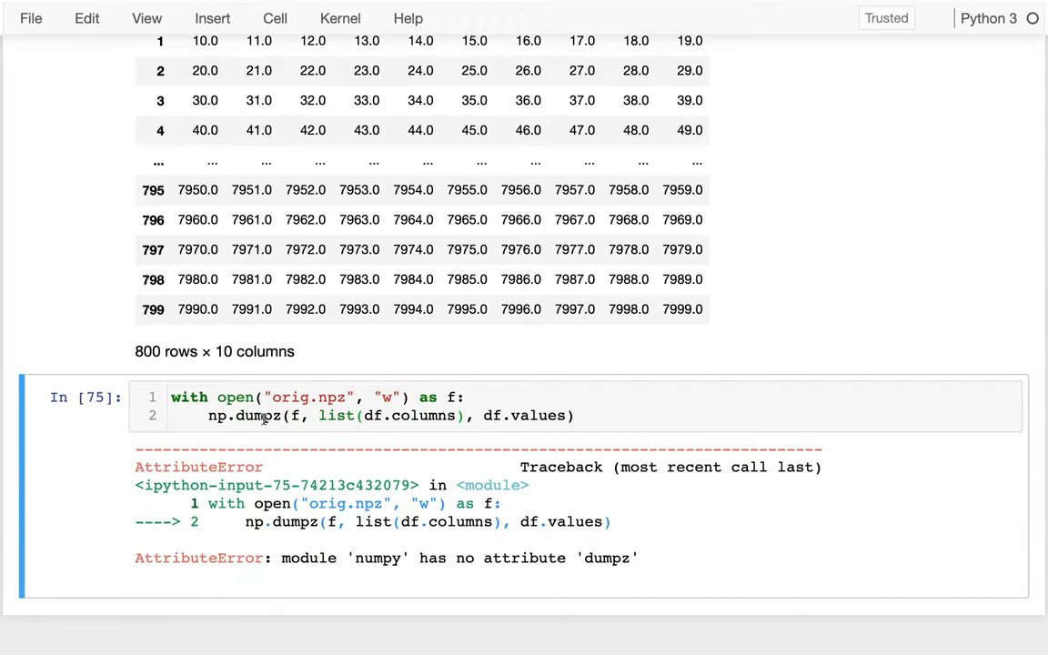
text(savez)
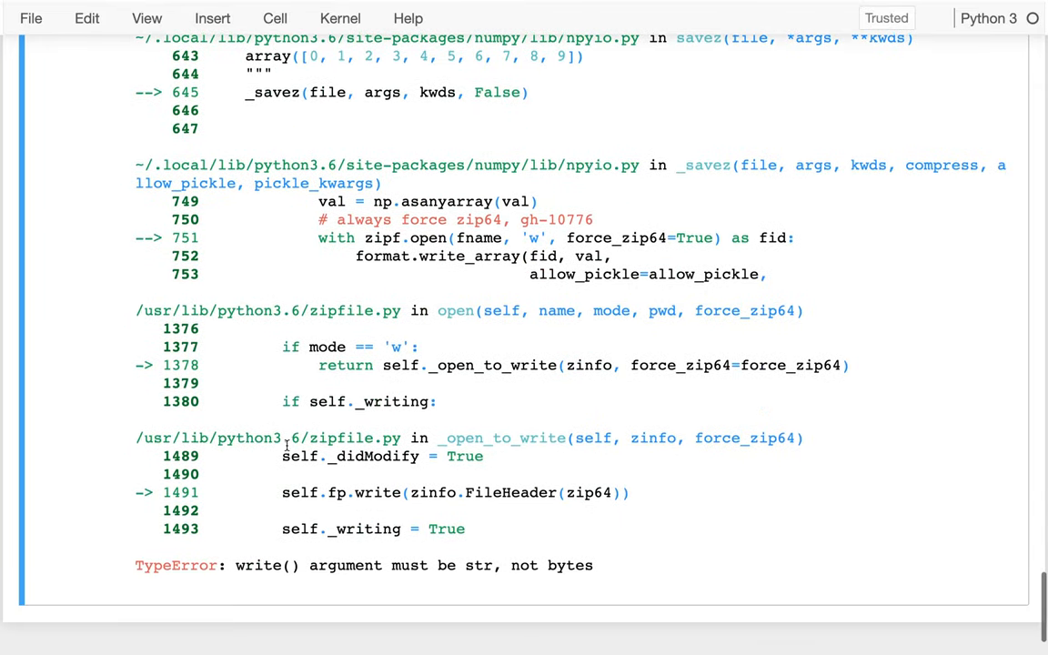
drag(236, 565, 593, 564)
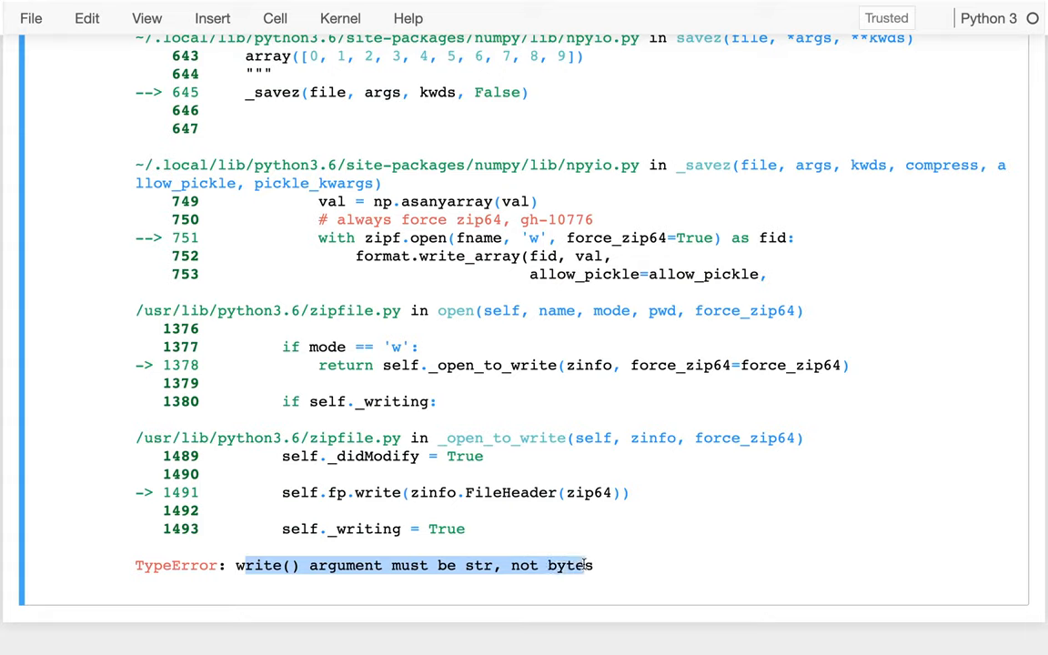
mouse_move(591, 565)
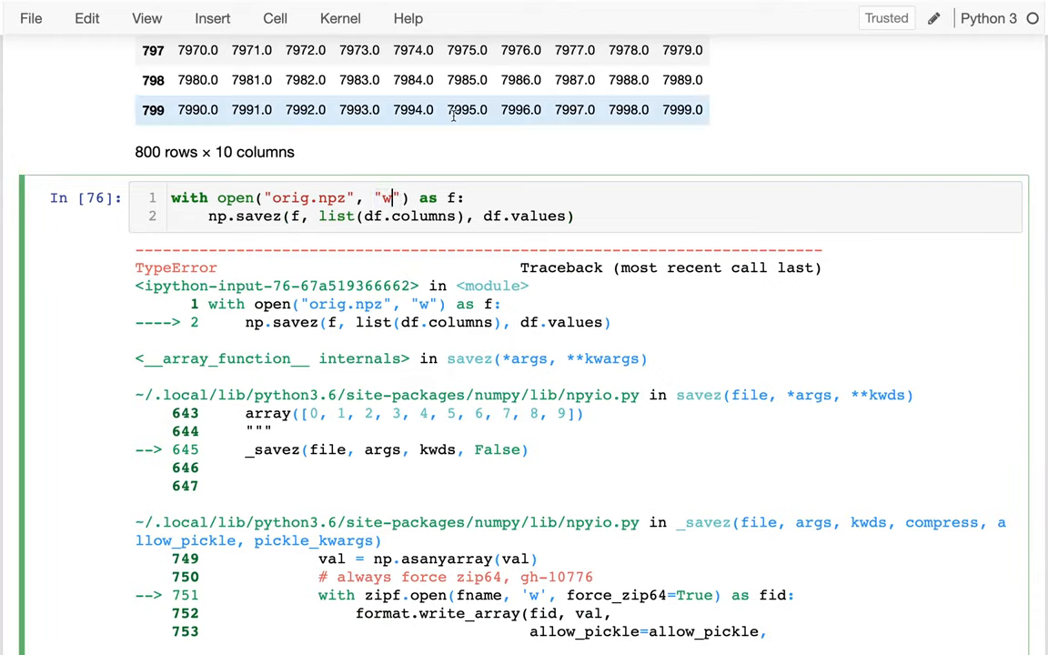
text(b)
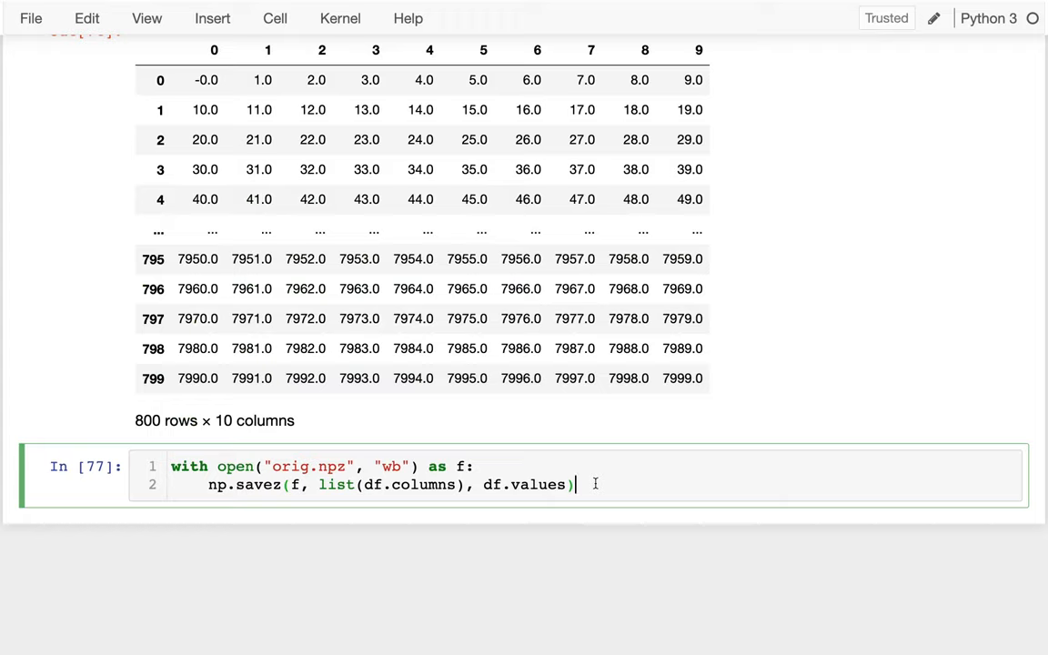
key(shift+enter)
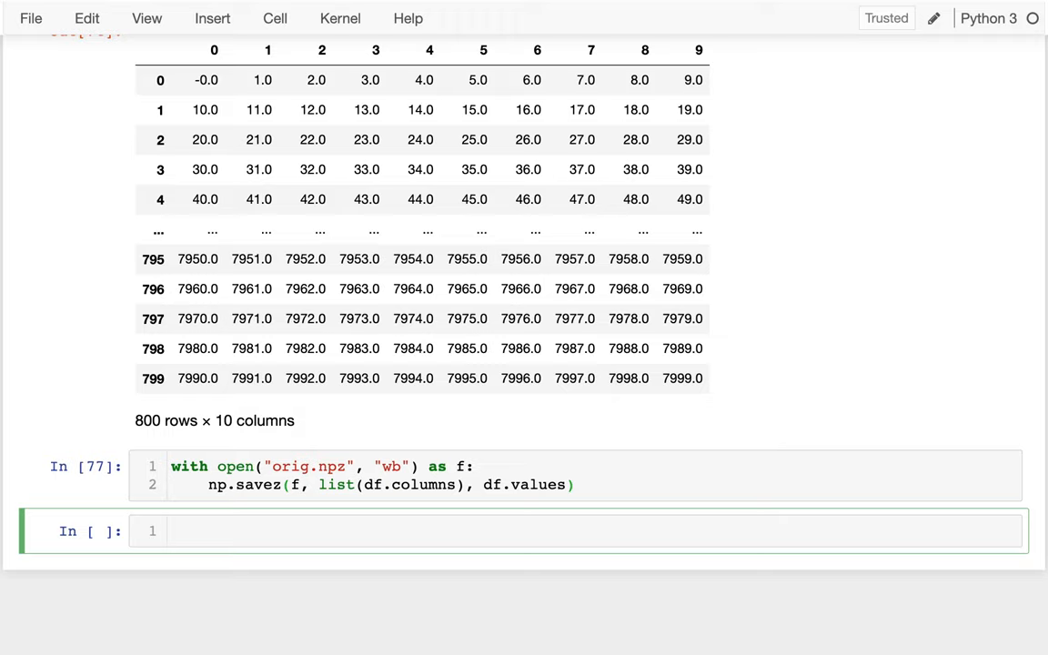
List the directory with !ls -la, then !ls -lah, showing orig.npz at about 64K.
text(ls -la)
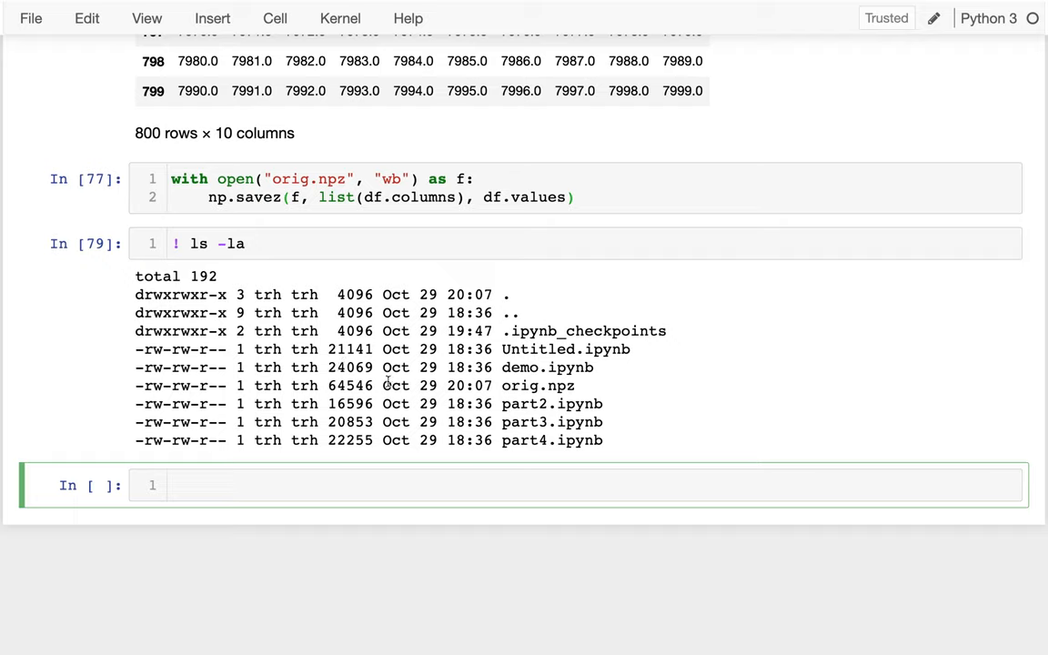
double_click(515, 385)
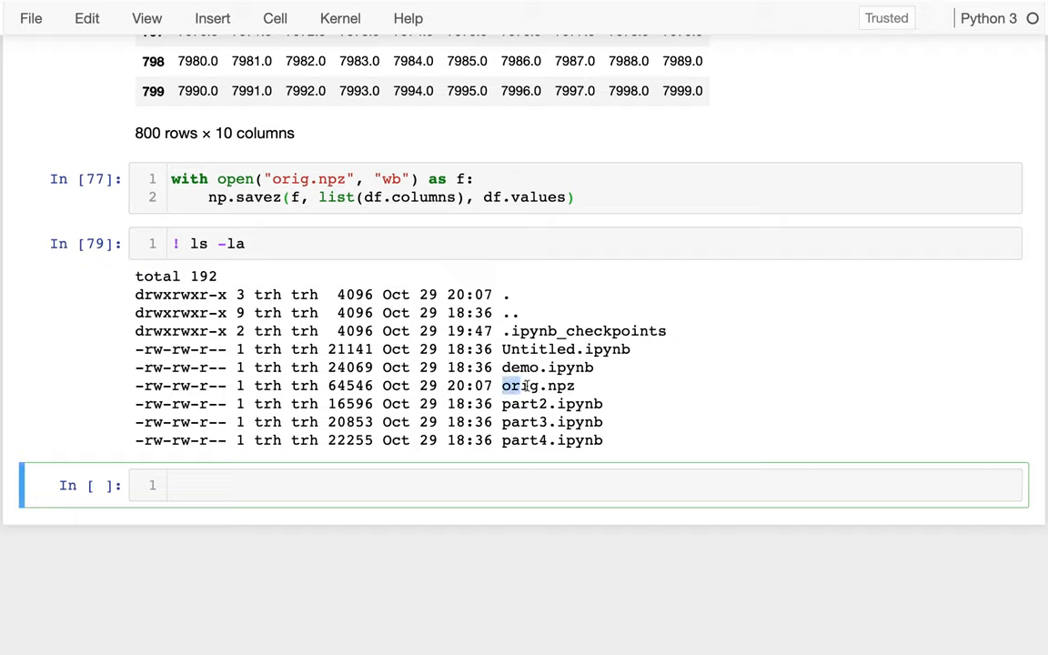
double_click(350, 385)
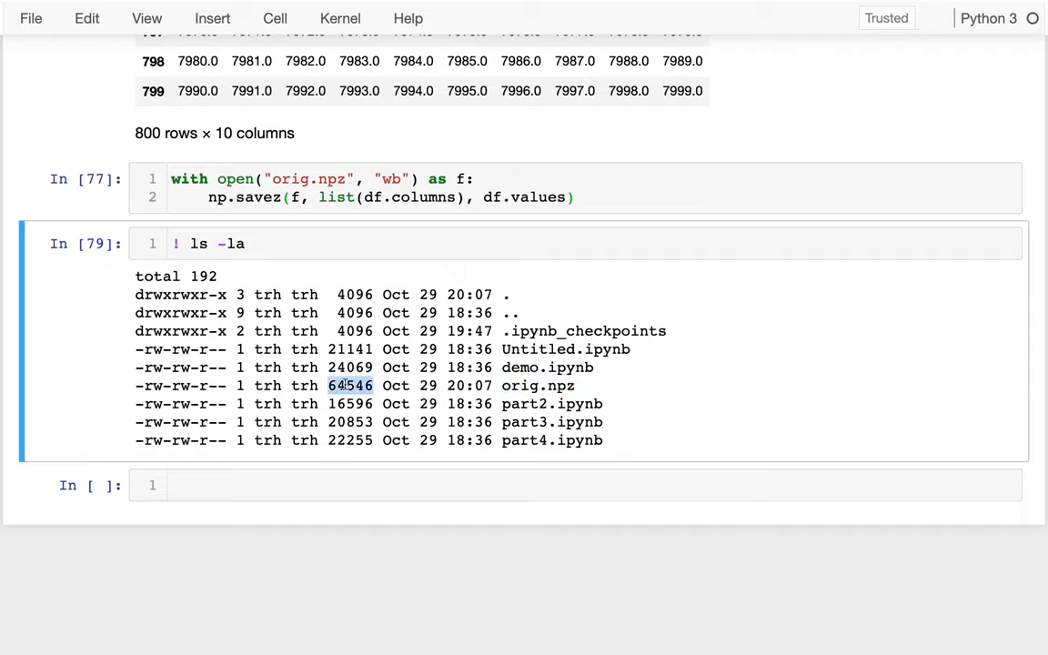
text(h)
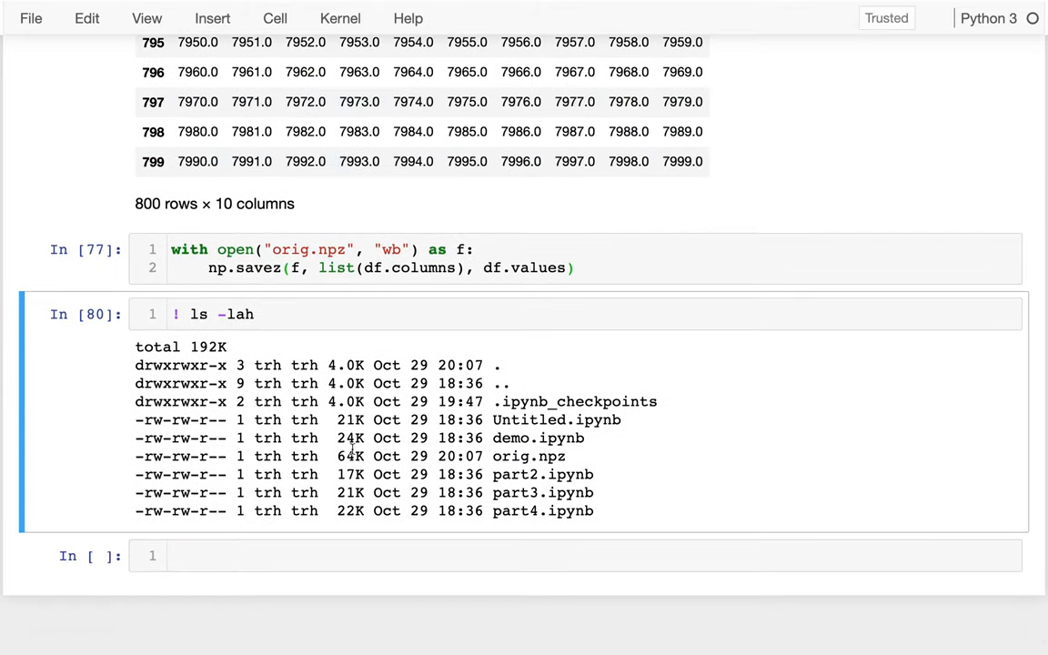
double_click(350, 455)
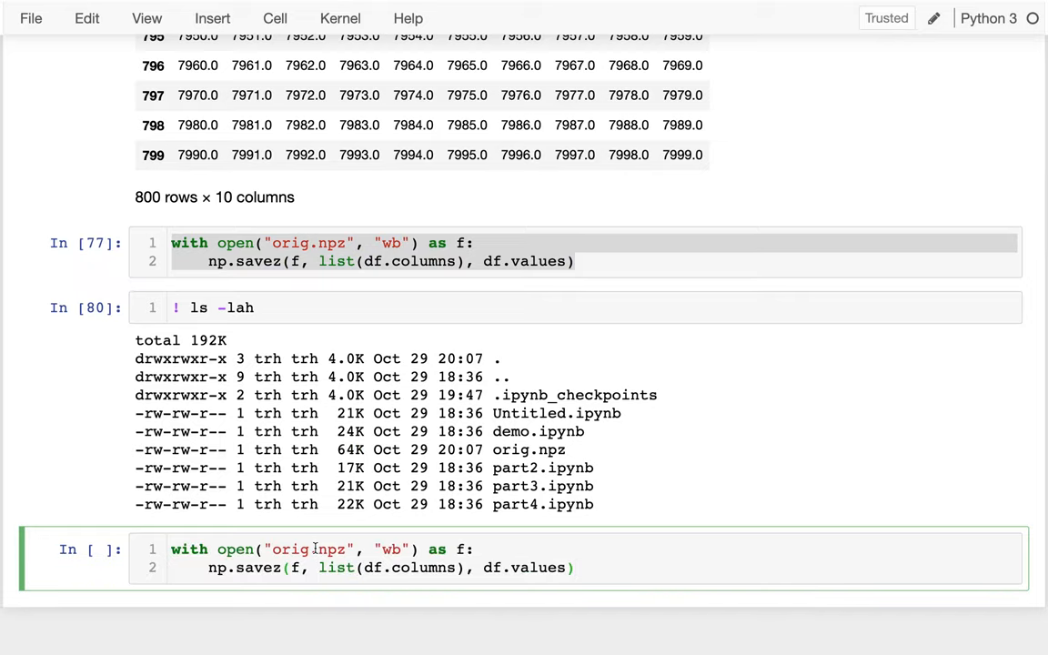
Rename the copied save cell's target file to compressed.npz and pick the arrays to store.
text(c)
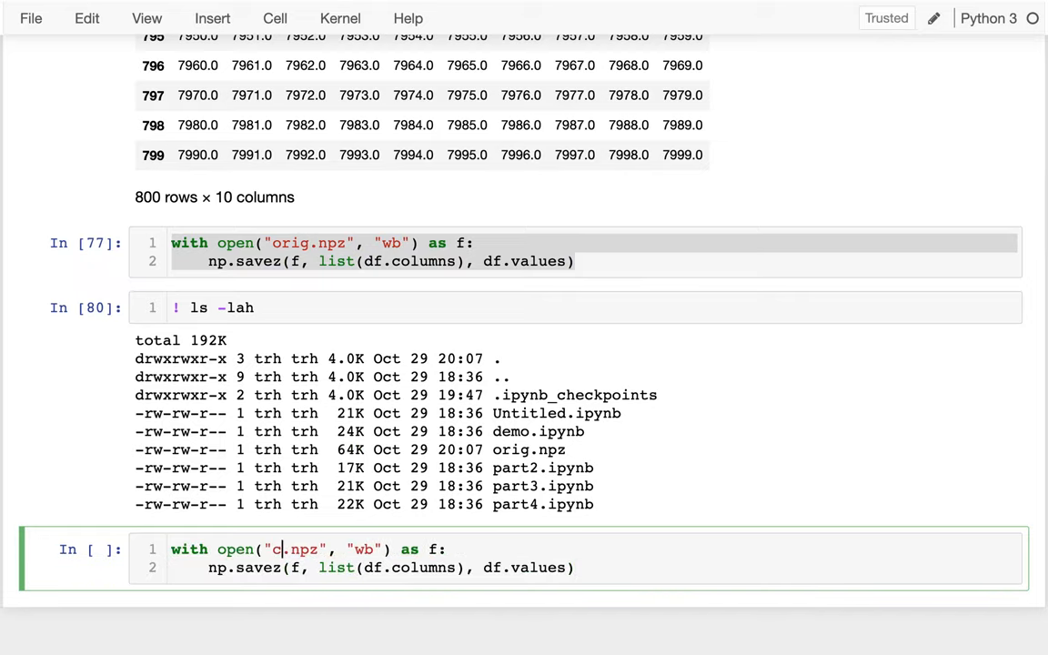
text(ompressed)
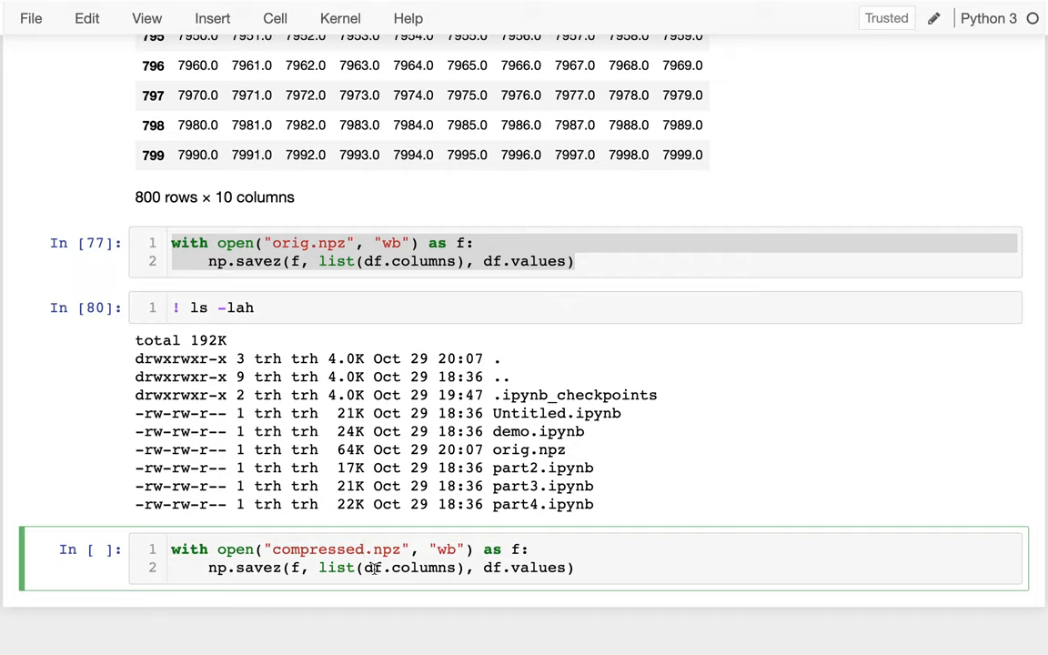
double_click(409, 567)
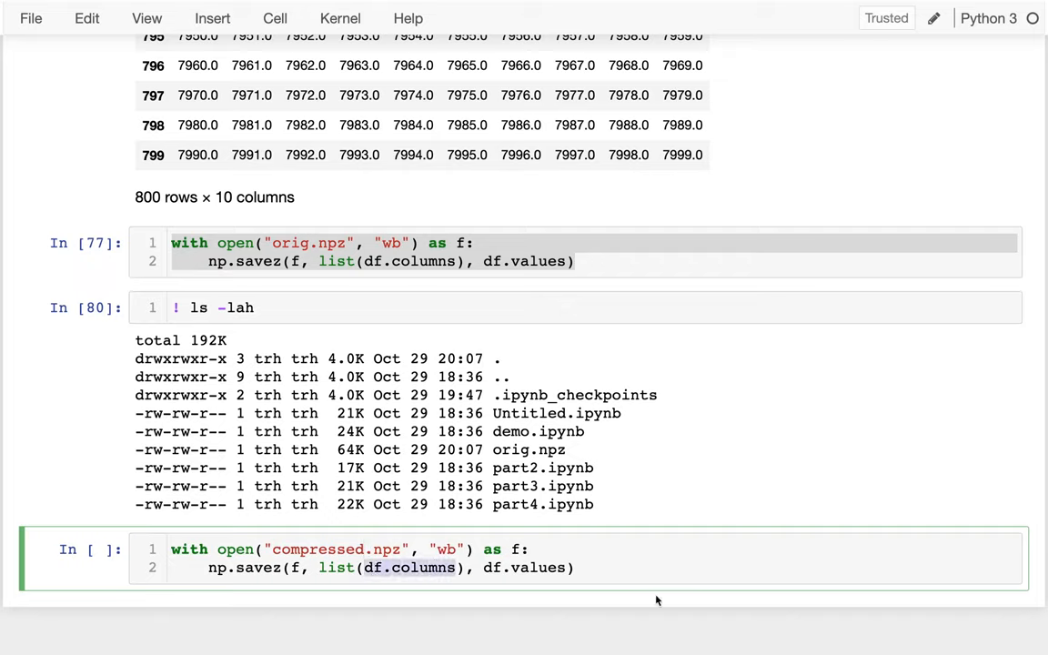
double_click(523, 567)
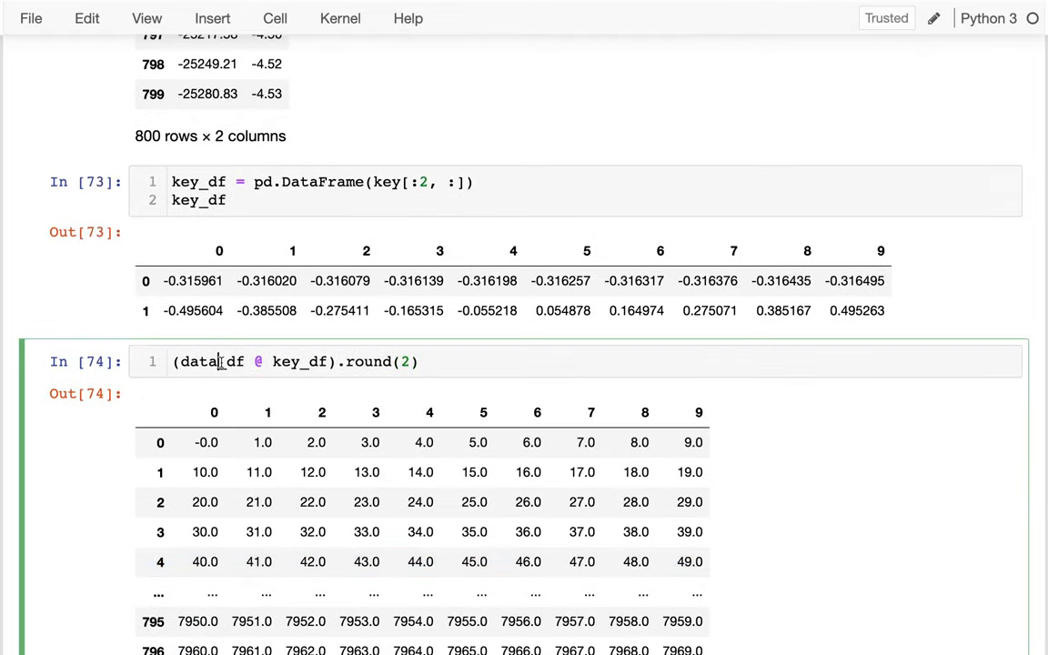
double_click(298, 361)
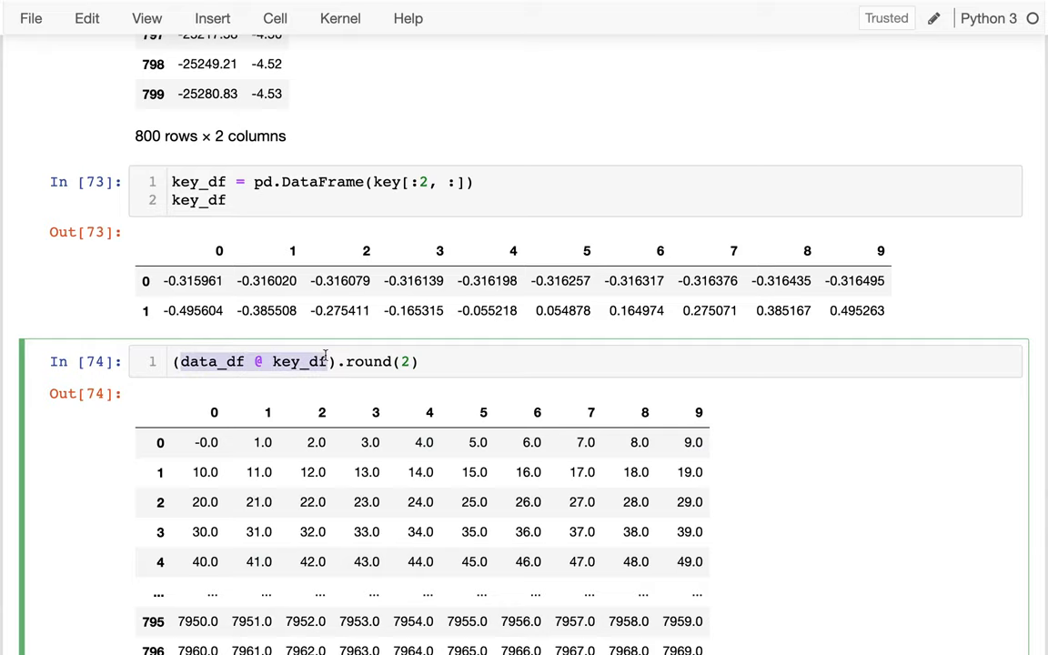
Store data_df.values and key_df.values instead of df.values in the compressed.npz save.
scroll(down, 3)
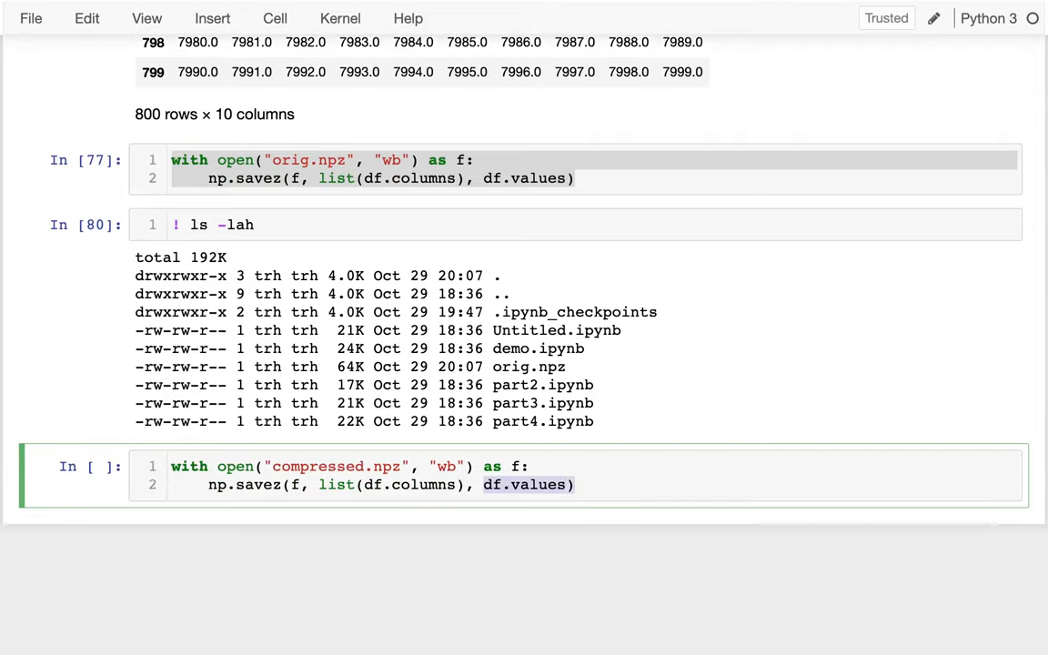
text(data_df) key_df)
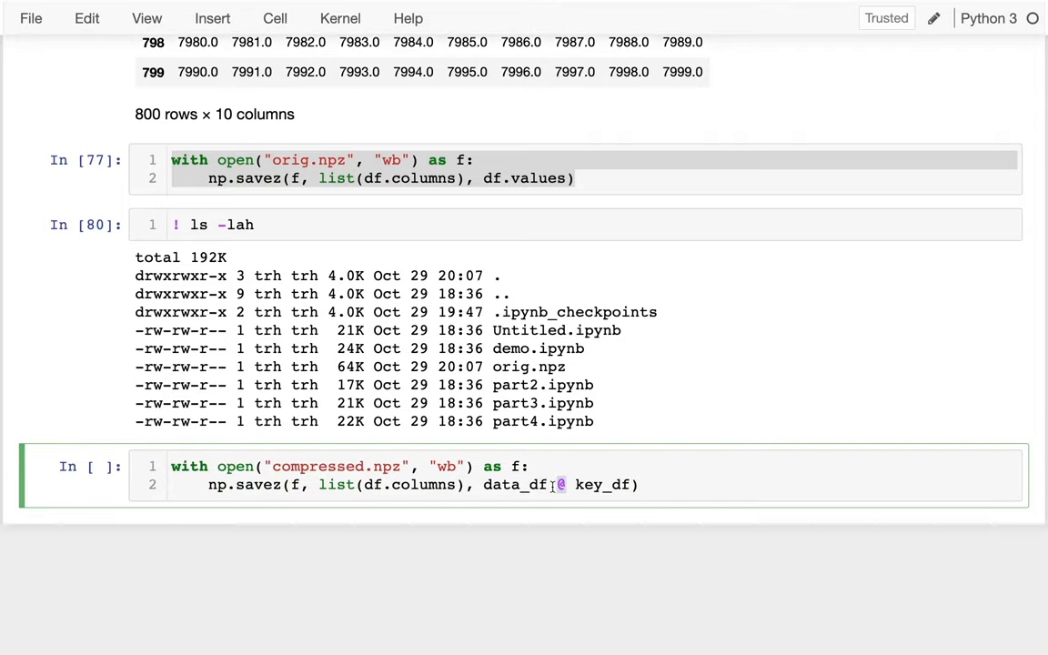
text(.values,)
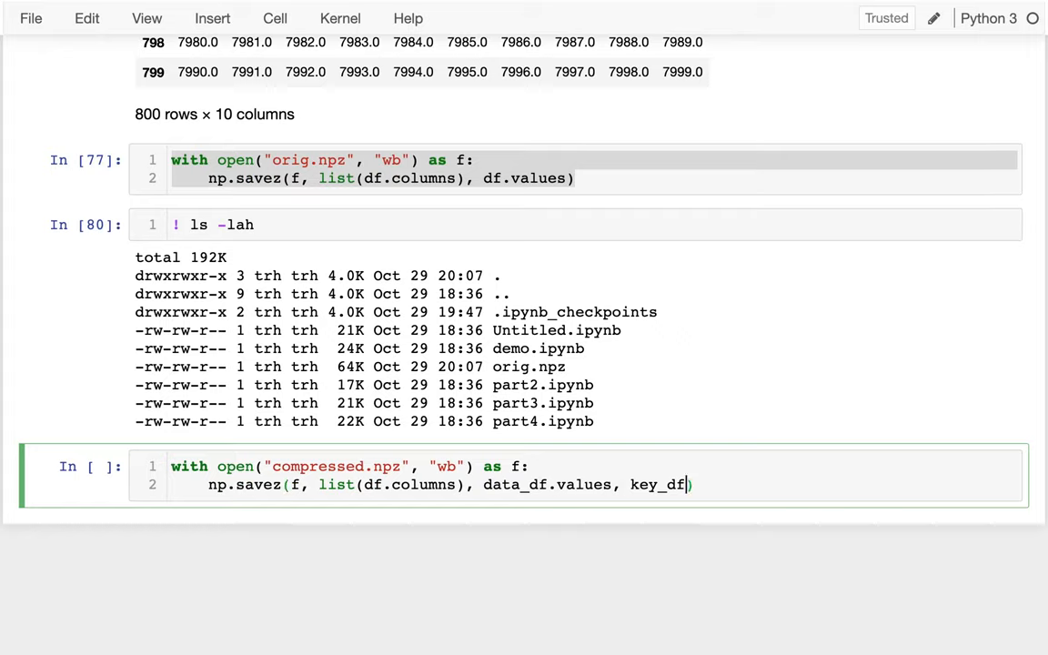
text(.values)
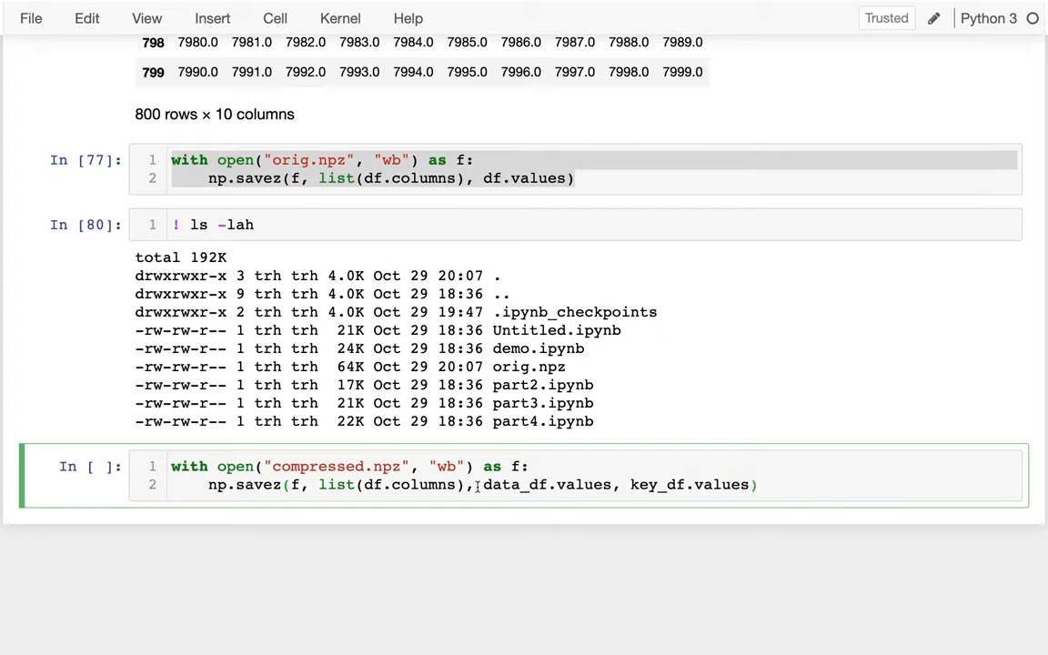
double_click(546, 484)
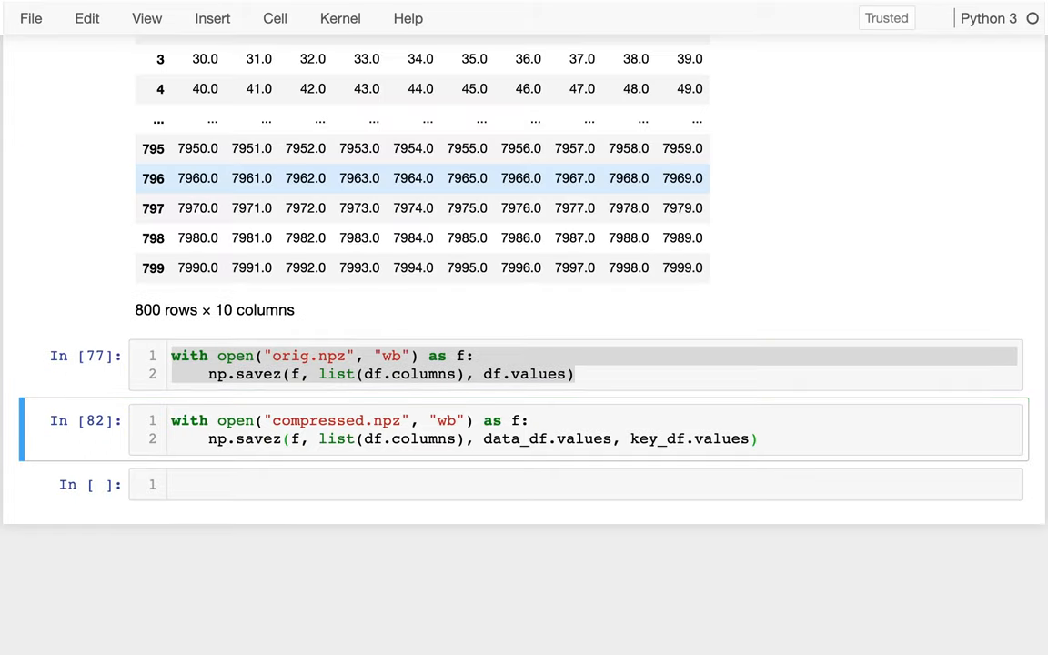
Run !ls -lah showing compressed.npz at 14K against orig.npz at 64K.
text(!ls -lah)
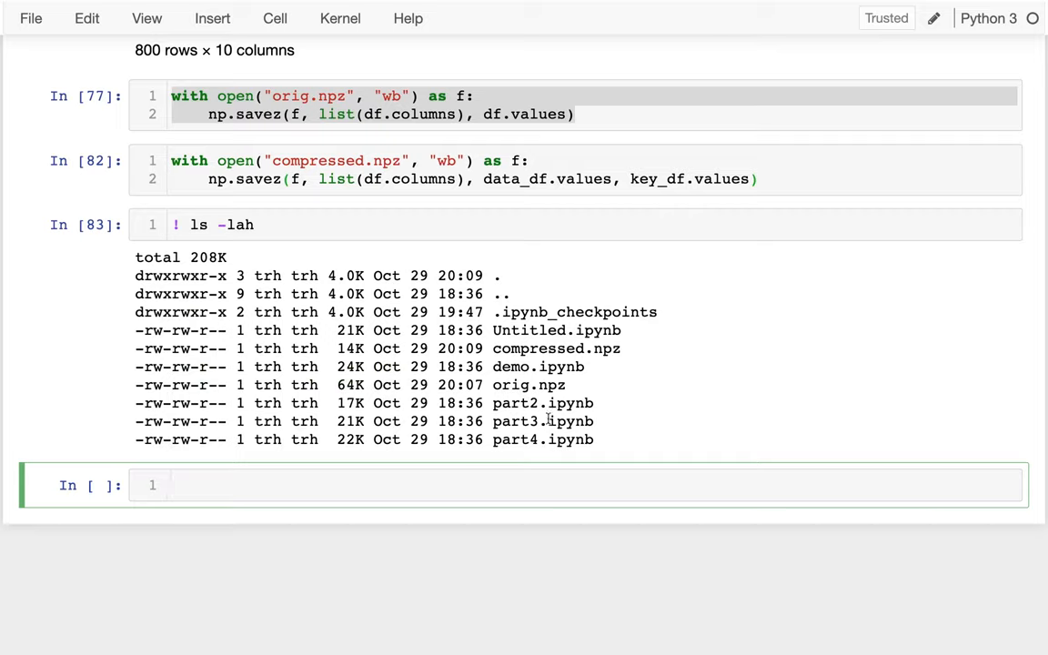
double_click(528, 348)
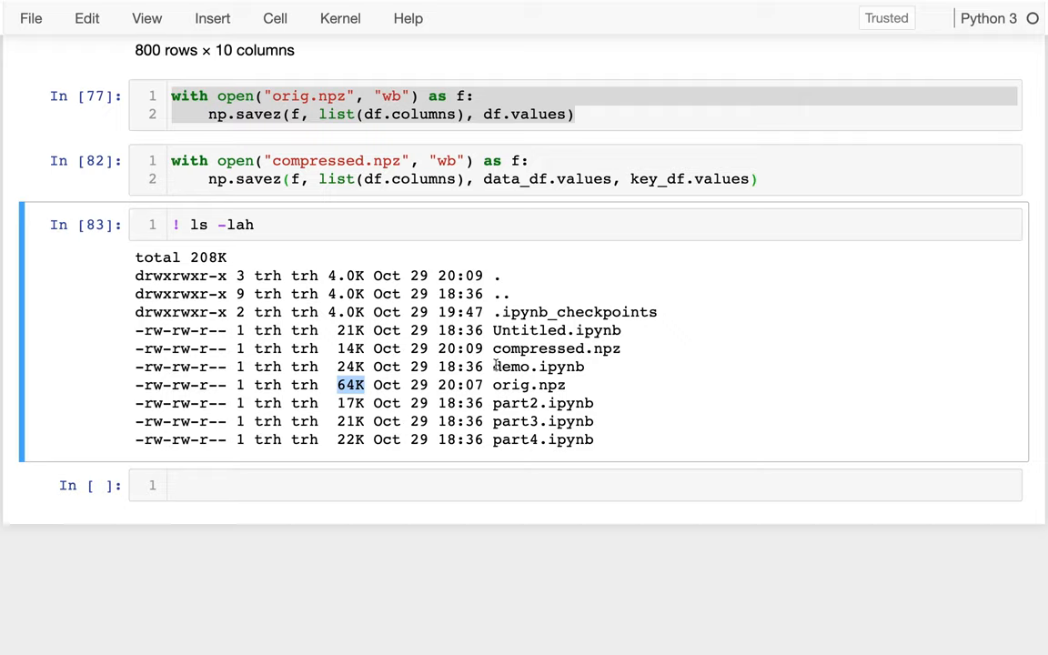
mouse_move(204, 516)
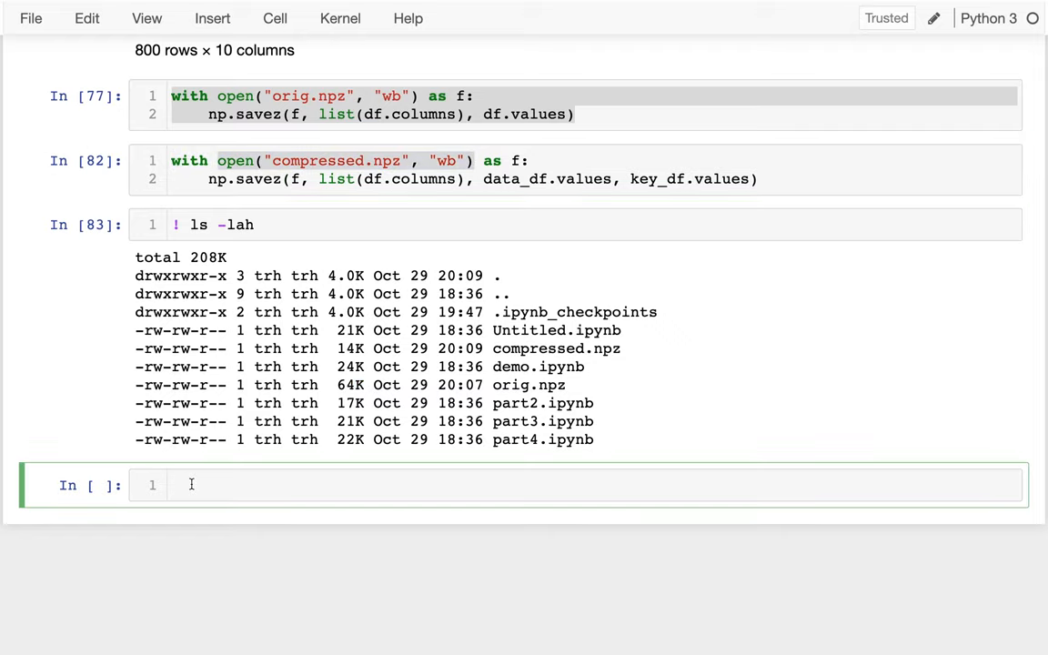
Load orig.npz with np.load and loop over d.items() printing its keys arr_0 and arr_1.
text(with np.lo)
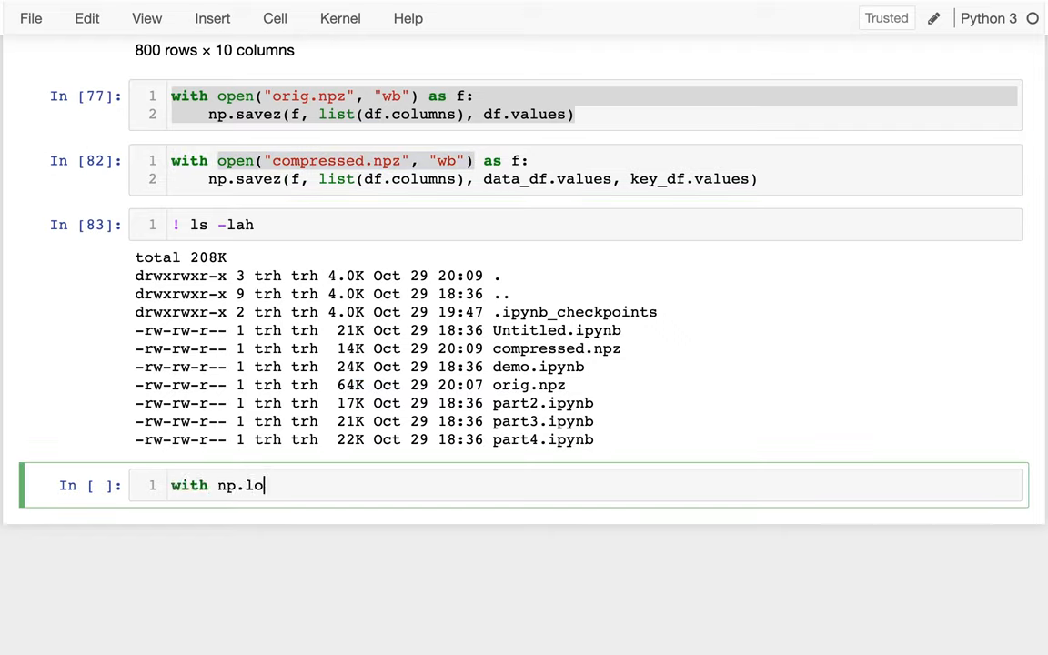
text(ad()
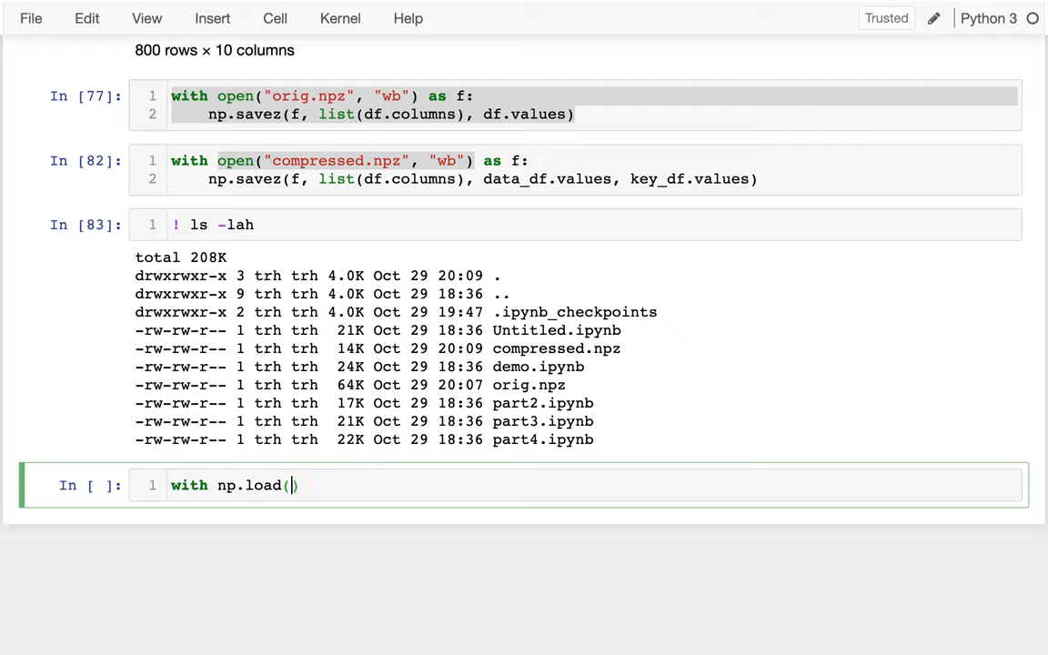
text("orig.n)
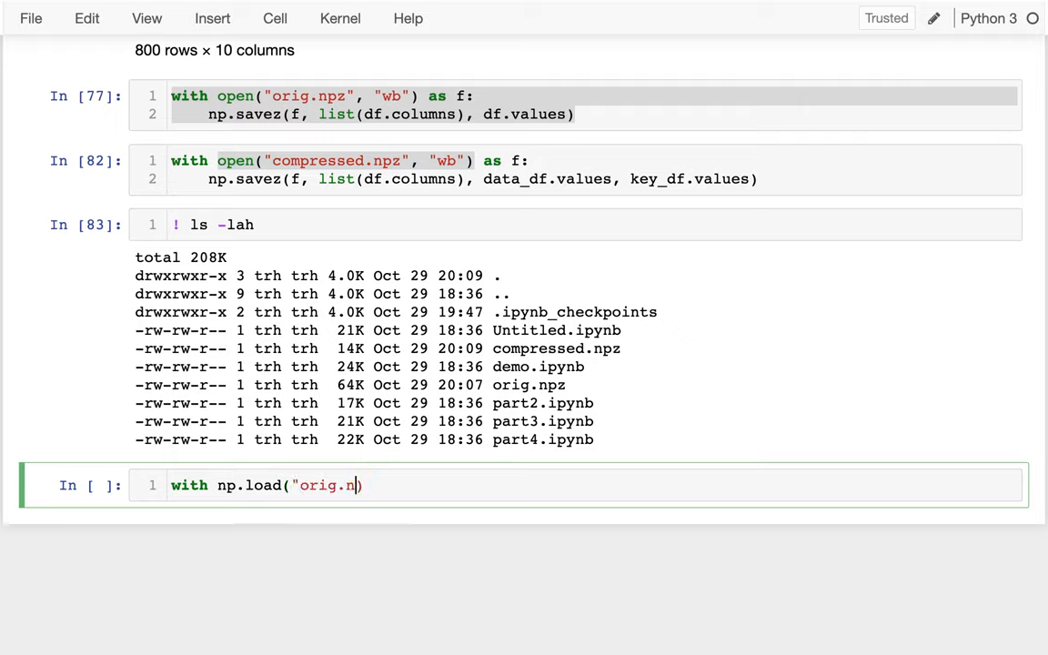
text(pz") as f:)
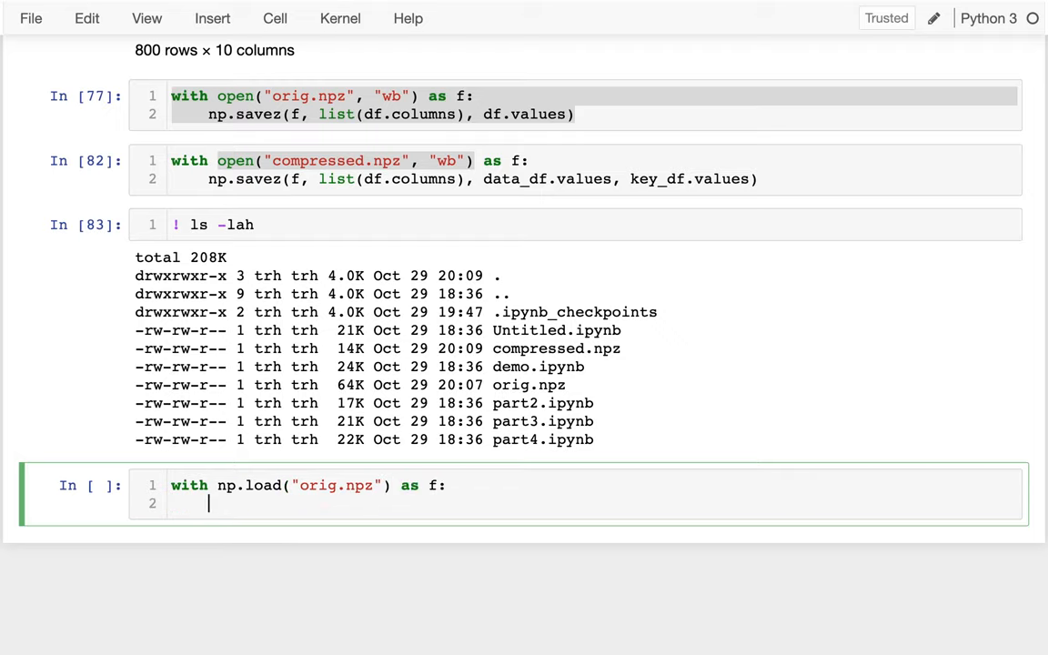
mouse_move(407, 484)
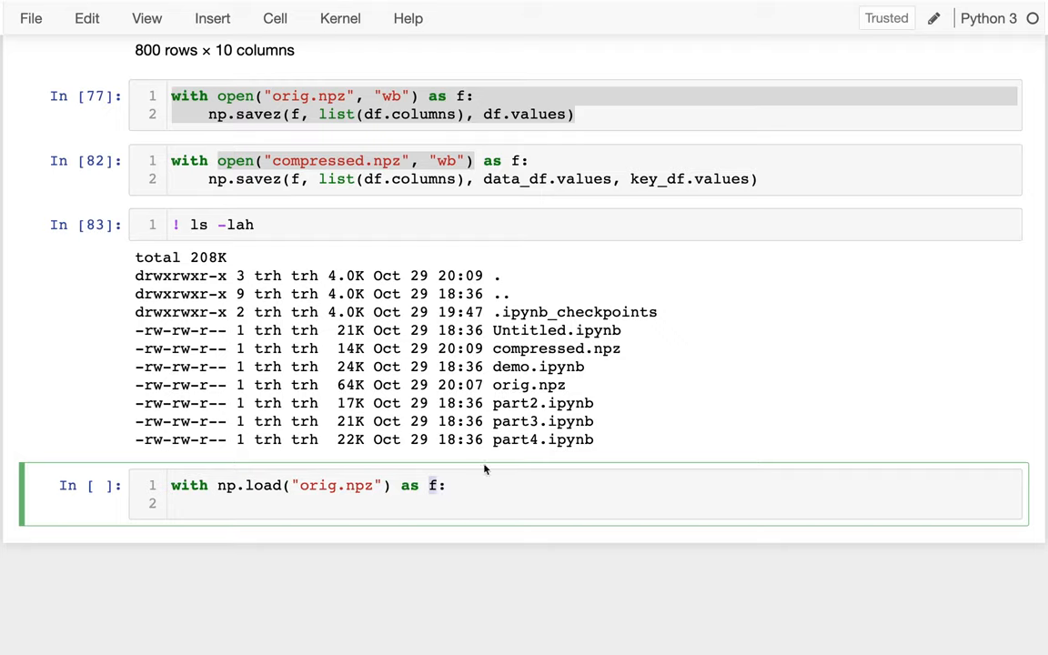
text(d)
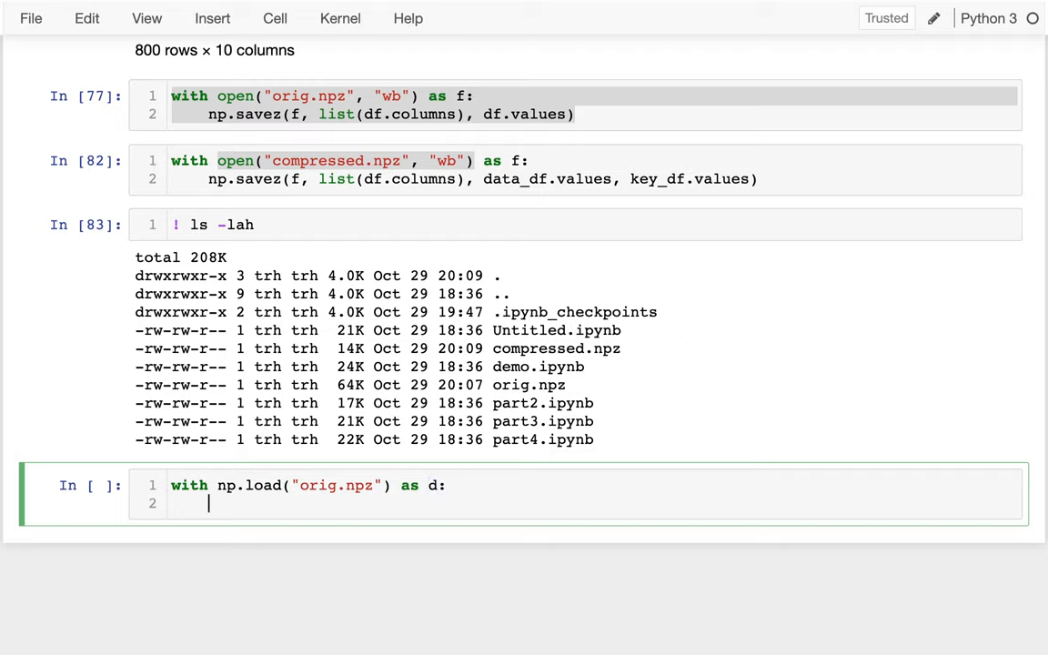
text(for)
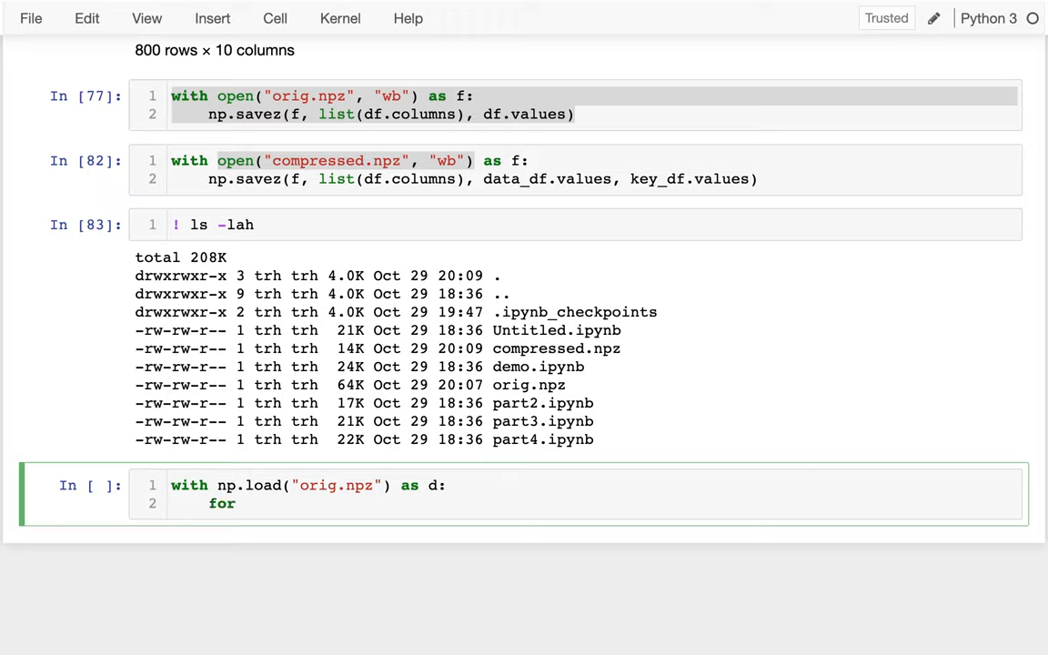
text(k, v in d.items():)
text(print(k))
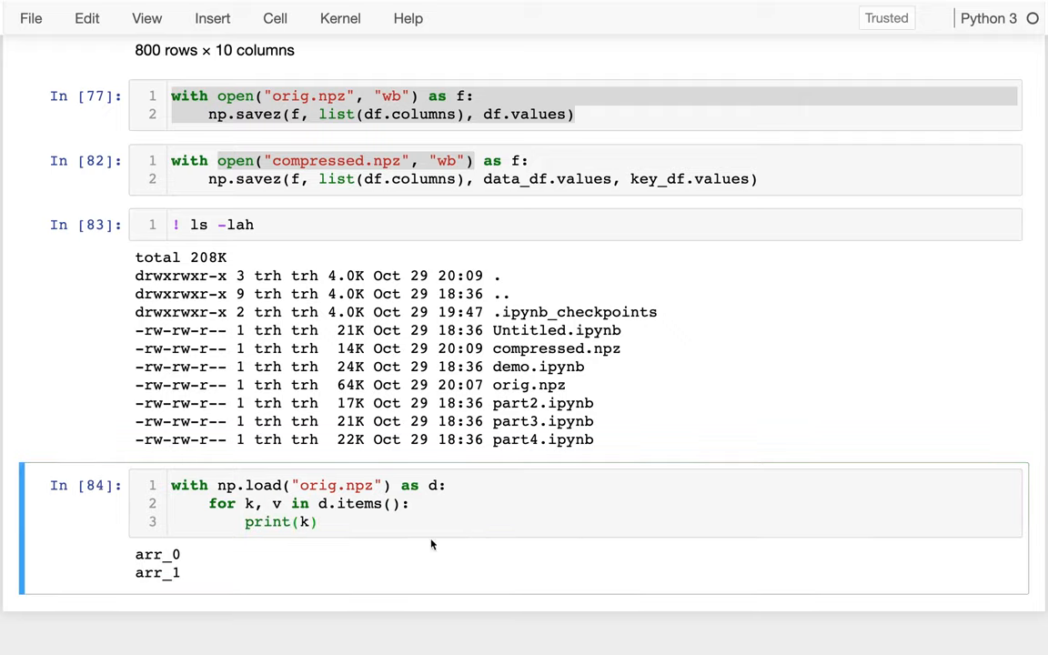
mouse_move(340, 422)
text(compressed)
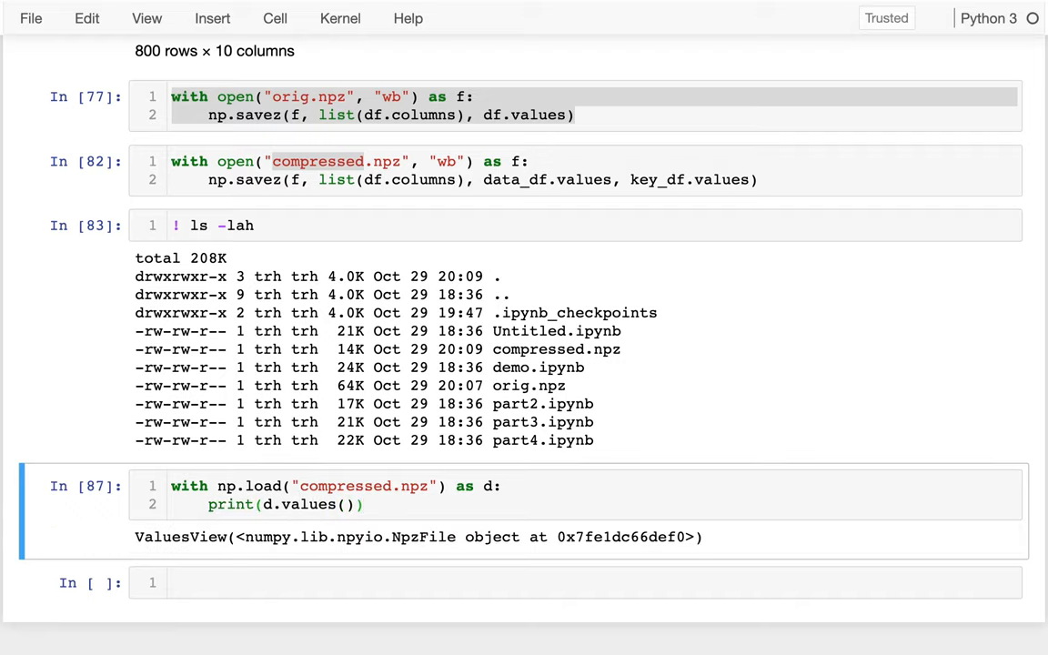
Edit the compressed.npz load cell to unpack d.values() into cols, data and key.
drag(235, 537, 435, 536)
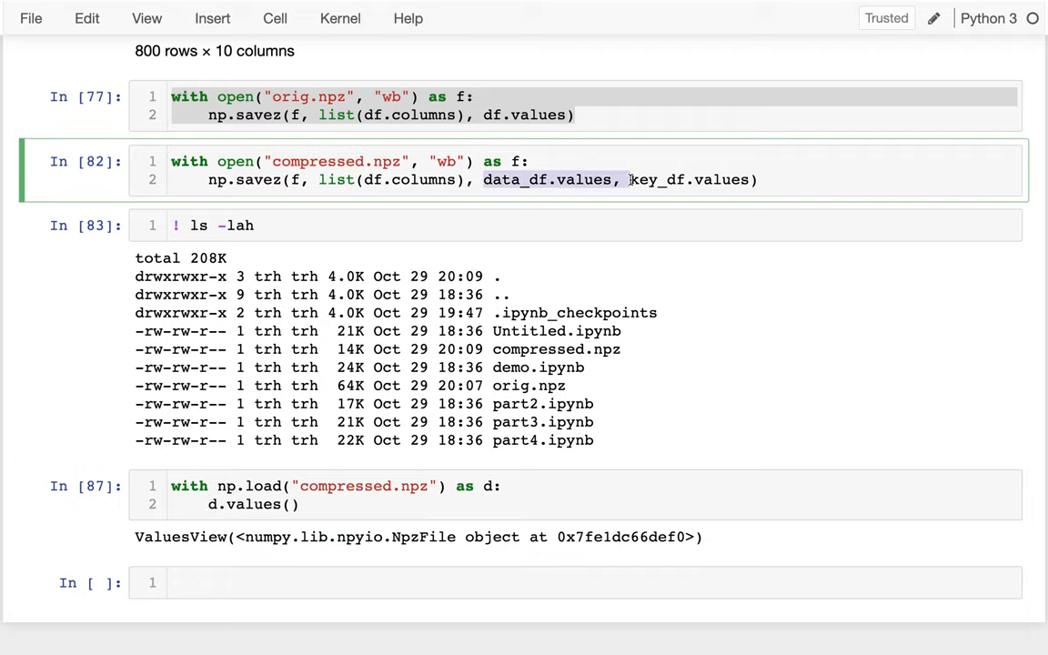
drag(483, 180, 755, 180)
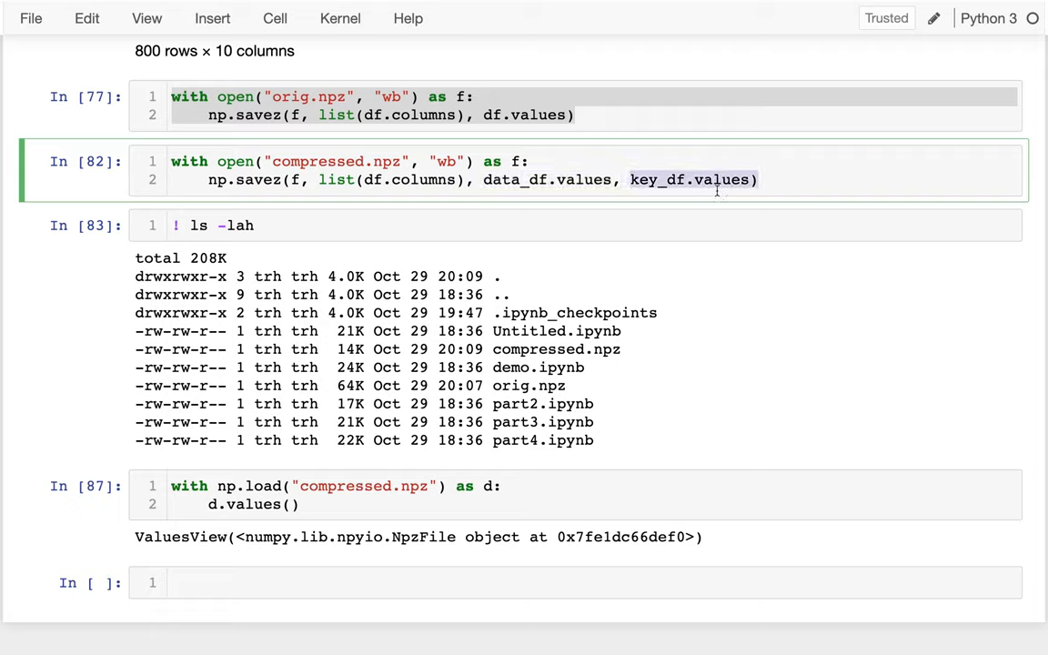
click(236, 485)
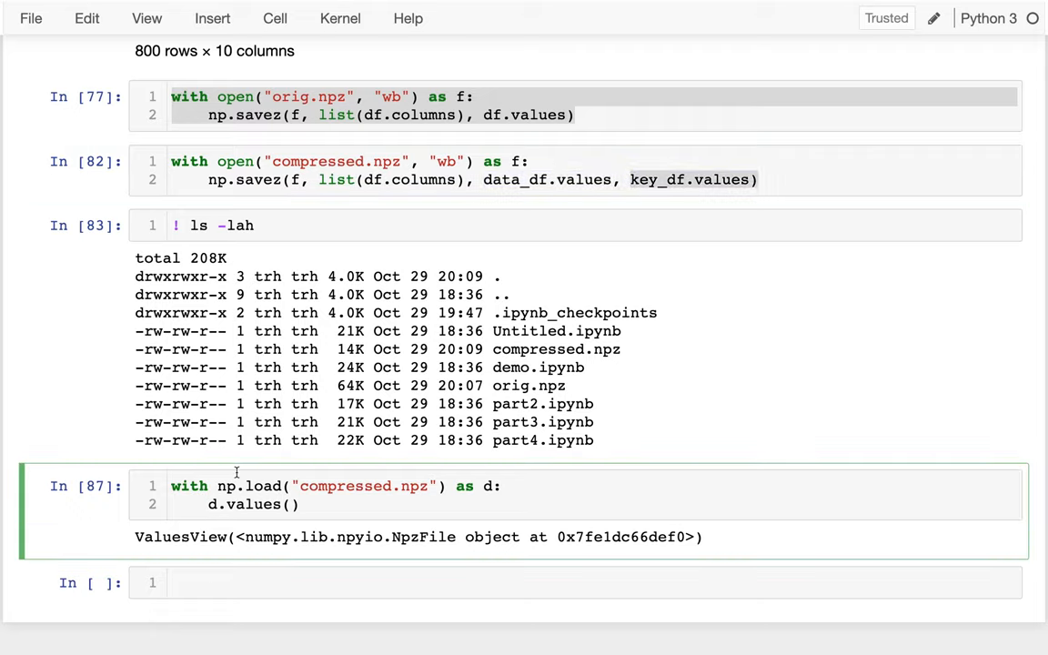
text(cols,)
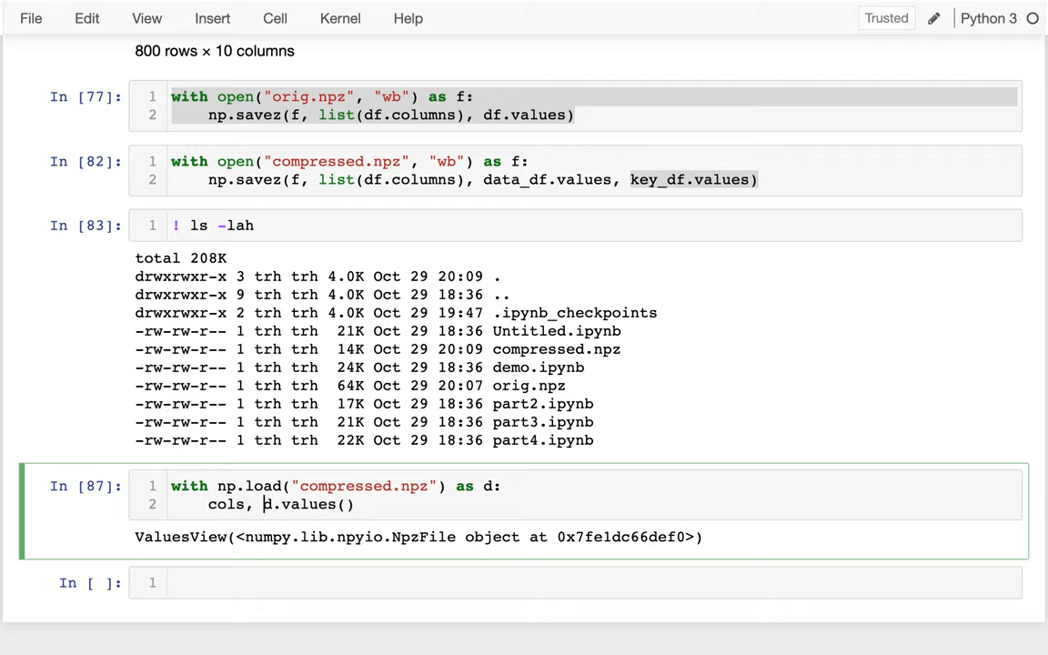
text(data, keys)
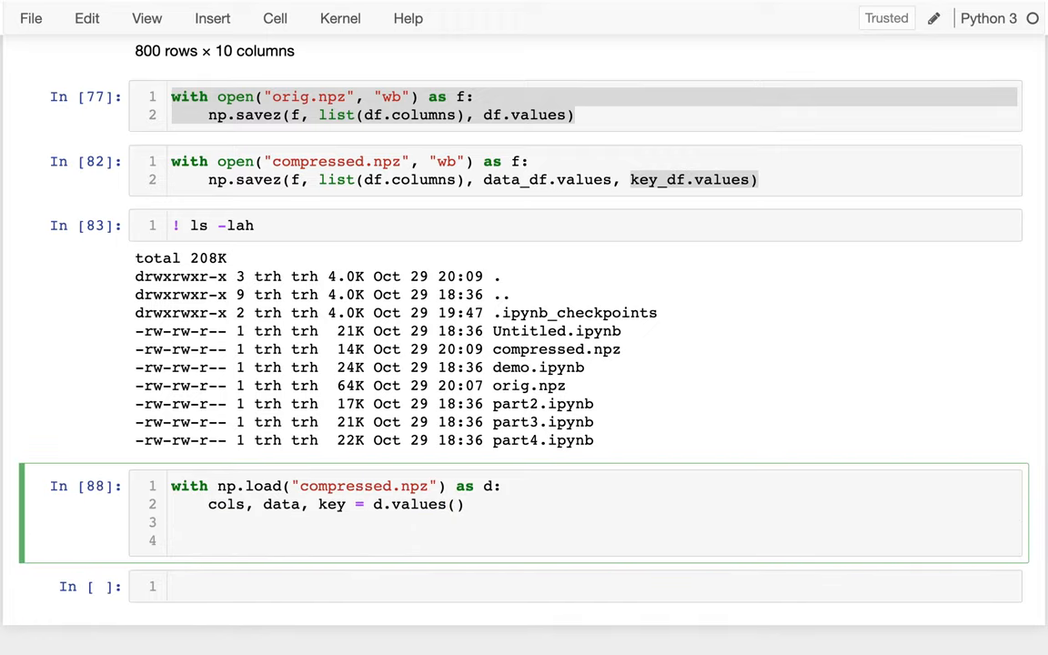
Write pd.DataFrame(data @ key, columns=cols).round(2) to reconstruct the rounded A–J table.
text(data @ key)
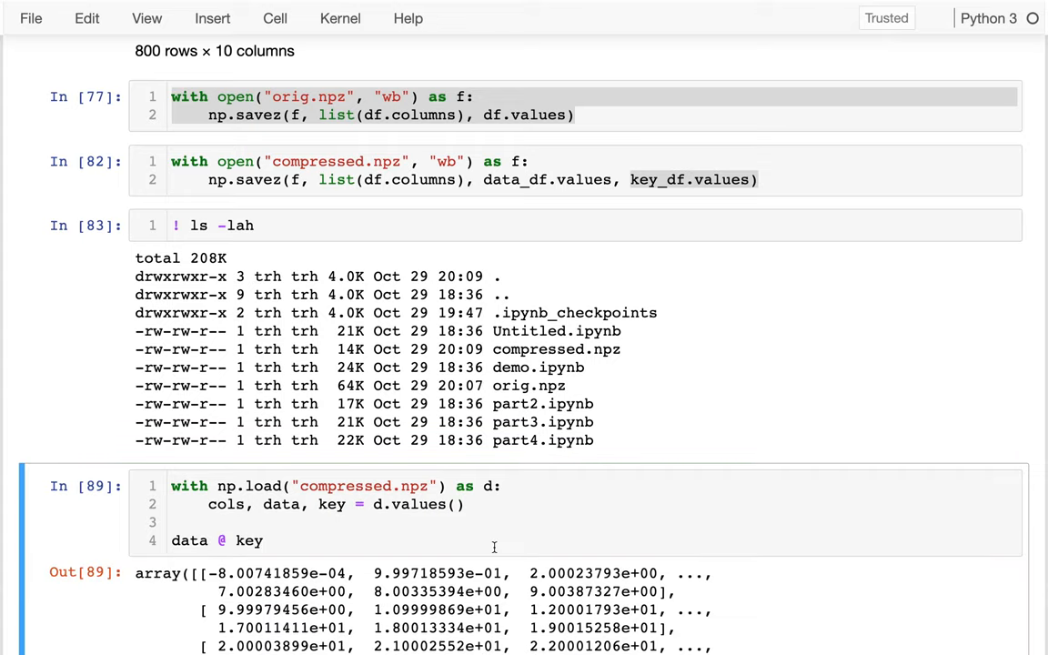
scroll(down, 3)
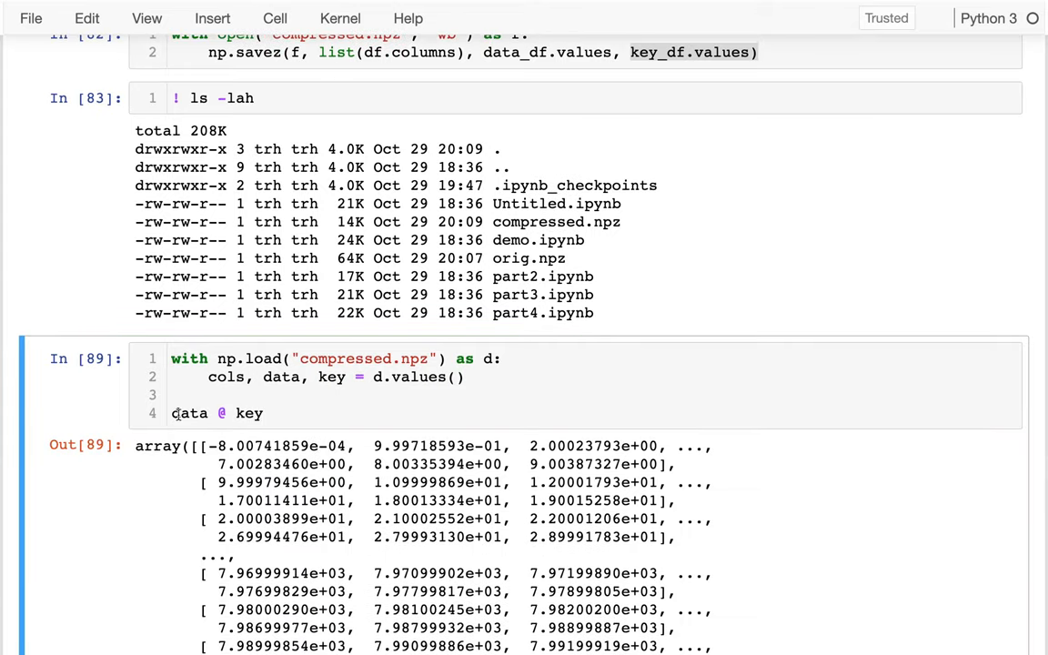
text(pd.D)
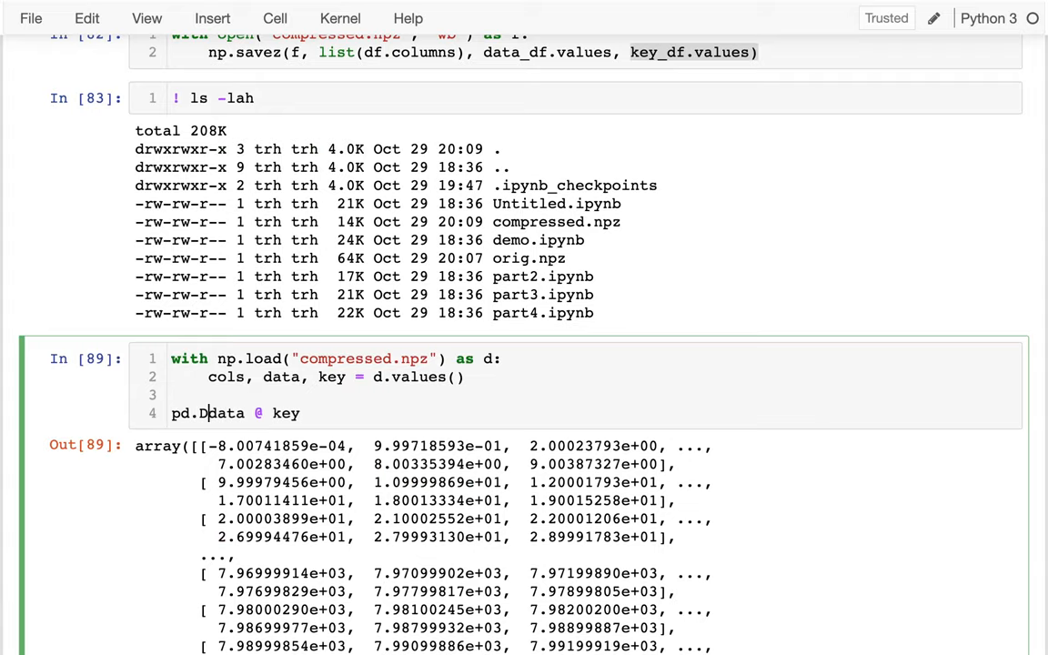
text(ataFrame()
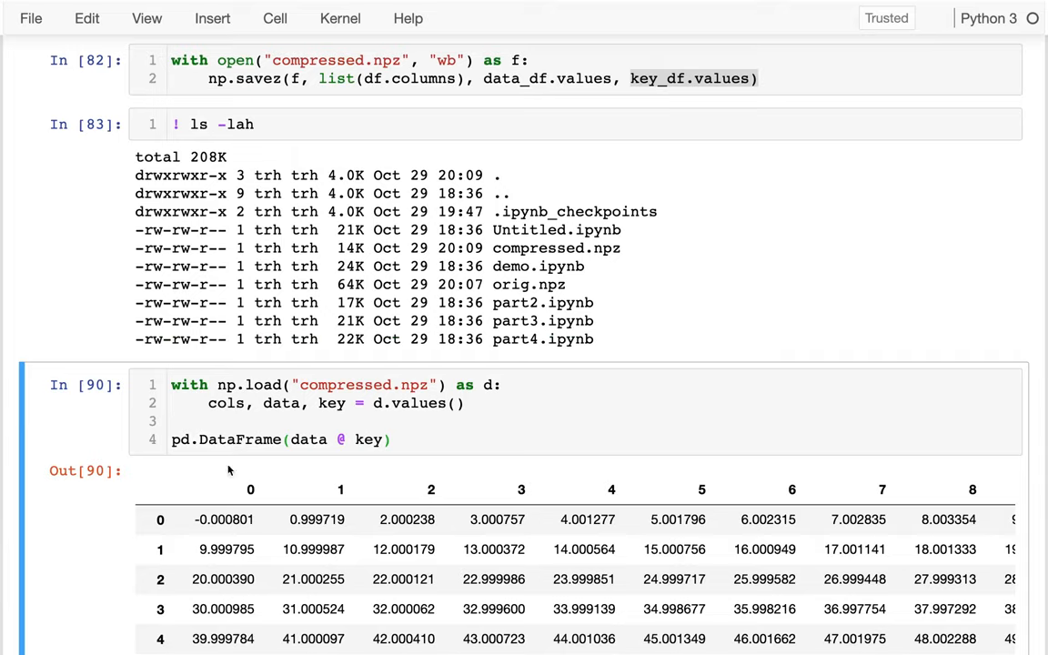
text(,)
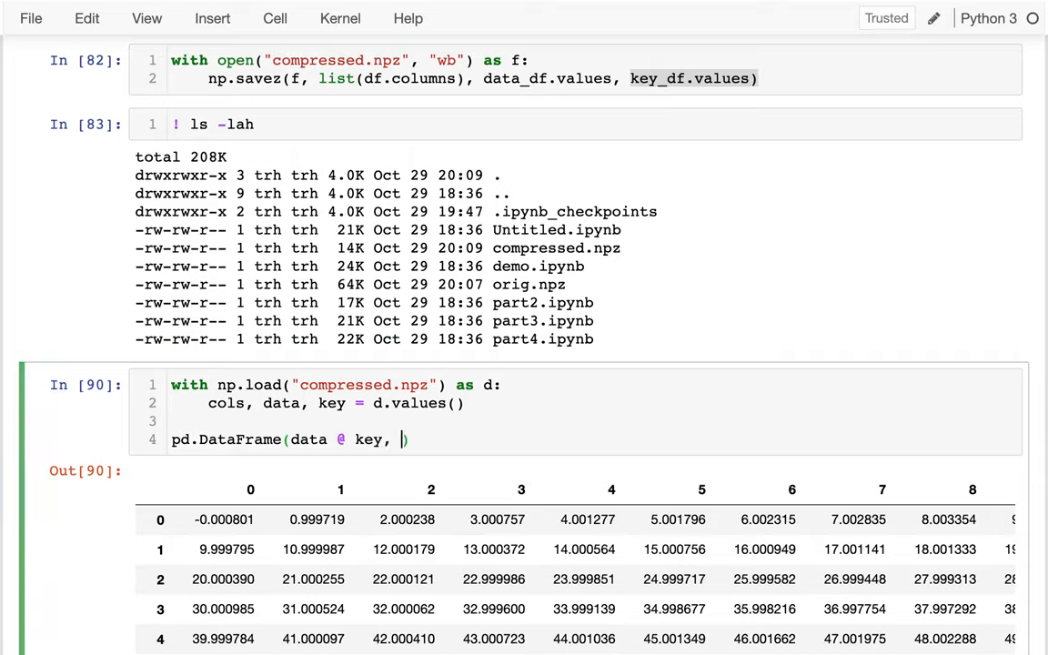
text(colums)
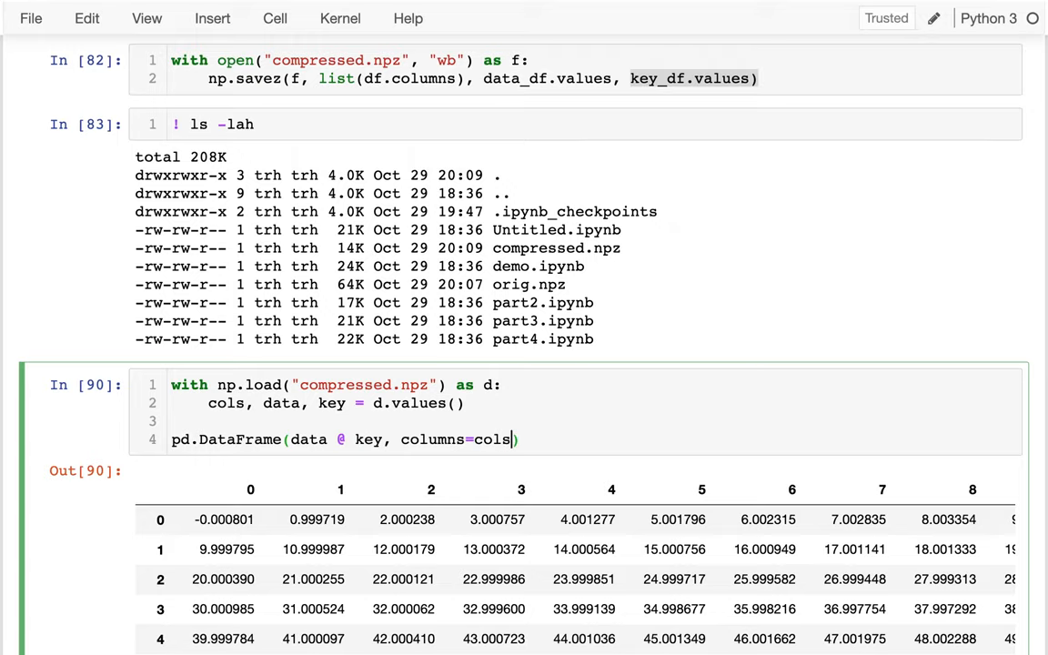
text(.round(2)
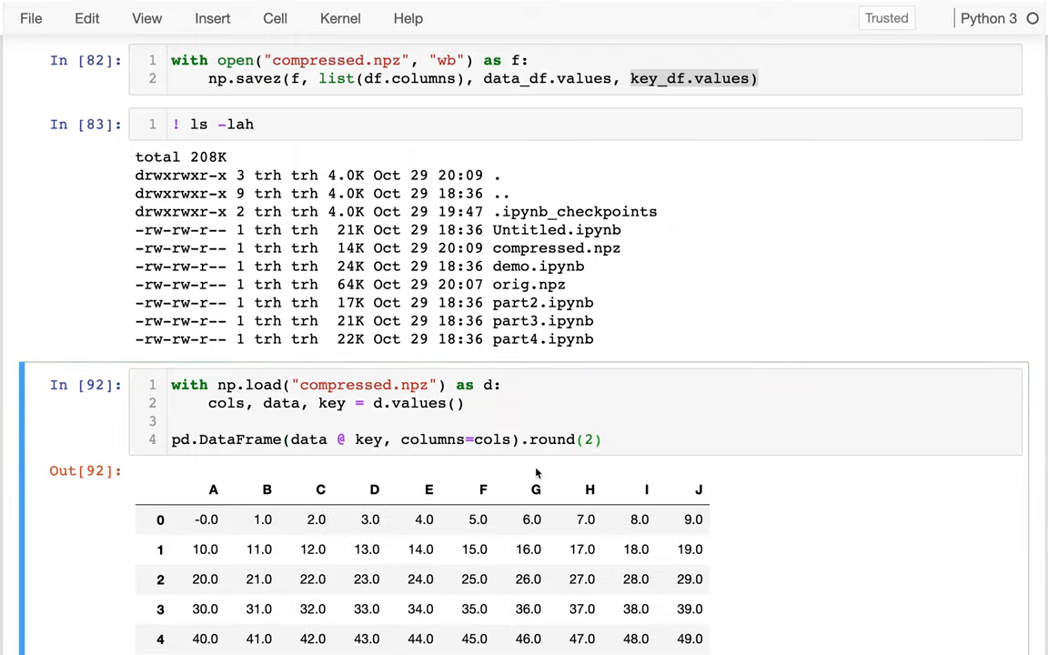
scroll(down, 3)
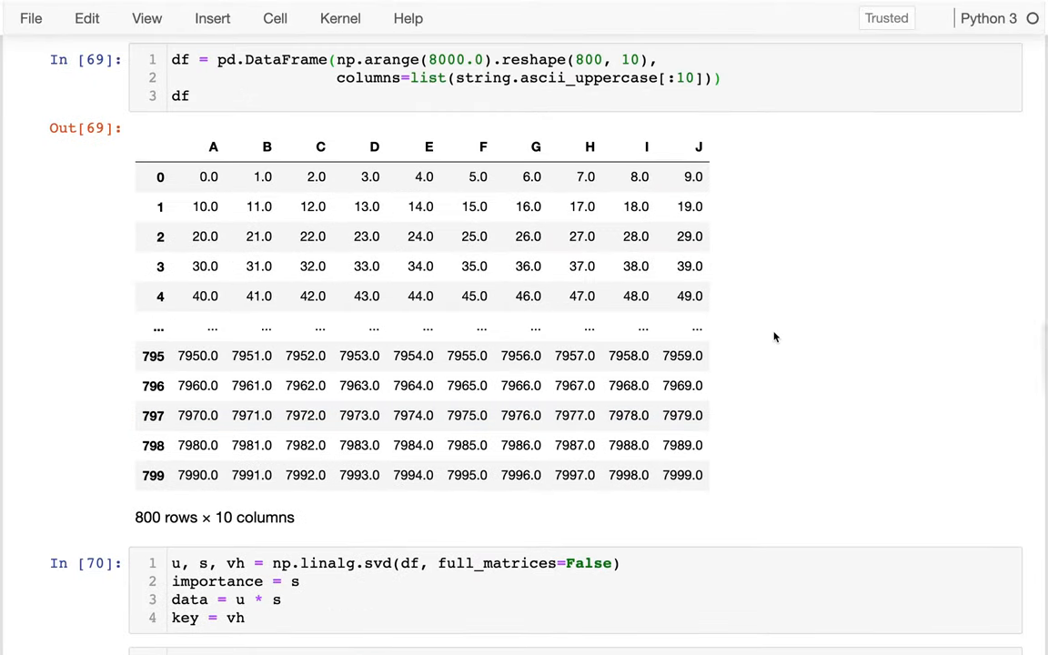
mouse_move(744, 131)
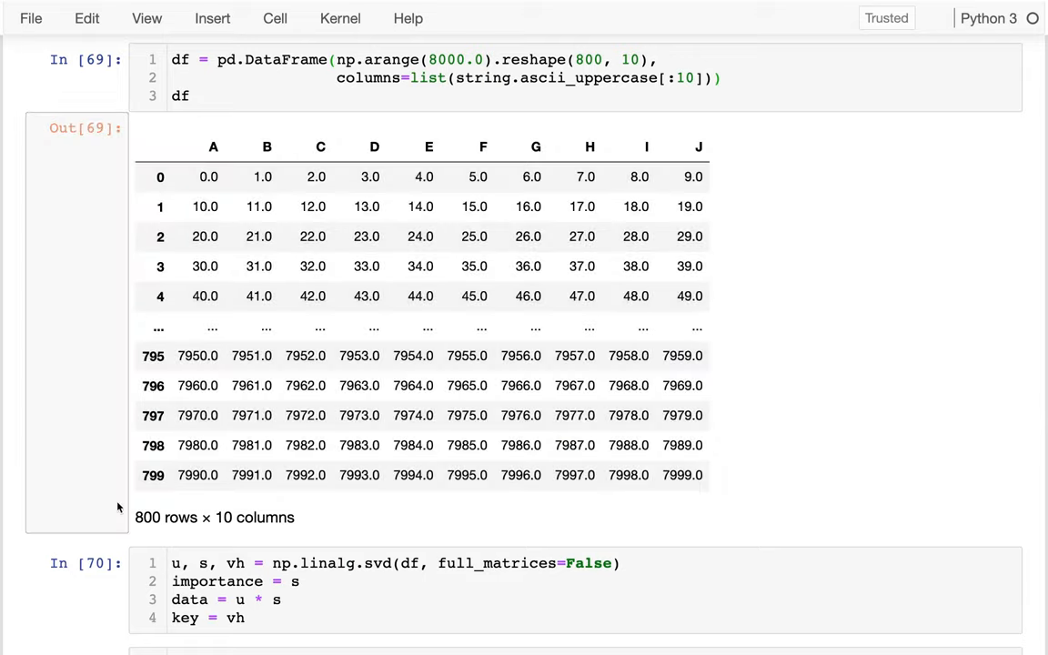
scroll(down, 3)
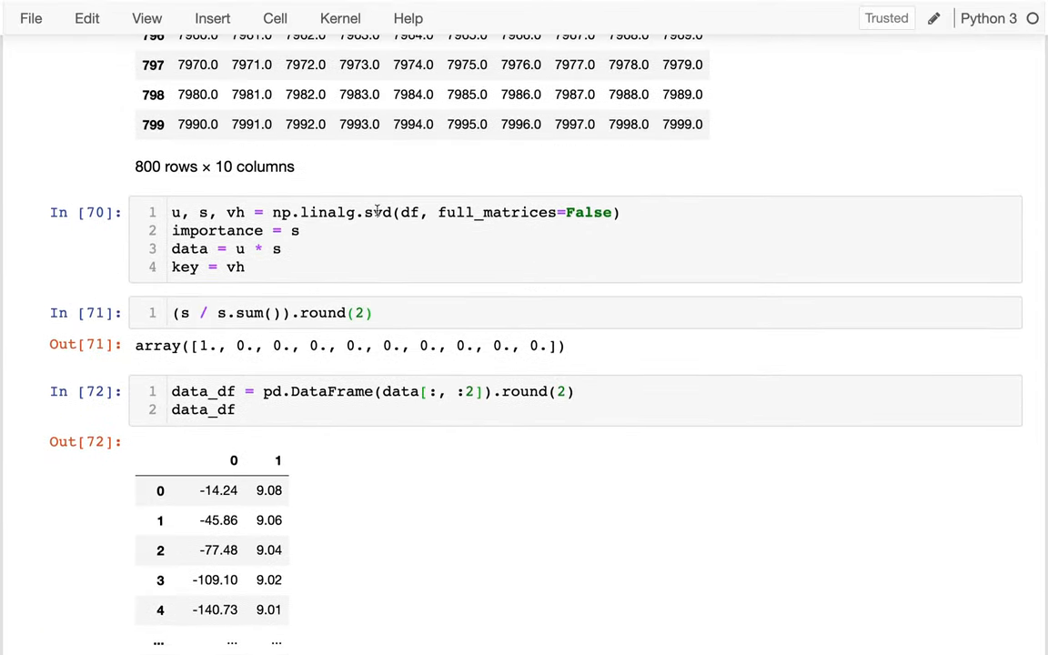
click(188, 248)
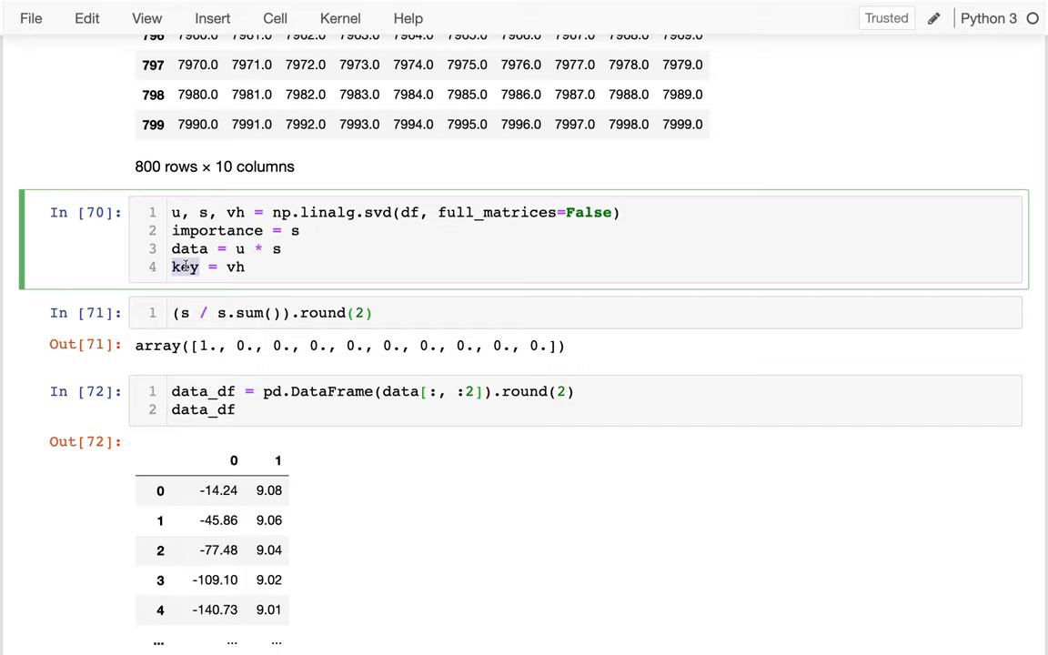
scroll(down, 3)
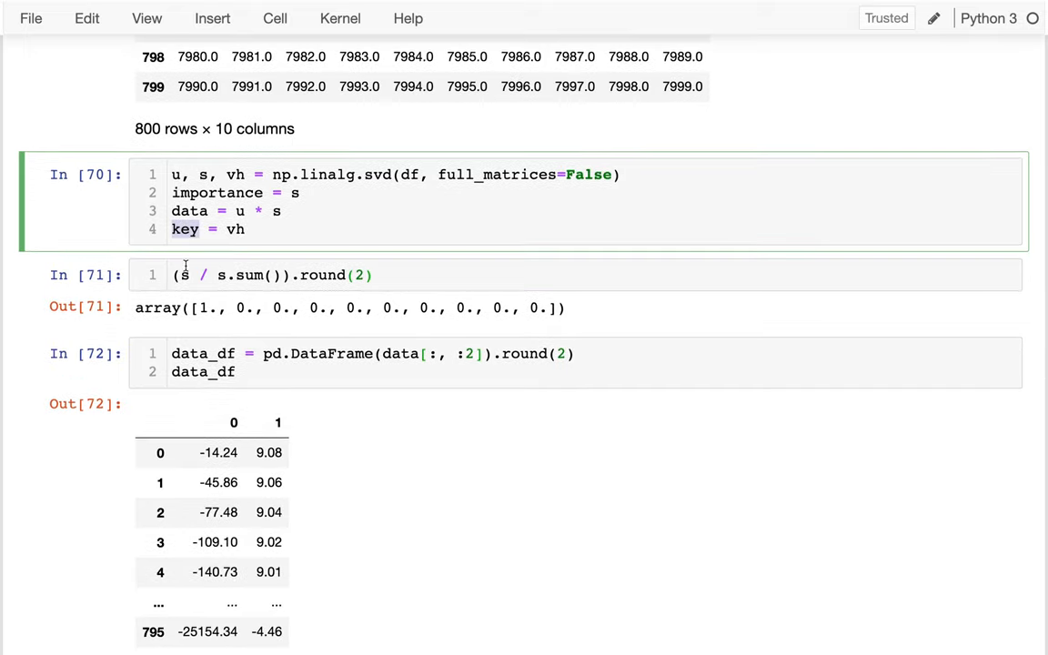
double_click(217, 192)
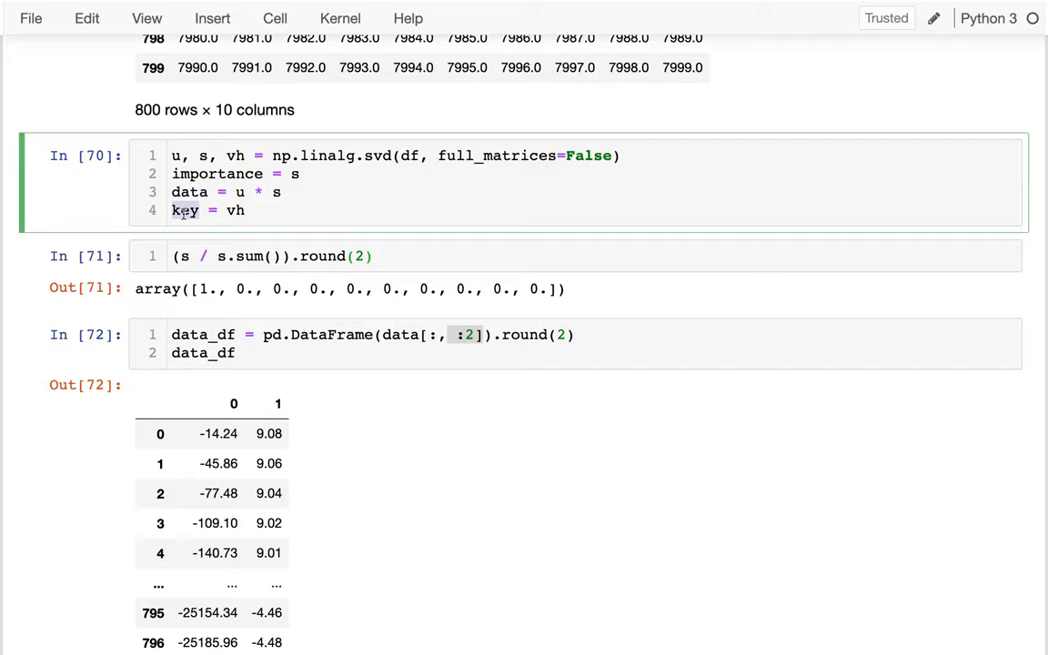
scroll(down, 3)
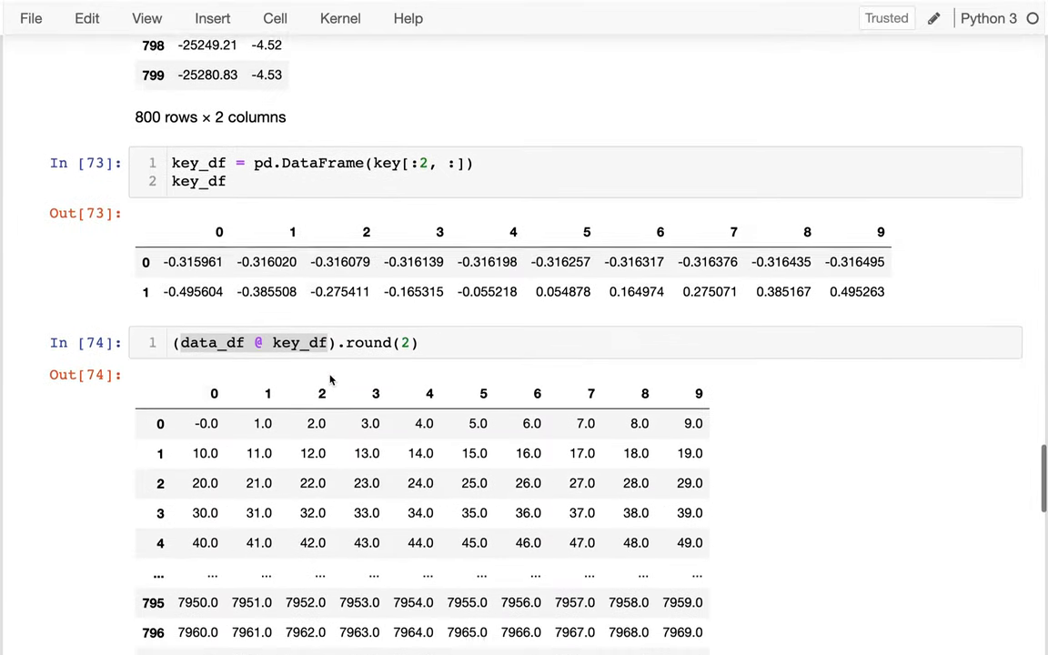
scroll(down, 3)
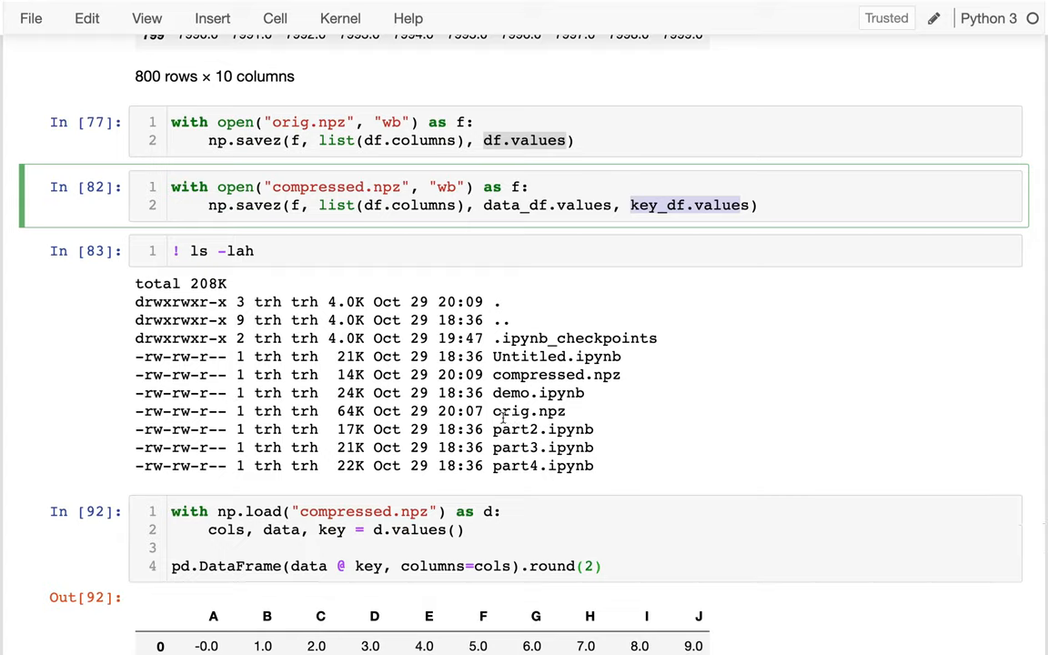
double_click(528, 410)
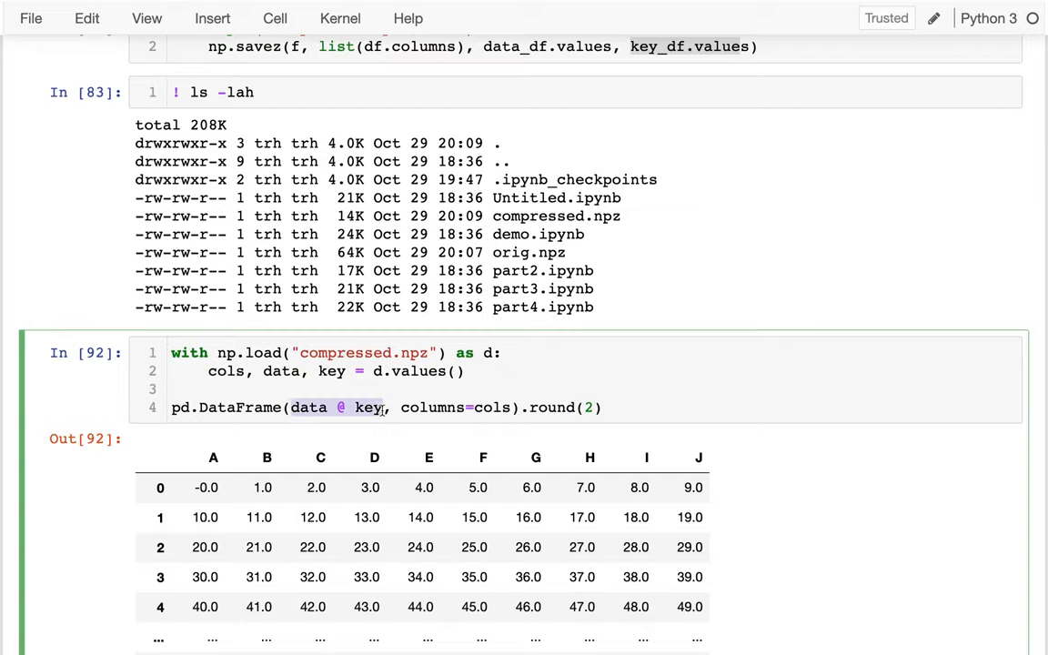
scroll(down, 3)
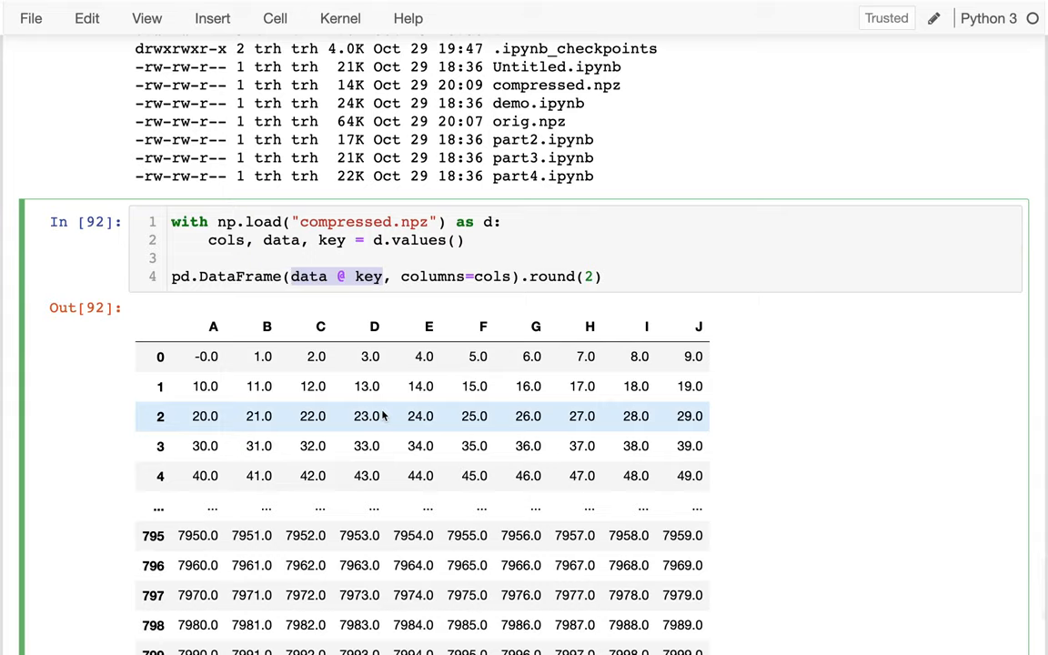
scroll(down, 3)
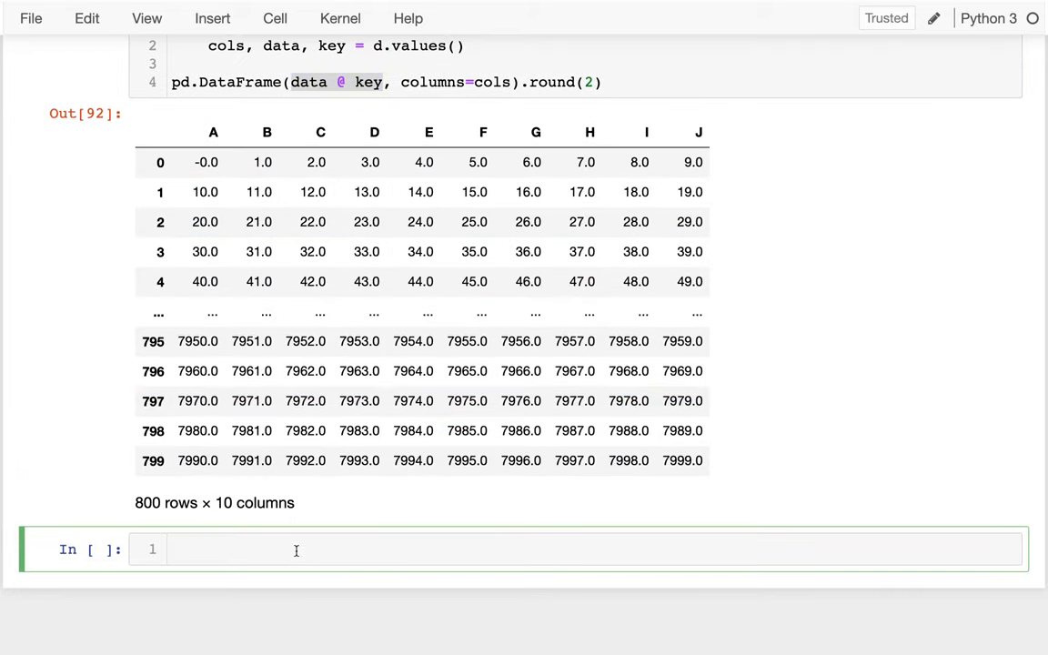
Preview data_df.head() and df.head() in new cells to compare the reconstruction.
text(data_df)
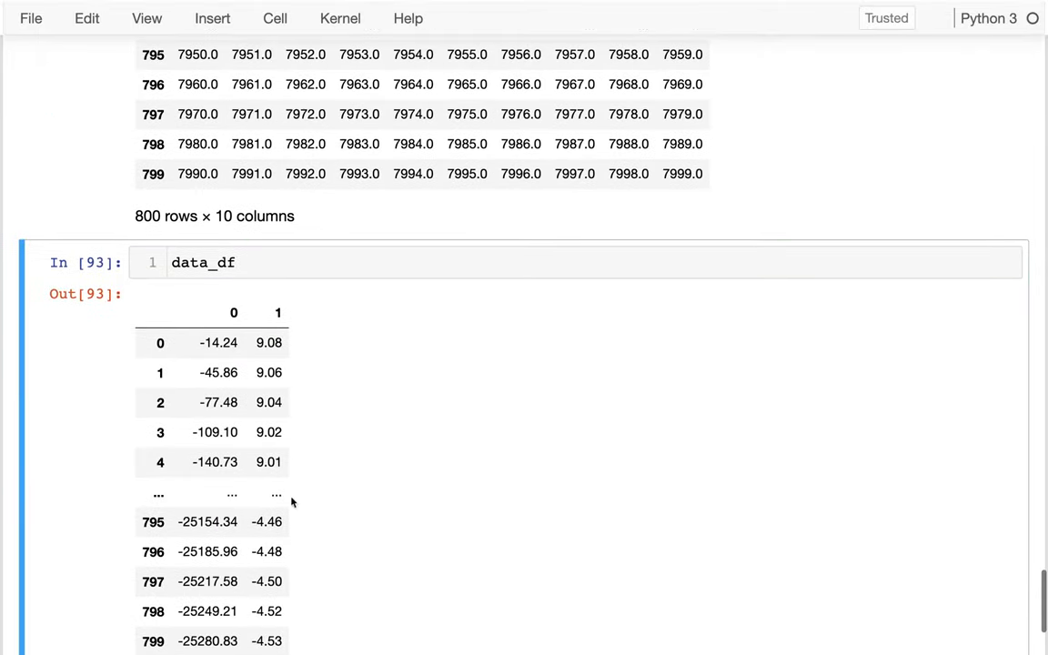
text(.head())
text(da)
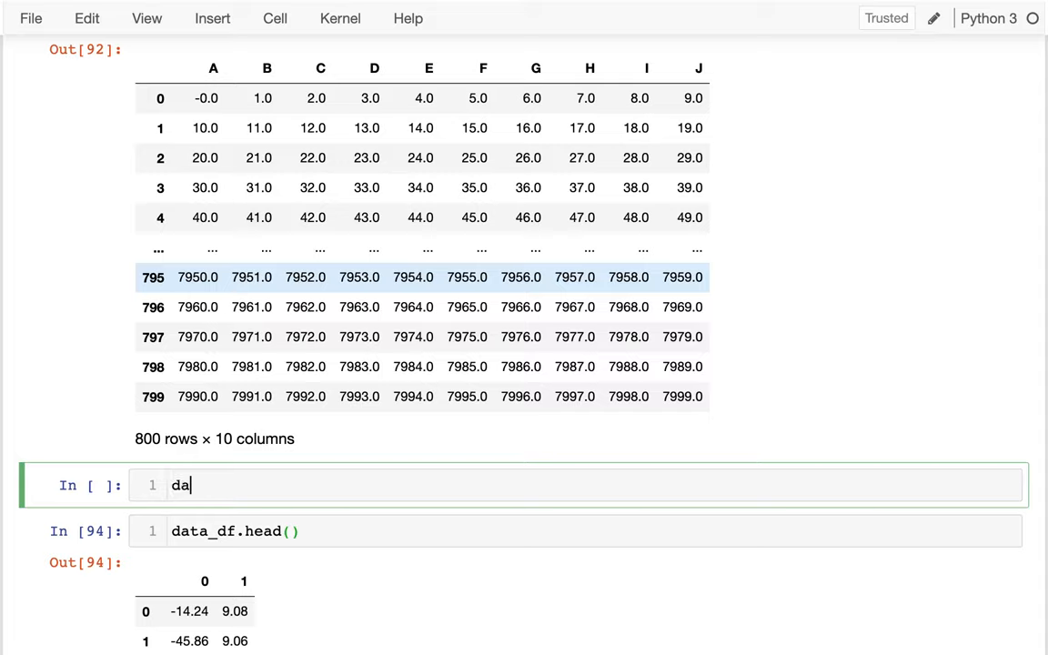
text(df.head()
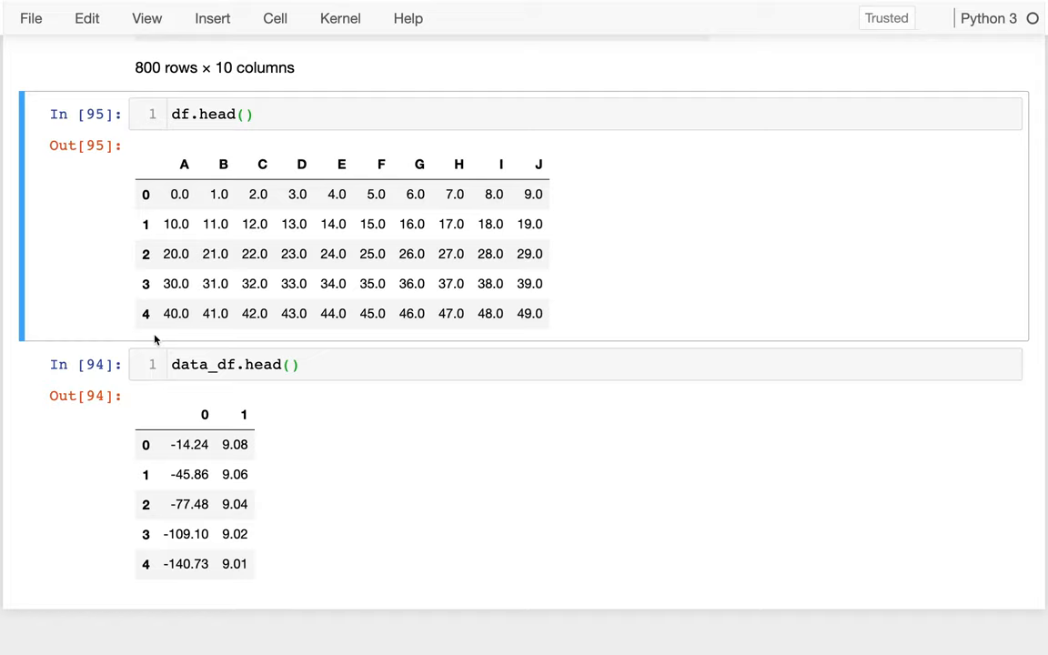
mouse_move(148, 409)
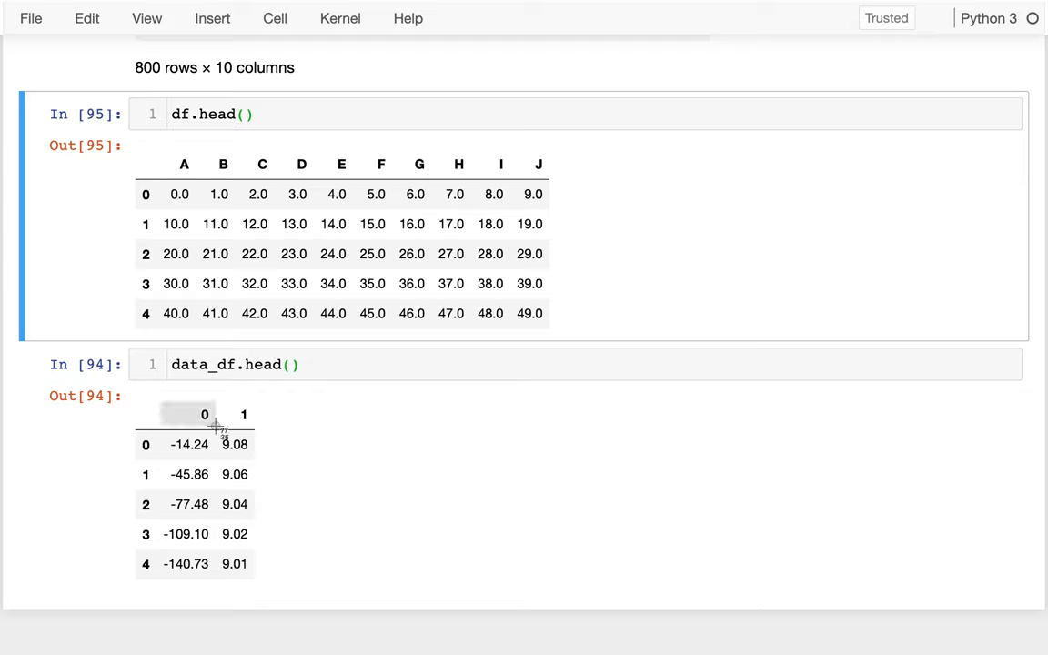
mouse_move(276, 442)
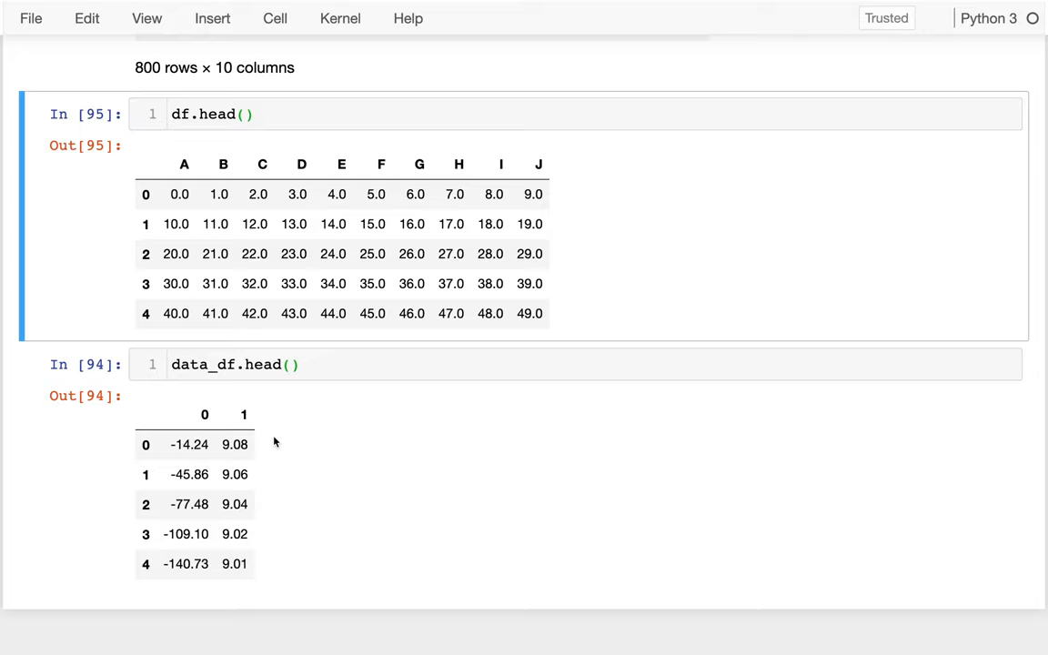
mouse_move(604, 147)
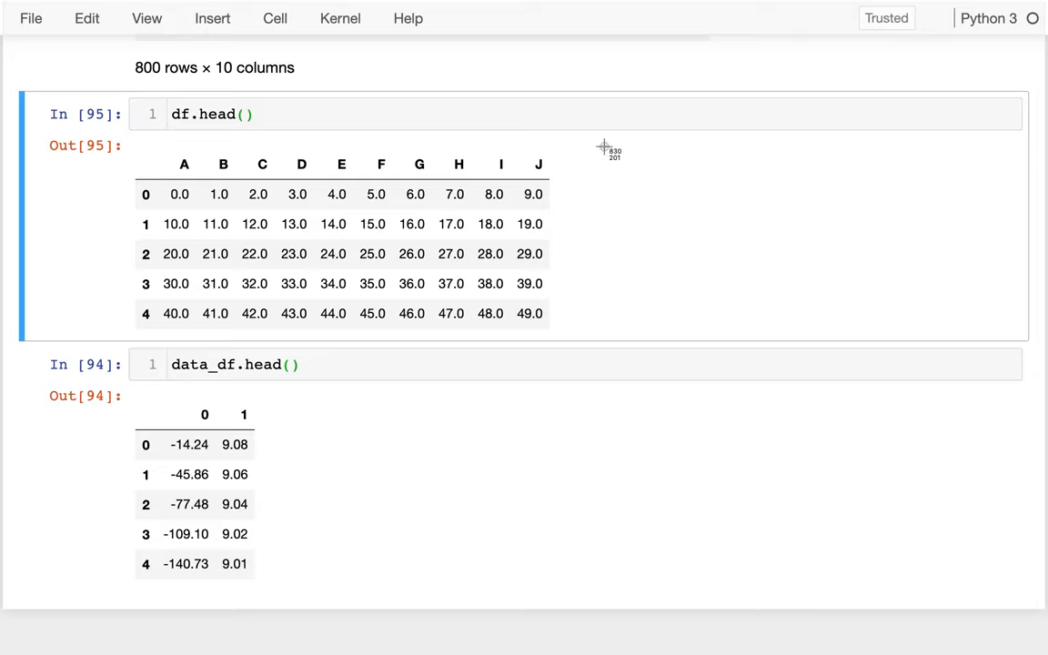